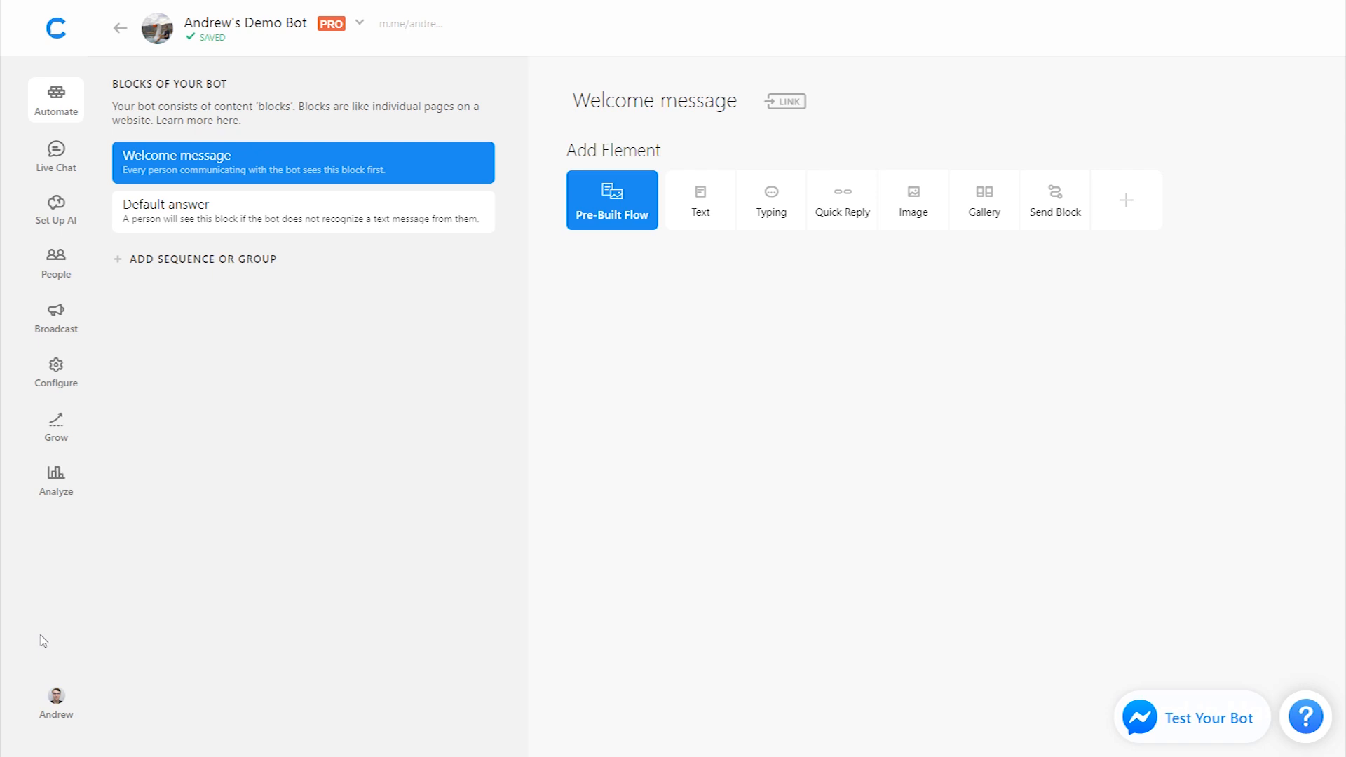
mouse_move(712, 354)
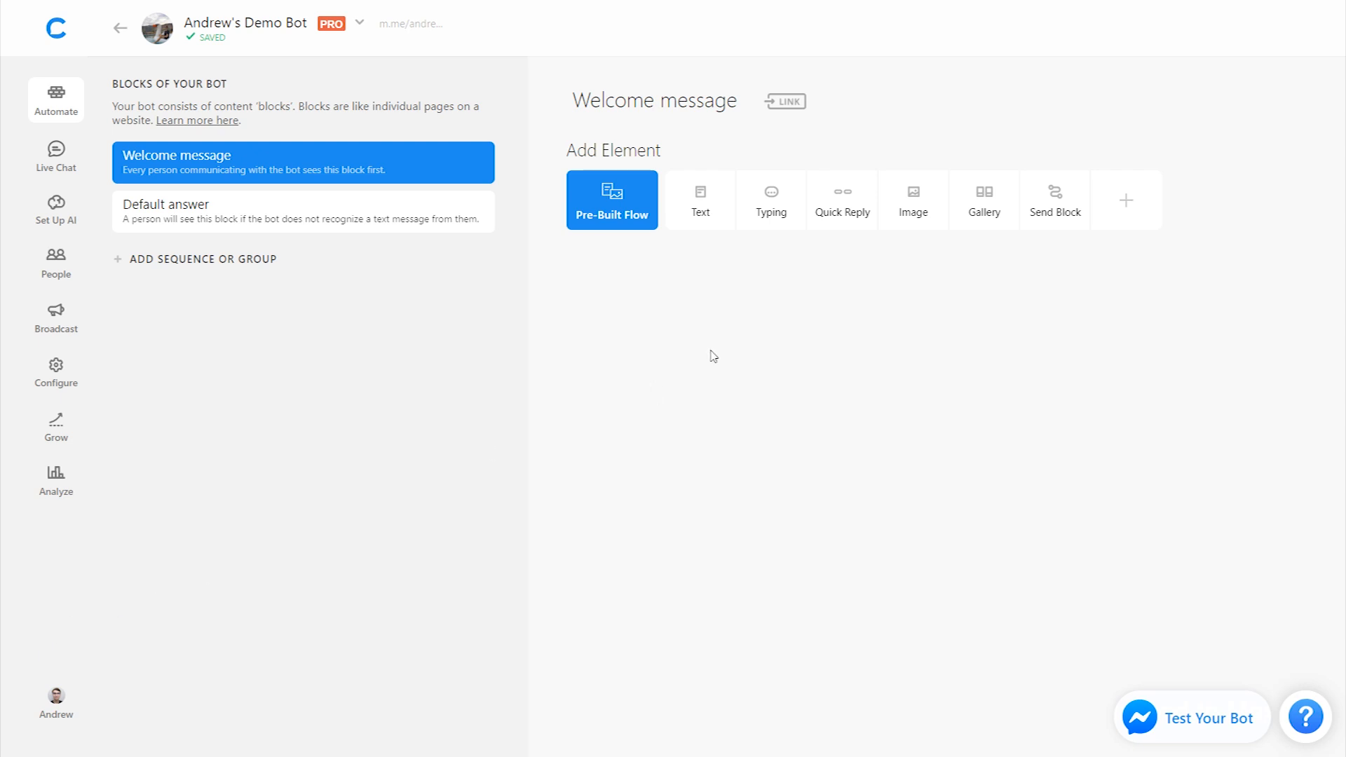
Step: Add a Text card reading 'Hi {{first name}}' then 'Do you have what it takes to win the Honor 10 smartphone?'
click(701, 200)
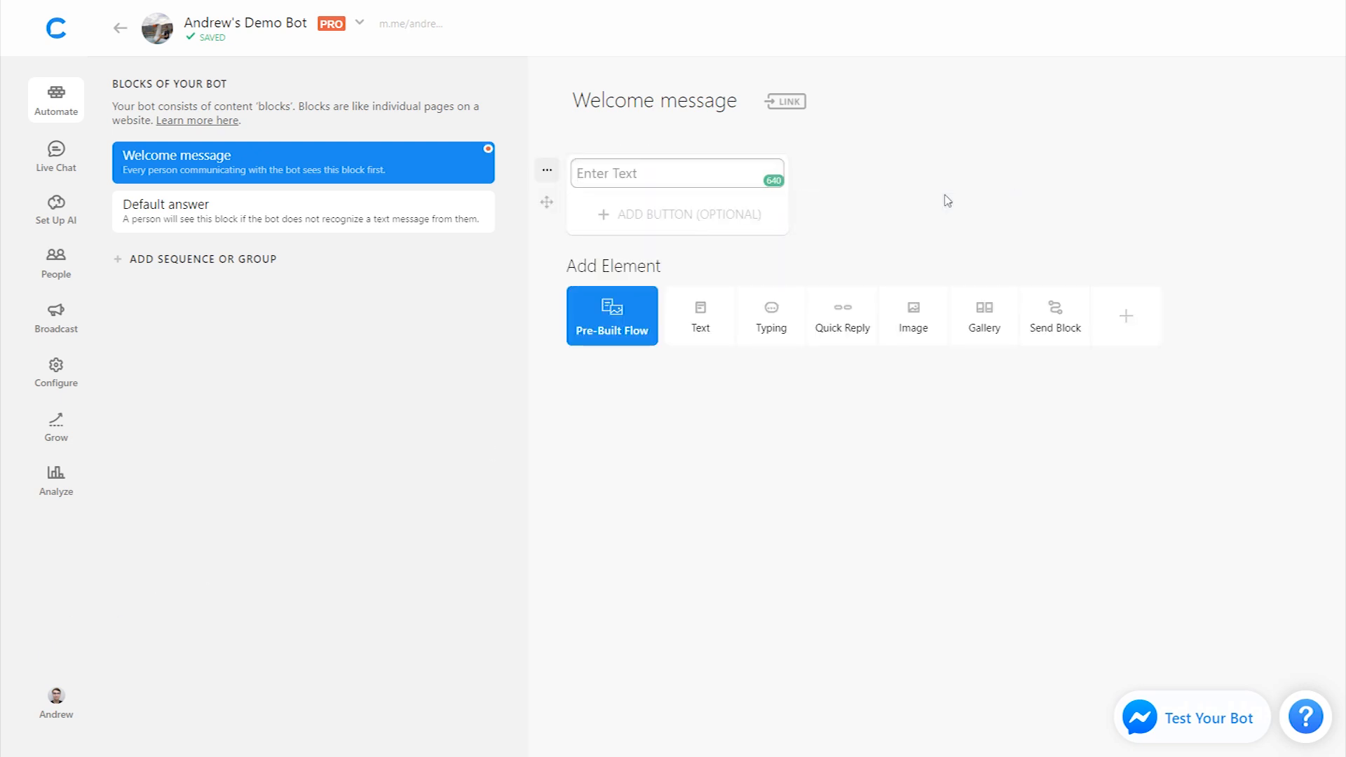
text(Hi {{first name}})
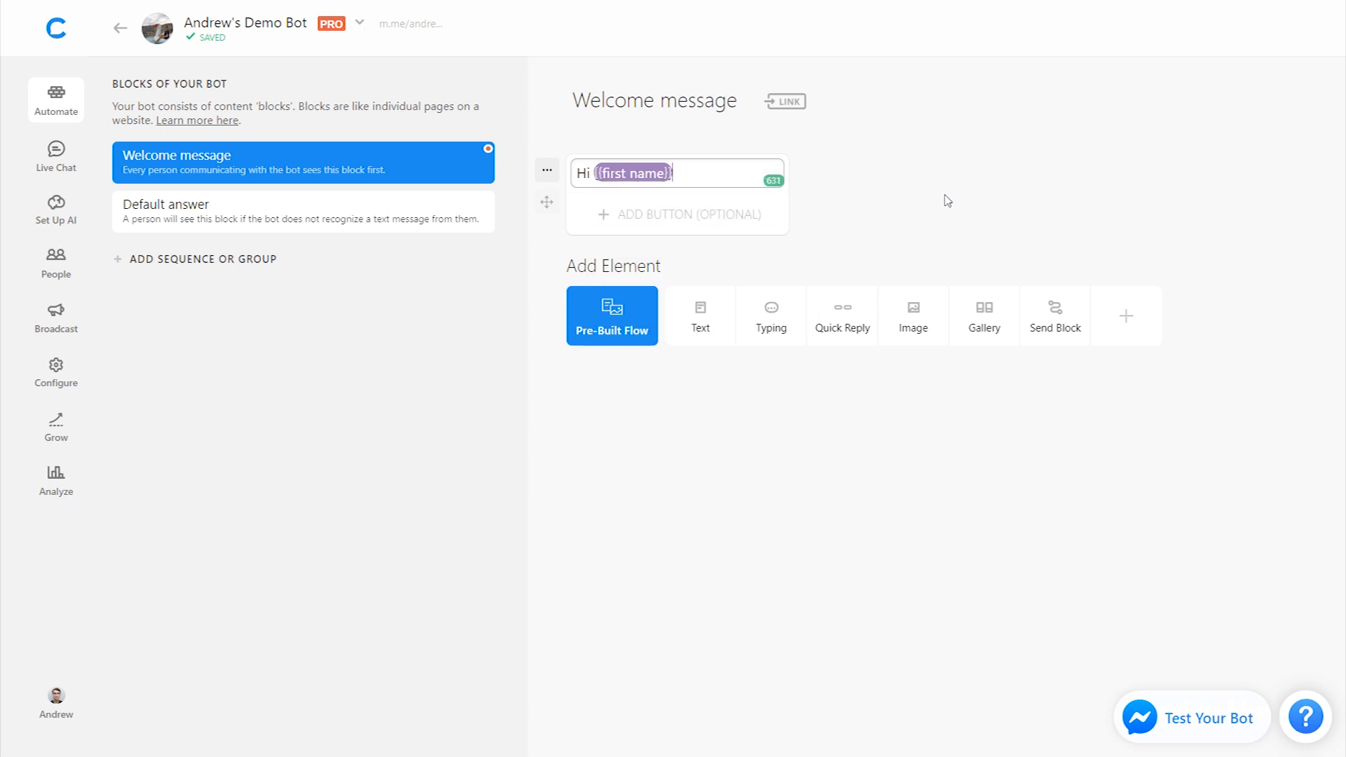
key(Enter)
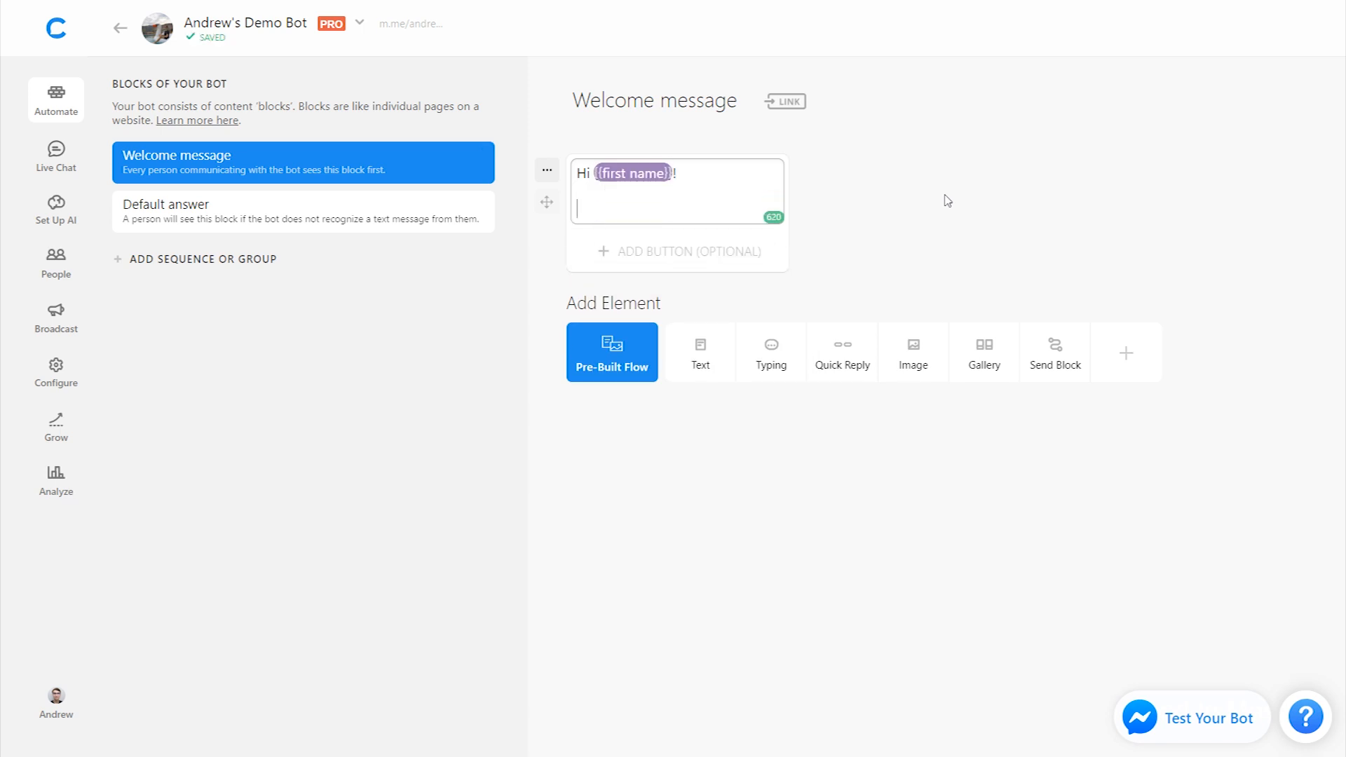
text(Do you have what it)
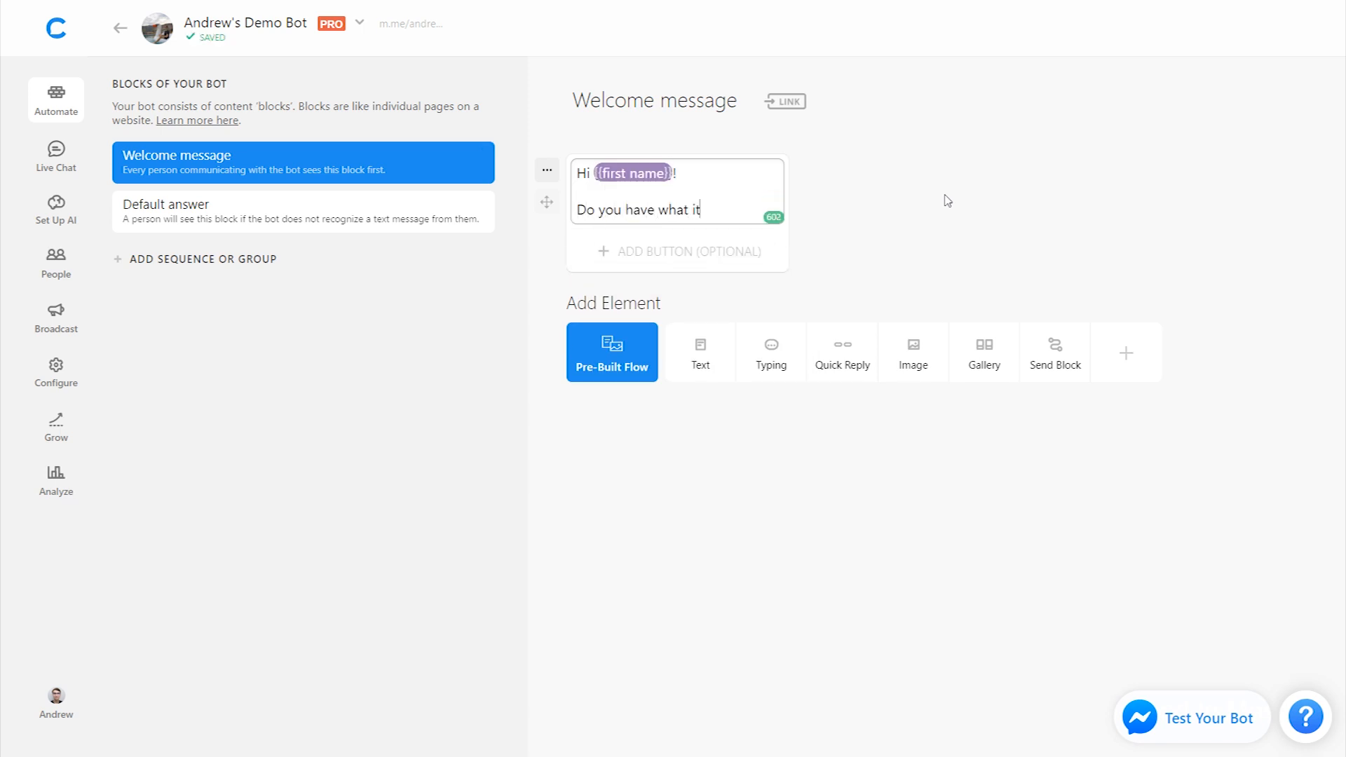
text(takes to win the Hon)
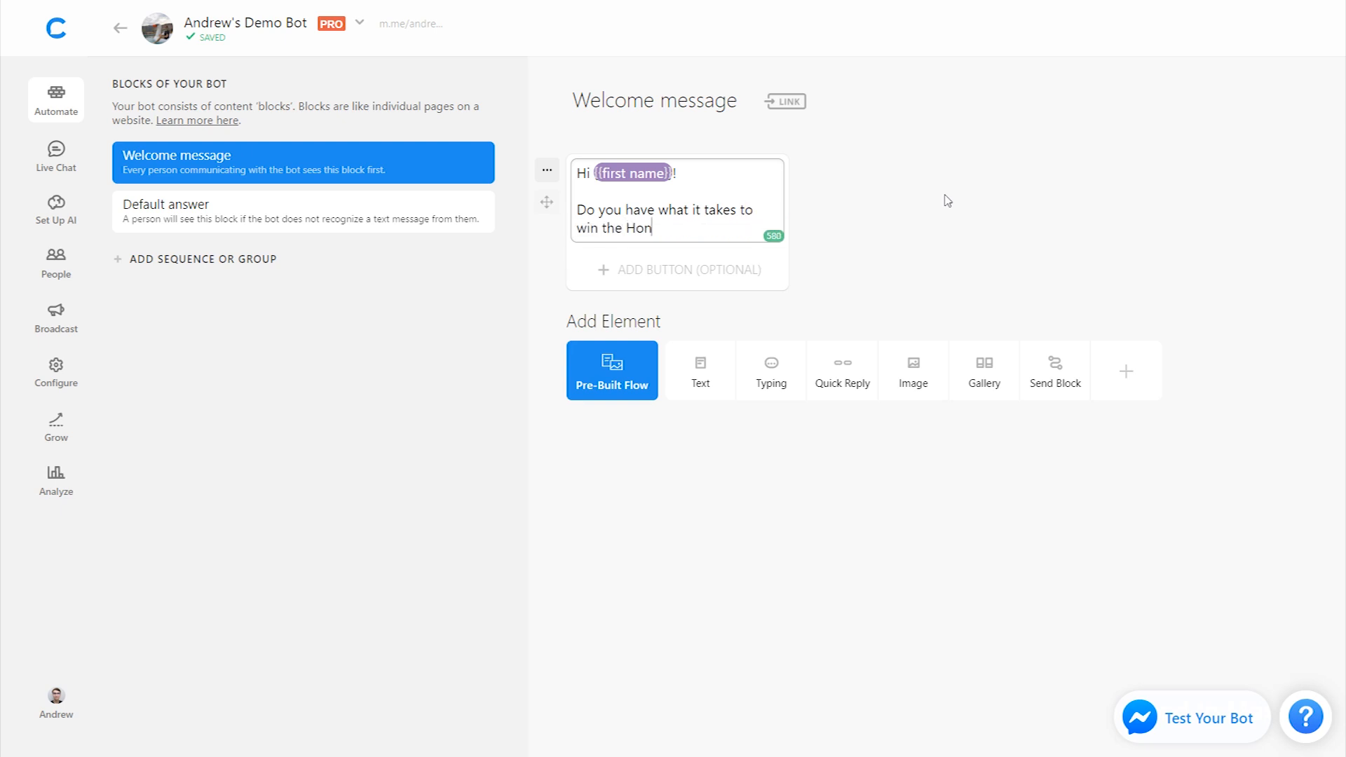
text(or 10 smart)
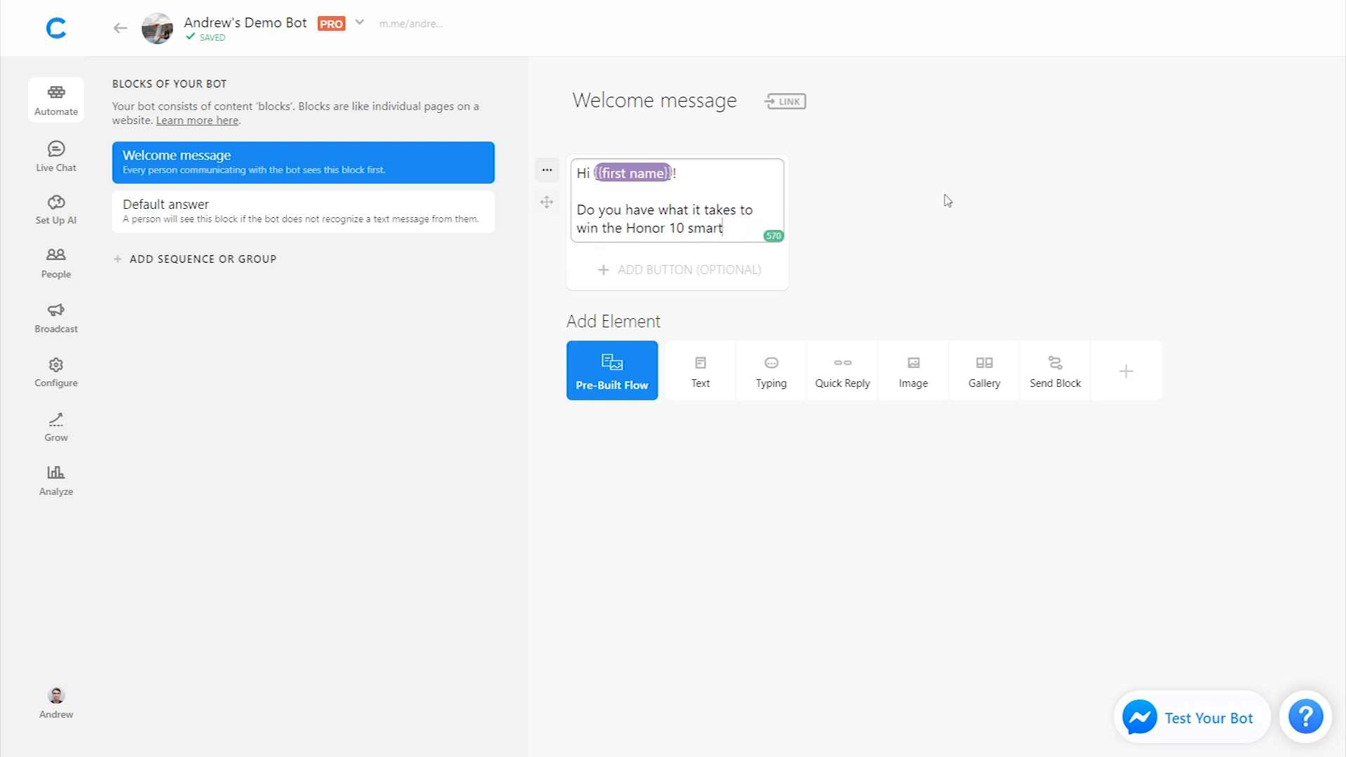
text(phone?)
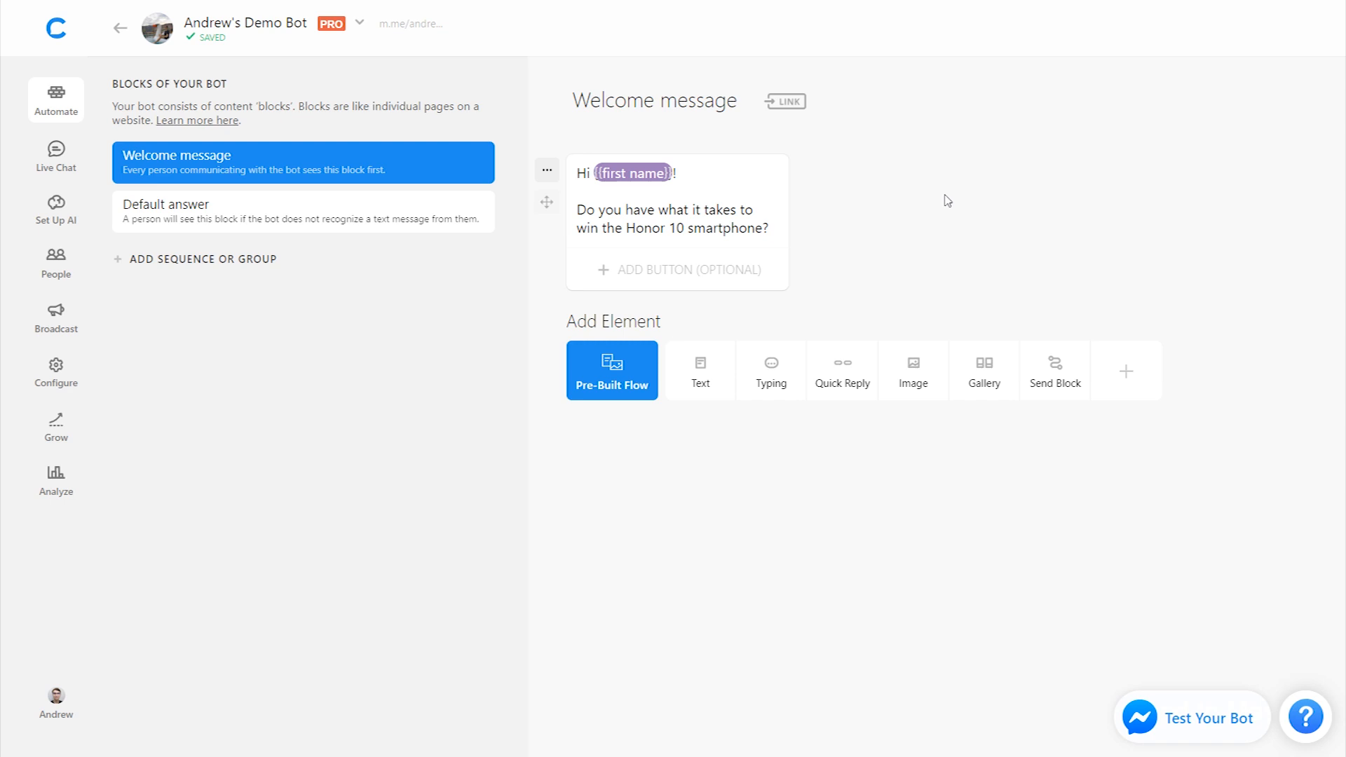
Step: Add Yes/No quick replies with No leading to a new block named Opt Out
click(841, 370)
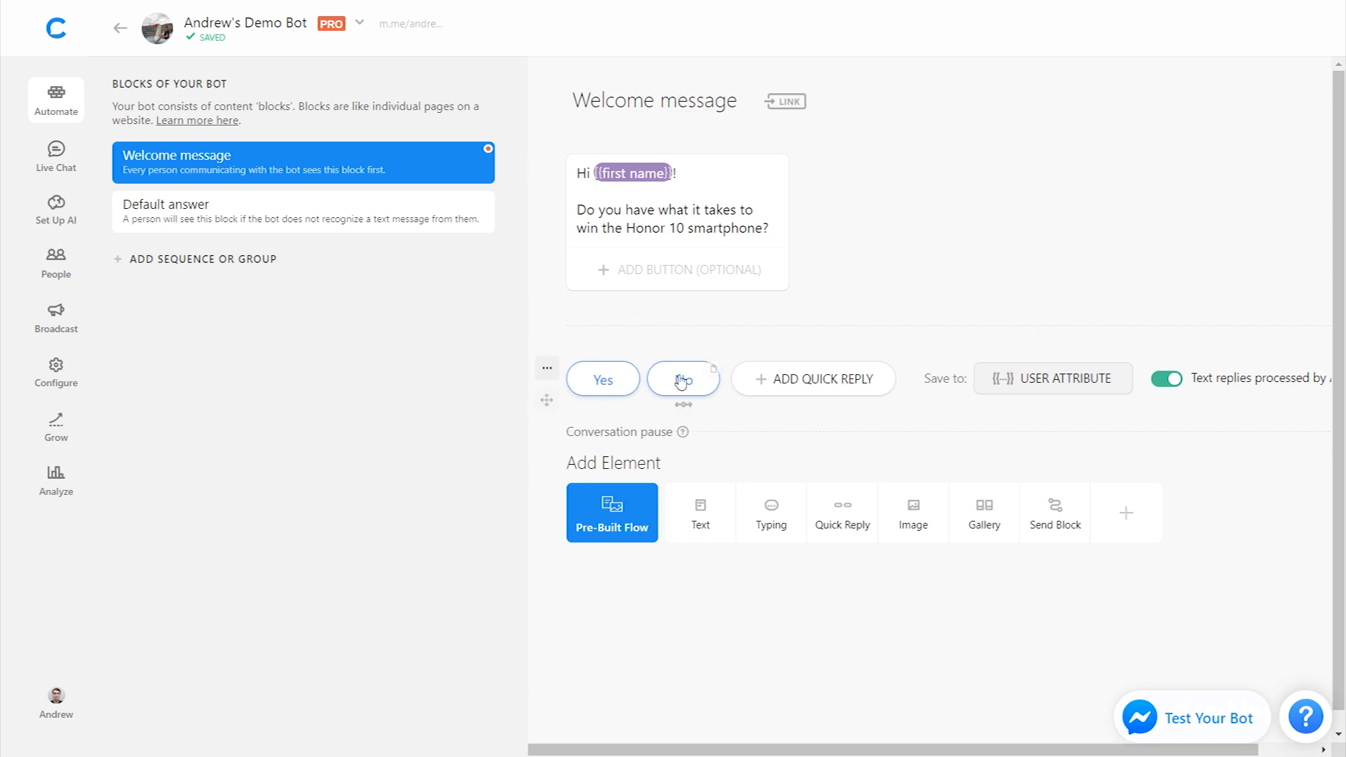
click(682, 379)
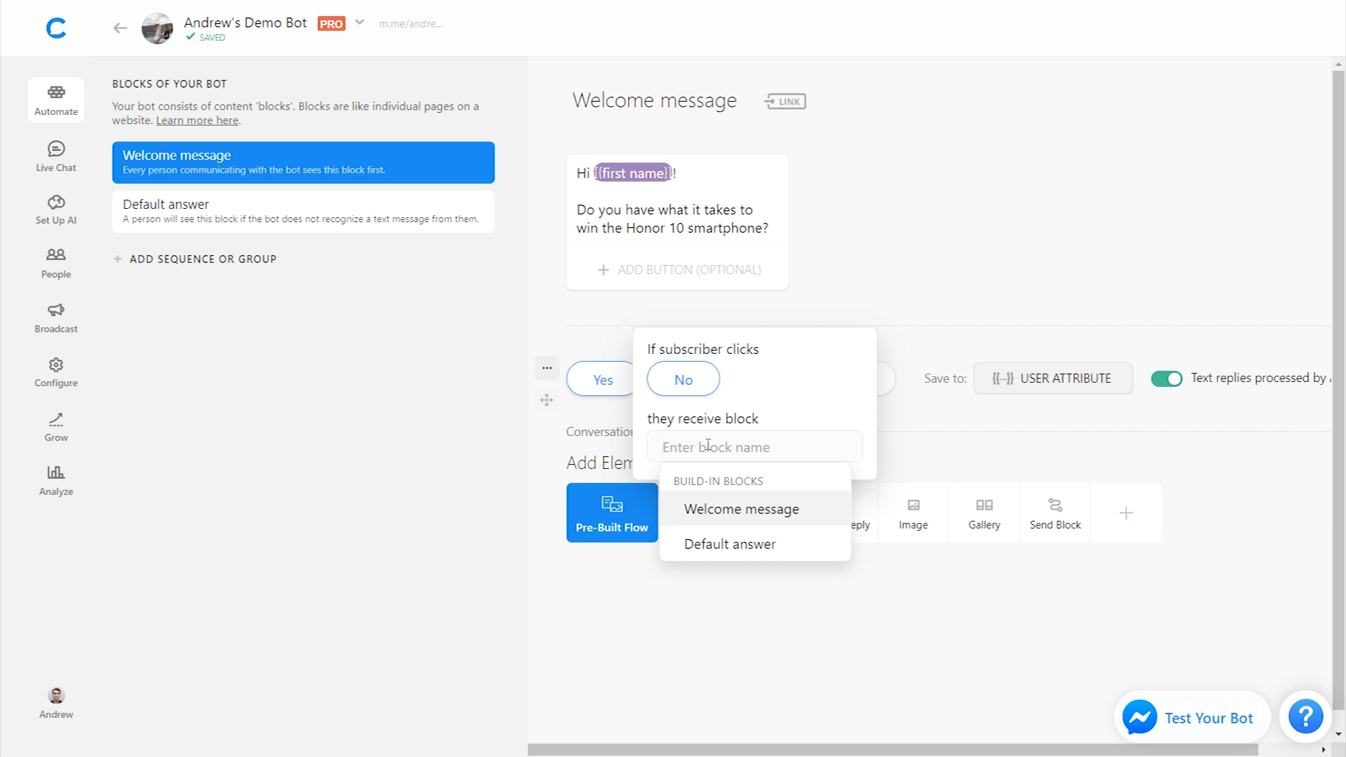
text(d)
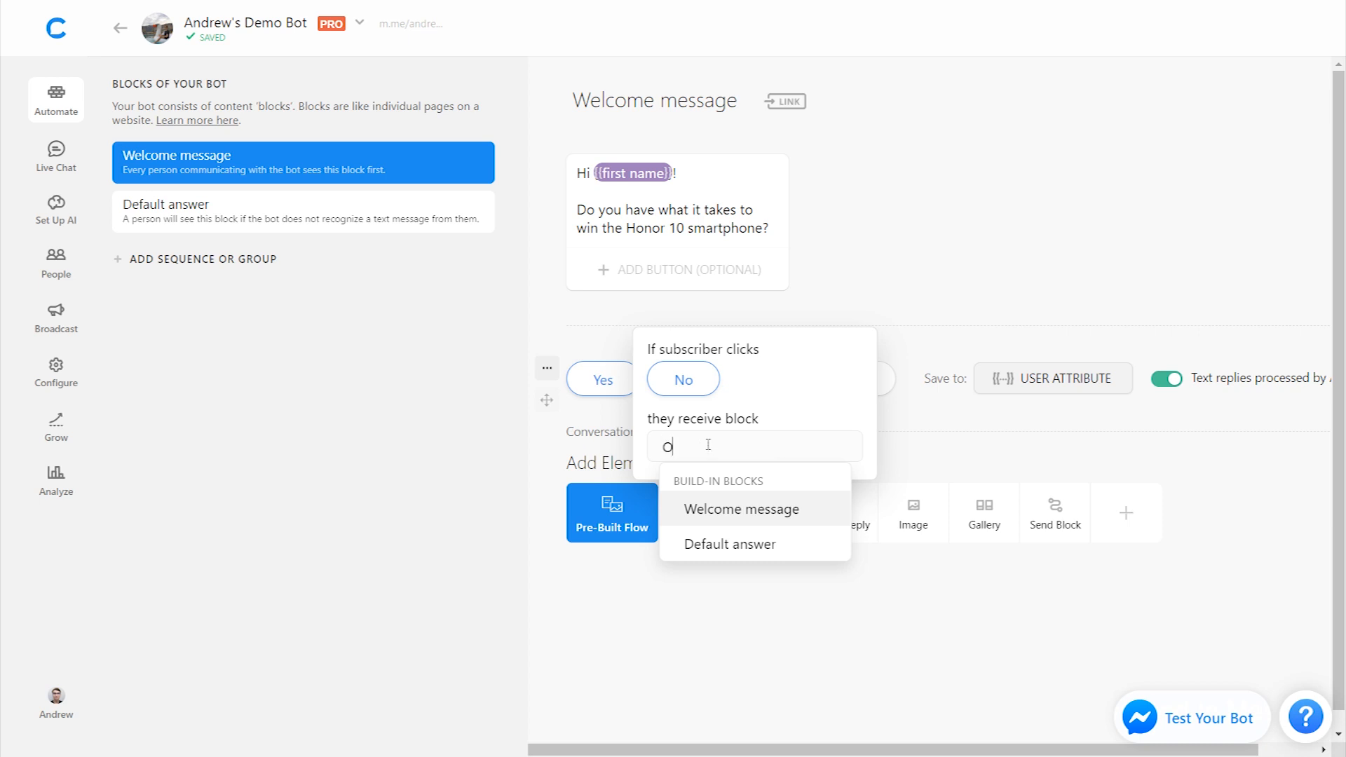
text(Opt Out)
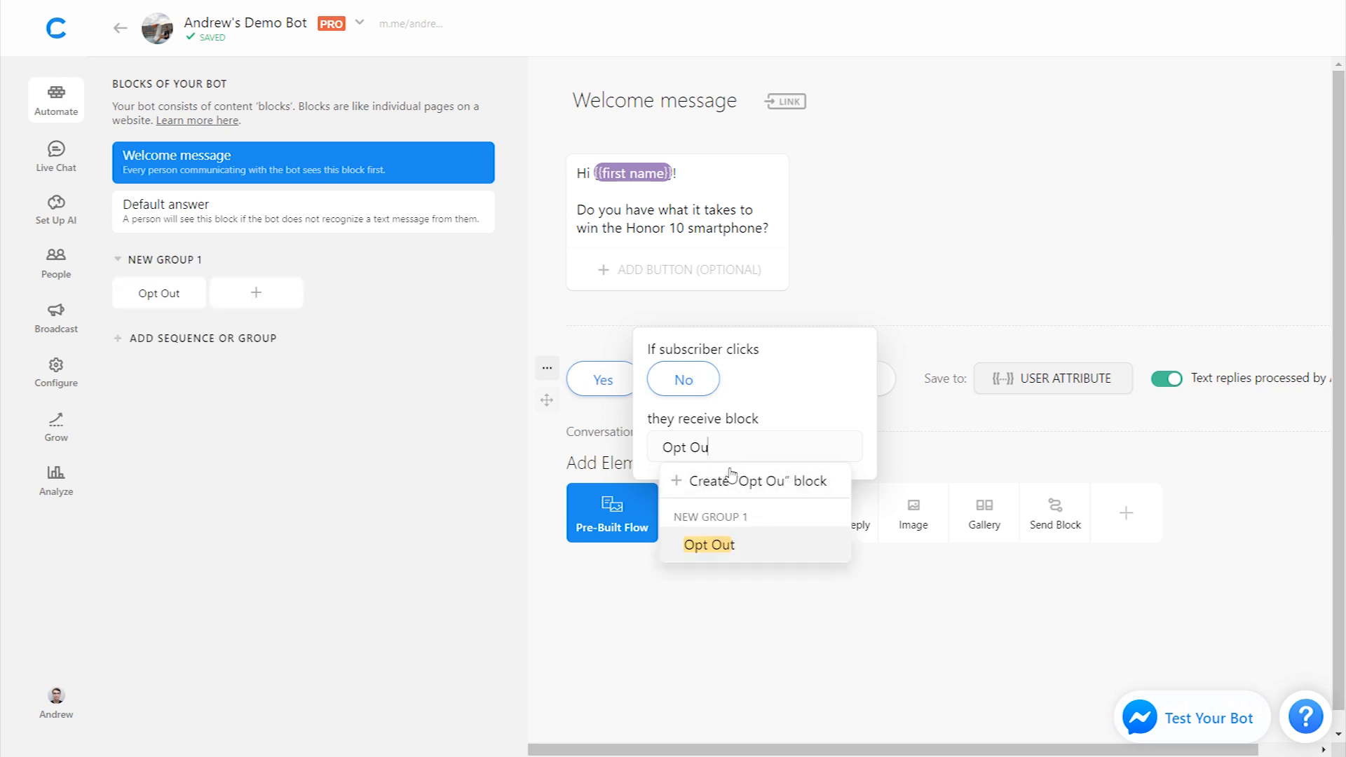
click(706, 544)
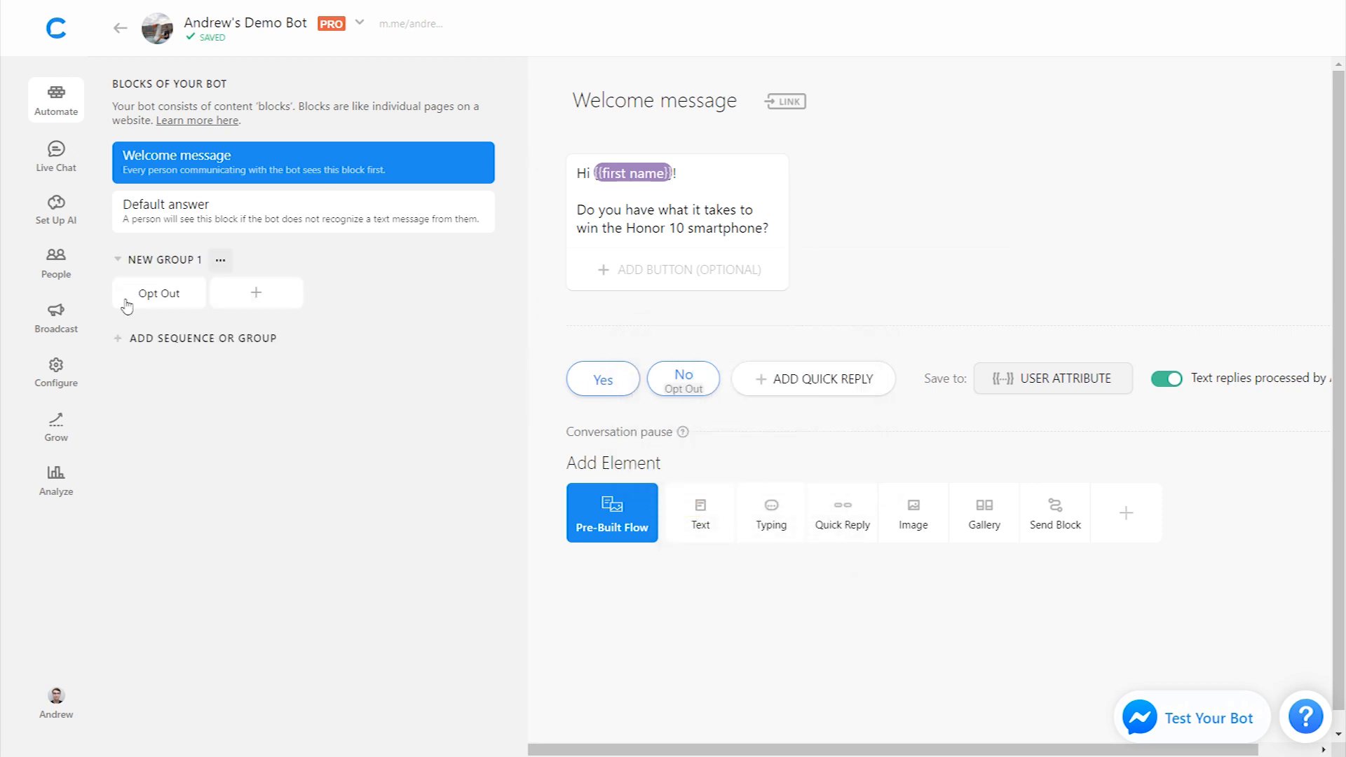
Step: Give the Opt Out block the text 'No problem, thanks anyway!'
click(158, 293)
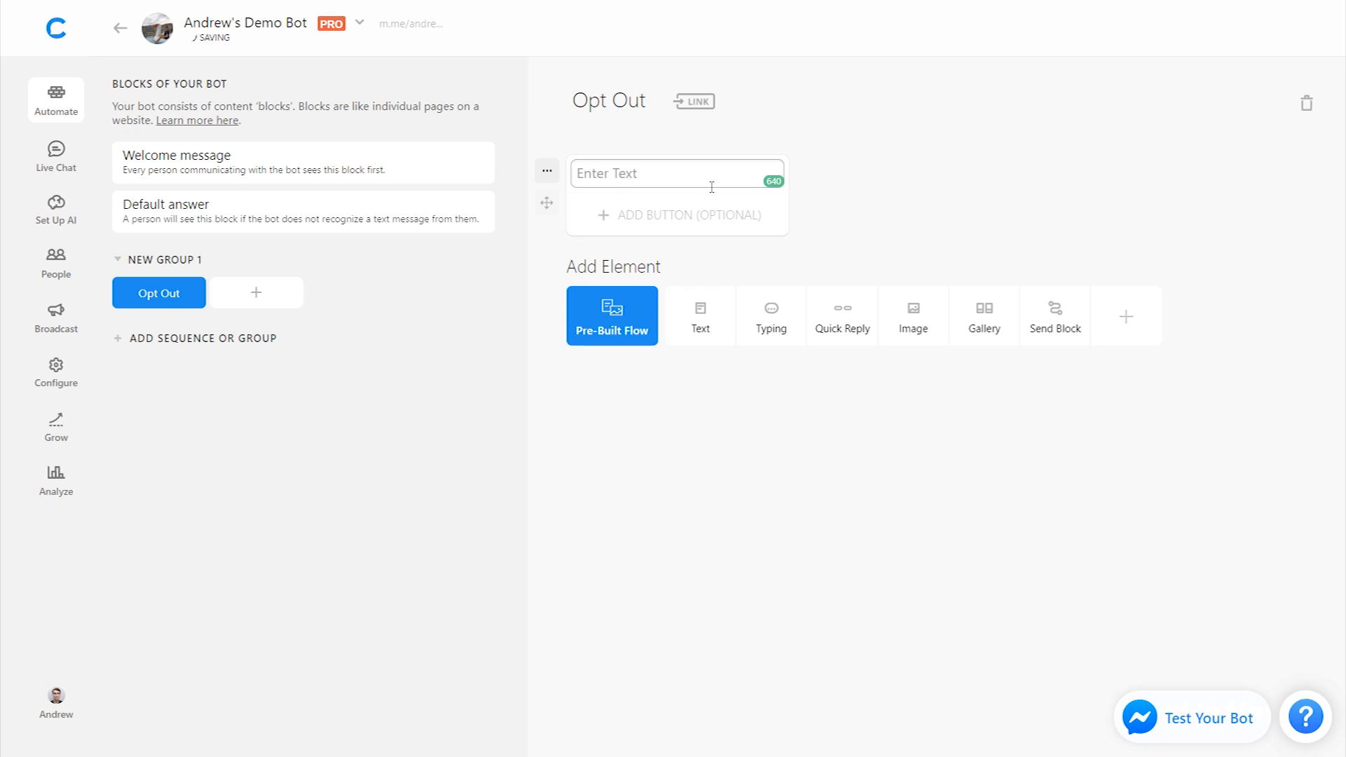
text(No problem, thanks)
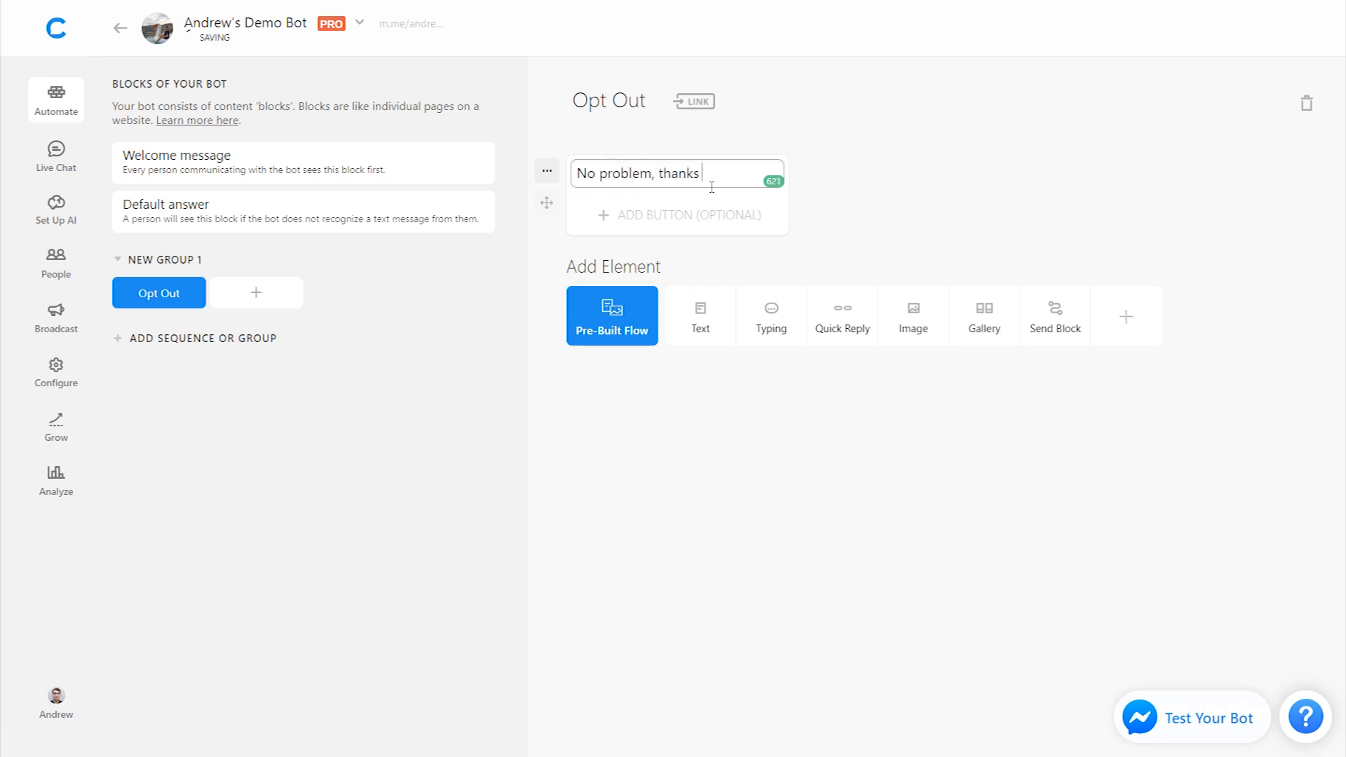
text(anyway!)
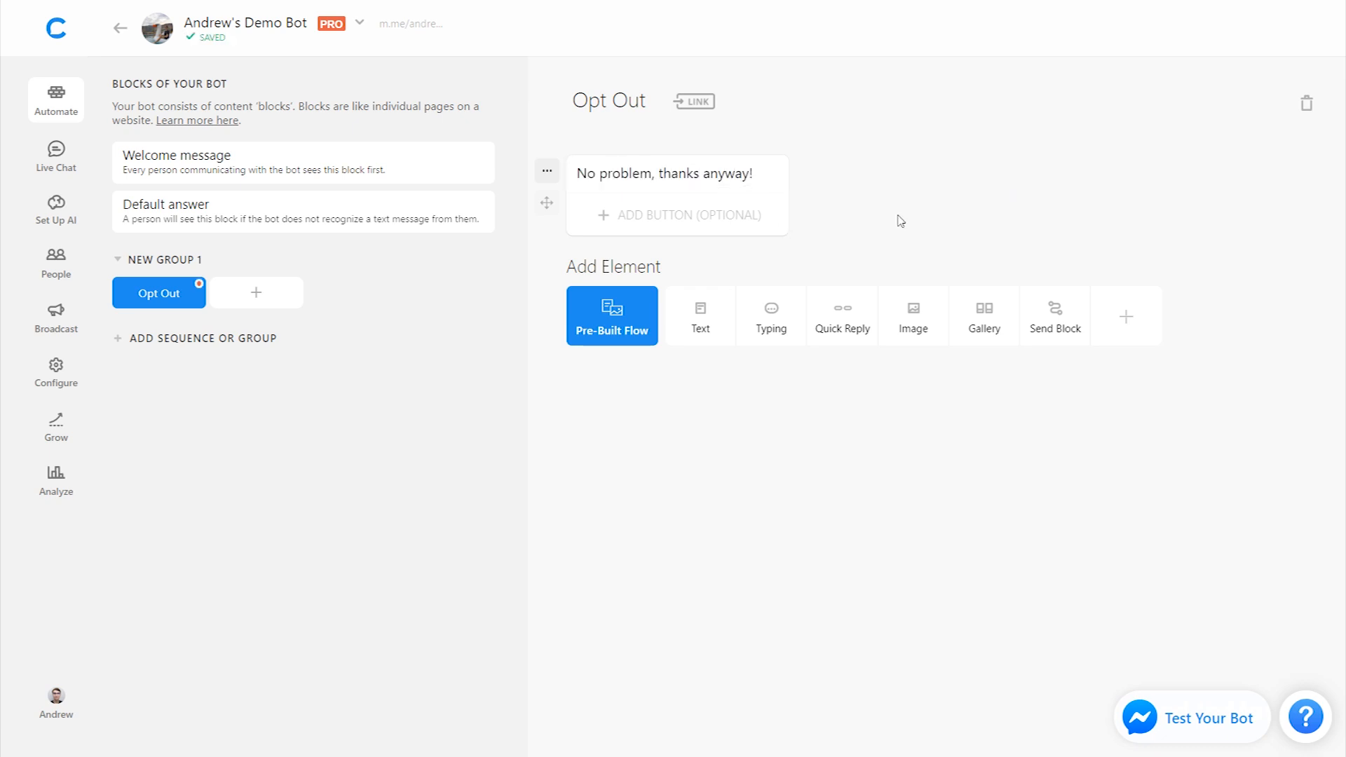
Step: Rename the Opt Out block's group to DID NOT SUBSCRIBE and return to the Welcome message
double_click(168, 260)
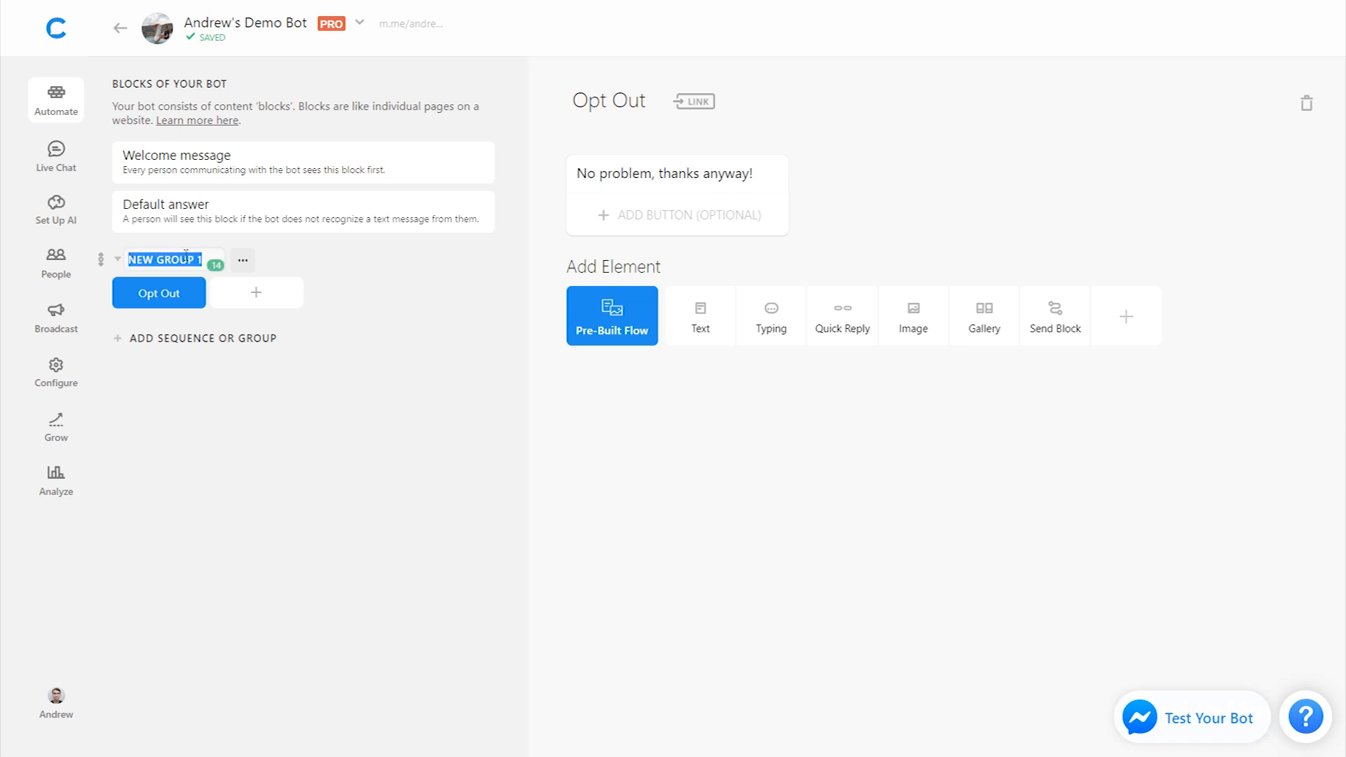
text(DID NOT)
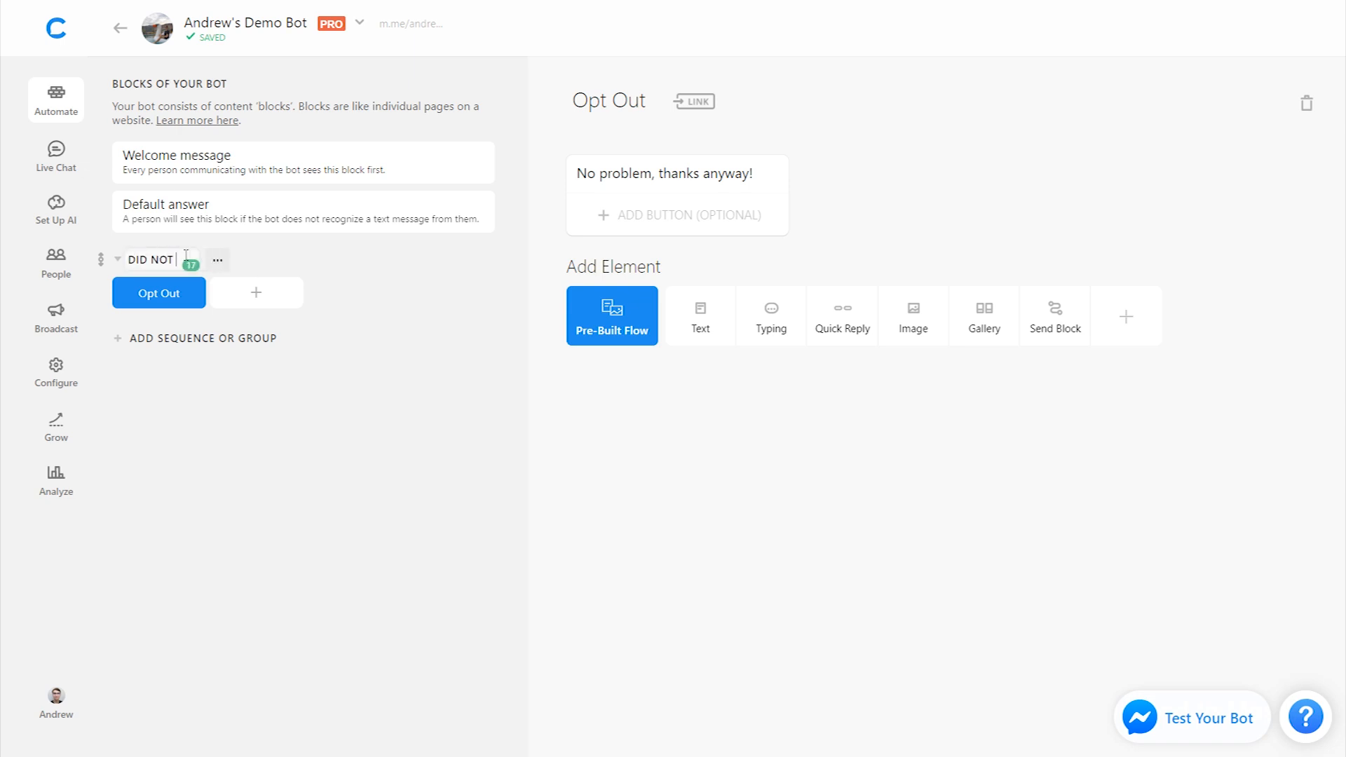
text(SUBSCRIBE)
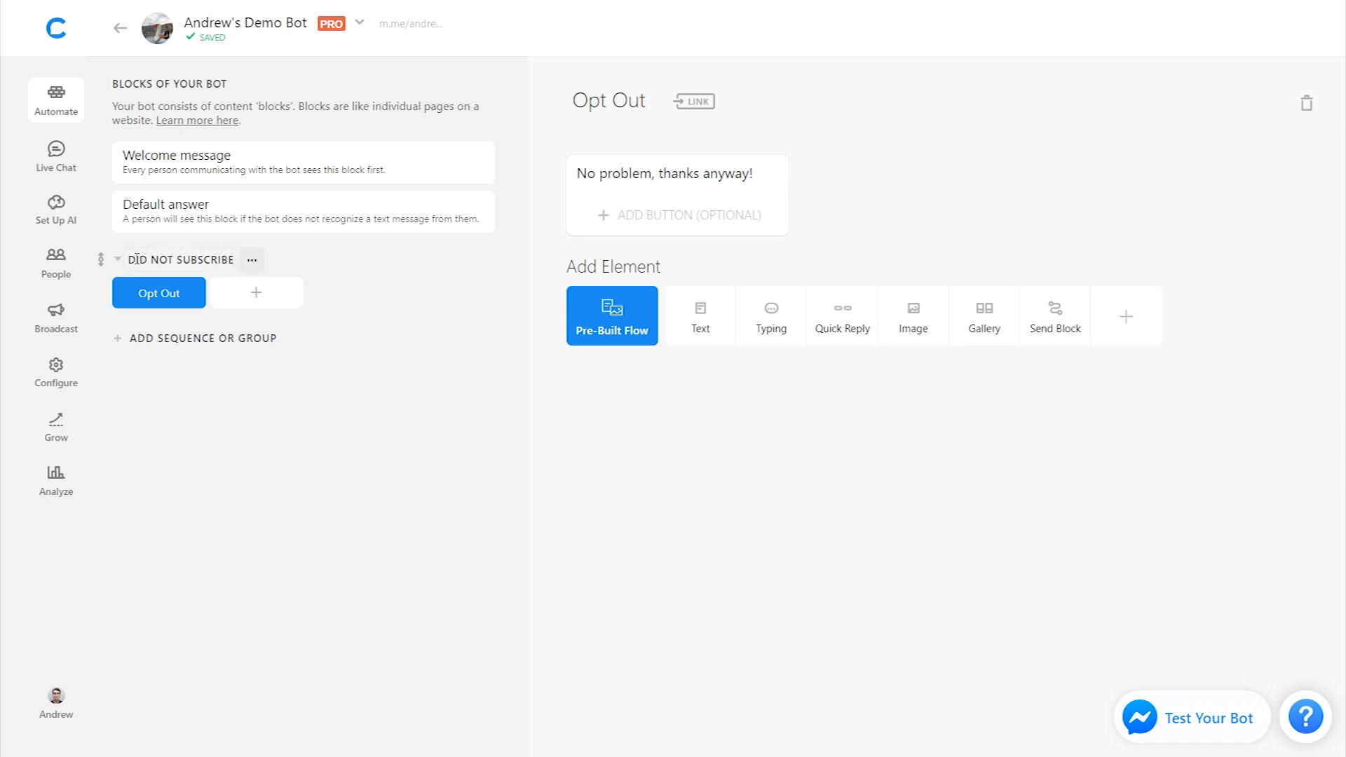
click(177, 163)
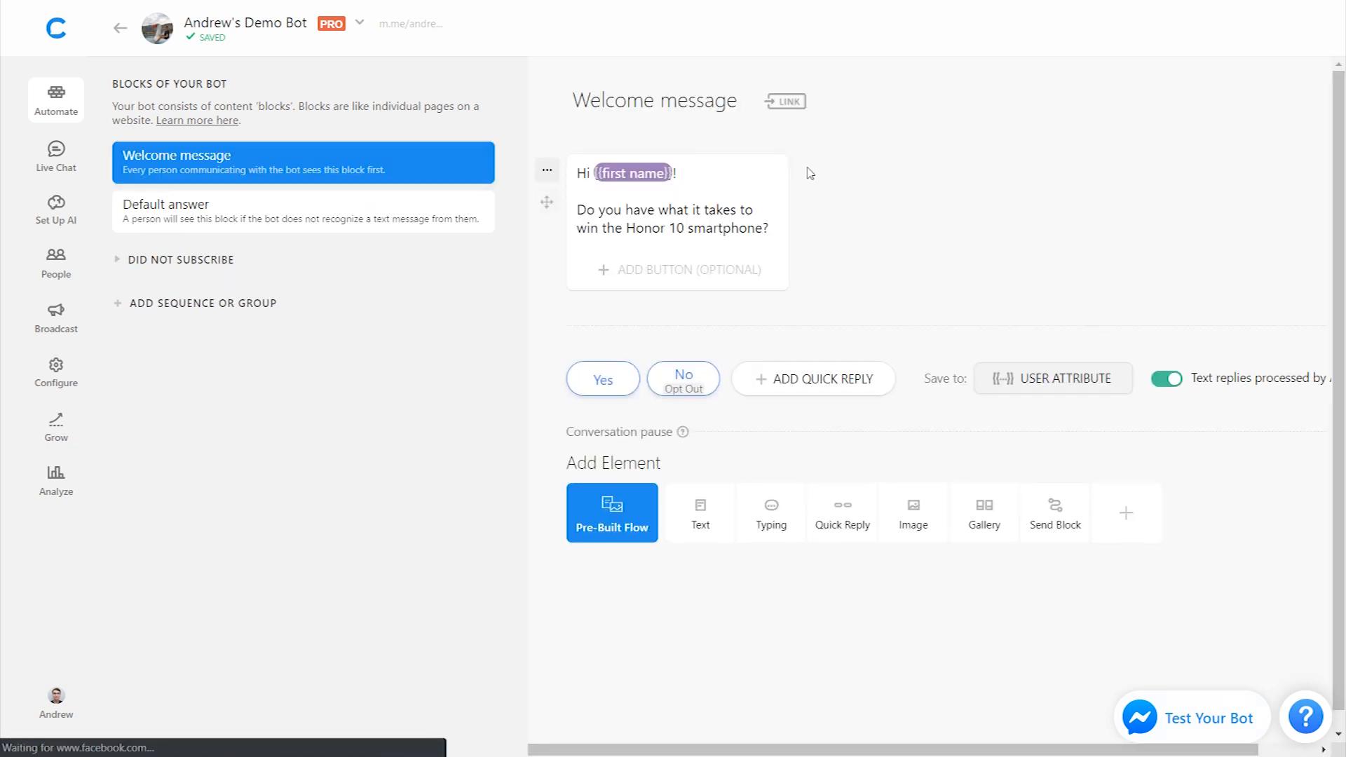
mouse_move(602, 379)
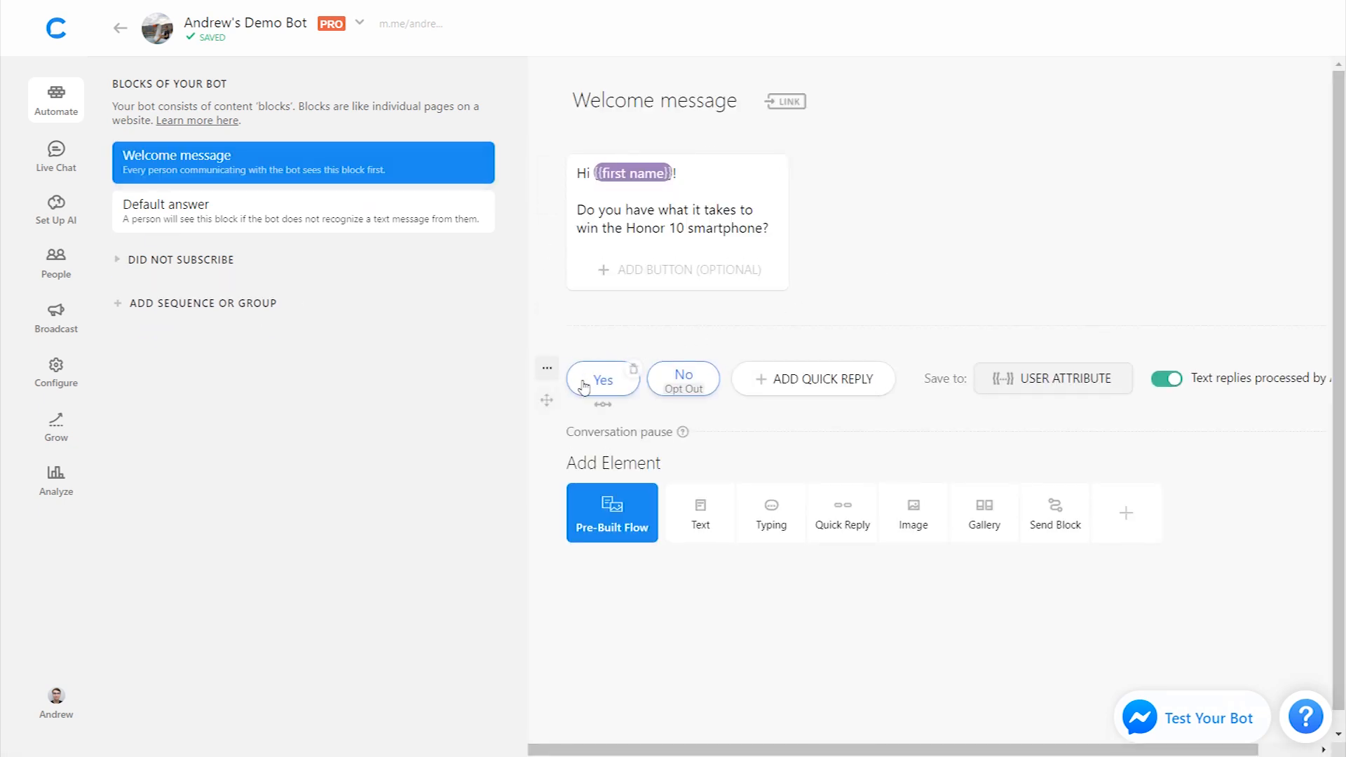
mouse_move(736, 453)
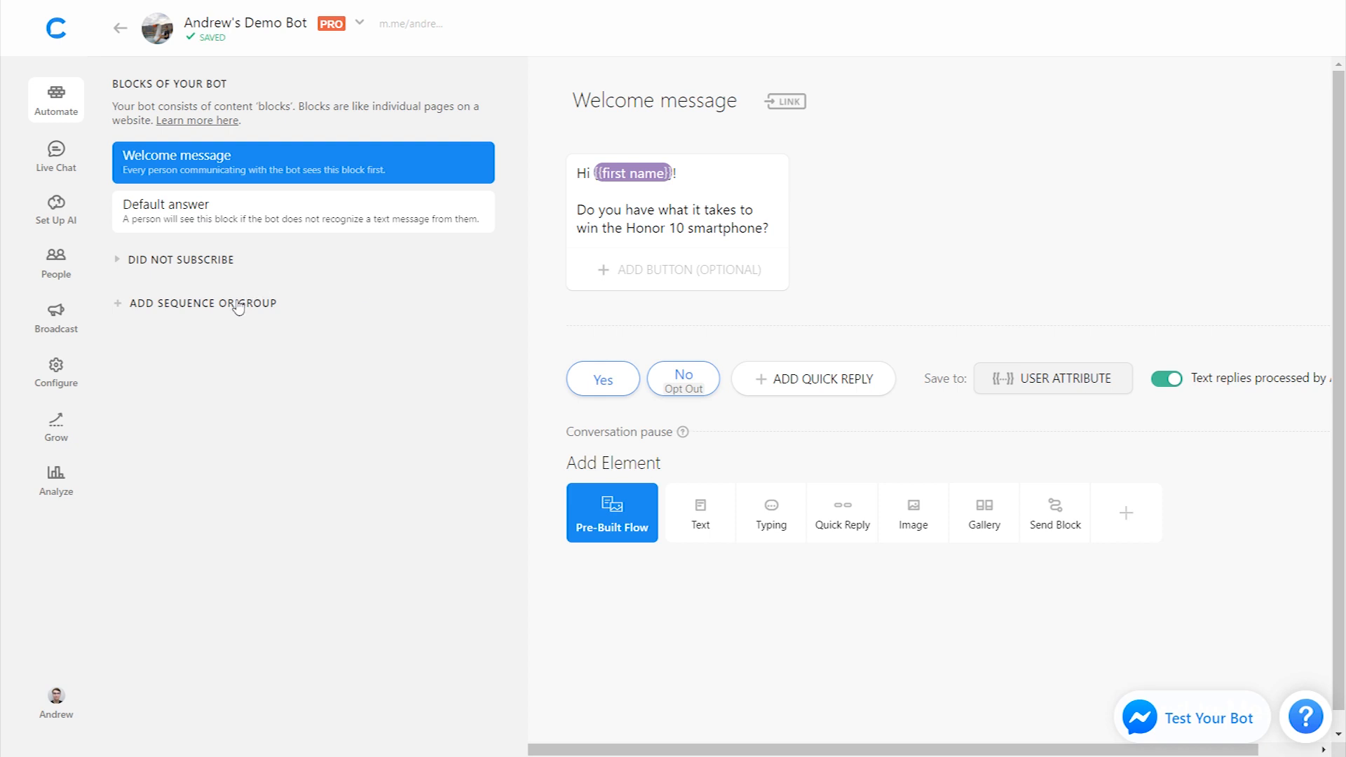
Step: Add a Subscribe to Sequence element to the Welcome message set to DAILY CHALLENGES
click(196, 303)
text(DAILY CHALLENGES)
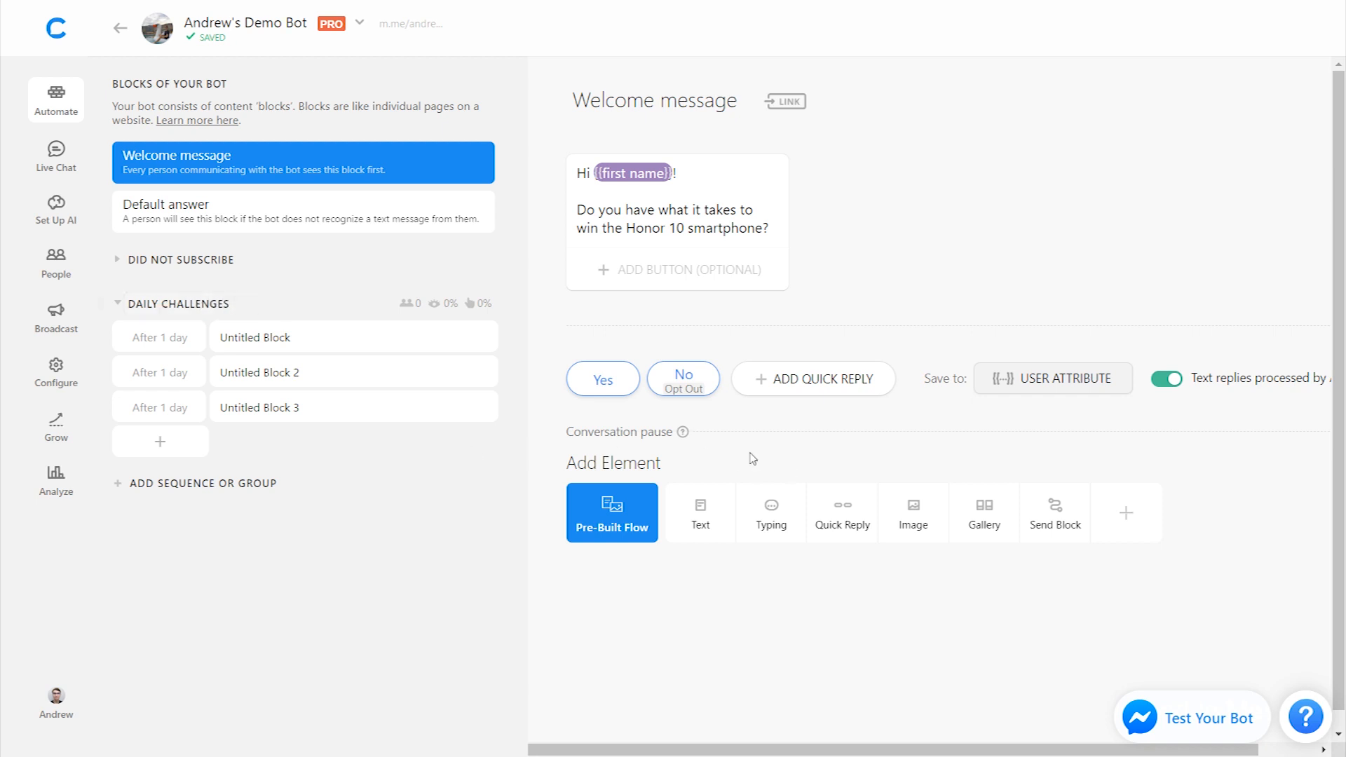
mouse_move(629, 406)
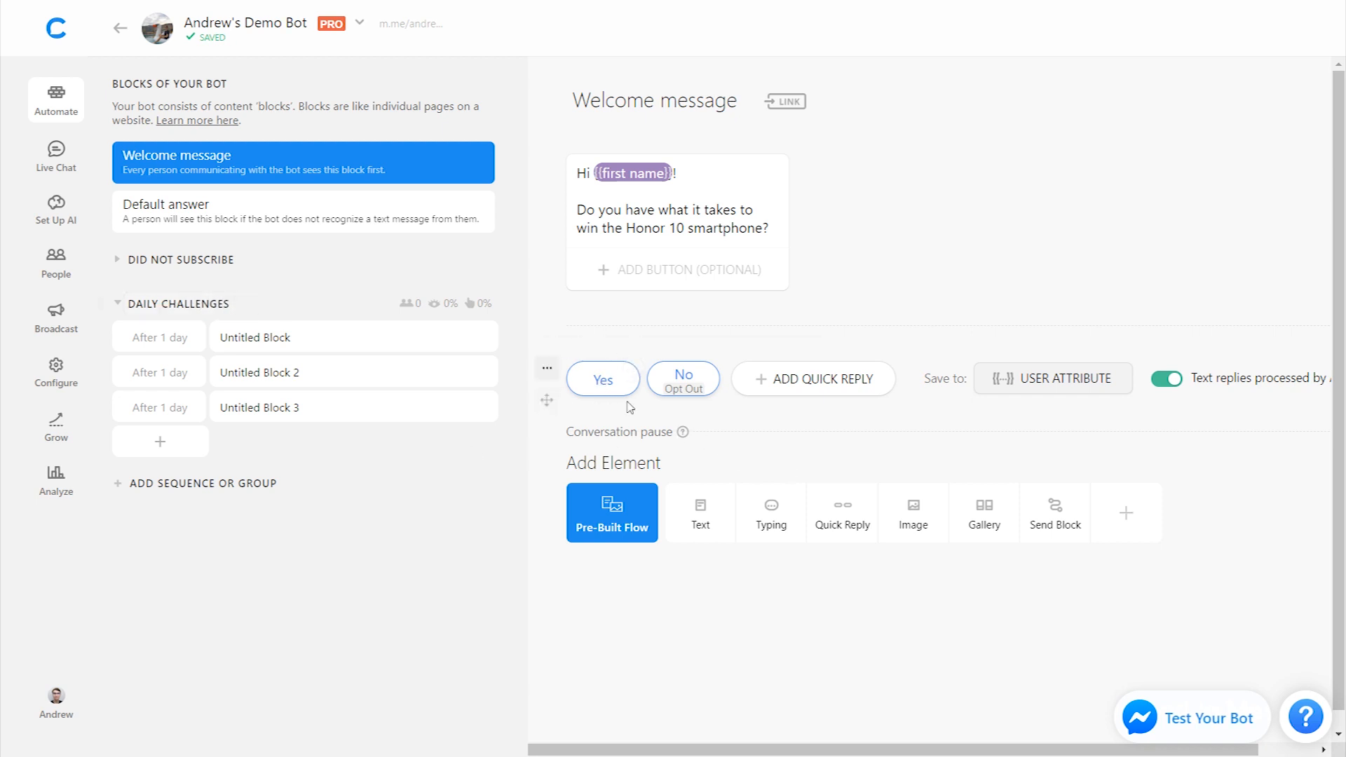
mouse_move(611, 513)
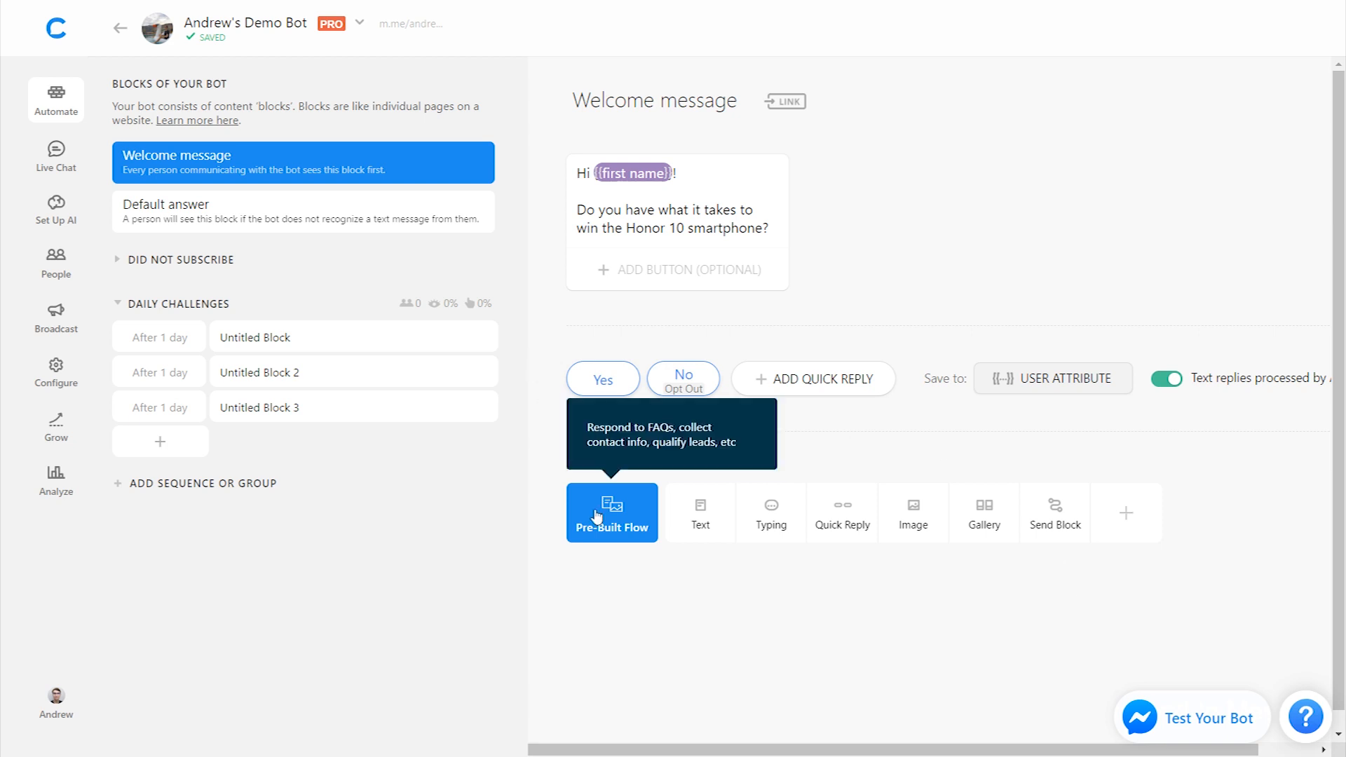
mouse_move(1088, 618)
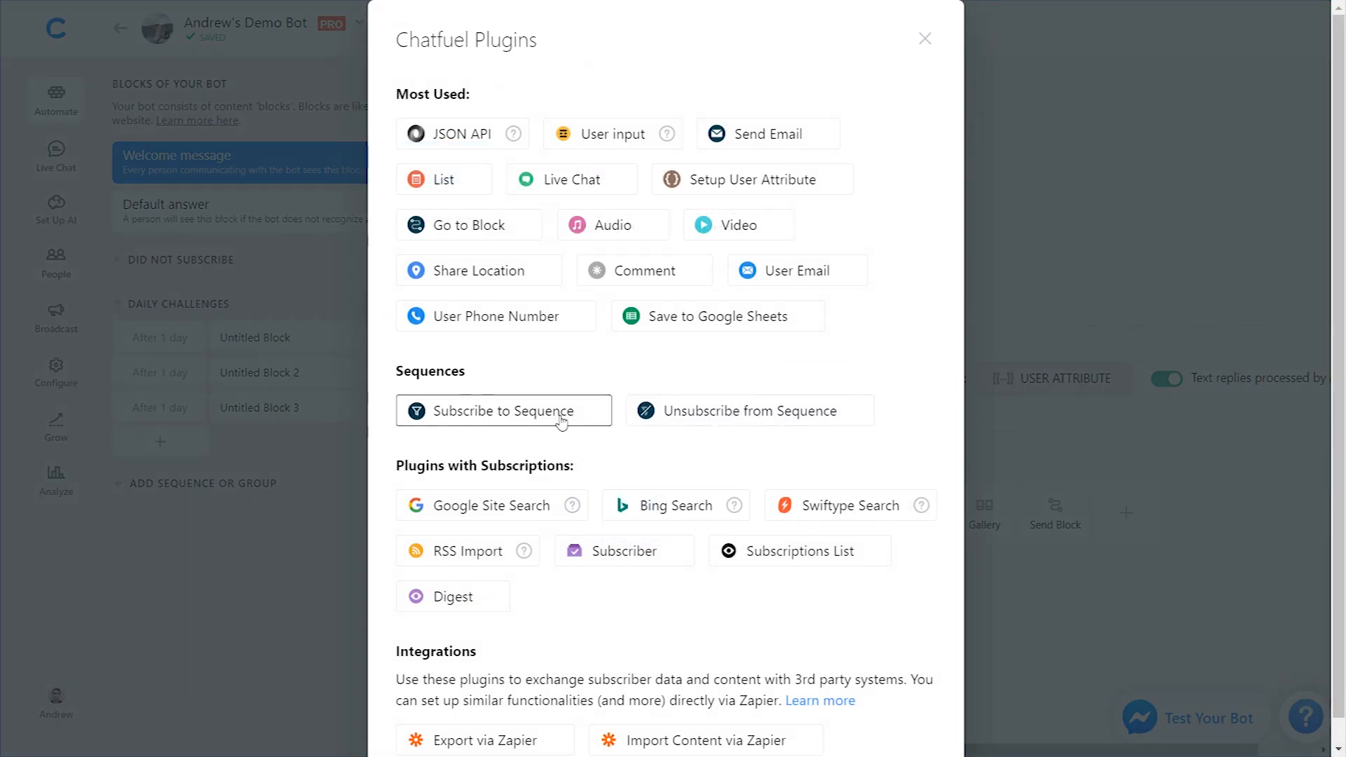
click(503, 411)
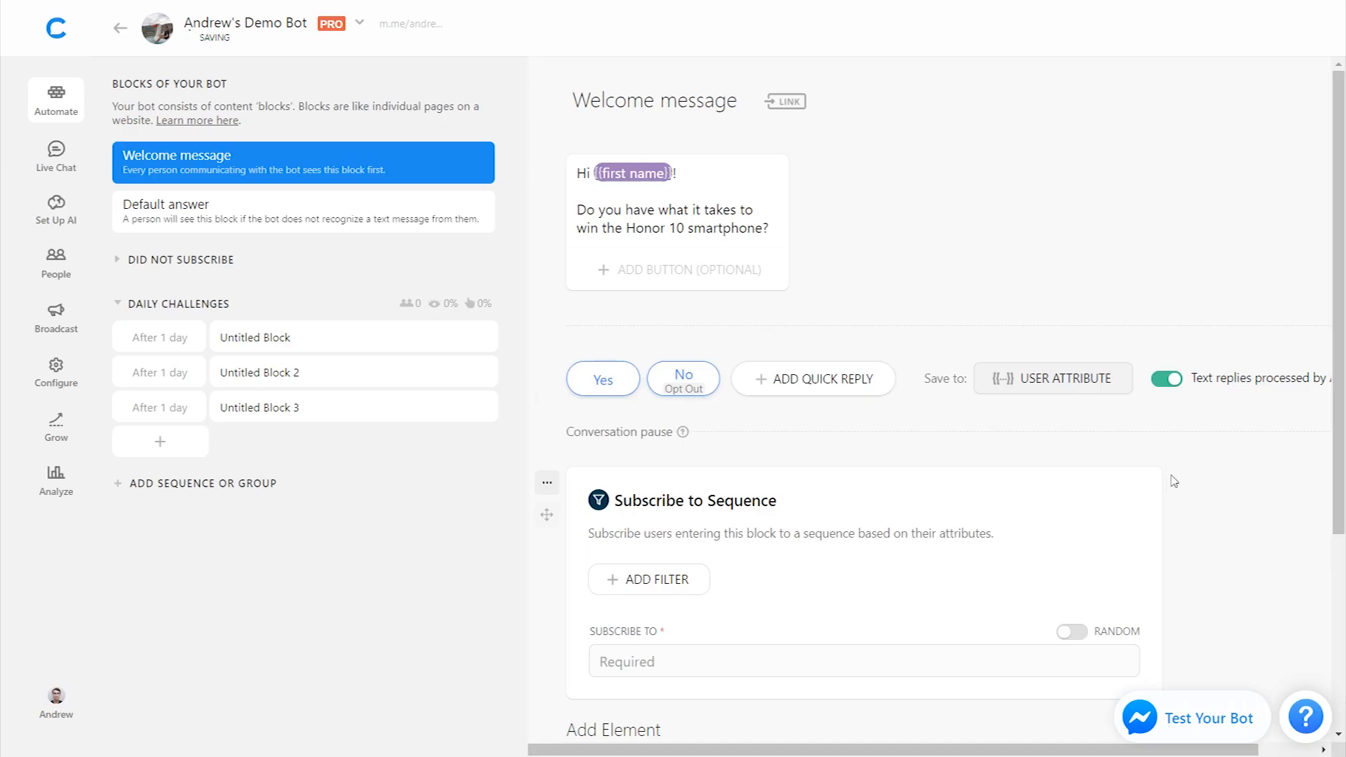
click(861, 597)
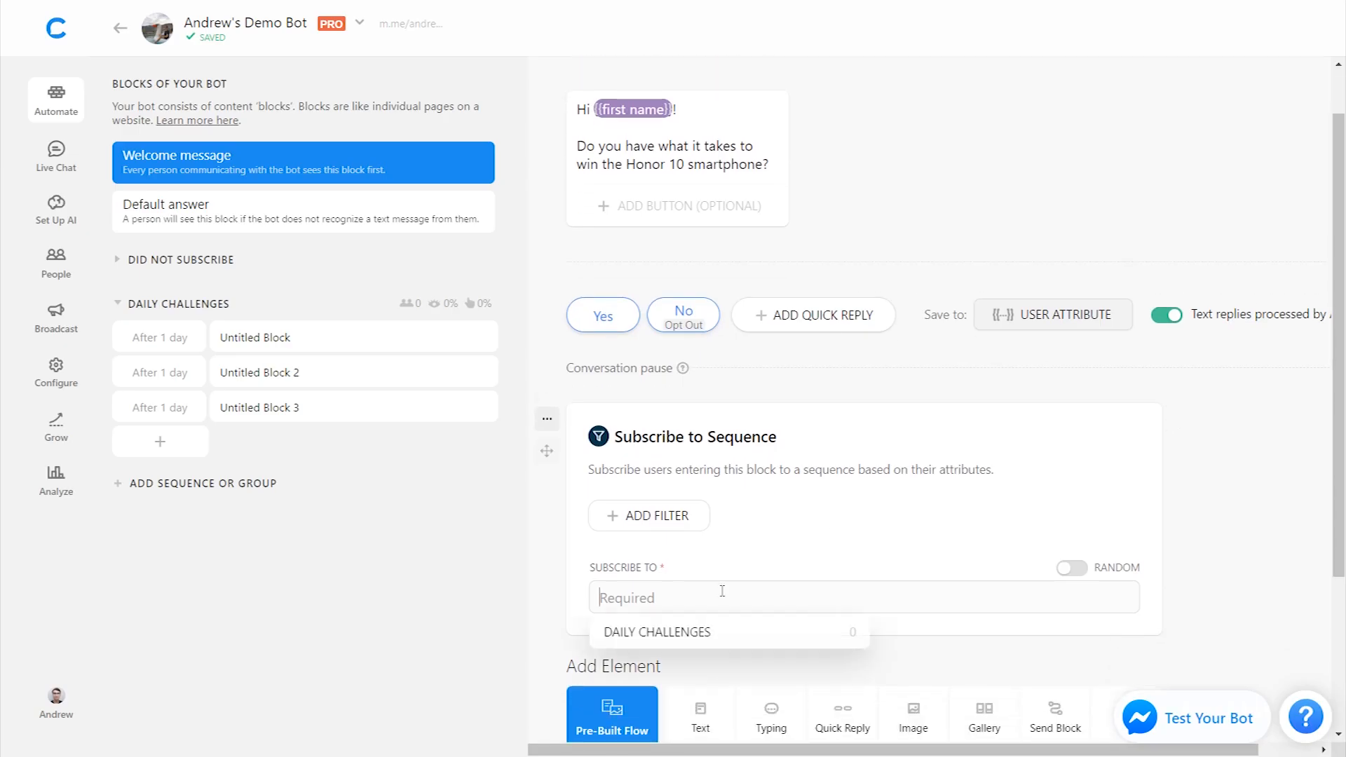
mouse_move(736, 642)
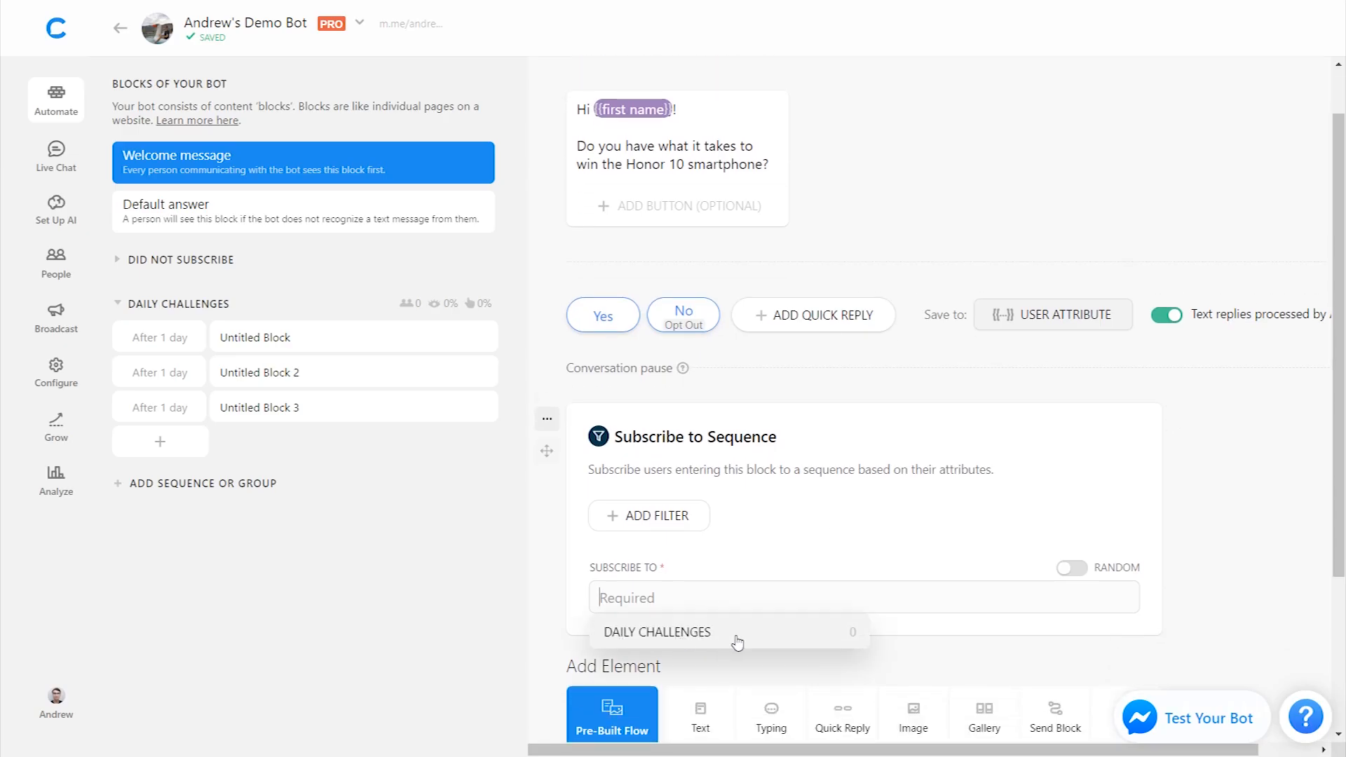
click(657, 632)
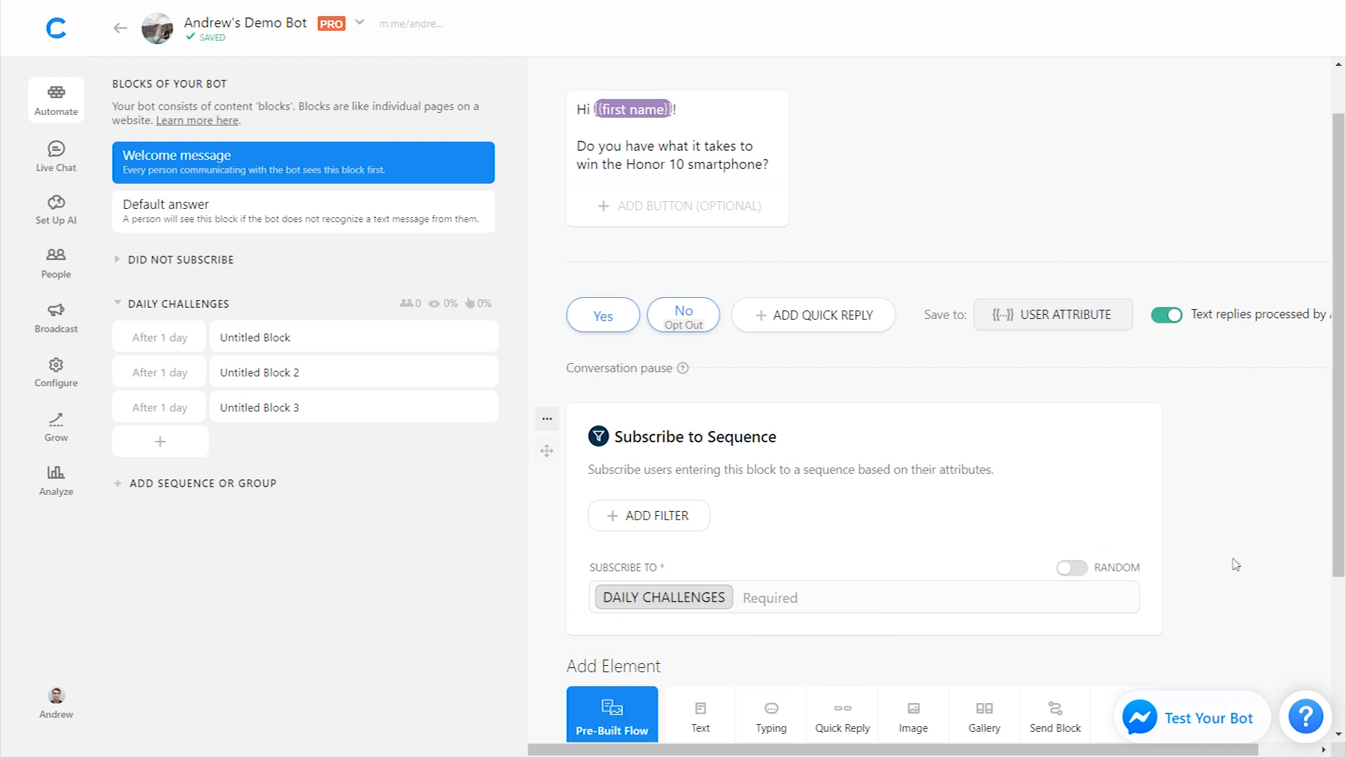
mouse_move(602, 331)
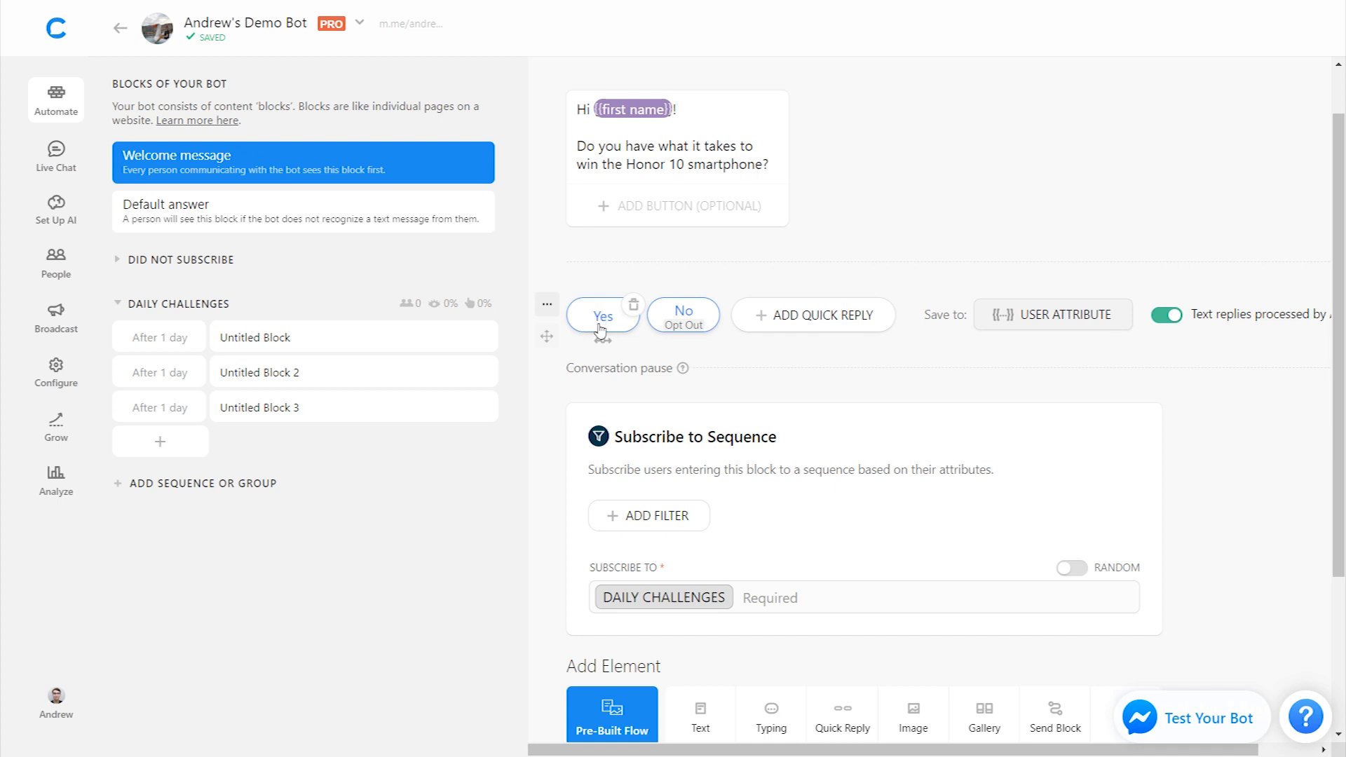
mouse_move(171, 352)
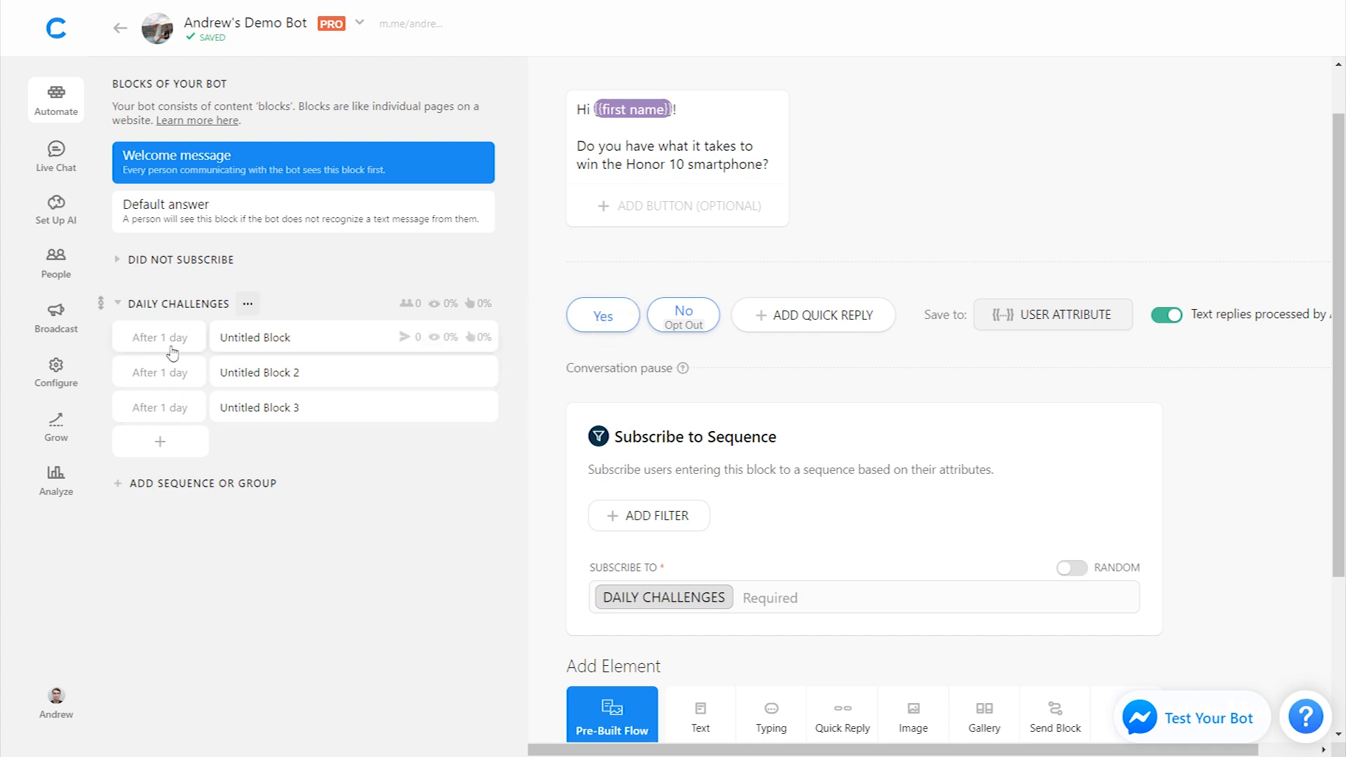
mouse_move(318, 309)
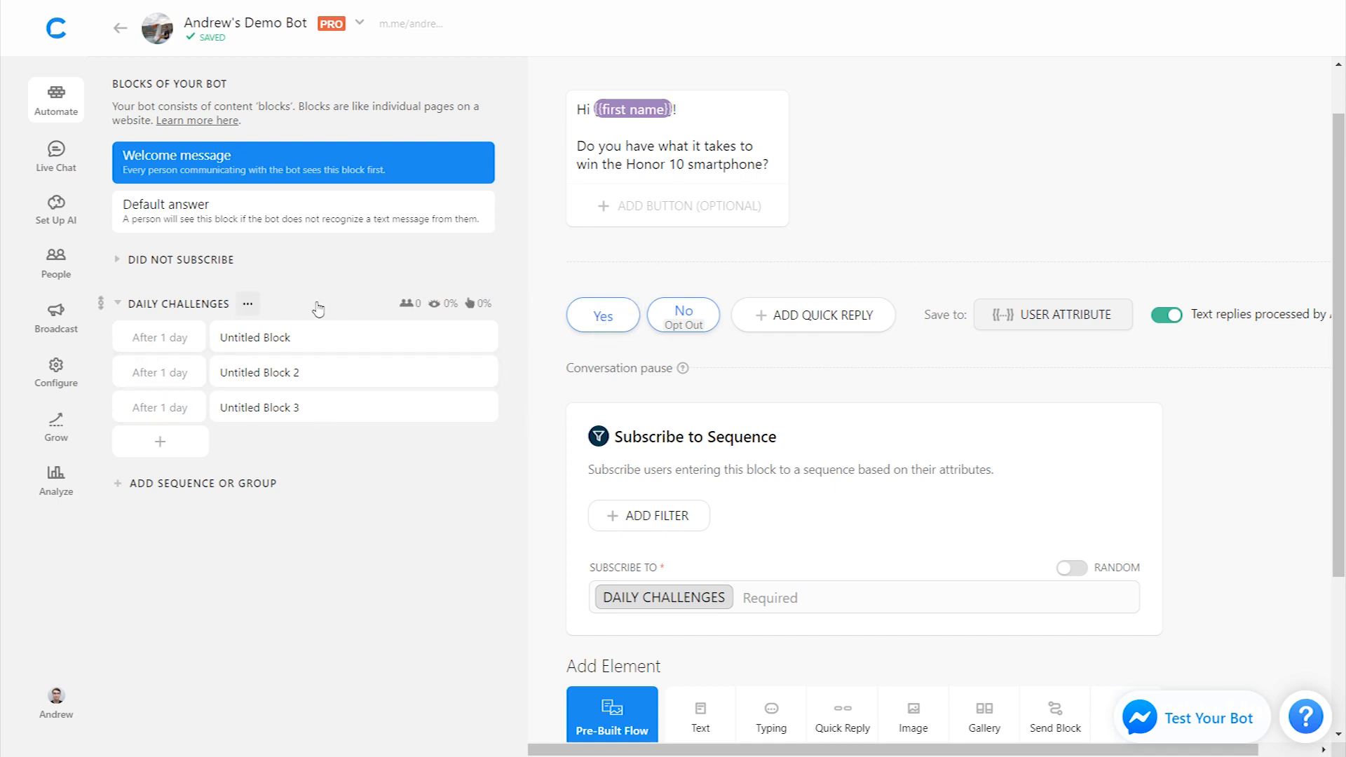
mouse_move(683, 318)
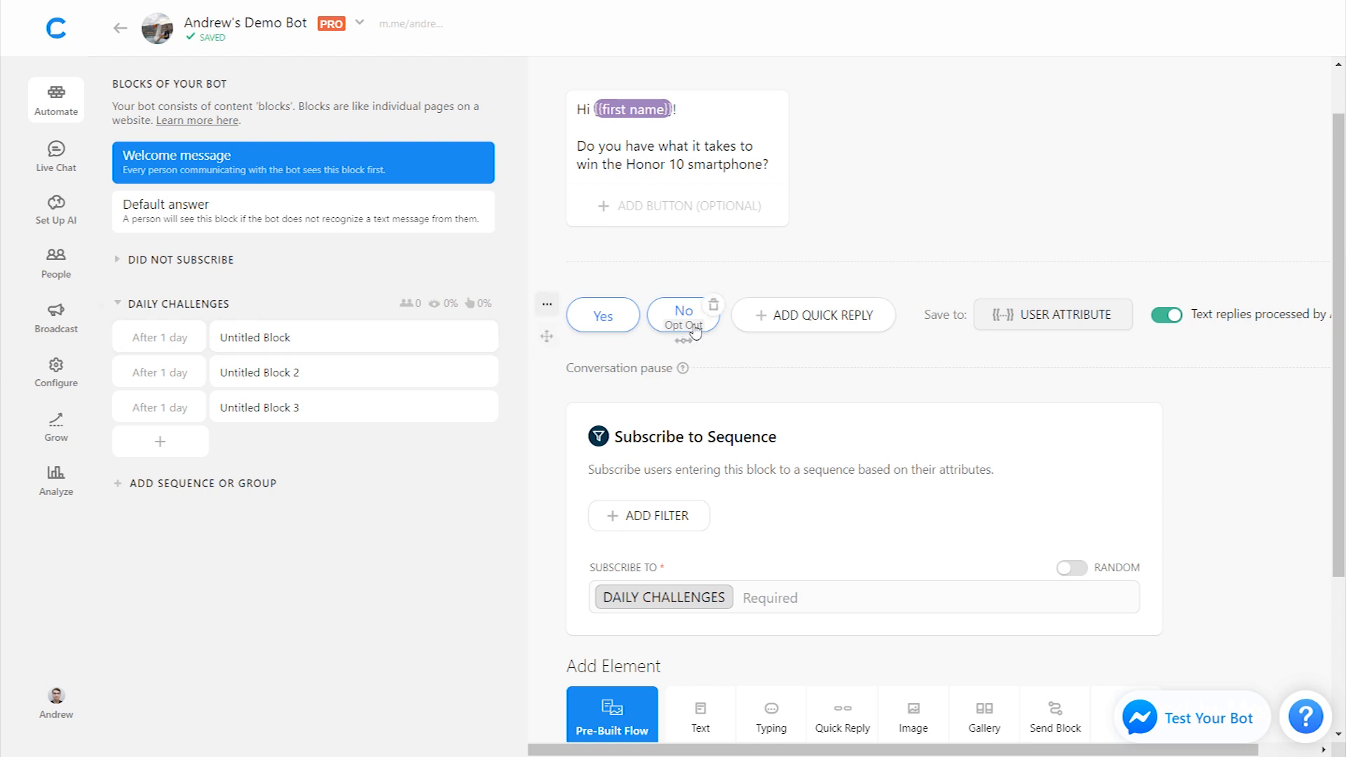
mouse_move(709, 380)
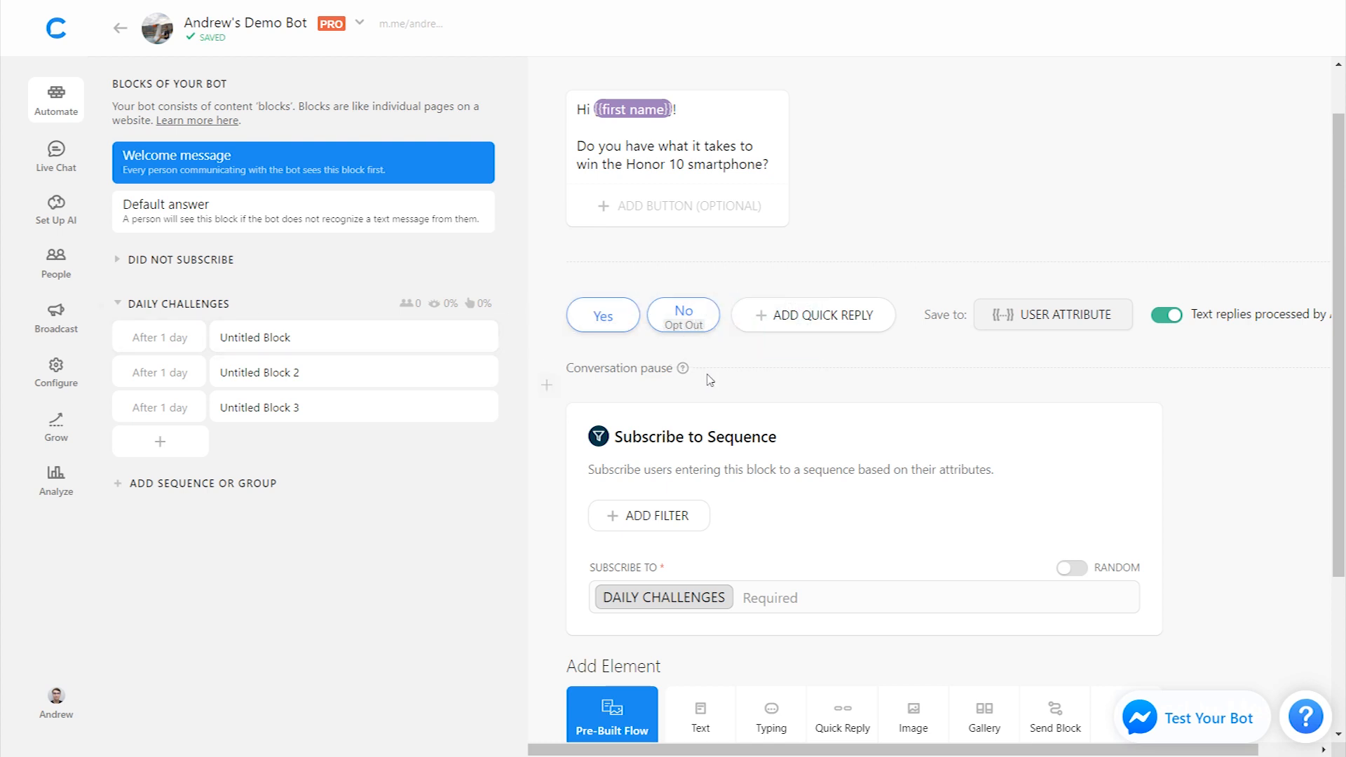
mouse_move(368, 330)
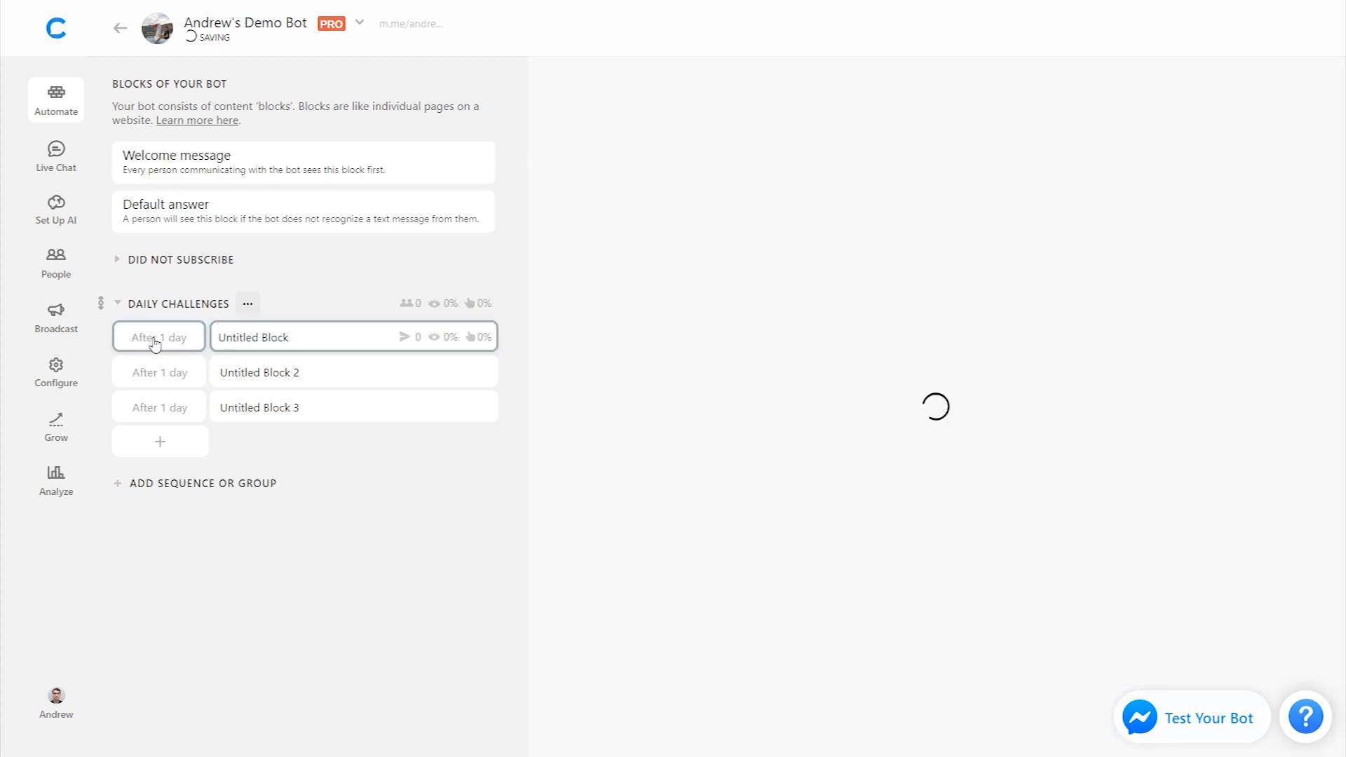
Step: Name the first two Daily Challenges blocks Photo Challenge and Megapixel Question, then select Untitled Block 3
click(158, 335)
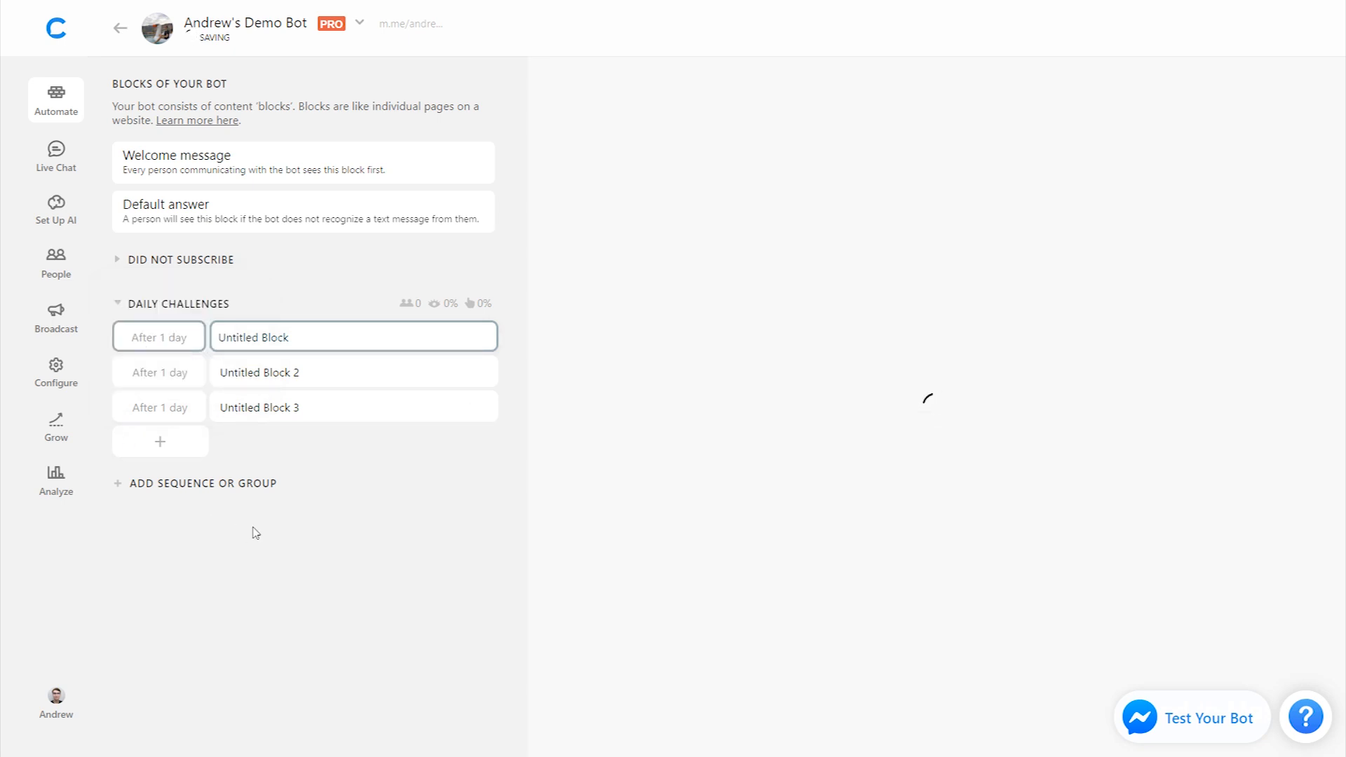
click(353, 335)
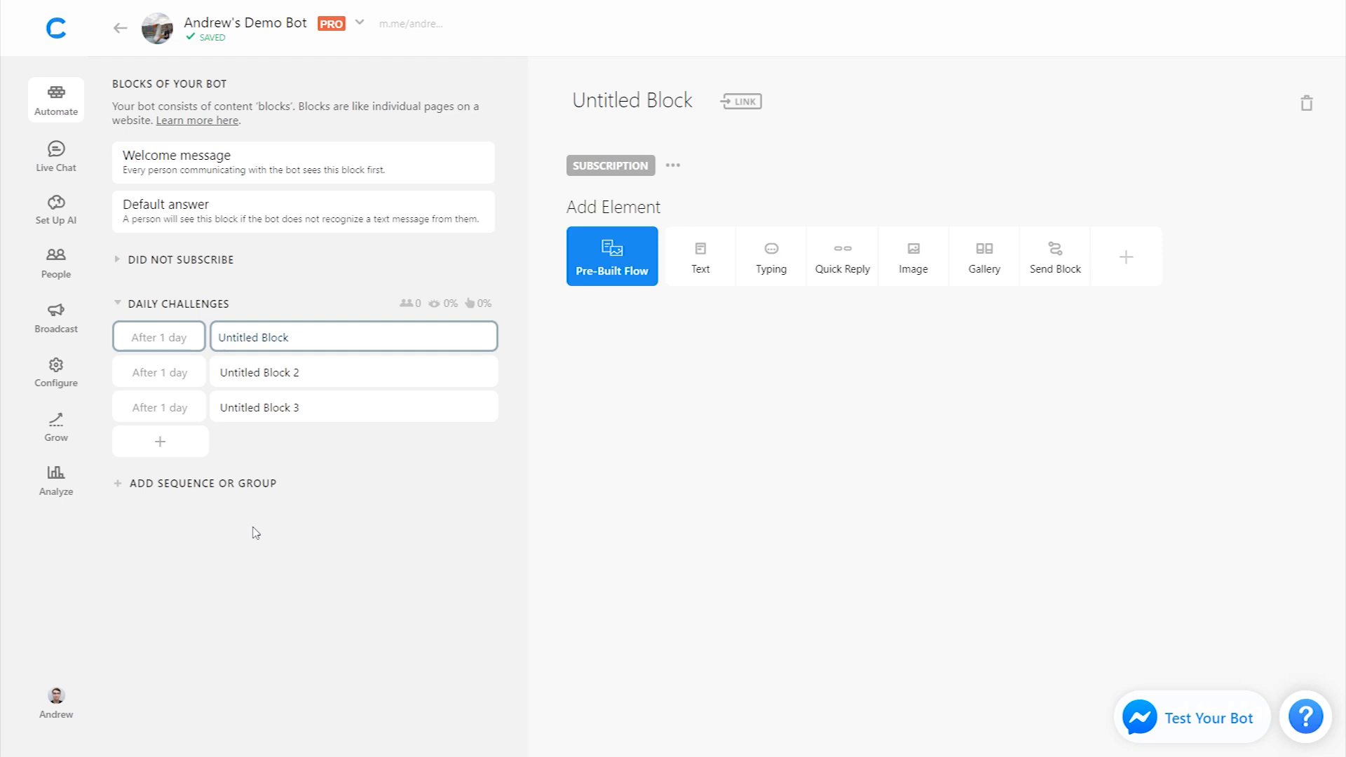
click(632, 101)
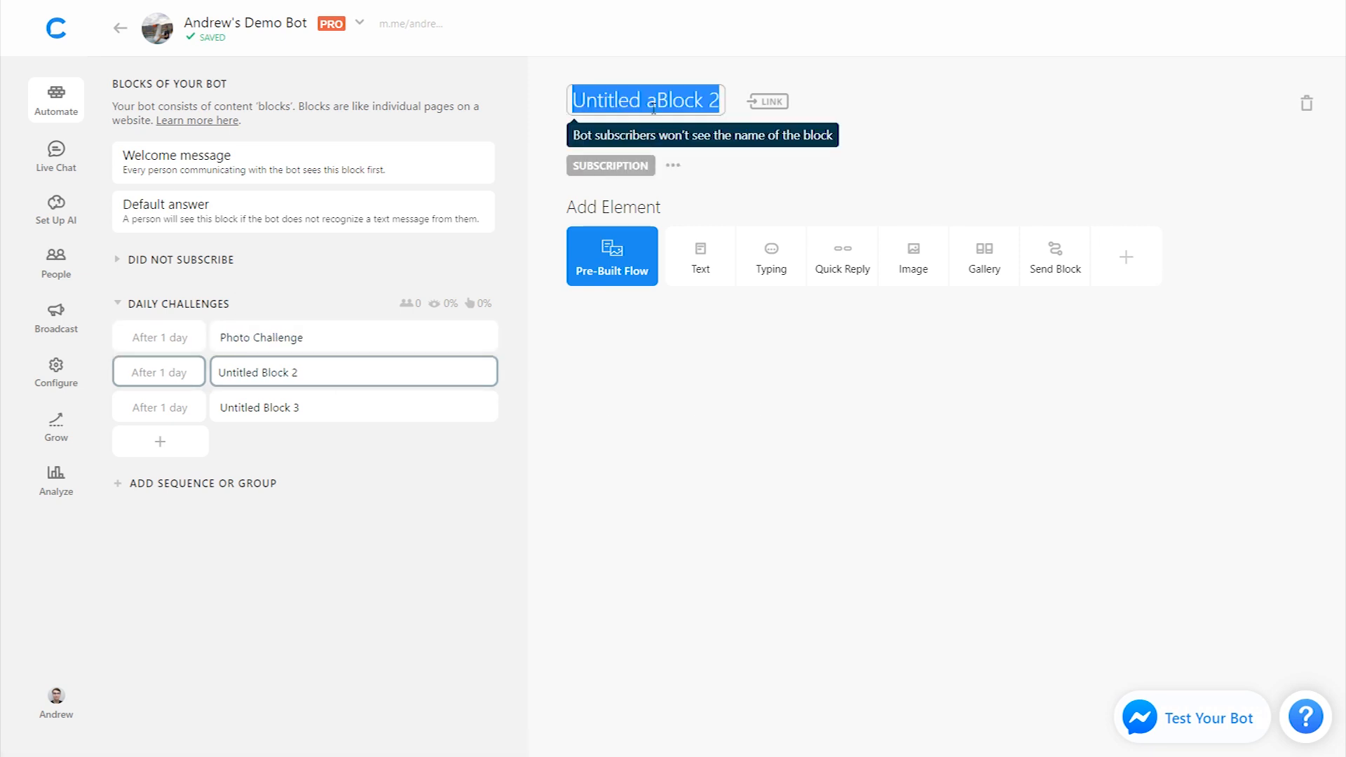
text(Megapixel Question)
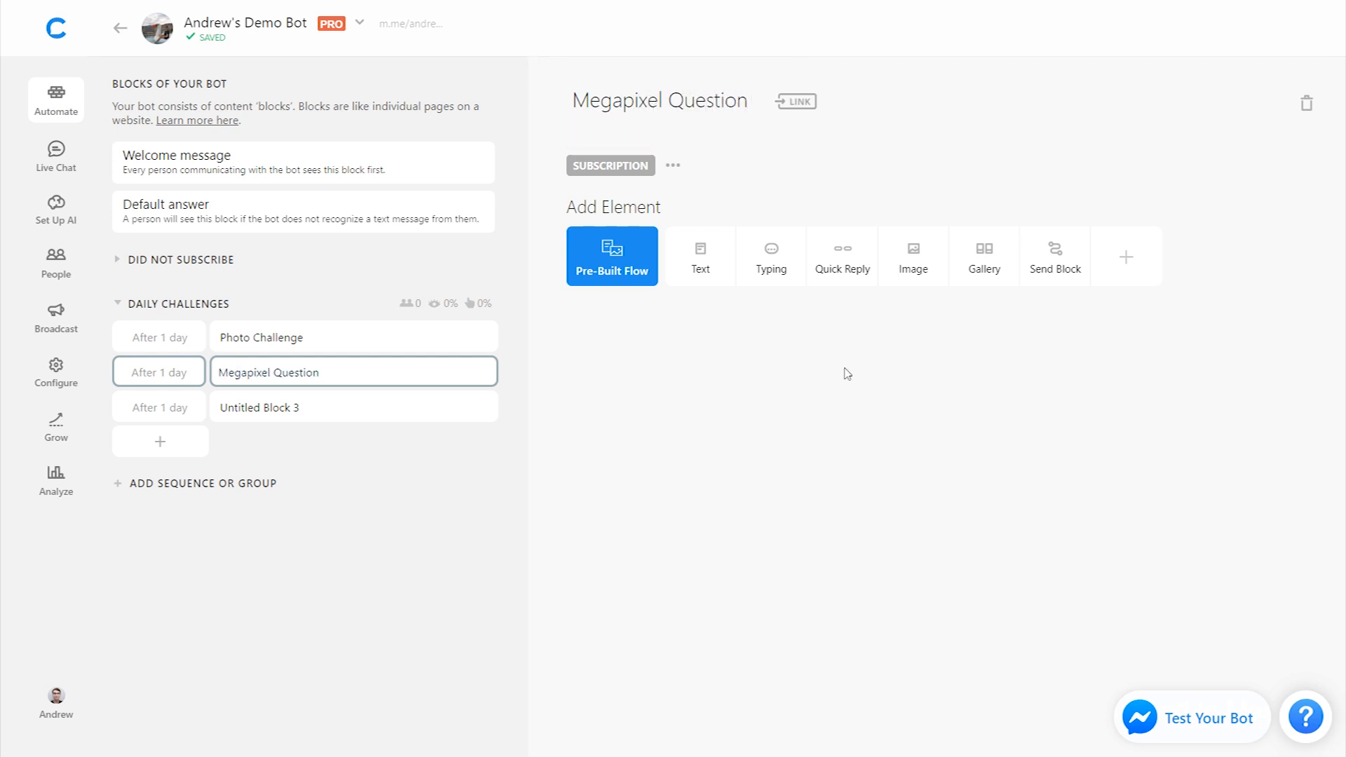
mouse_move(311, 411)
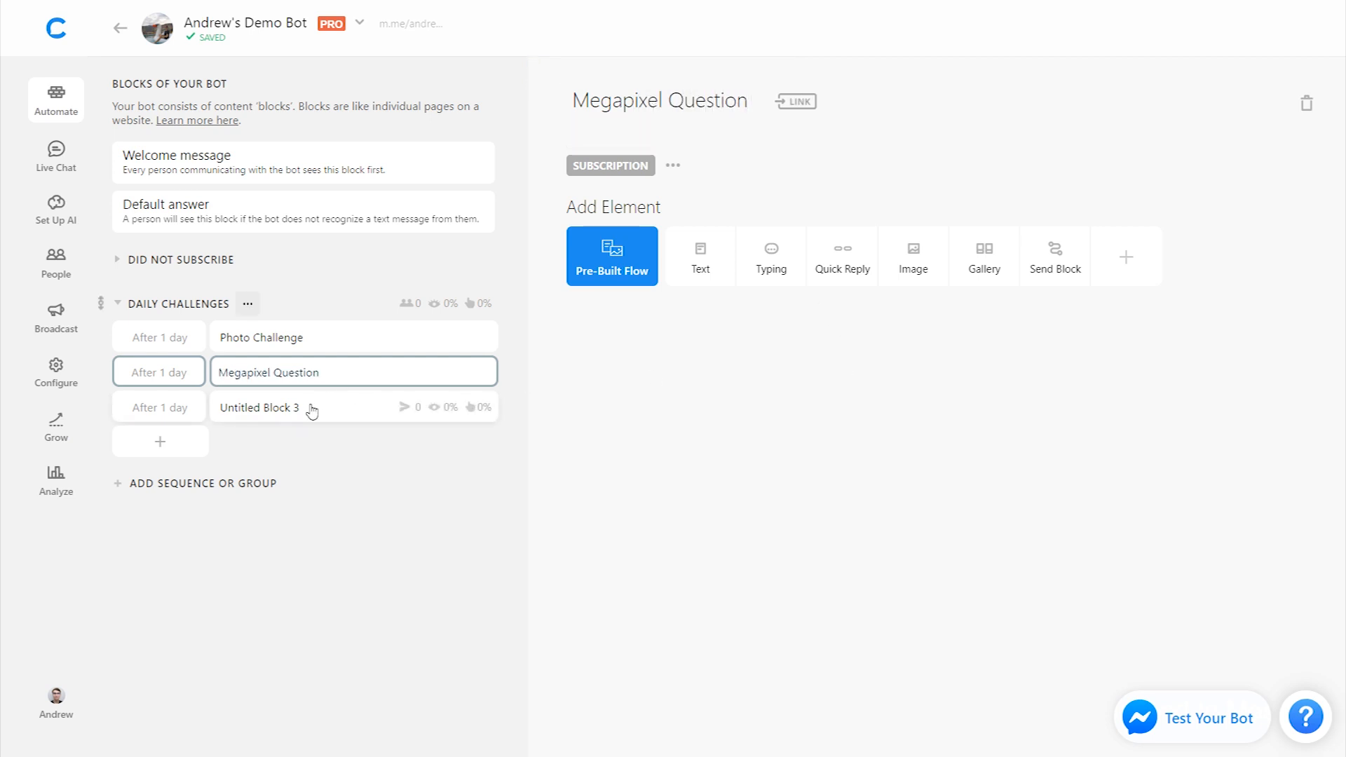
click(266, 407)
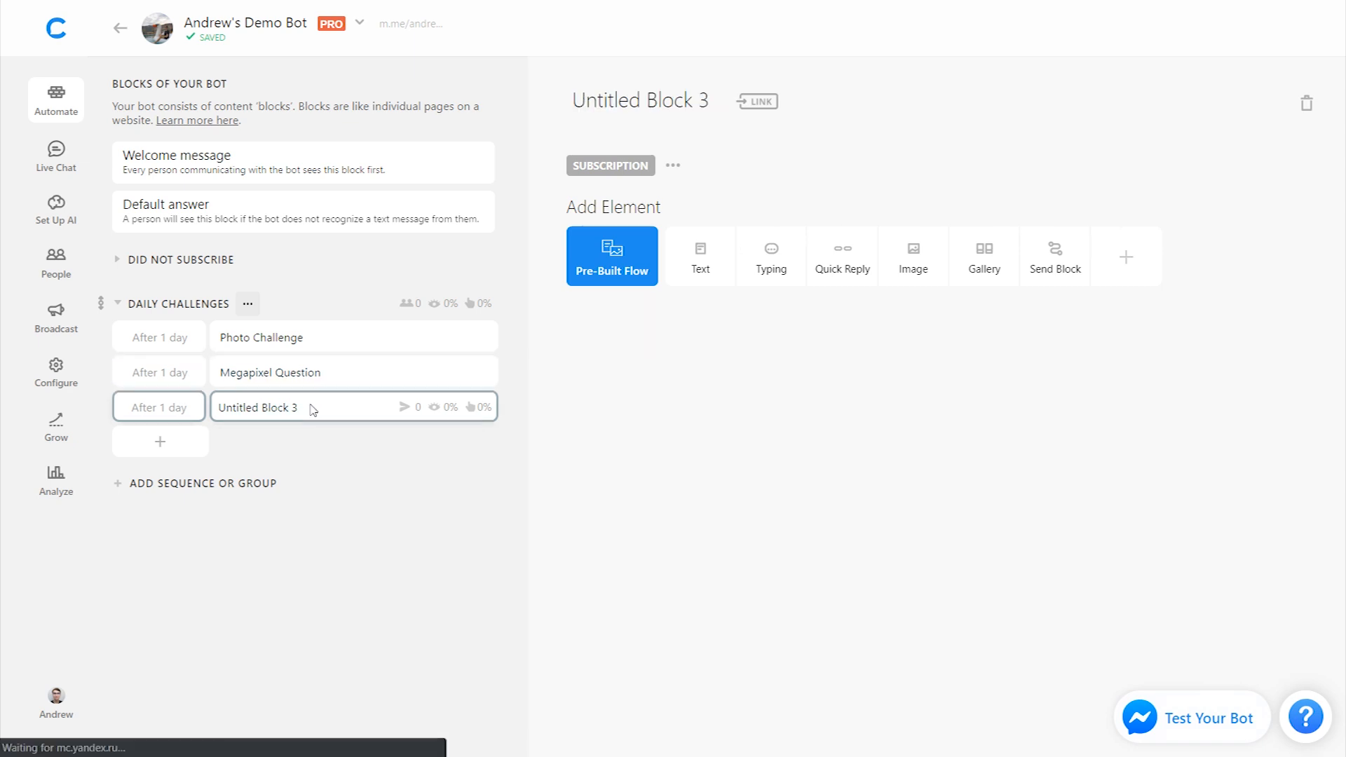
mouse_move(327, 403)
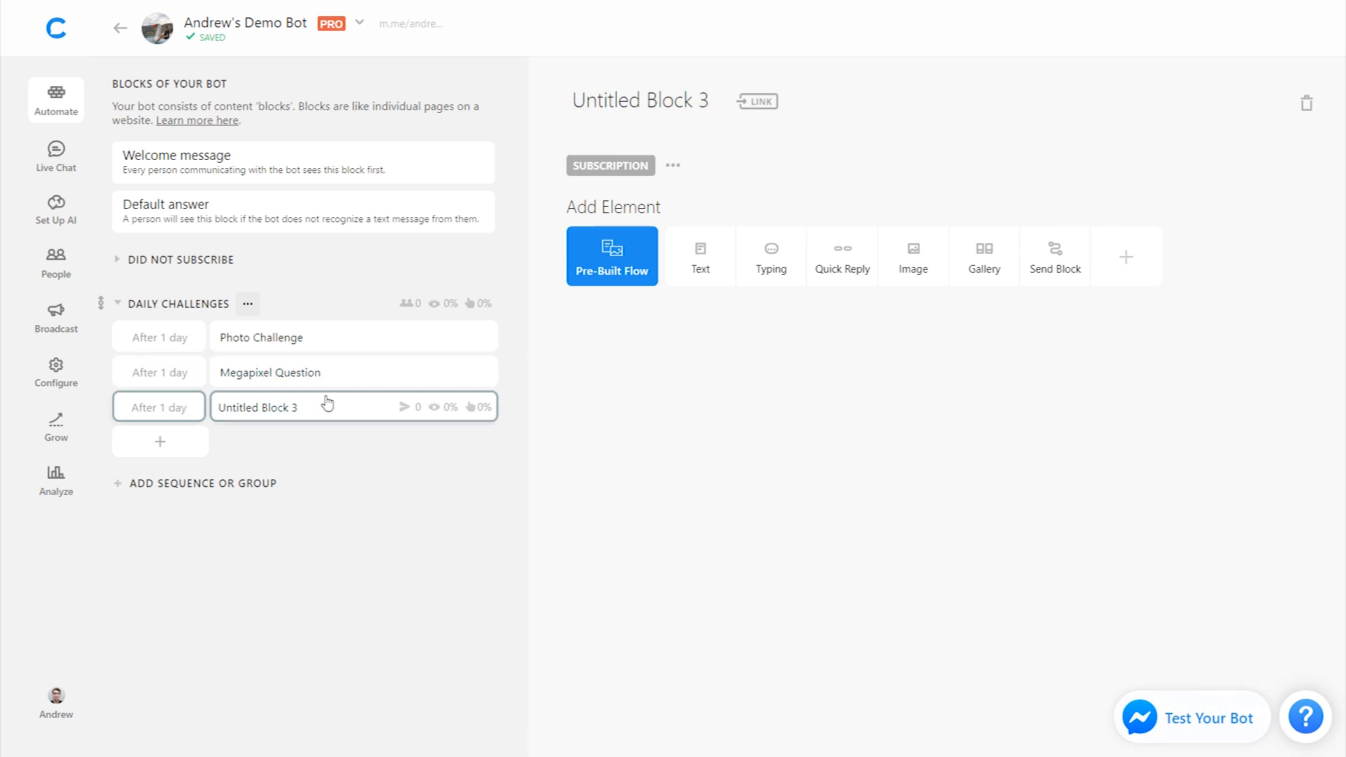
Step: Delete Untitled Block 3 and reopen the Photo Challenge block
click(1305, 102)
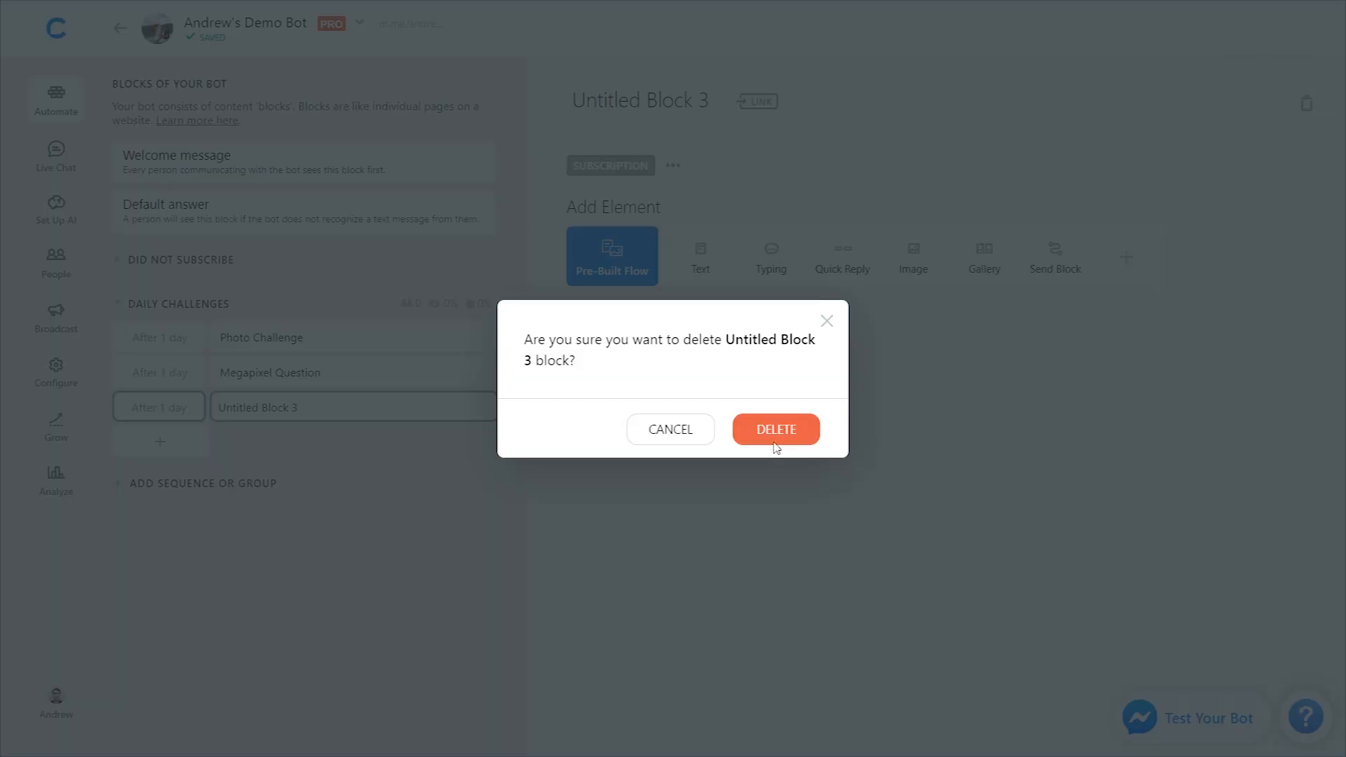
click(774, 429)
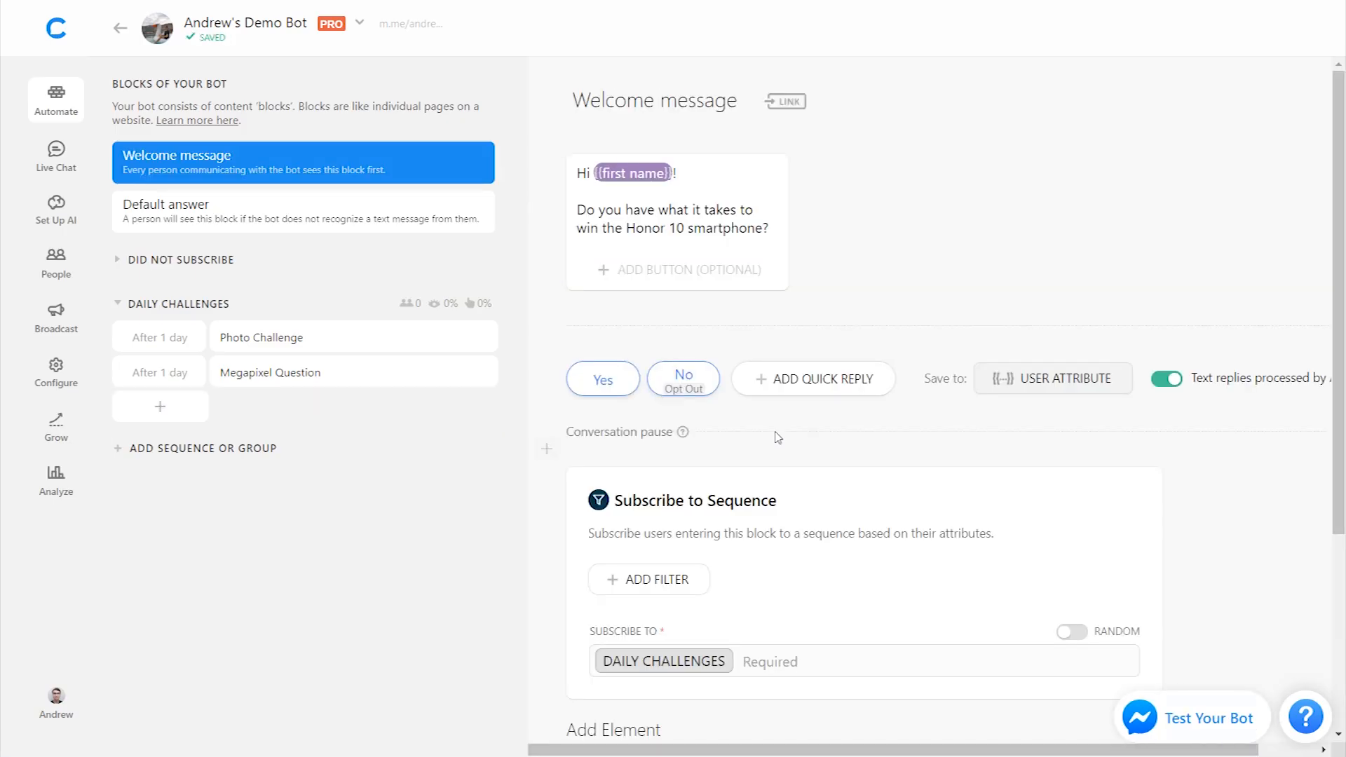
click(300, 336)
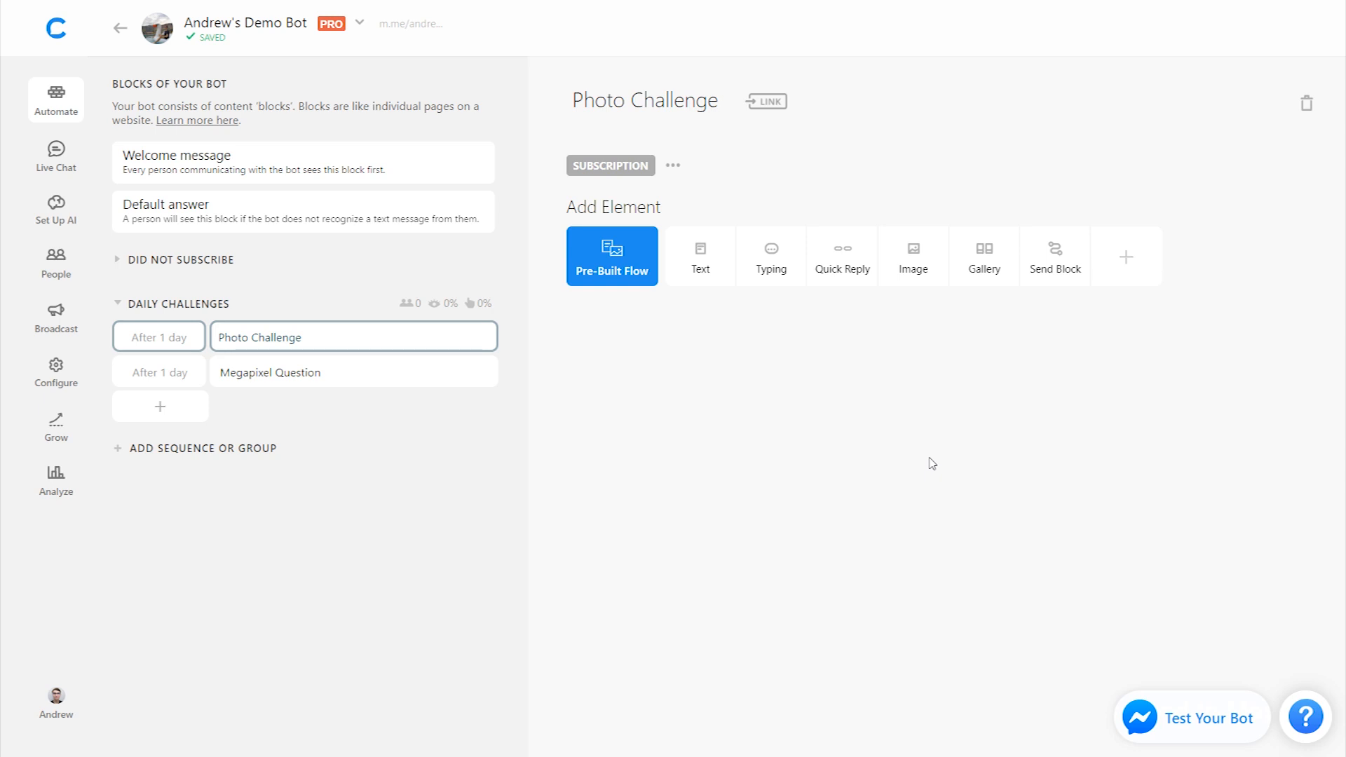
Step: Add the text 'Challenge #1 is now available!' with an Unlock Now button
click(699, 255)
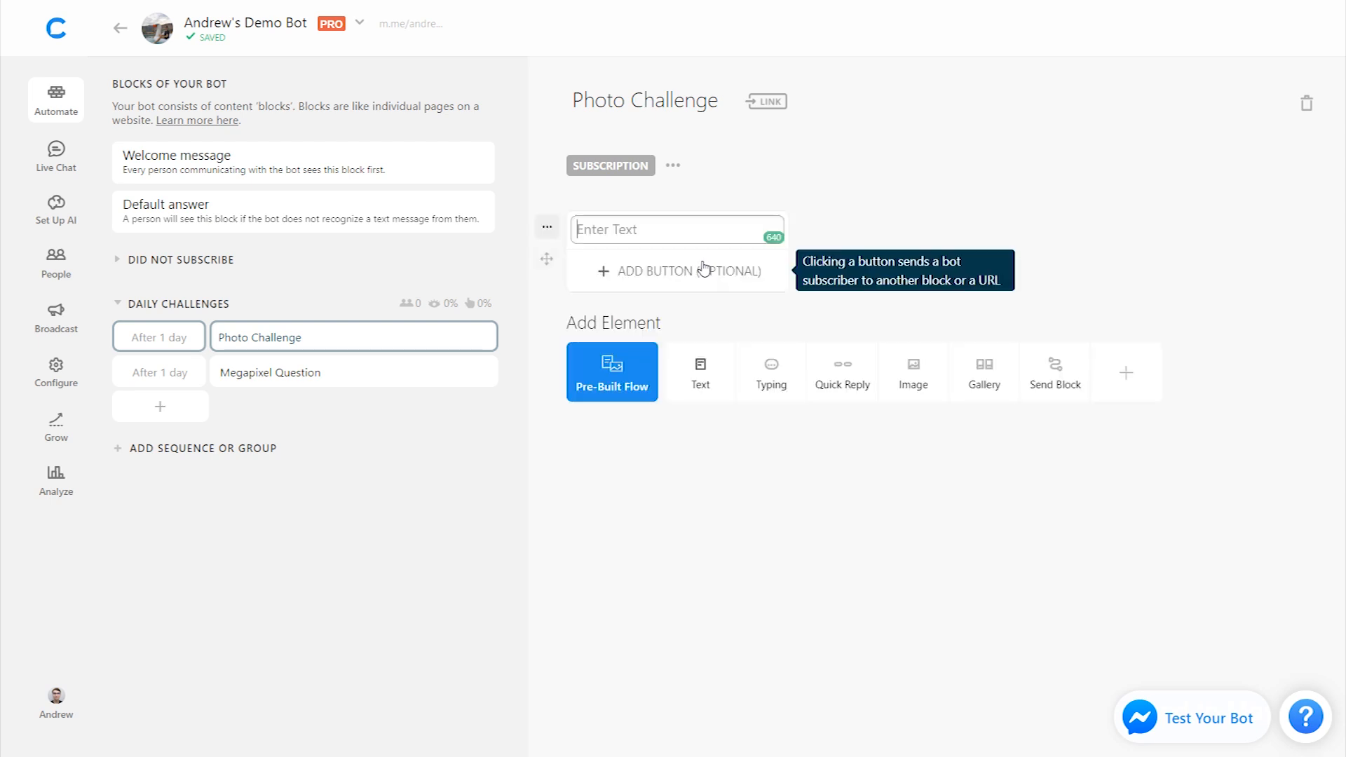
text(Challenge #1 is)
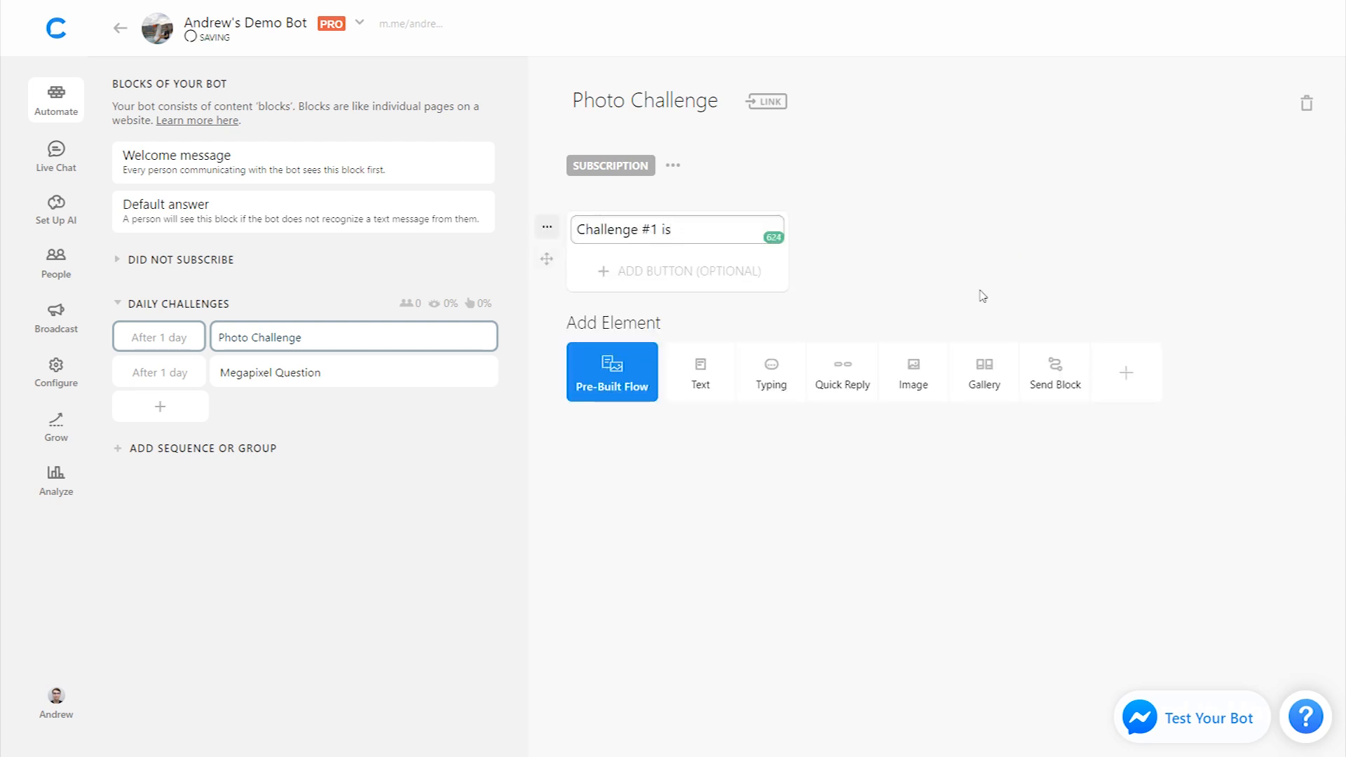
text(now available!)
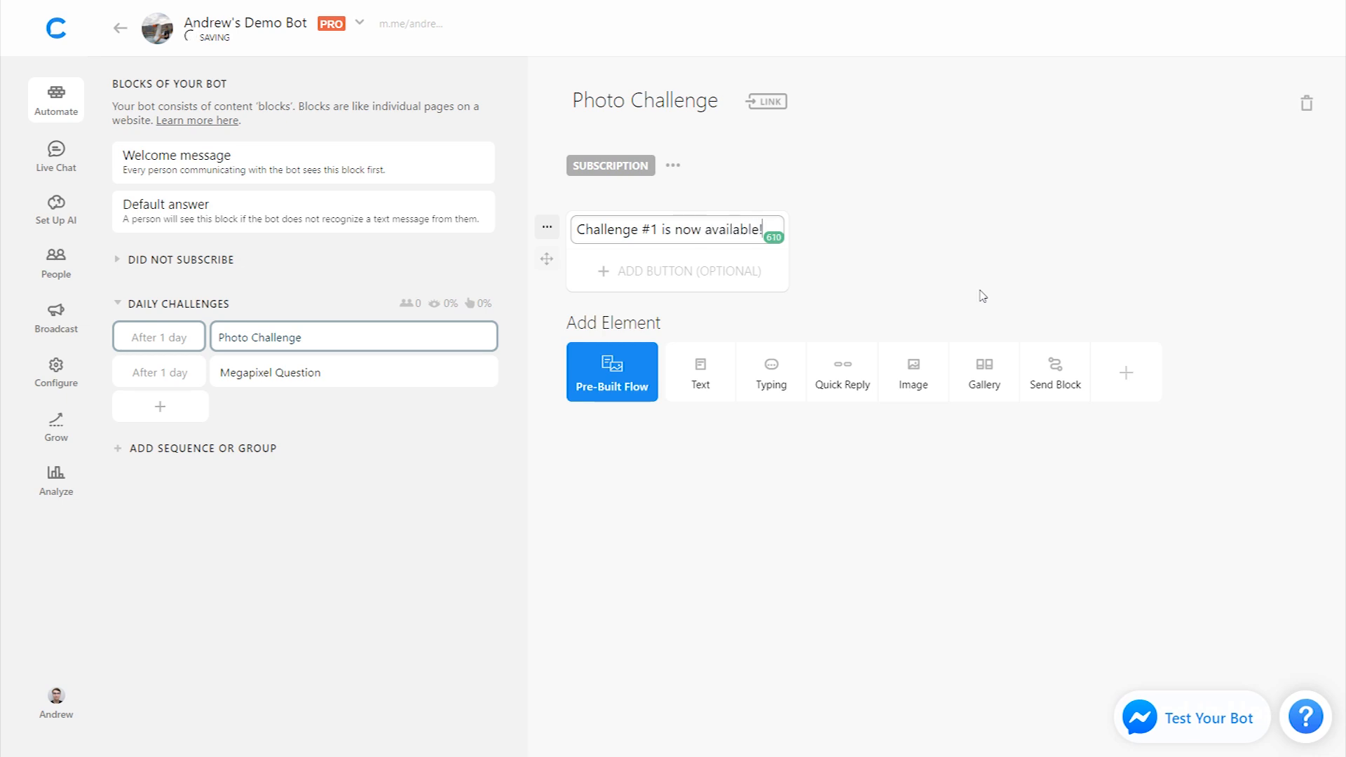
click(677, 271)
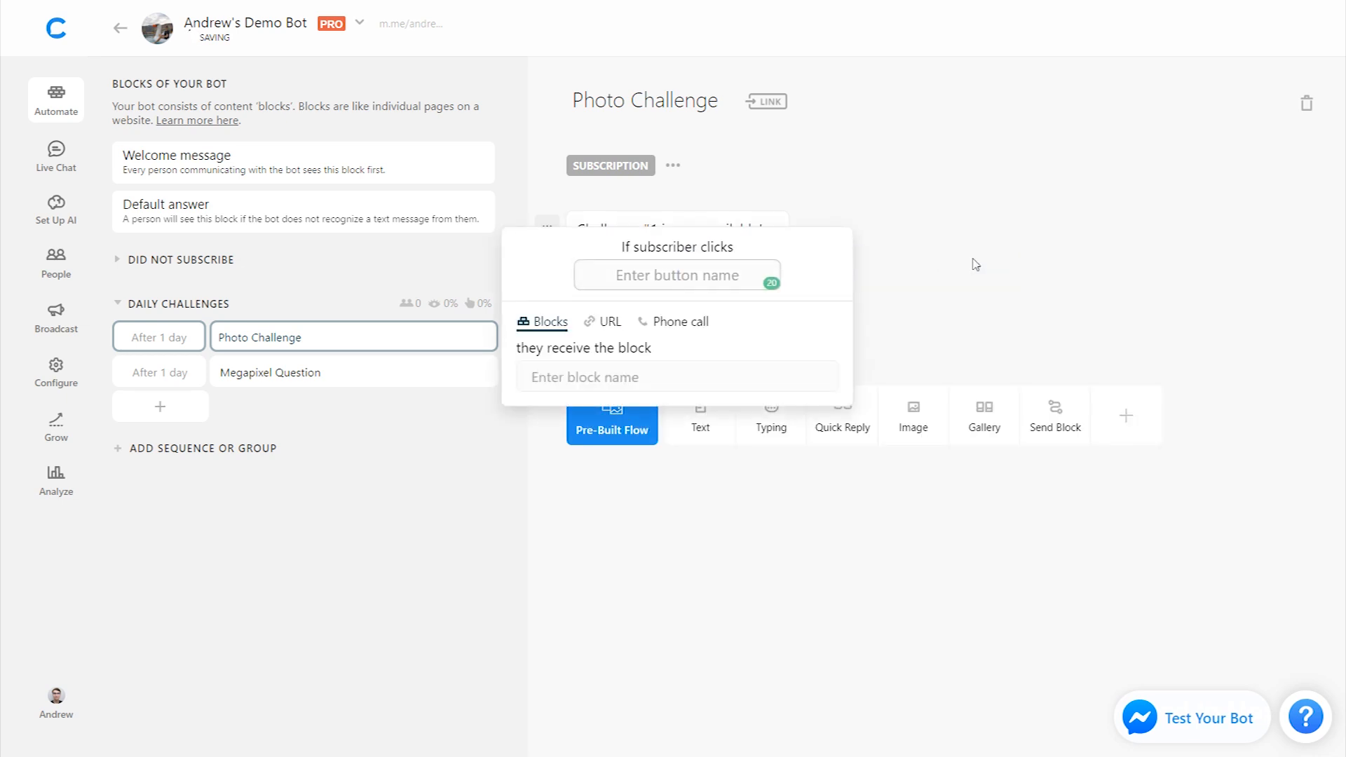
text(Unlock Now)
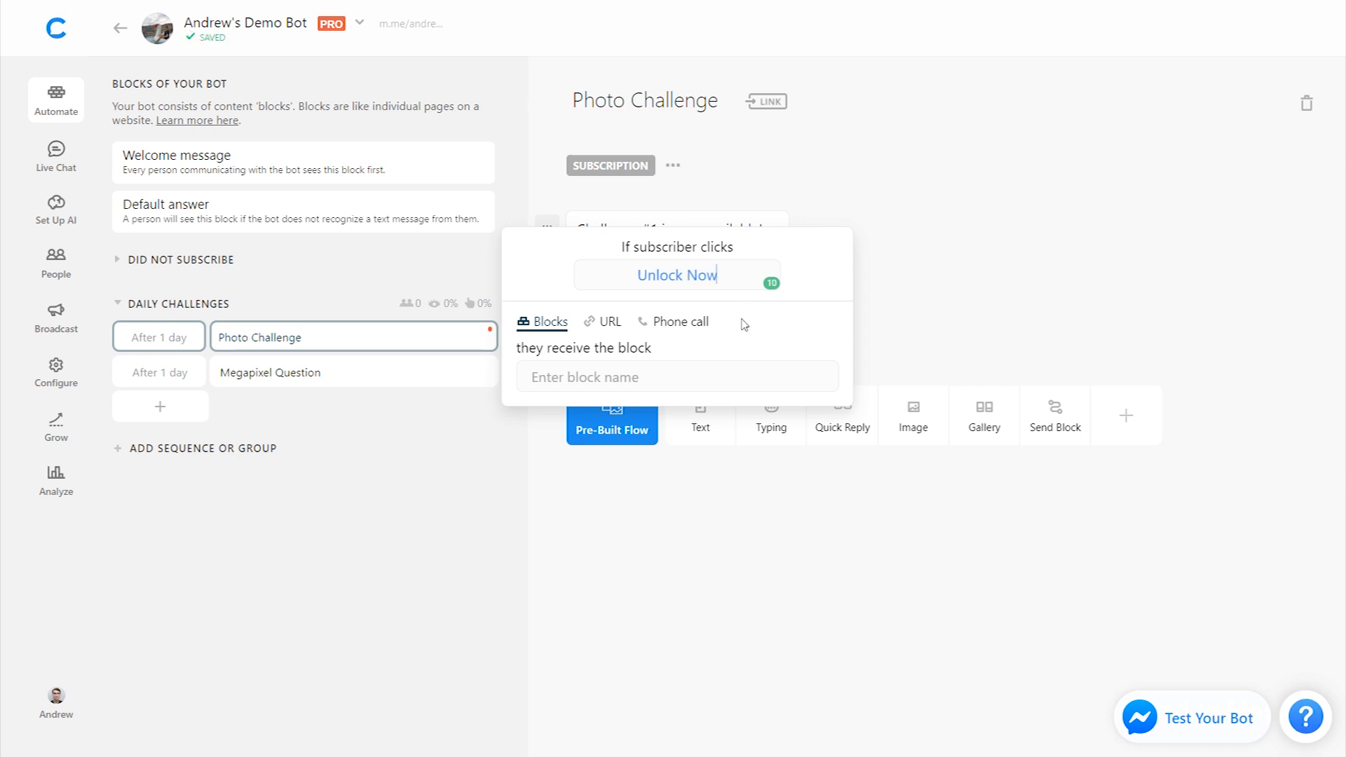
click(1024, 273)
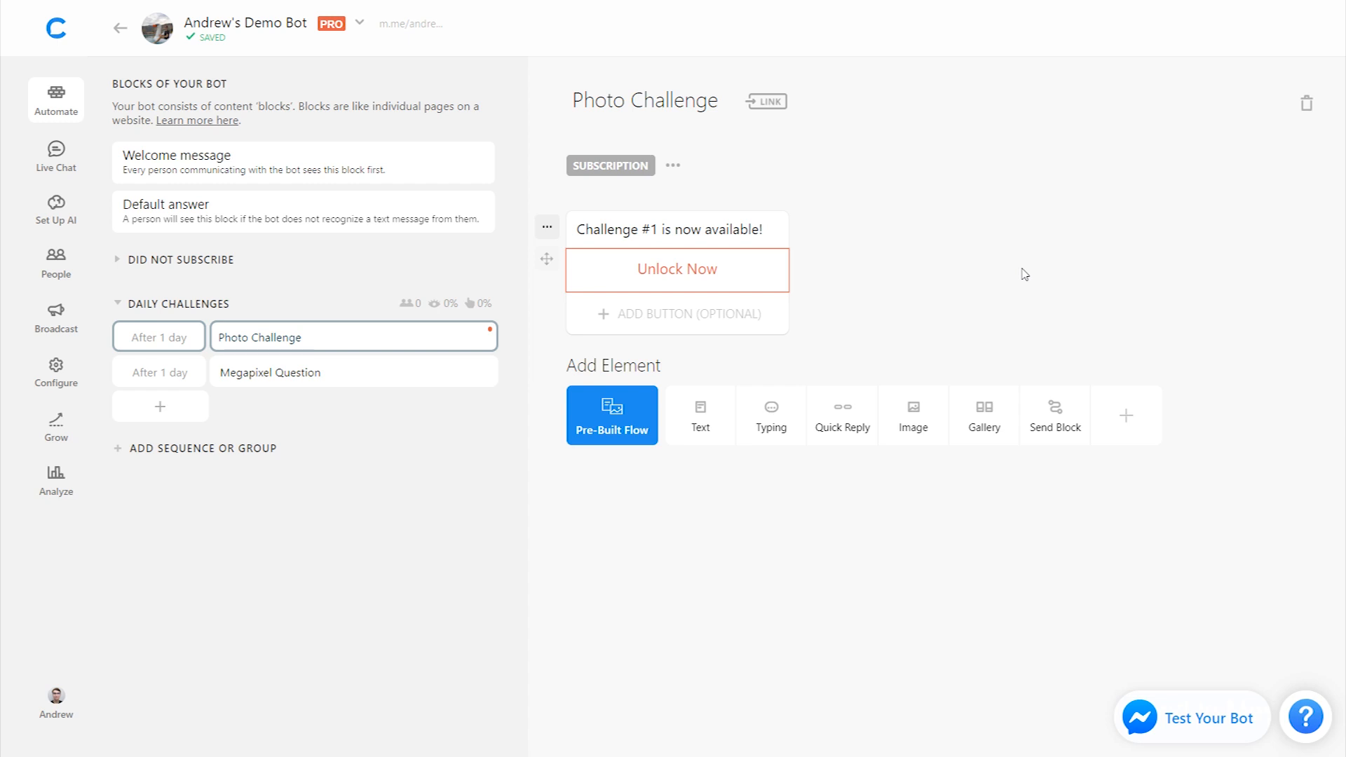
mouse_move(687, 327)
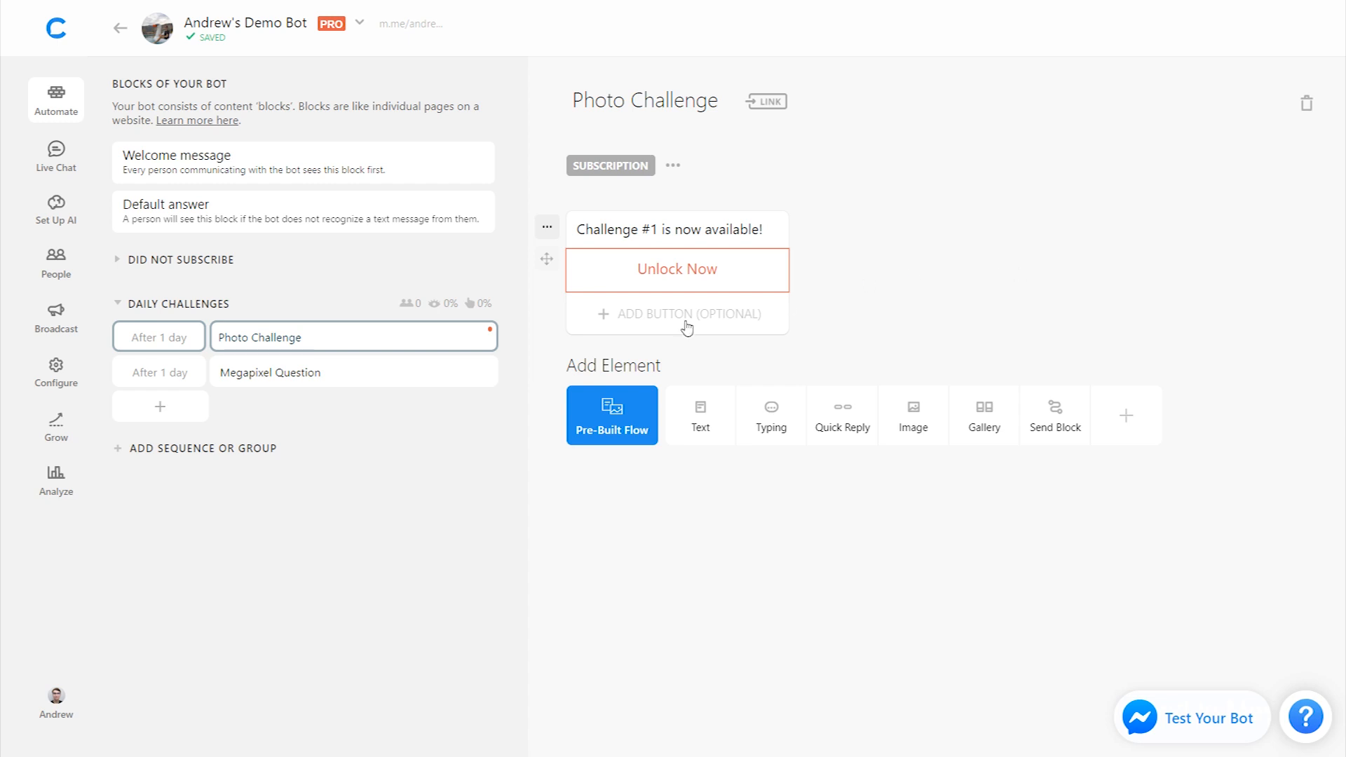
Step: Create the Day 1 - Photo Challenge group with block Q1 and return to Photo Challenge to link Unlock Now to it
click(159, 407)
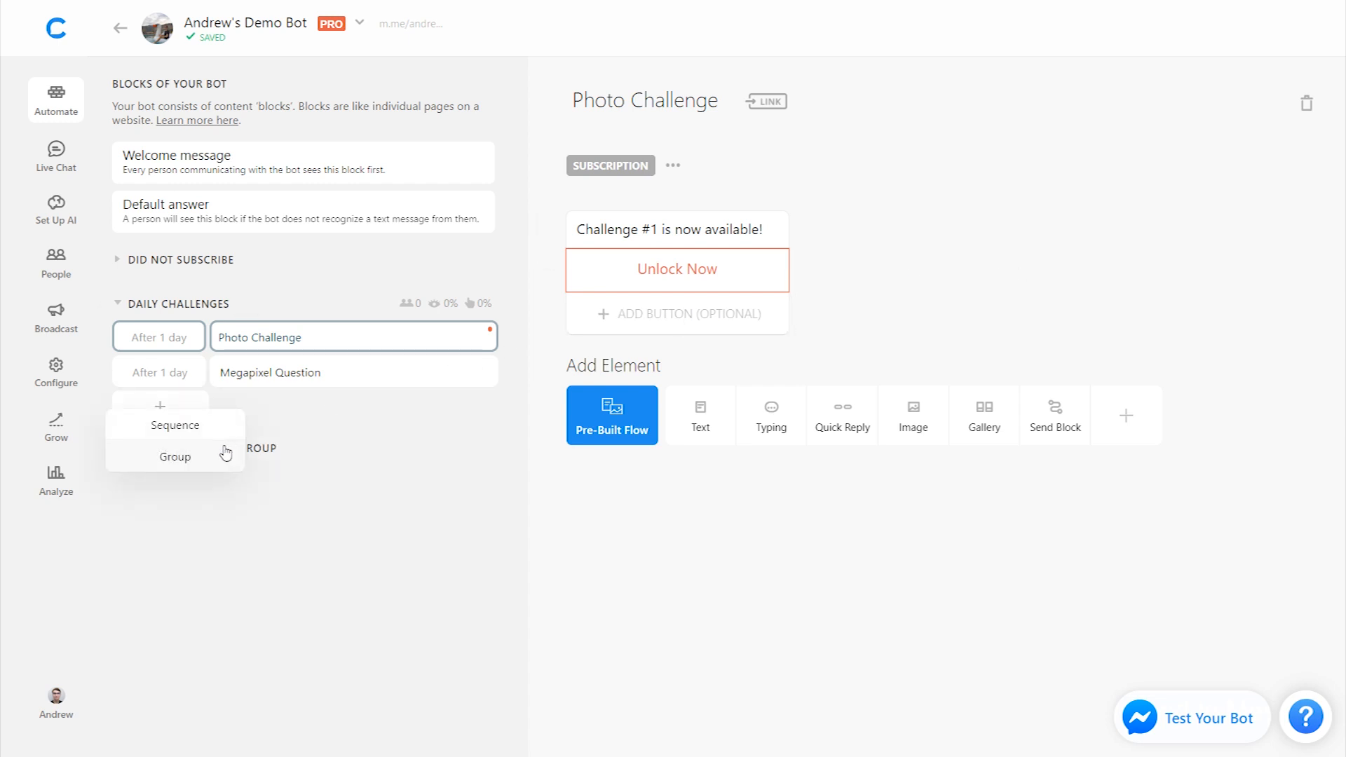
click(174, 455)
text(DAY 1 - PHOTO CHALLENGE)
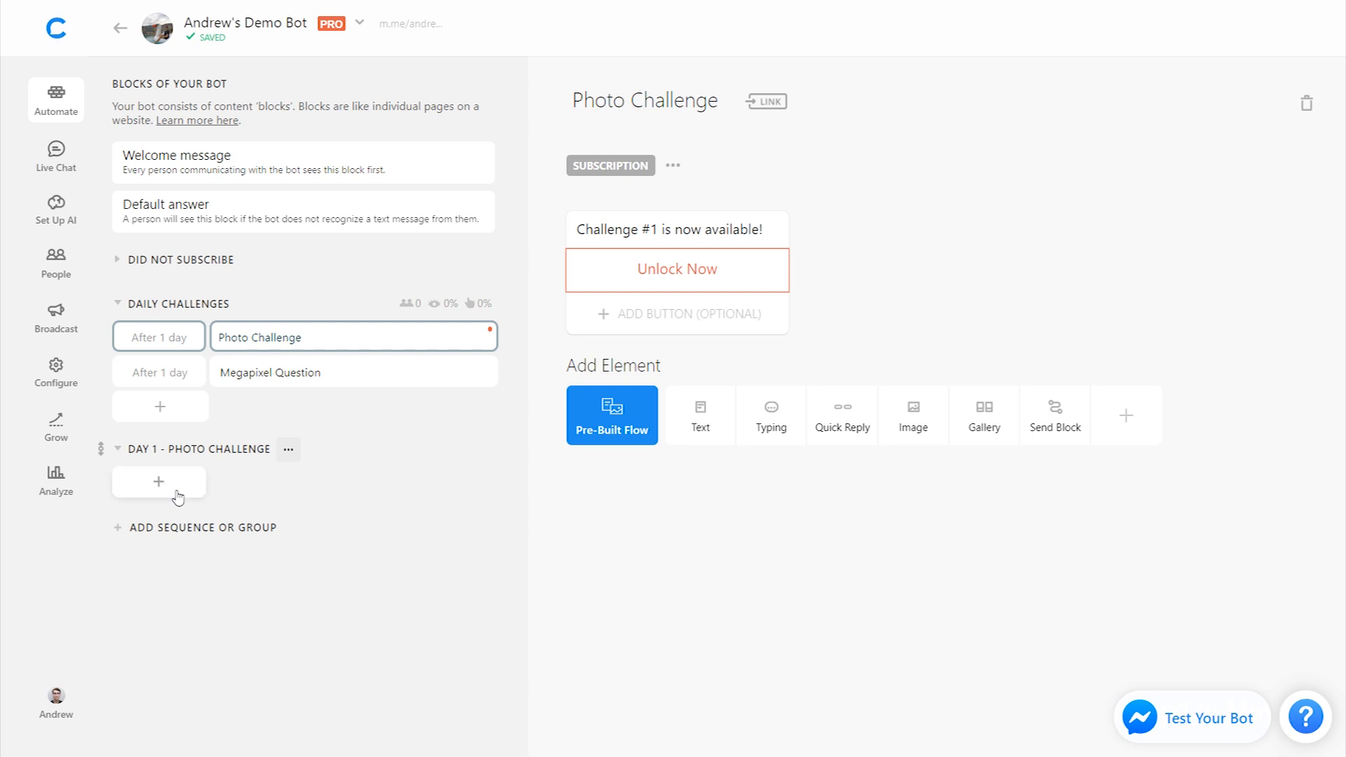
click(158, 481)
text(Q1)
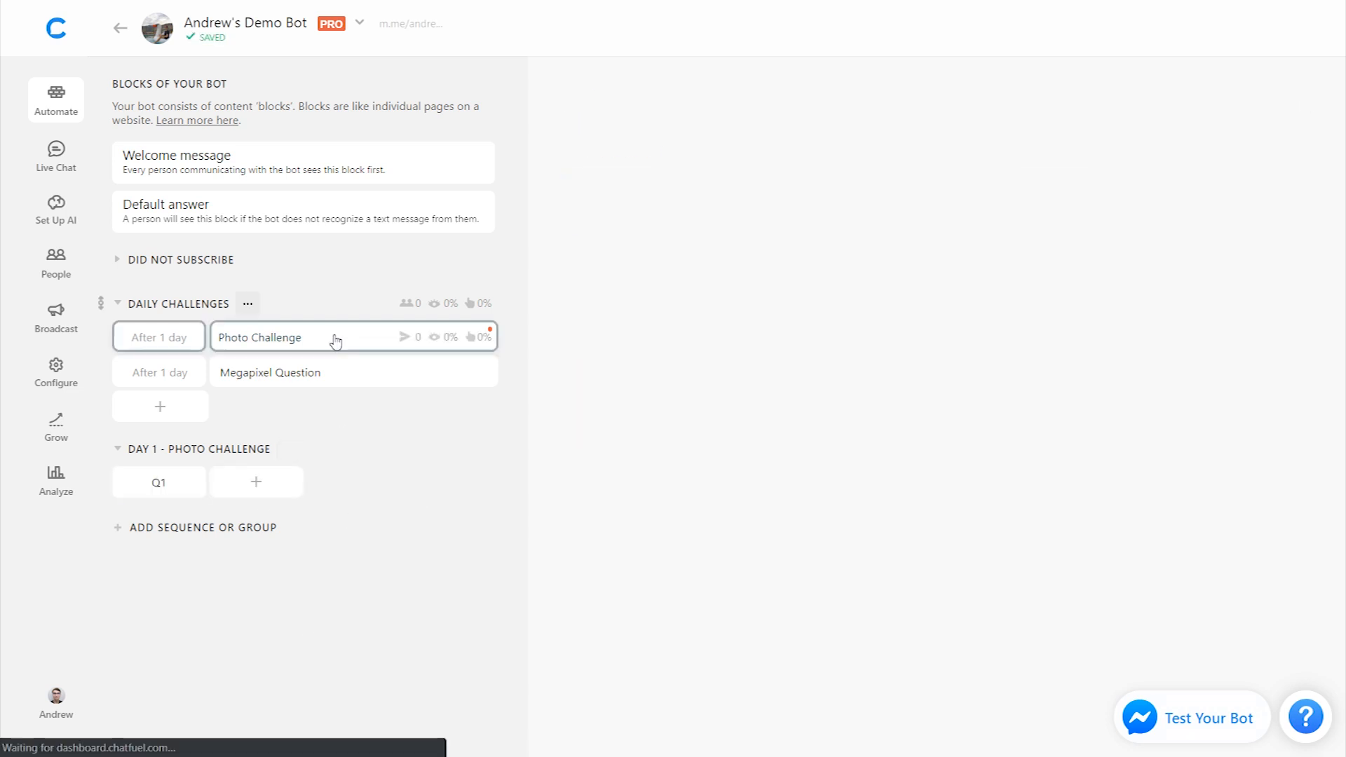
click(267, 336)
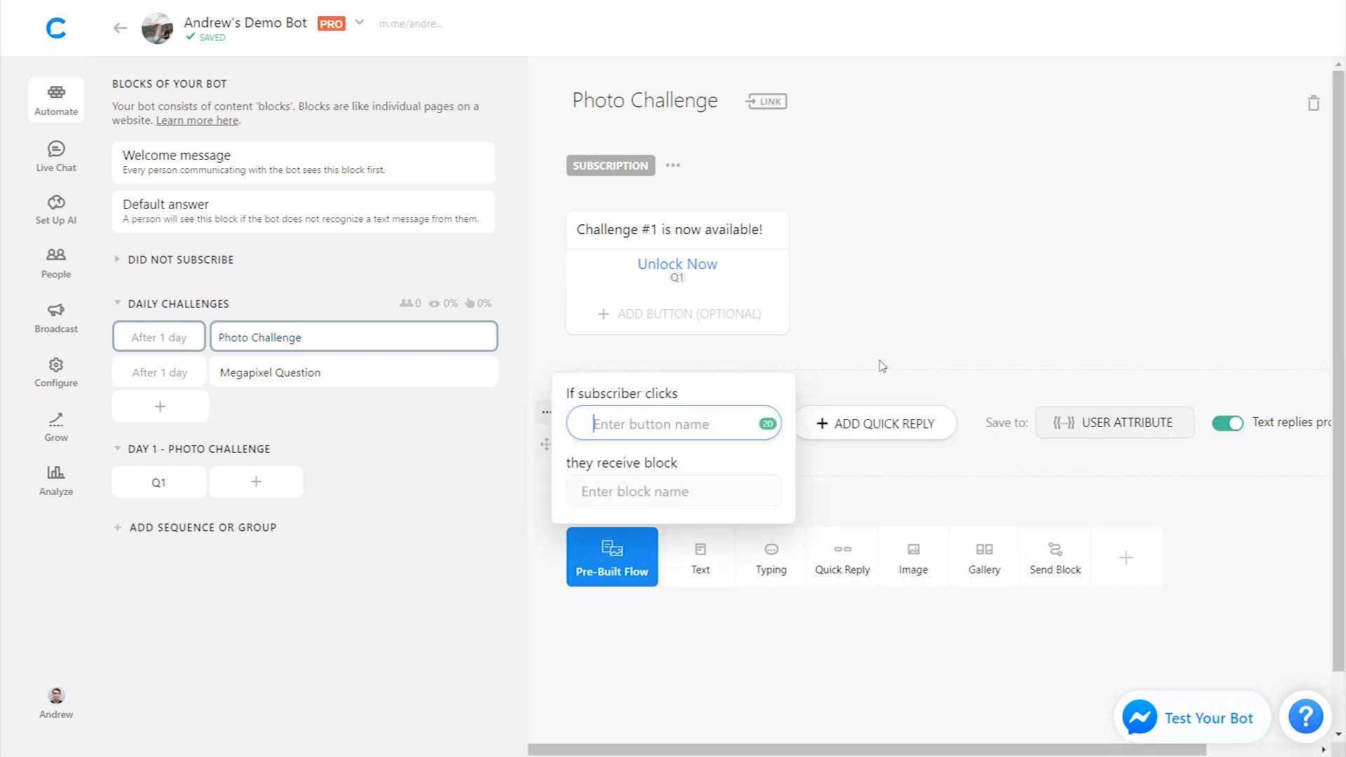
Step: Add an Unsubscribe quick reply to Photo Challenge
text(Unsubsd)
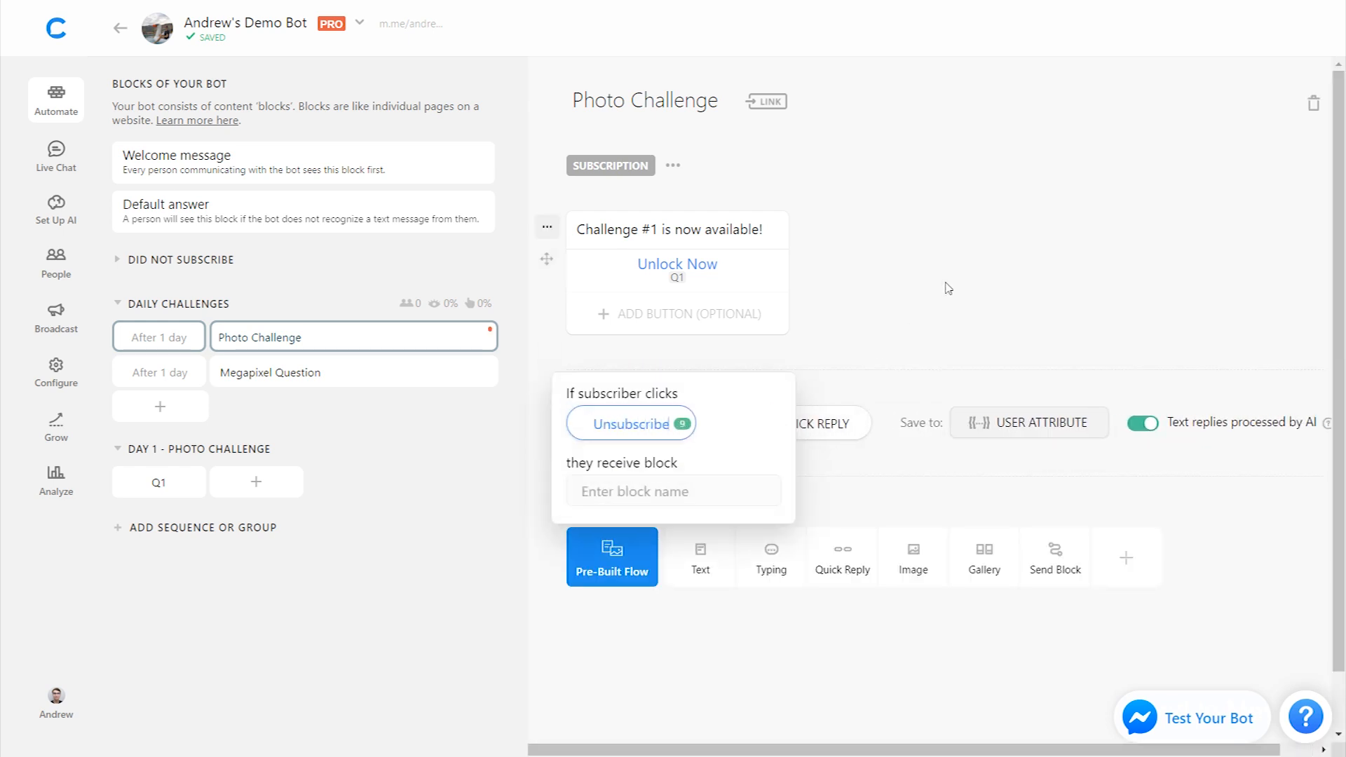
click(946, 289)
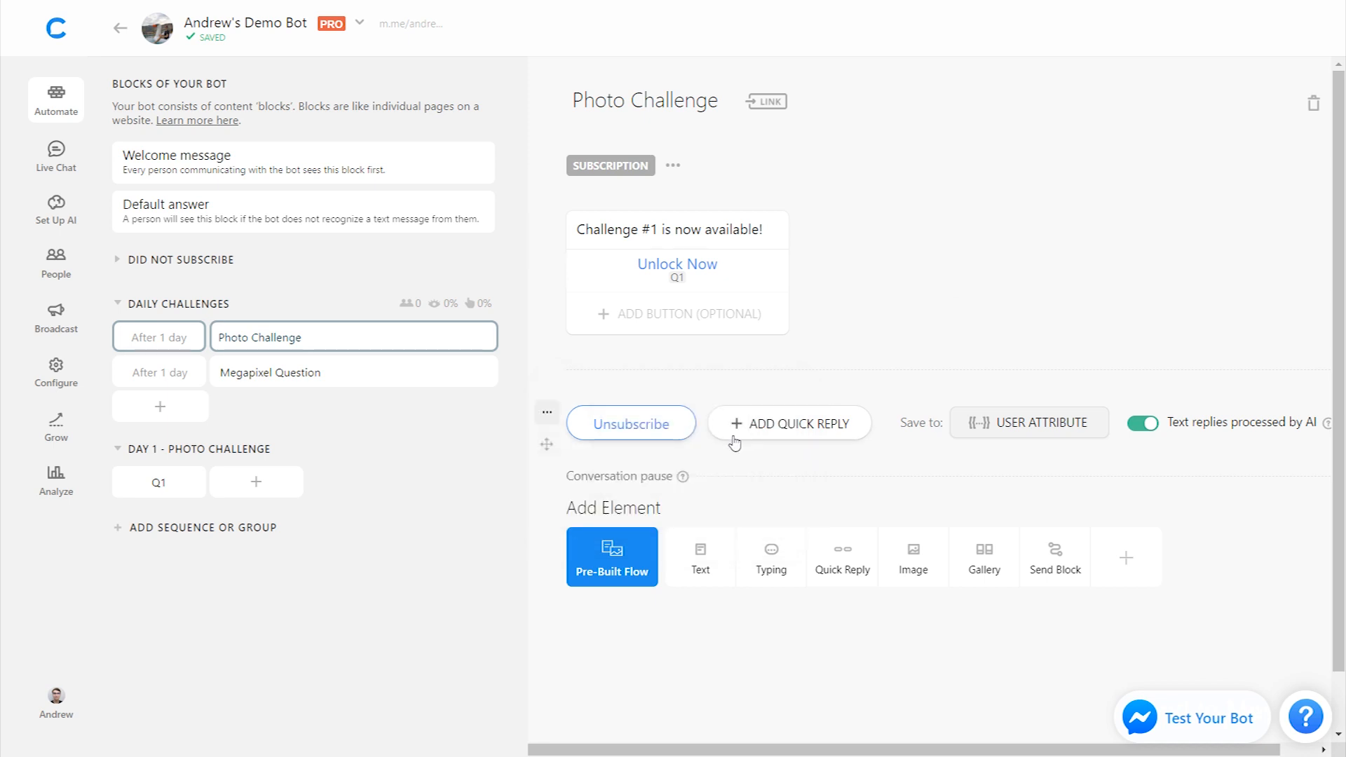
mouse_move(740, 502)
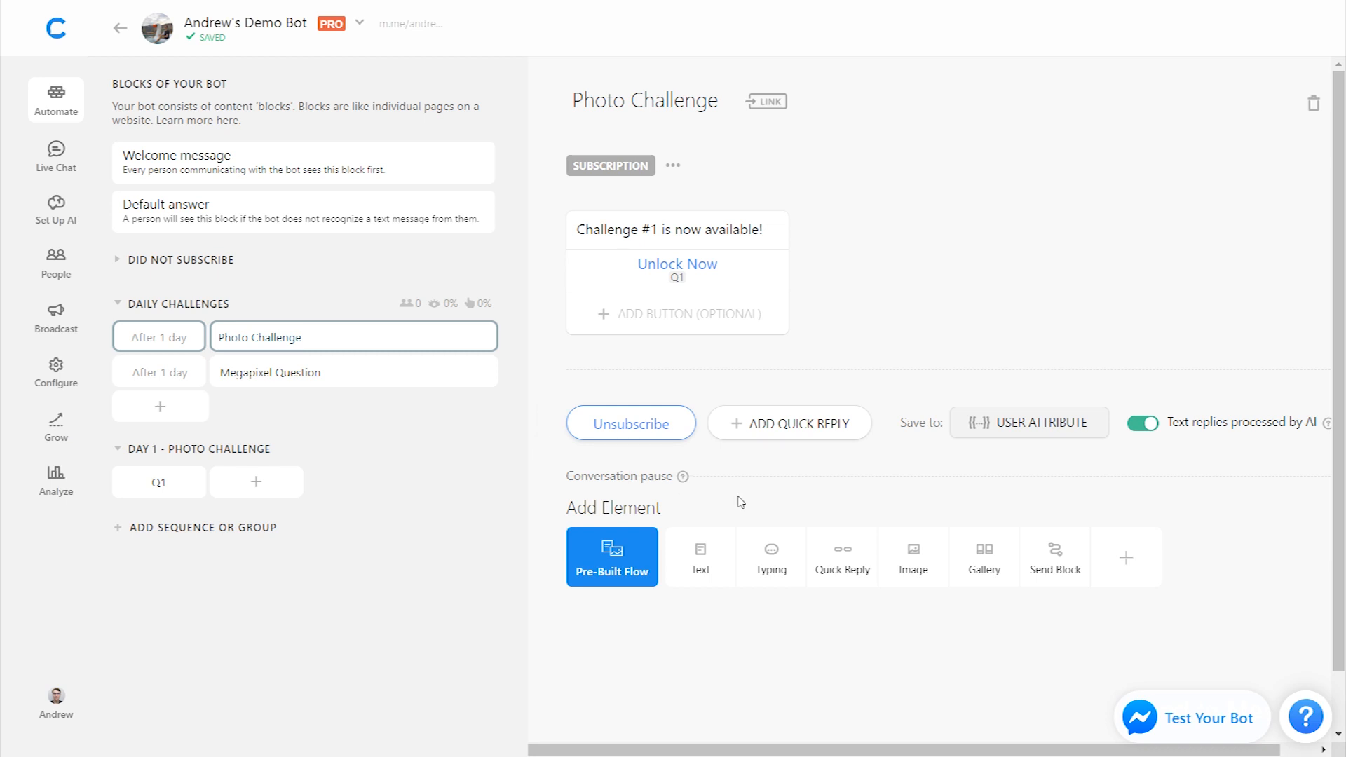
mouse_move(1125, 557)
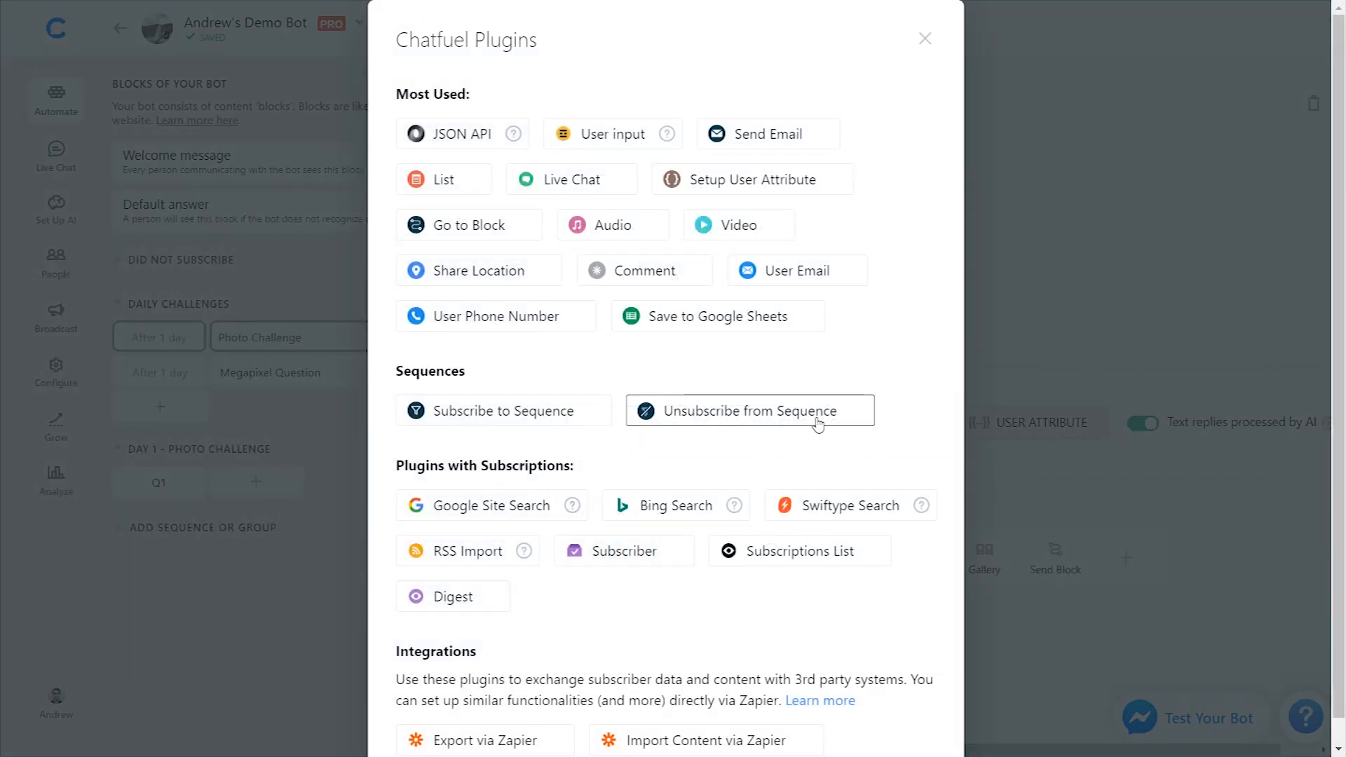
Step: Add an Unsubscribe from Sequence element set to DAILY CHALLENGES
click(749, 411)
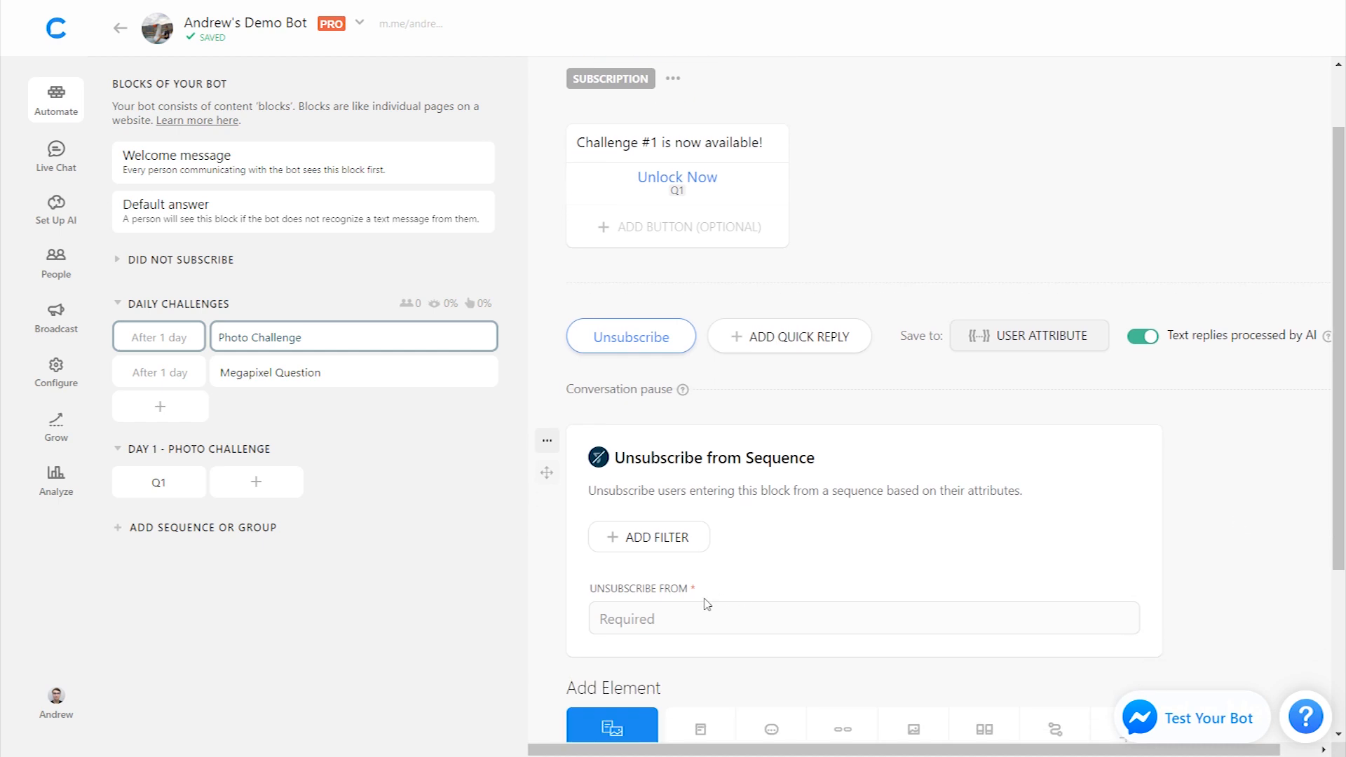
click(861, 616)
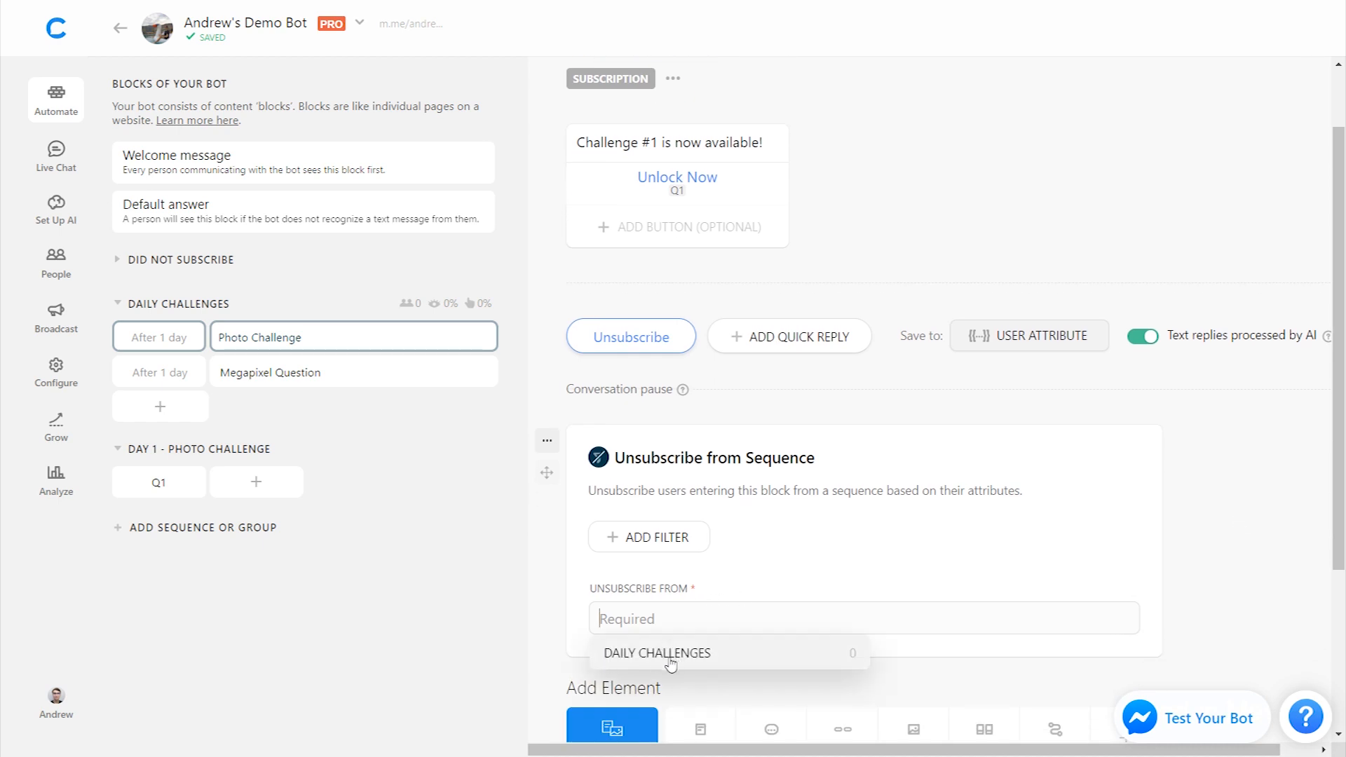
click(656, 652)
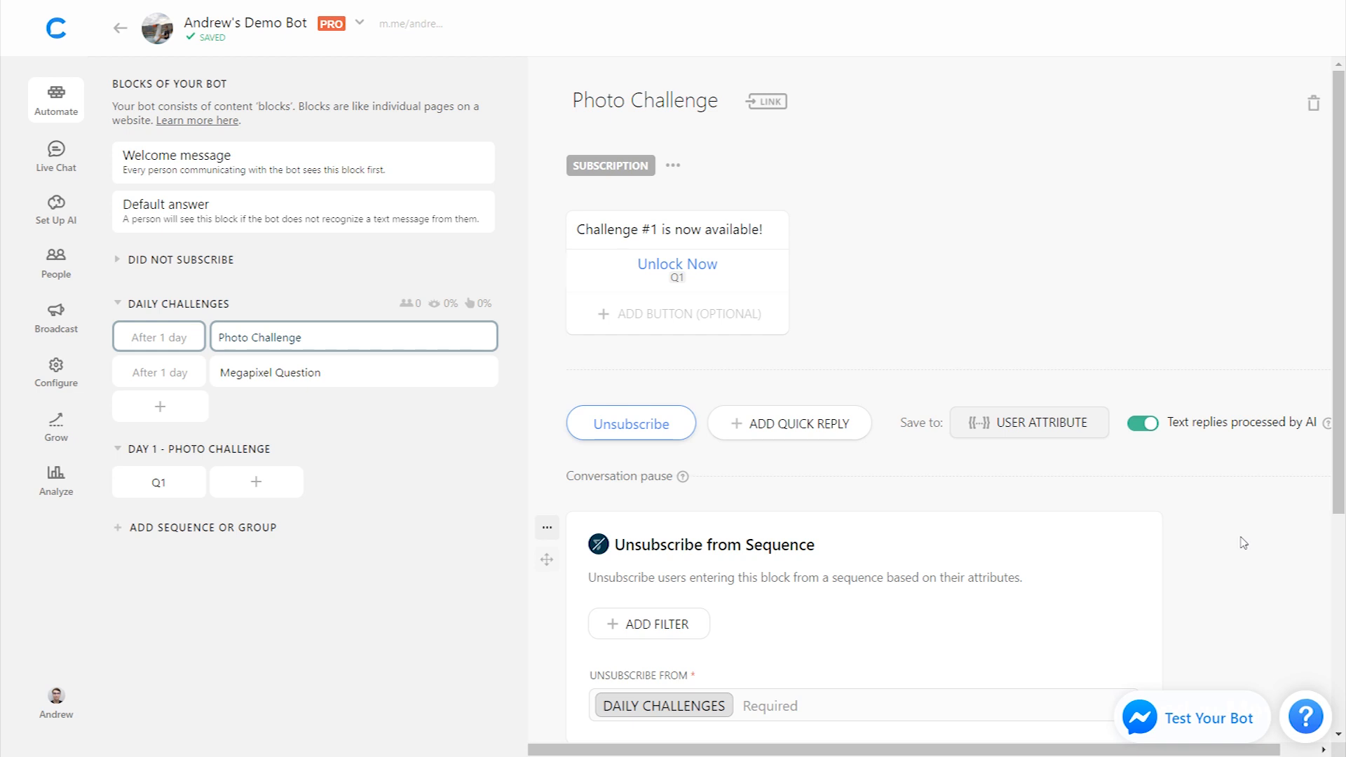
scroll(down, 3)
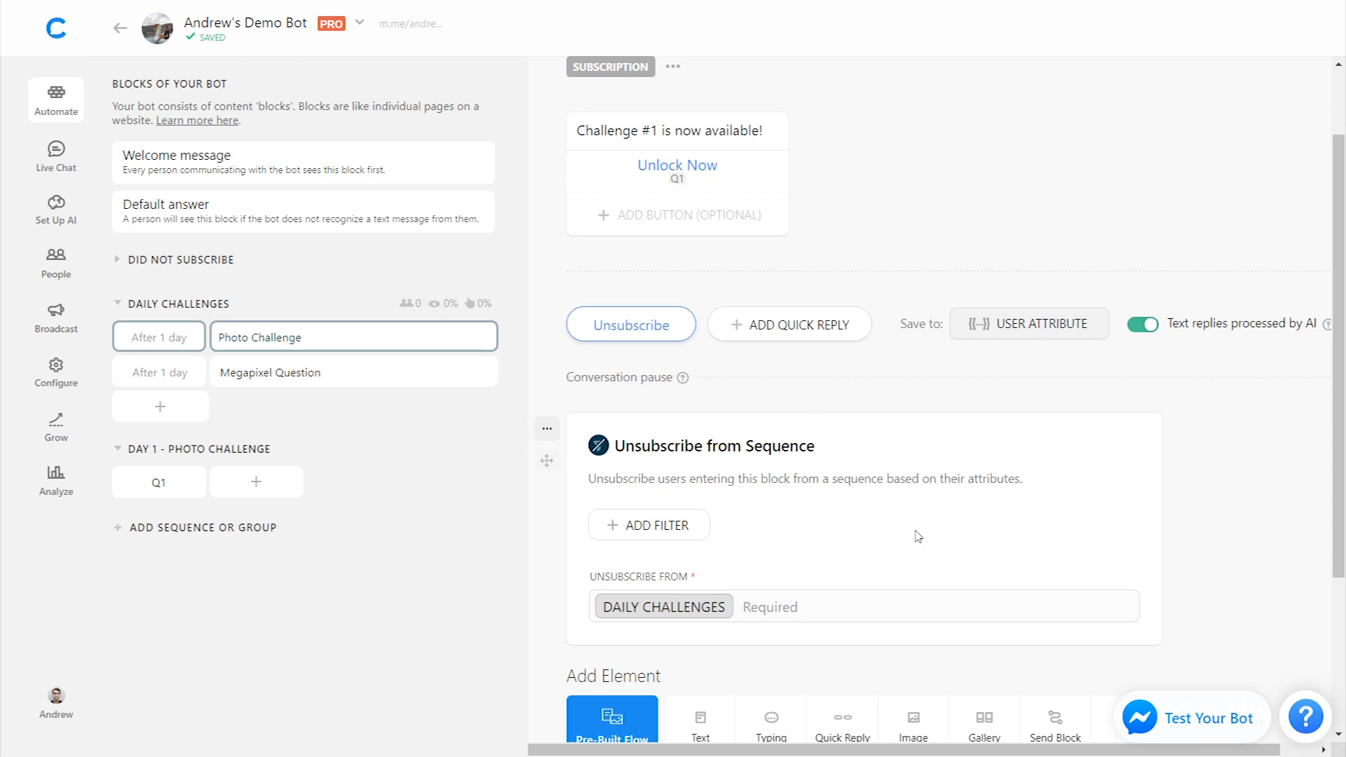
mouse_move(327, 397)
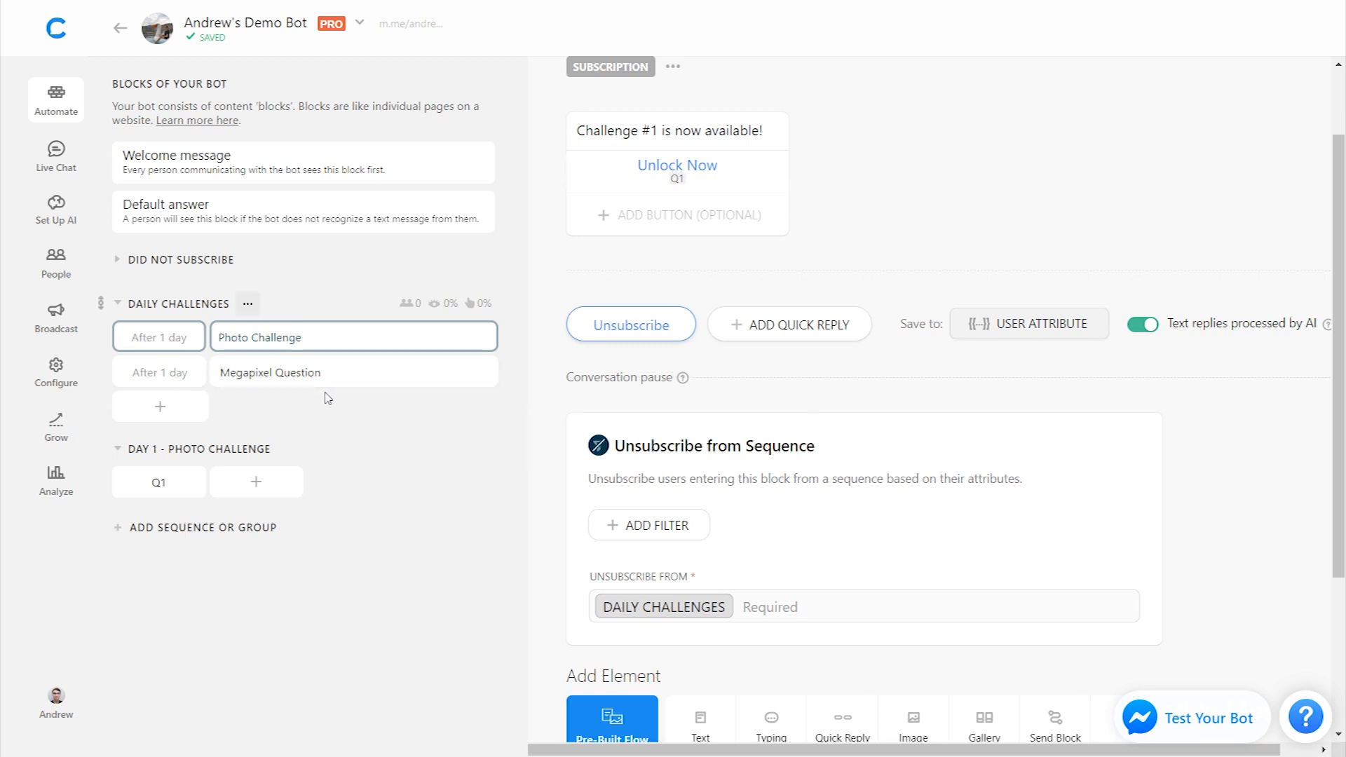
mouse_move(356, 388)
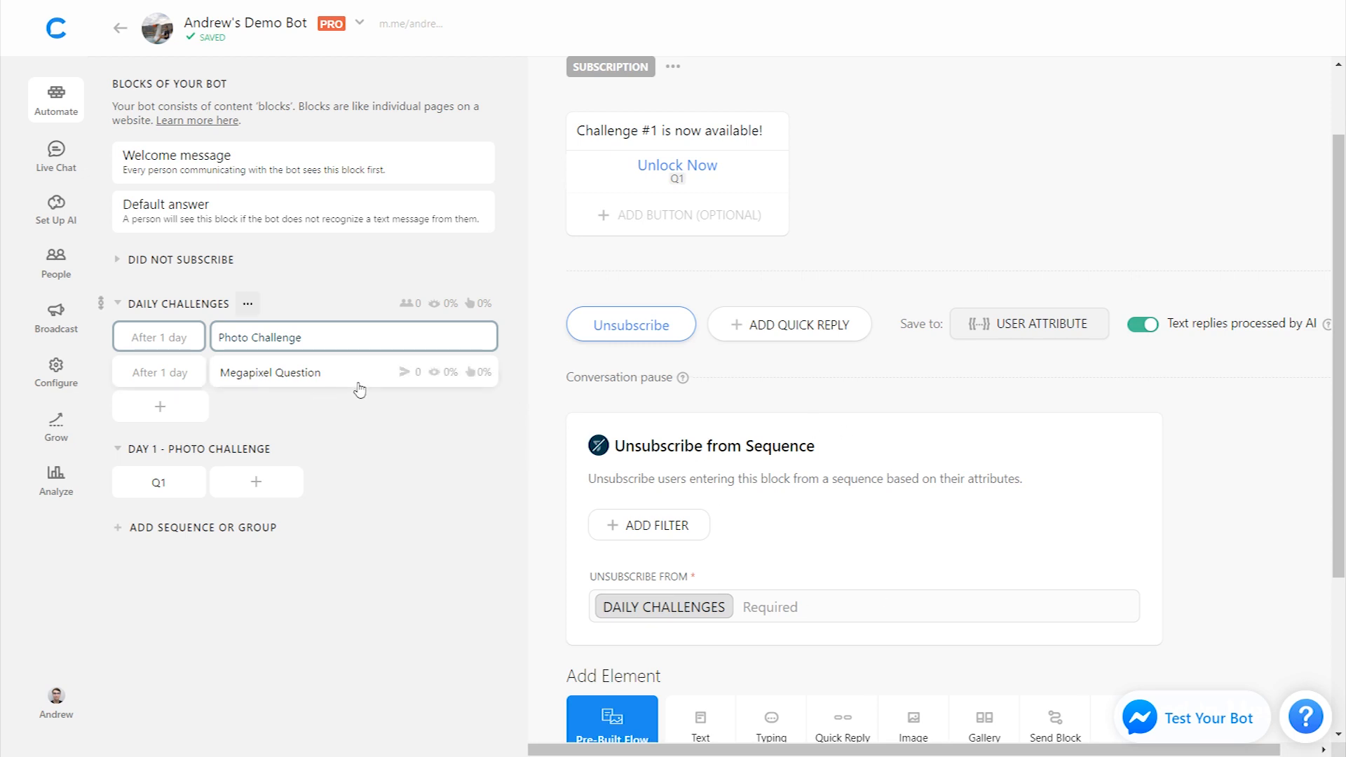
mouse_move(159, 482)
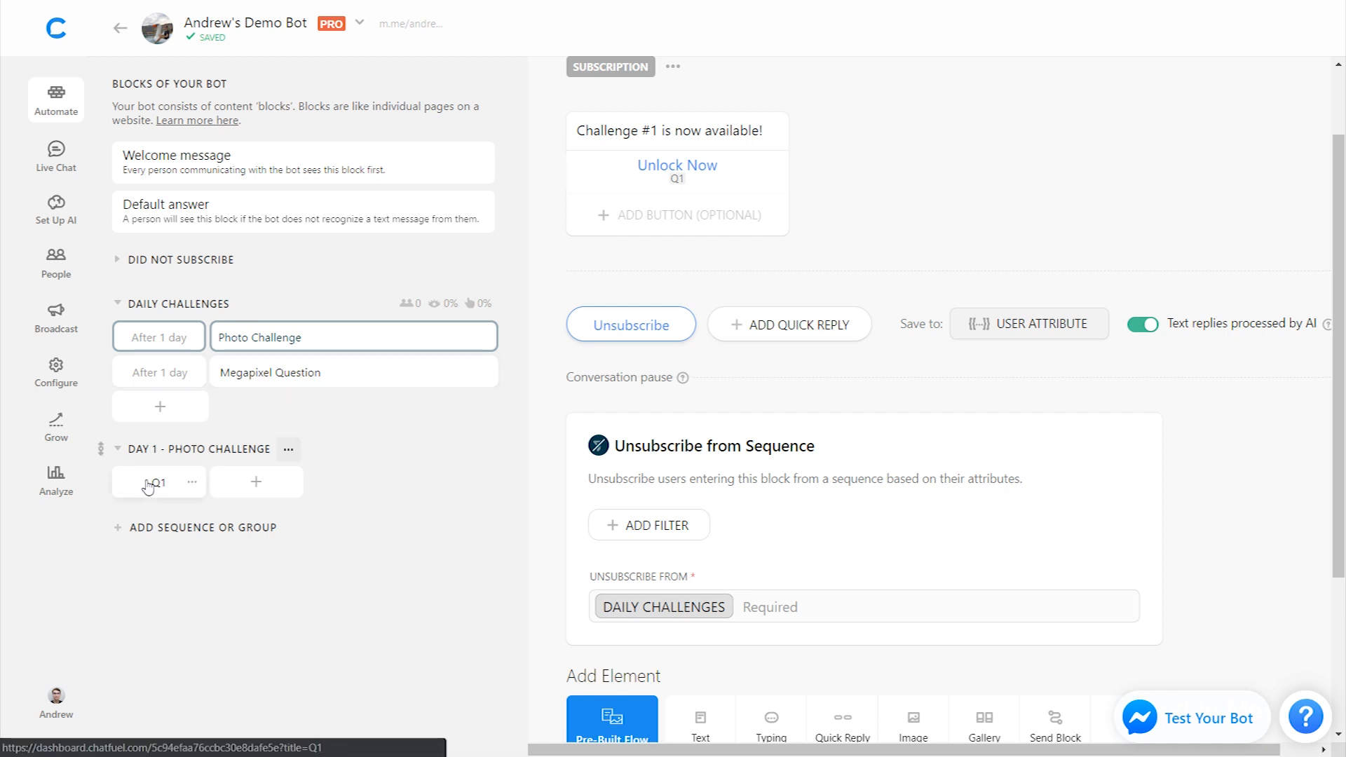
Step: Upload the skiing photo to Q1 and add Honor 10 and Pro Photographer quick replies
click(159, 481)
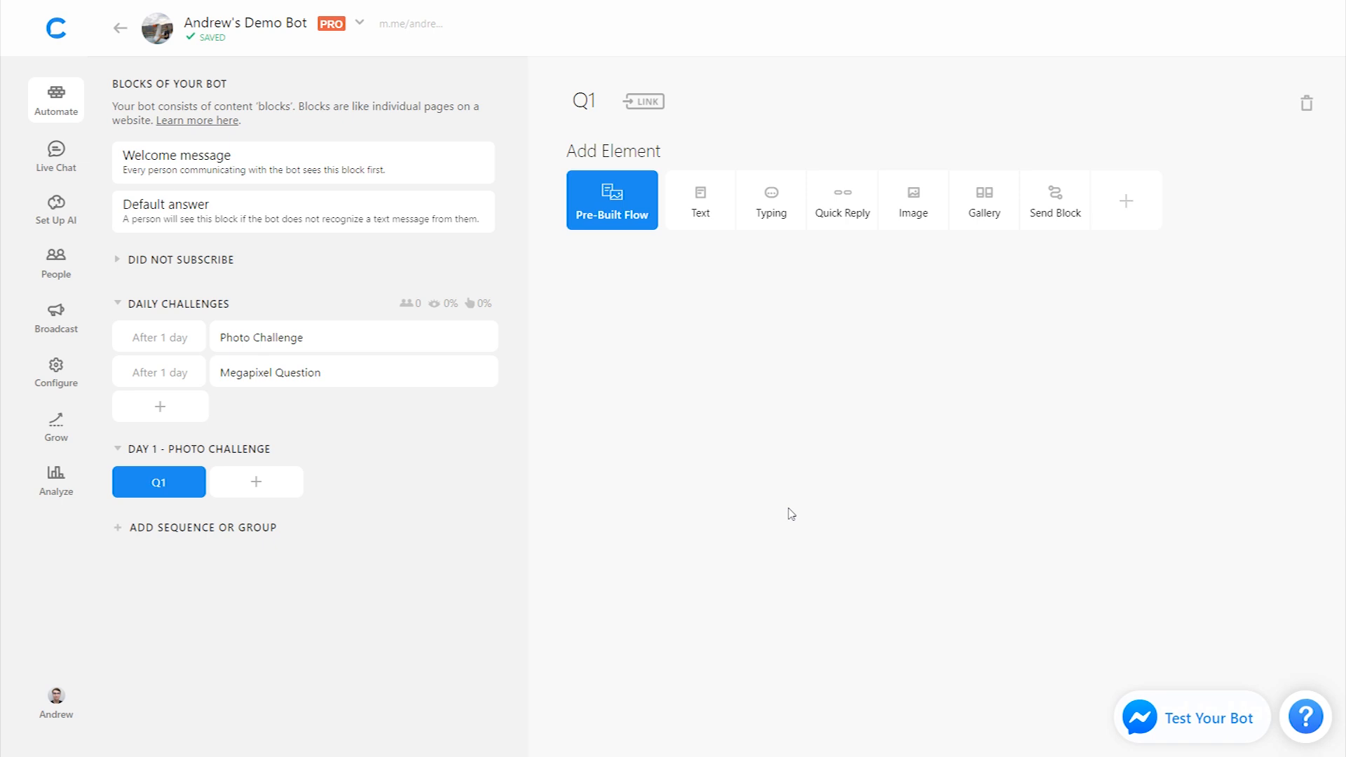
click(913, 198)
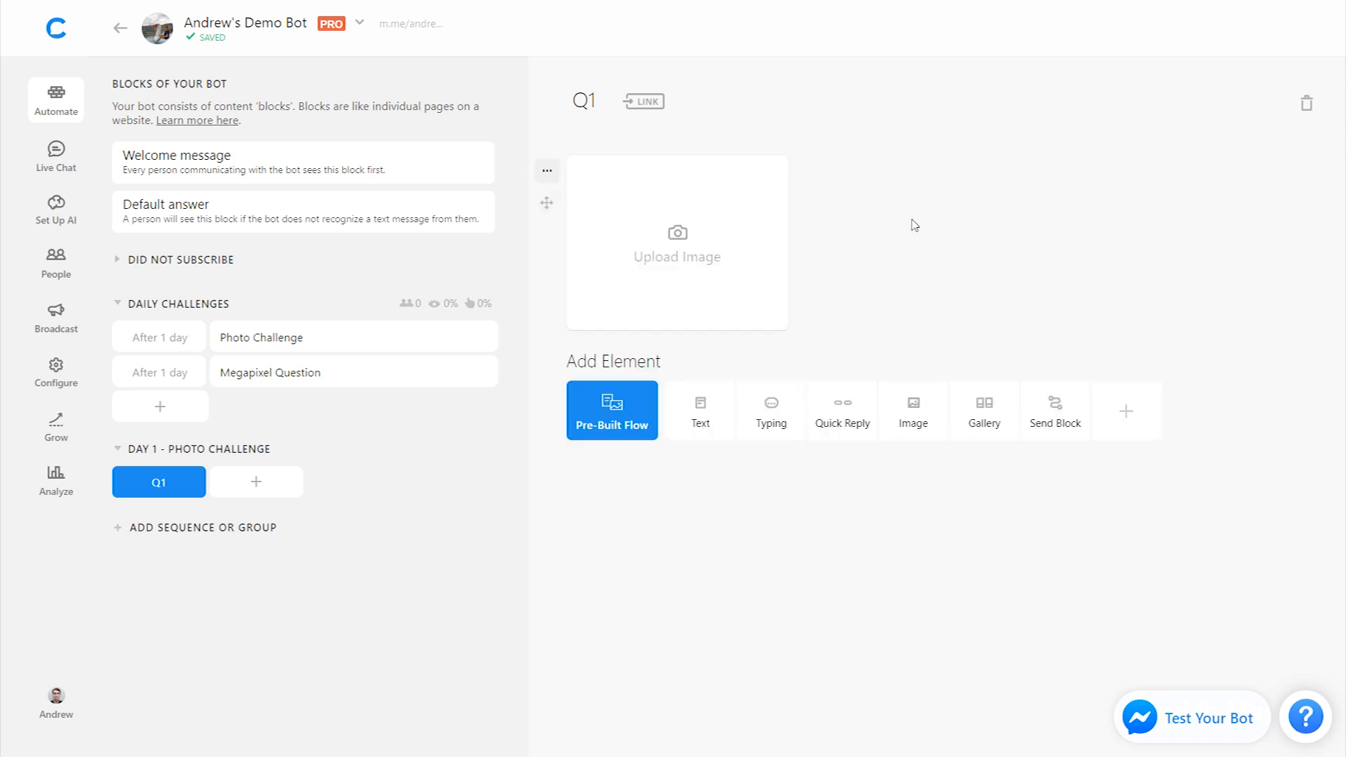
click(675, 243)
text(Honor 10)
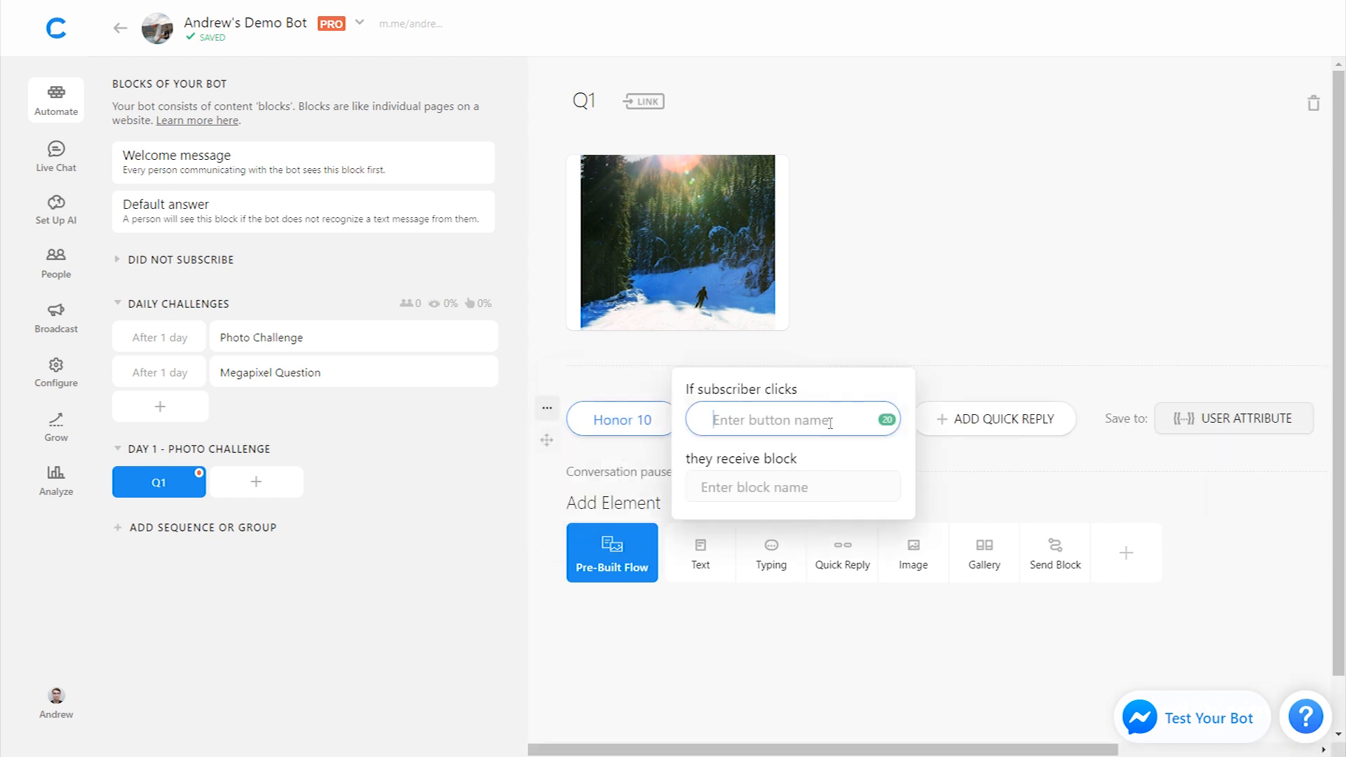
text(Pro Photographer)
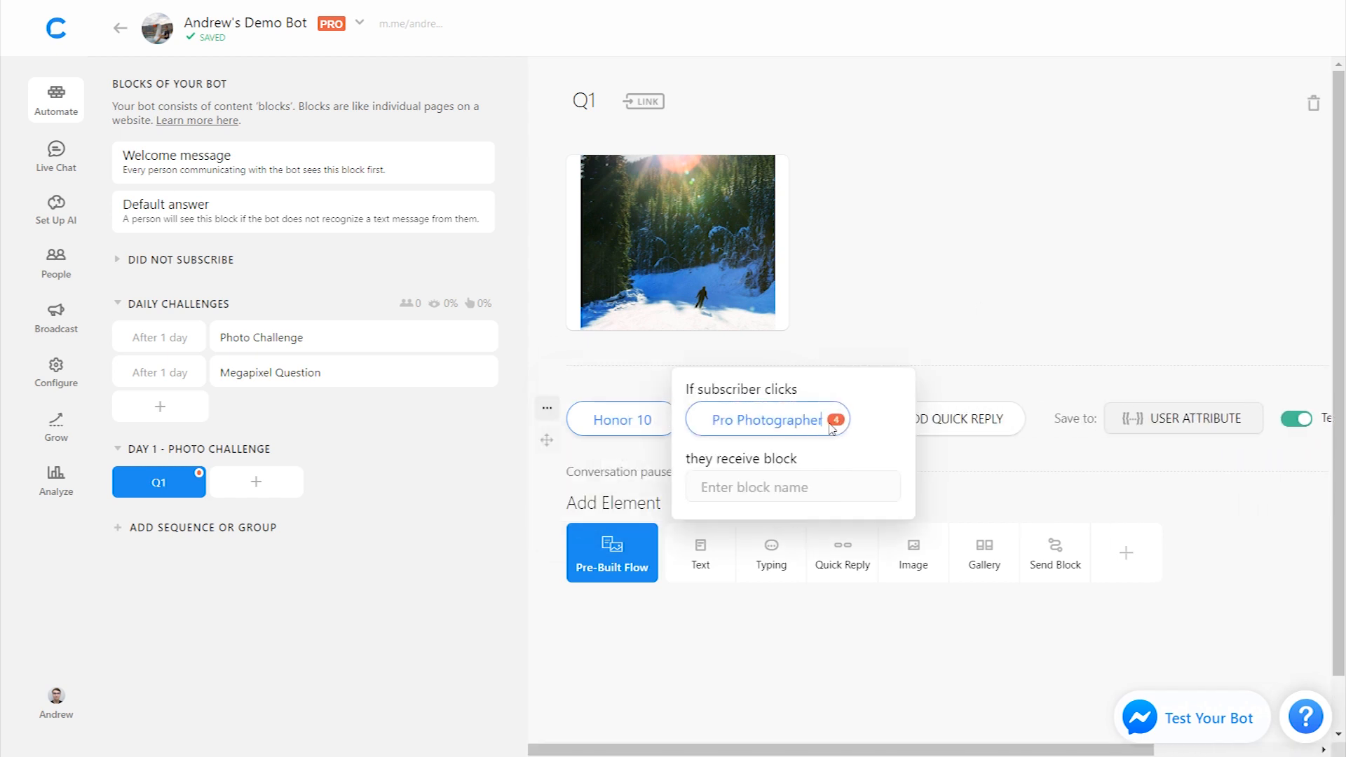
click(963, 316)
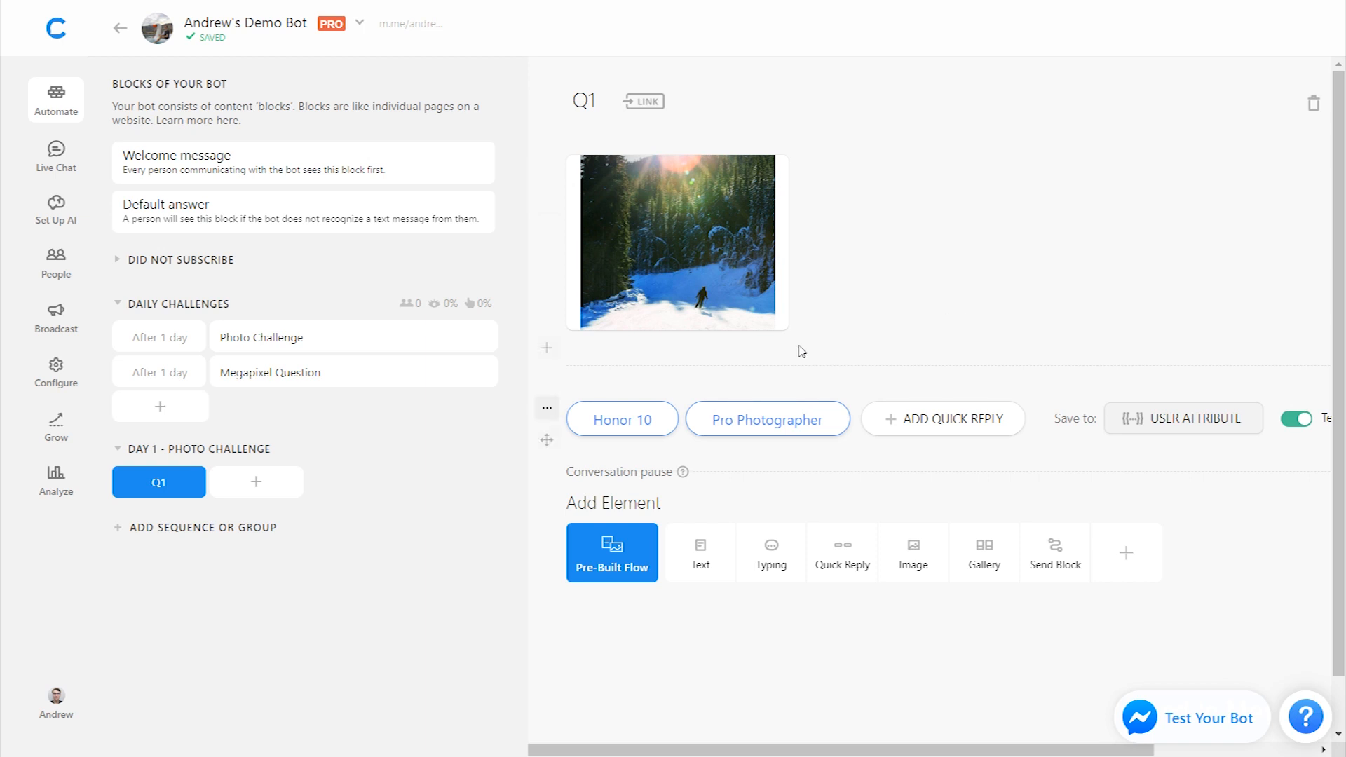
Step: Link the Honor 10 quick reply to a new block named 'Q1 Correct'
click(621, 419)
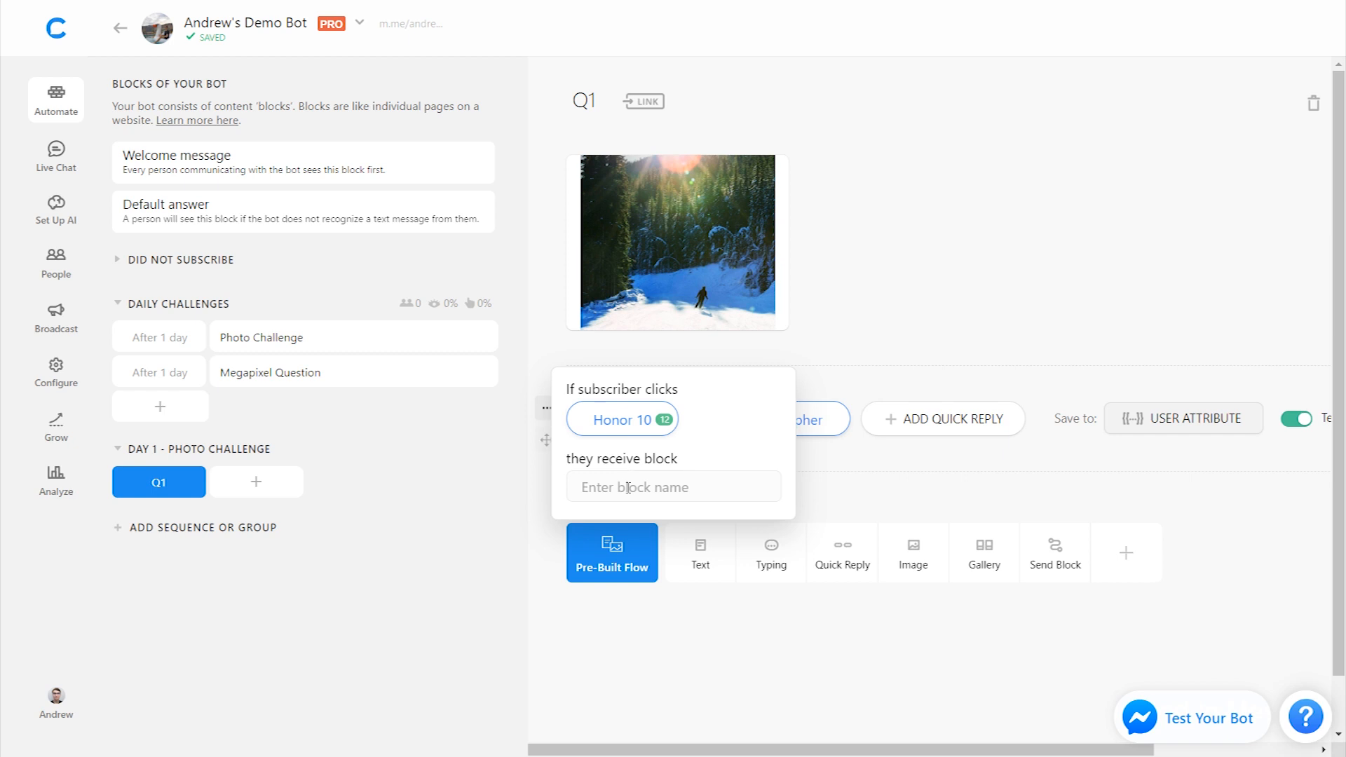
text(Q1)
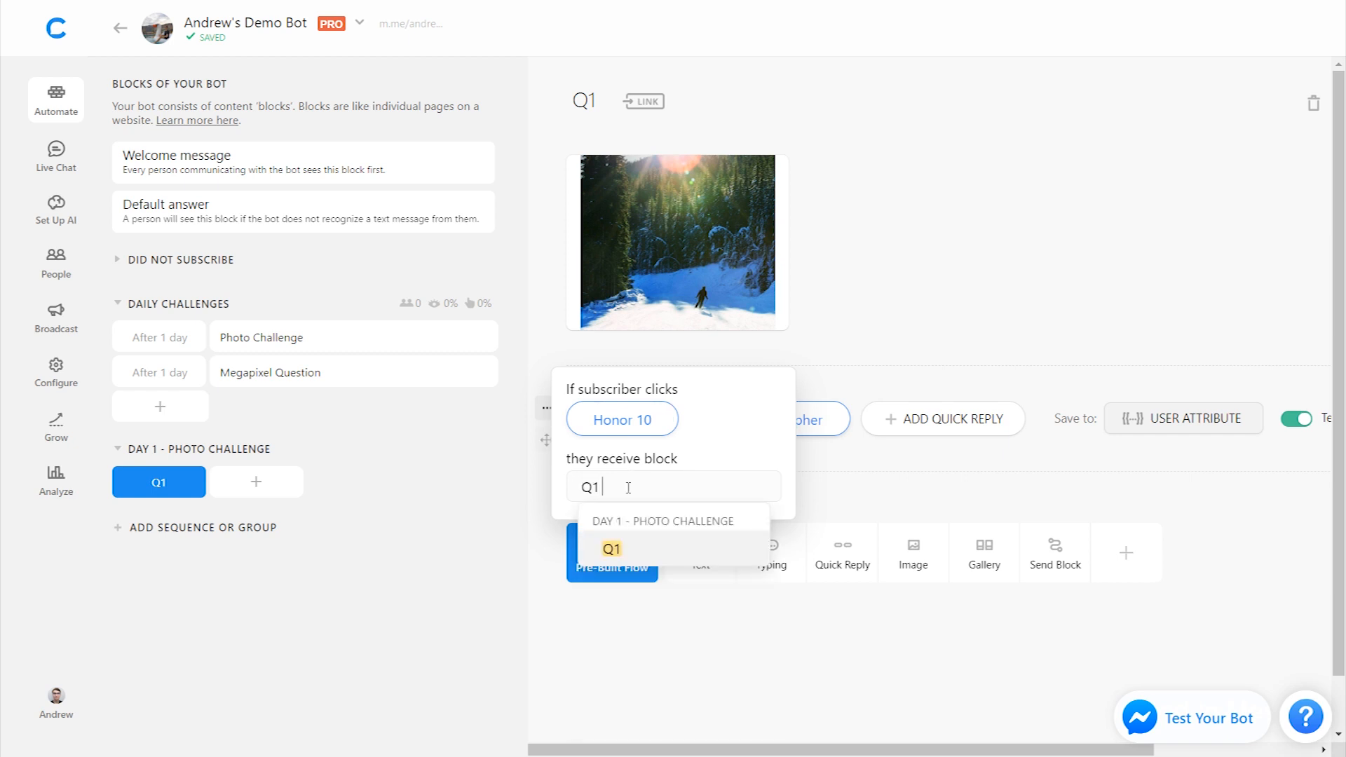
text(Correct)
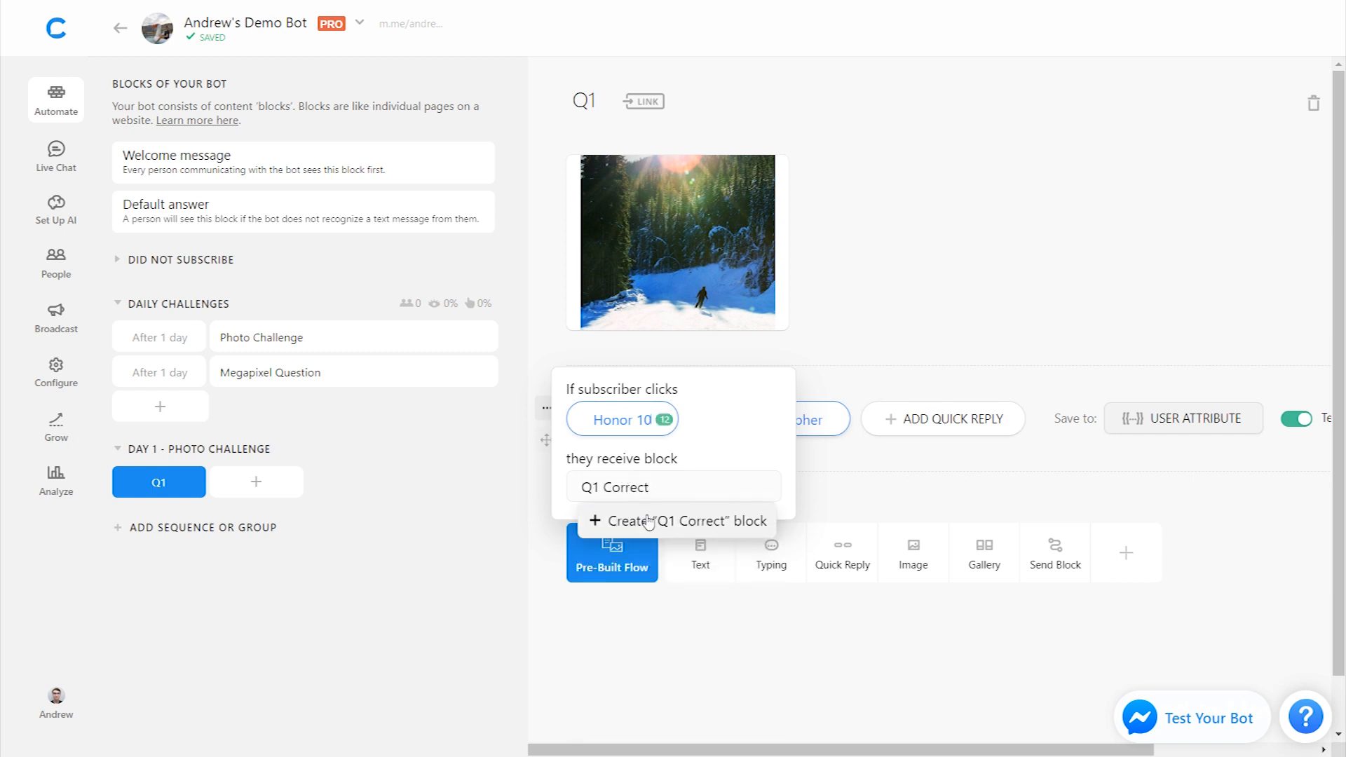
click(675, 521)
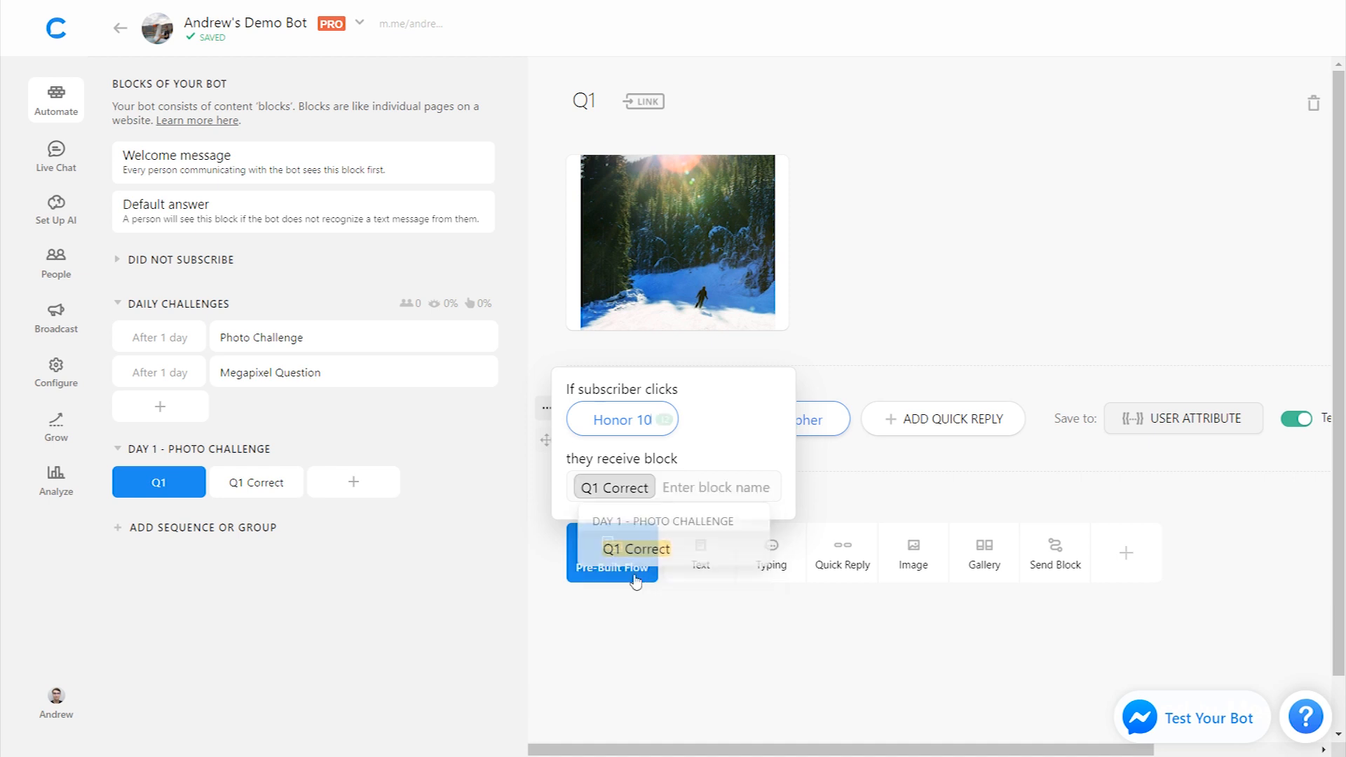
Step: Write in Q1 Correct: "You're right - this was taken on the Honor 10!"
click(255, 481)
text(You're r)
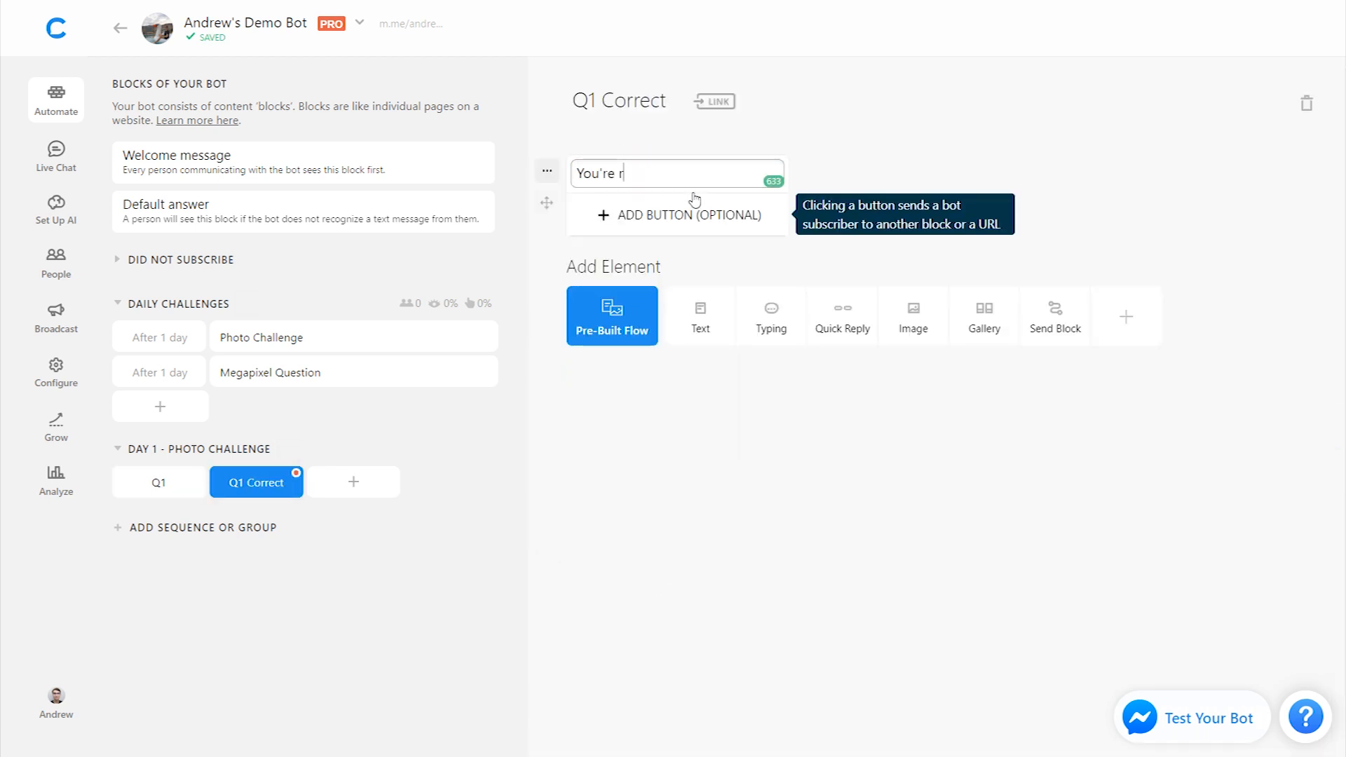
text(ight - this)
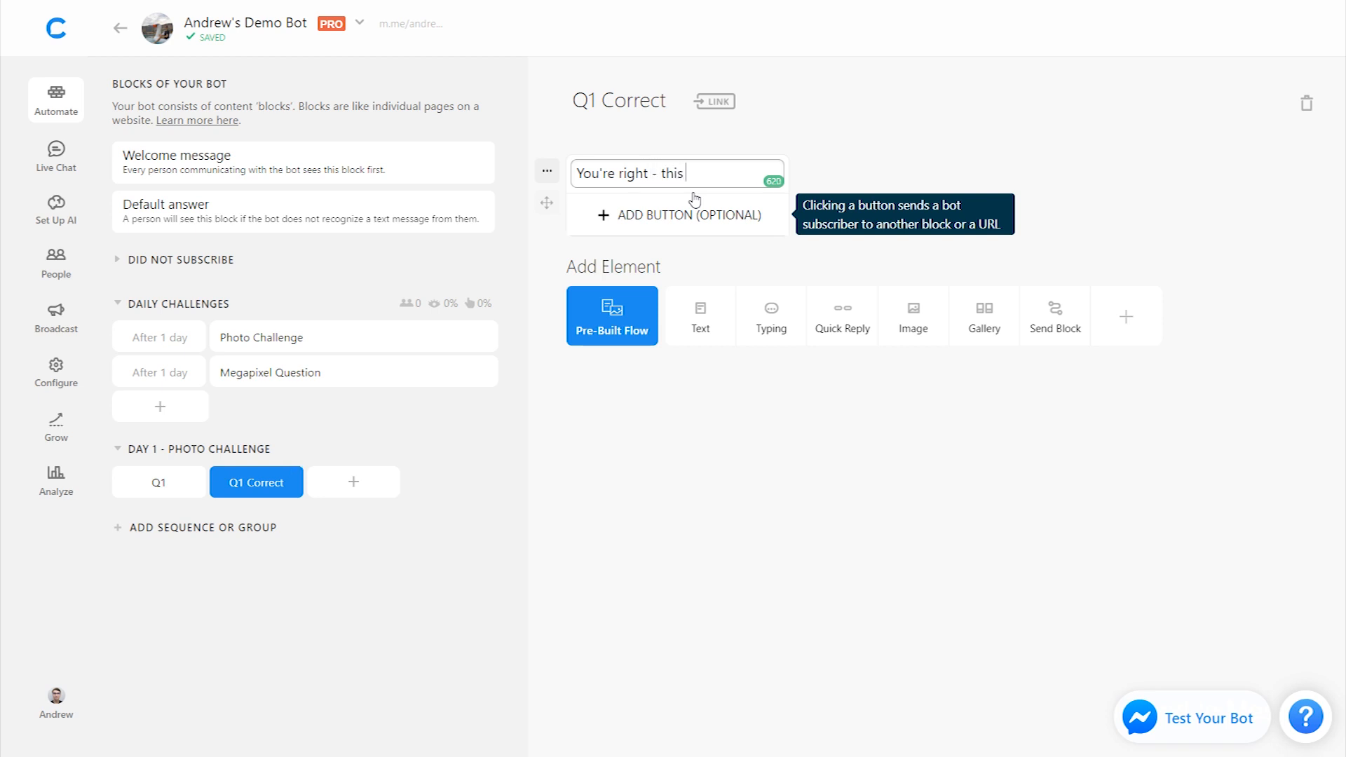
text(was taken on the H)
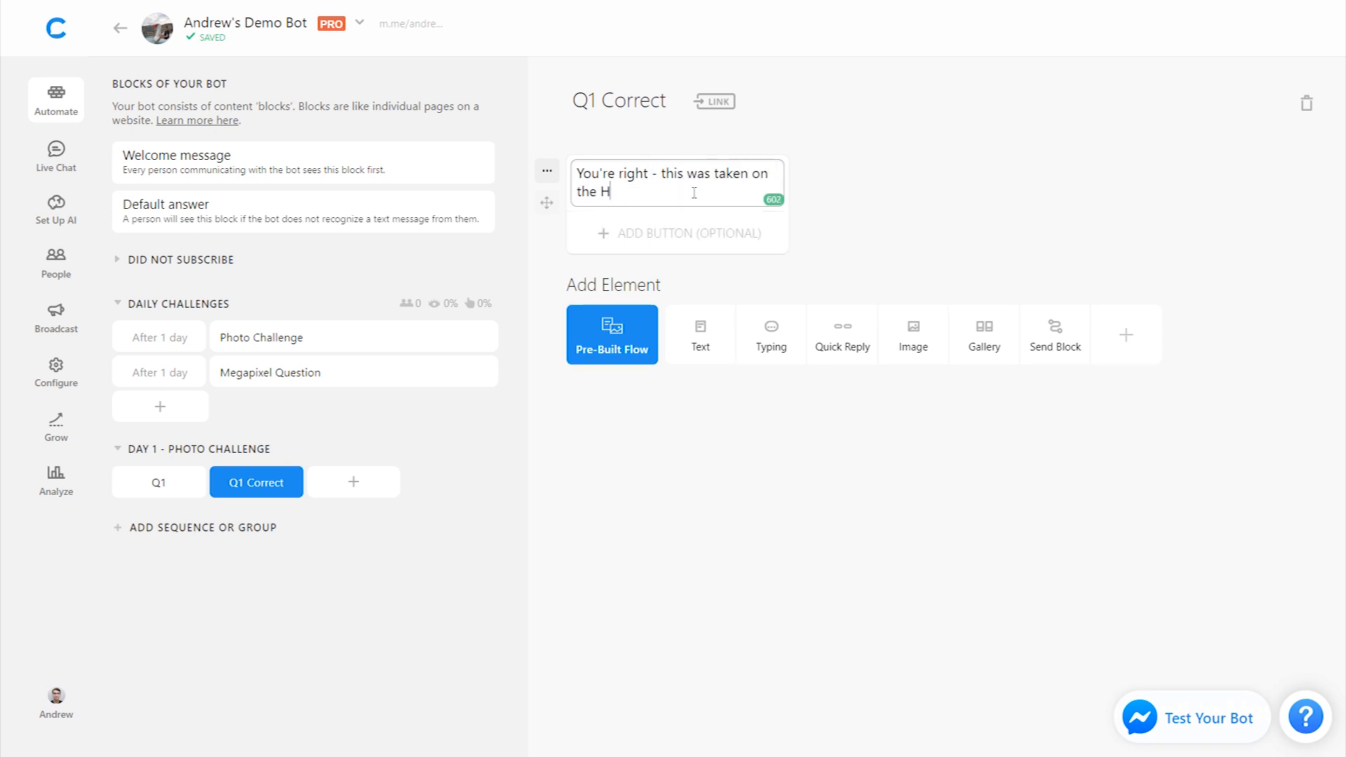
text(onor 10!)
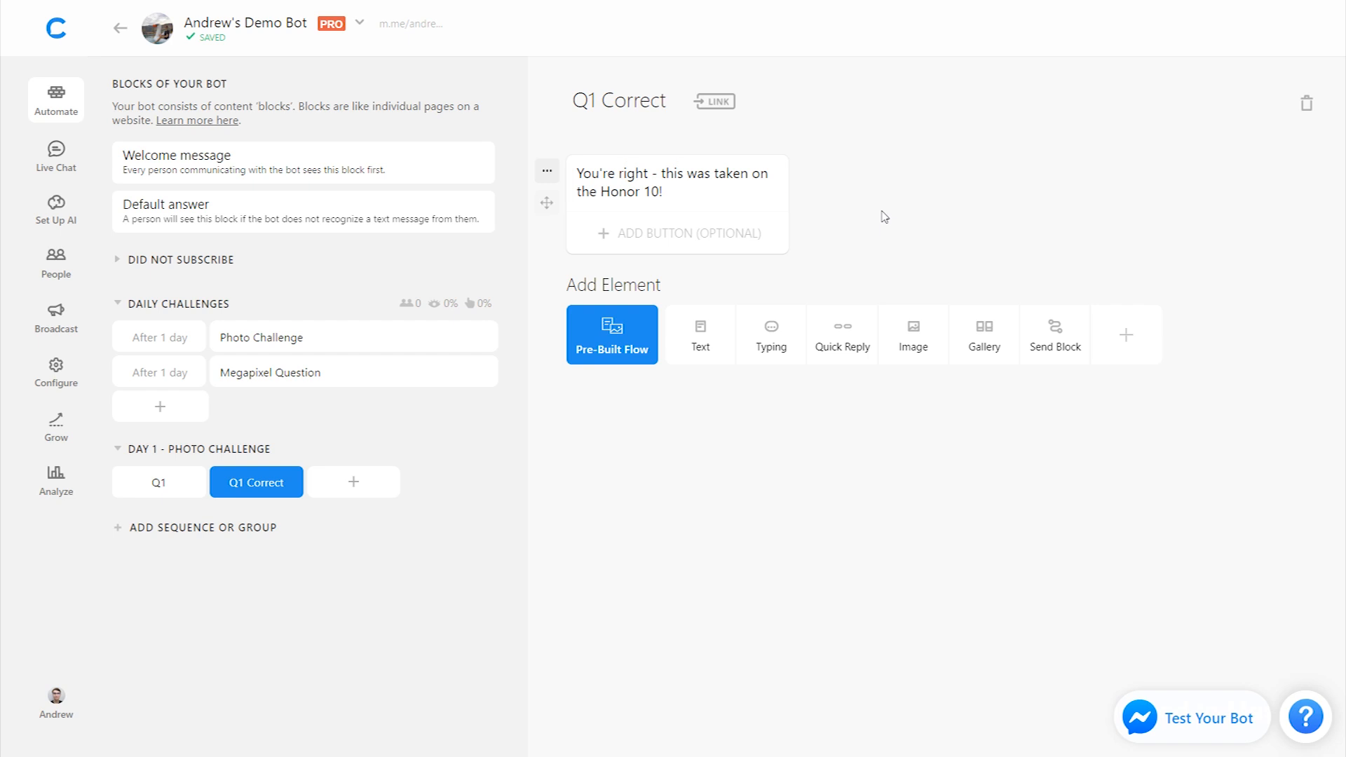
click(159, 481)
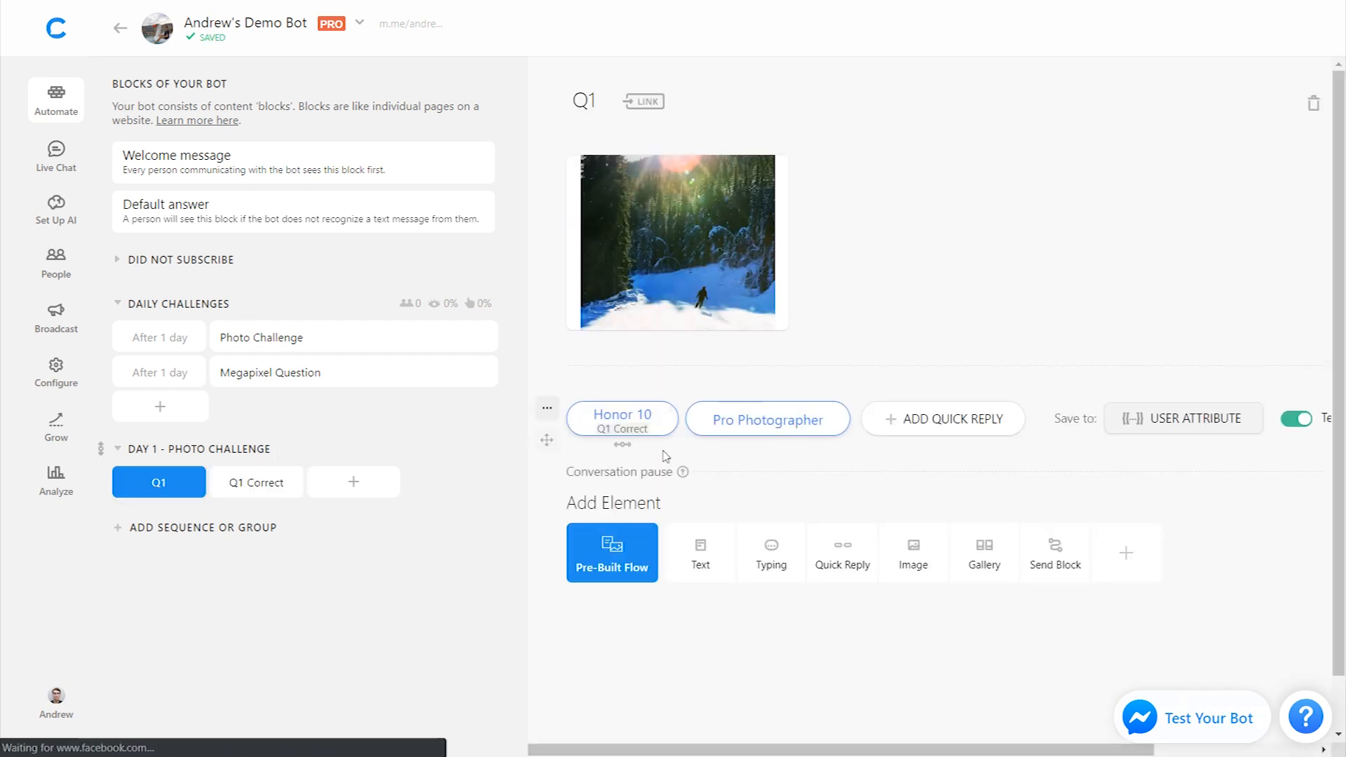
Step: Link the Pro Photographer quick reply to a new block named 'Q1 Incorrect'
click(767, 419)
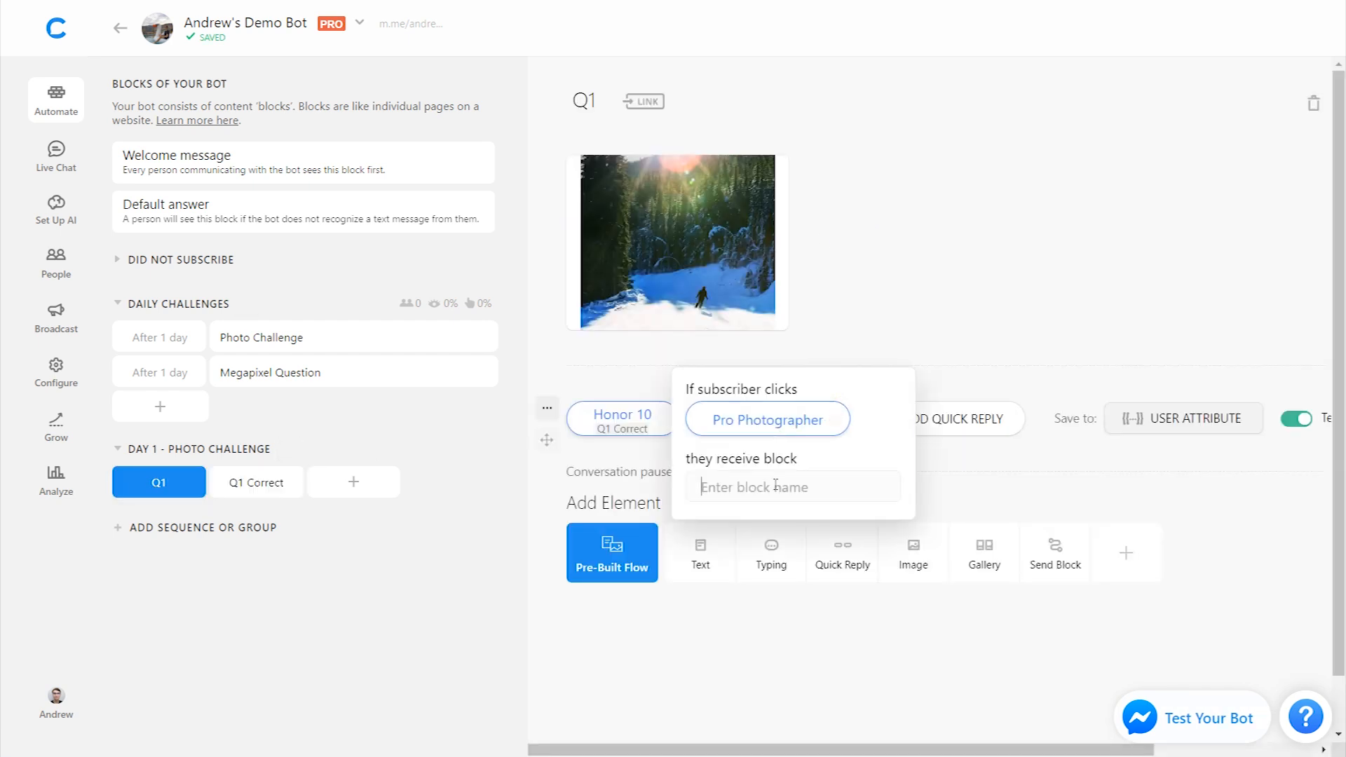
text(Q1)
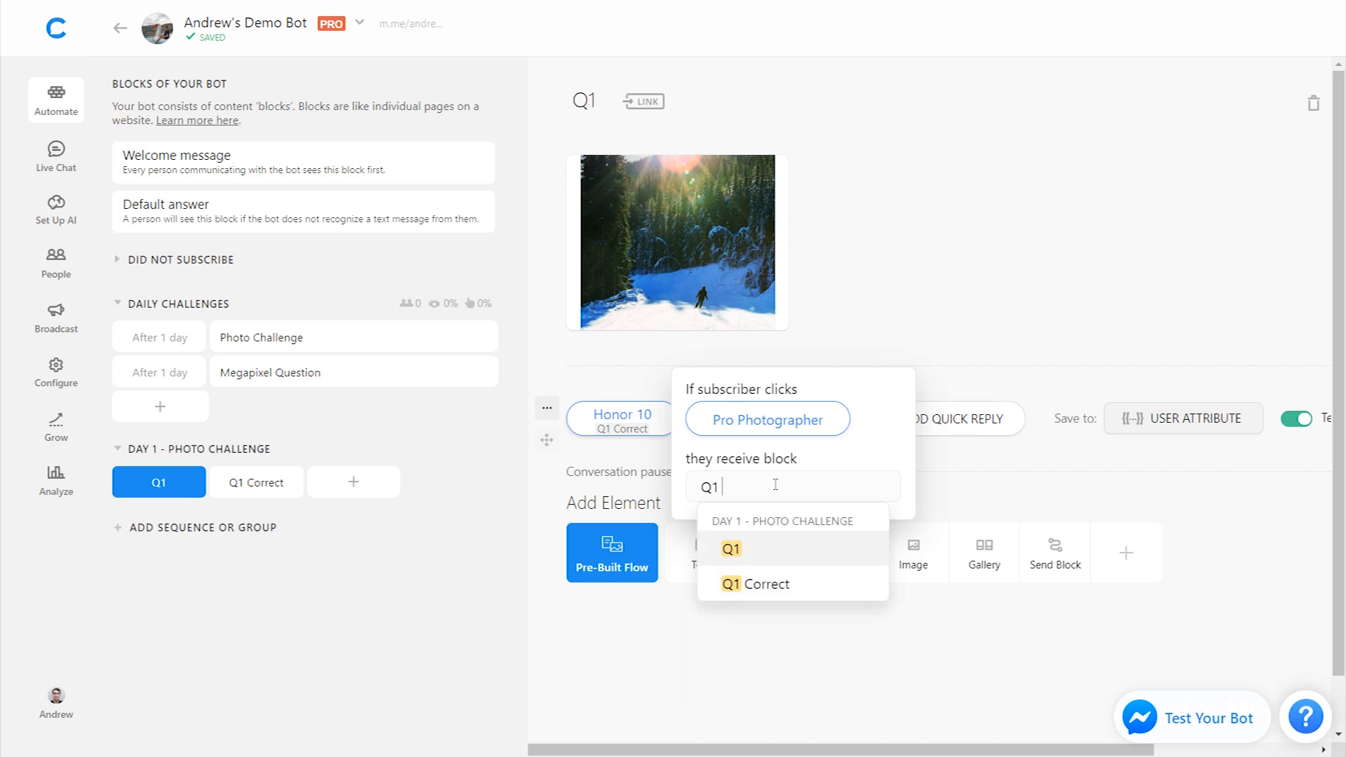
text(Incorrect)
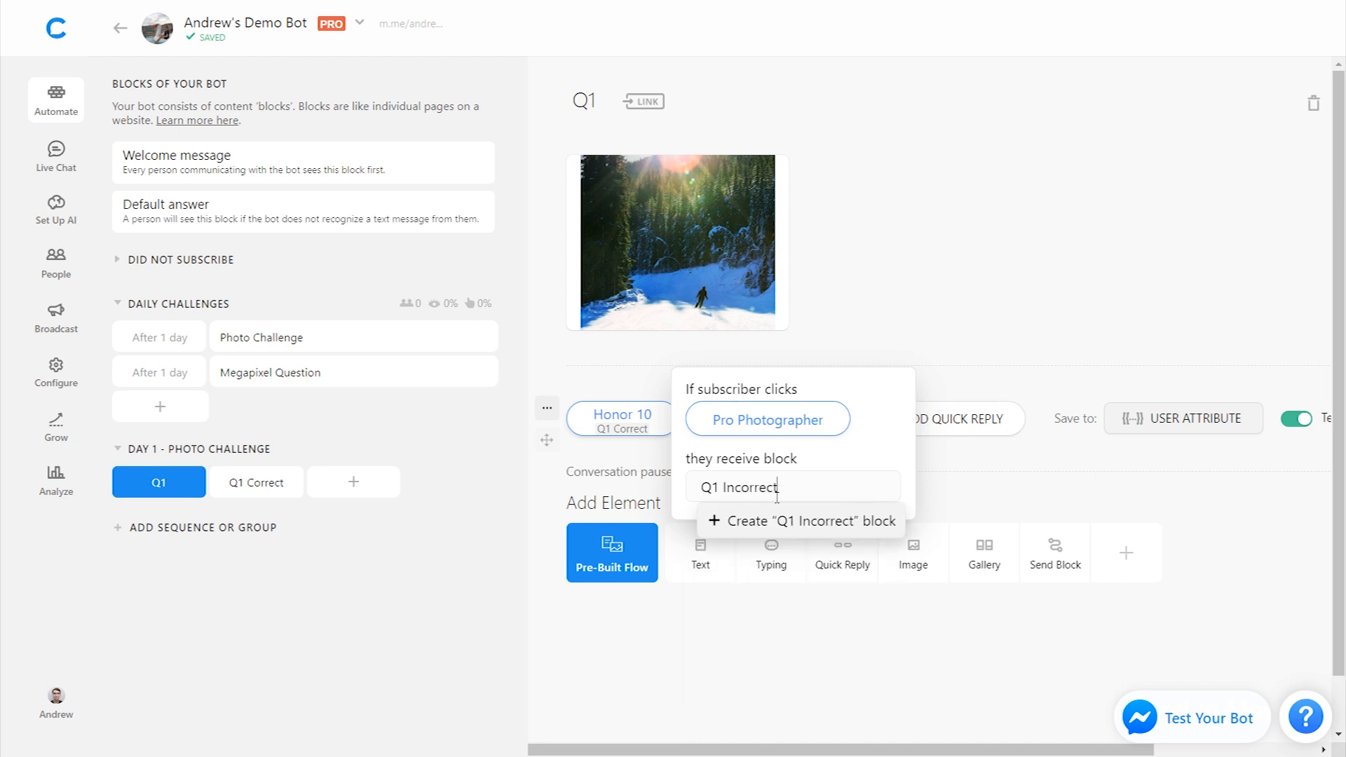
click(808, 520)
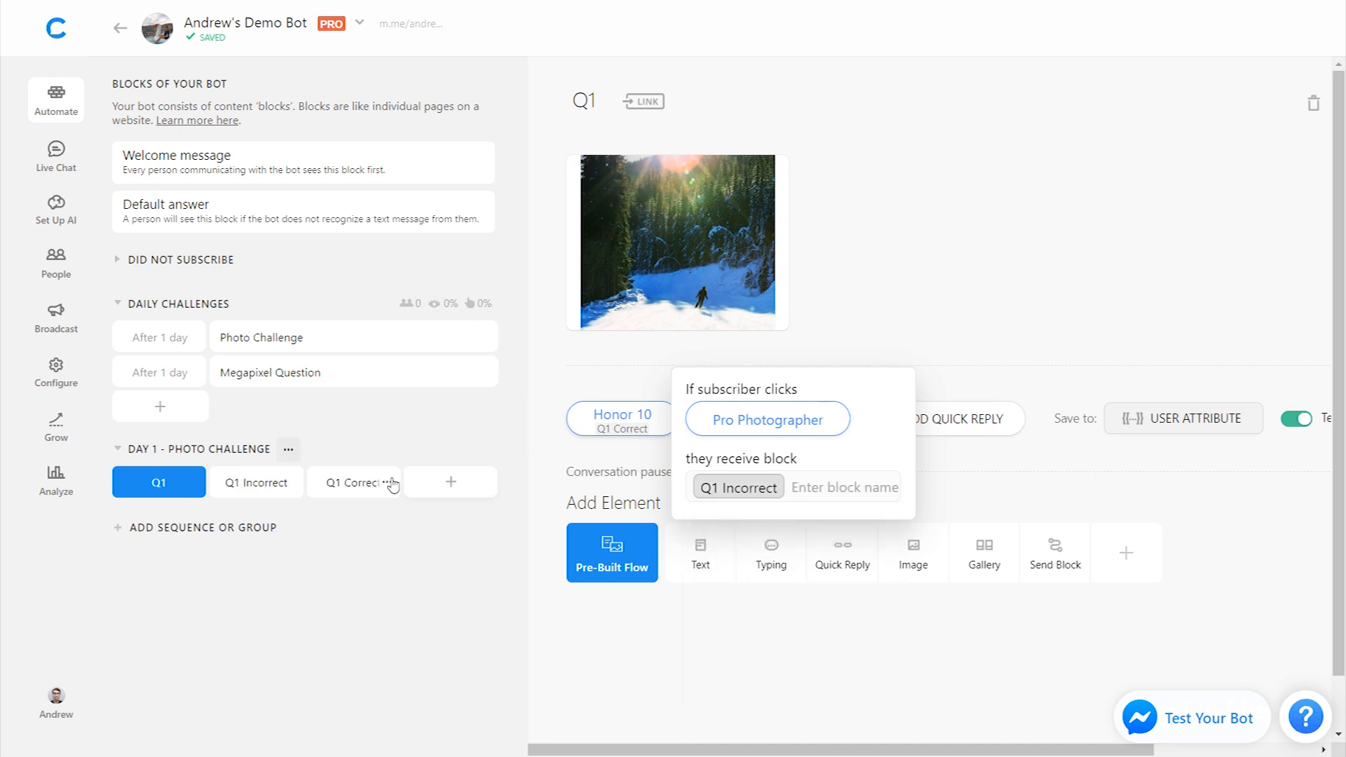
Step: Write in Q1 Incorrect: "Believe it or not, this photo was taken on the Honor 10!"
click(738, 487)
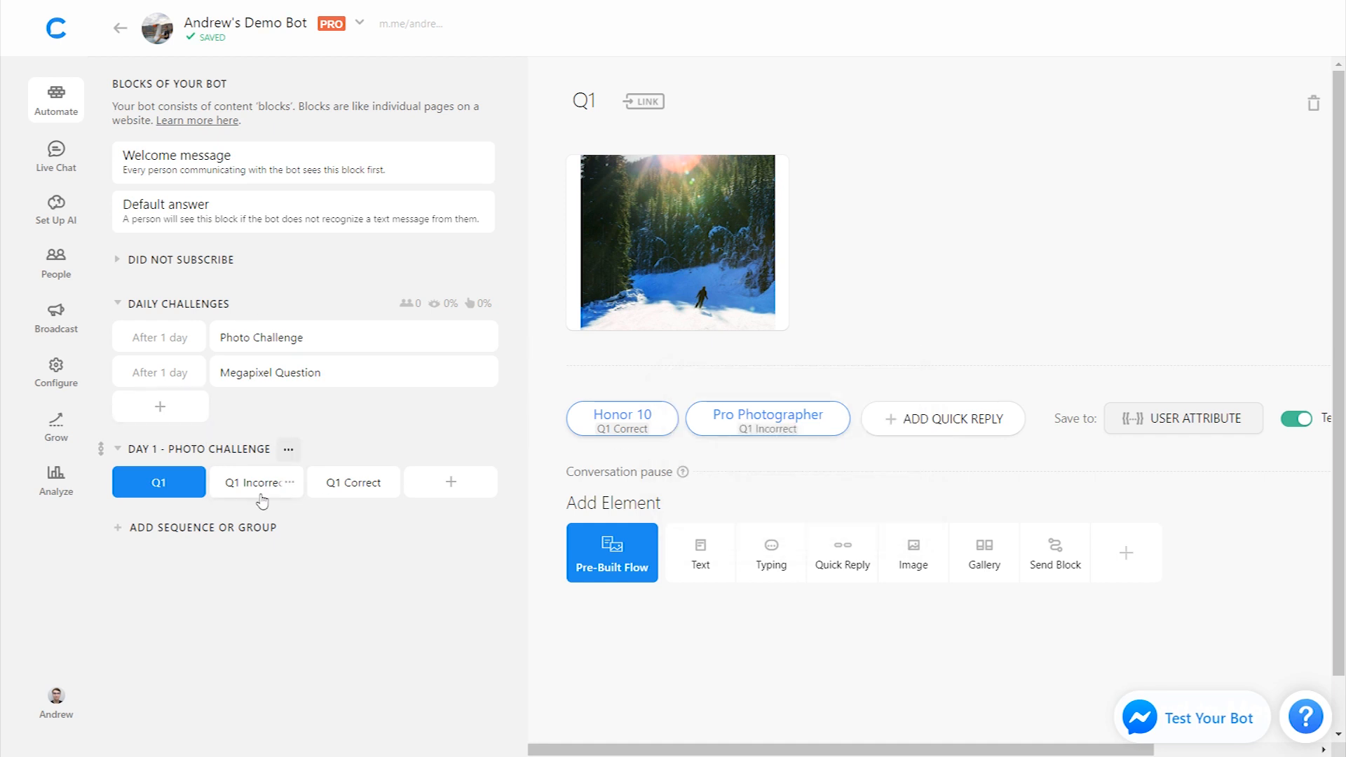
click(255, 481)
text(Believe it or not, this photo was)
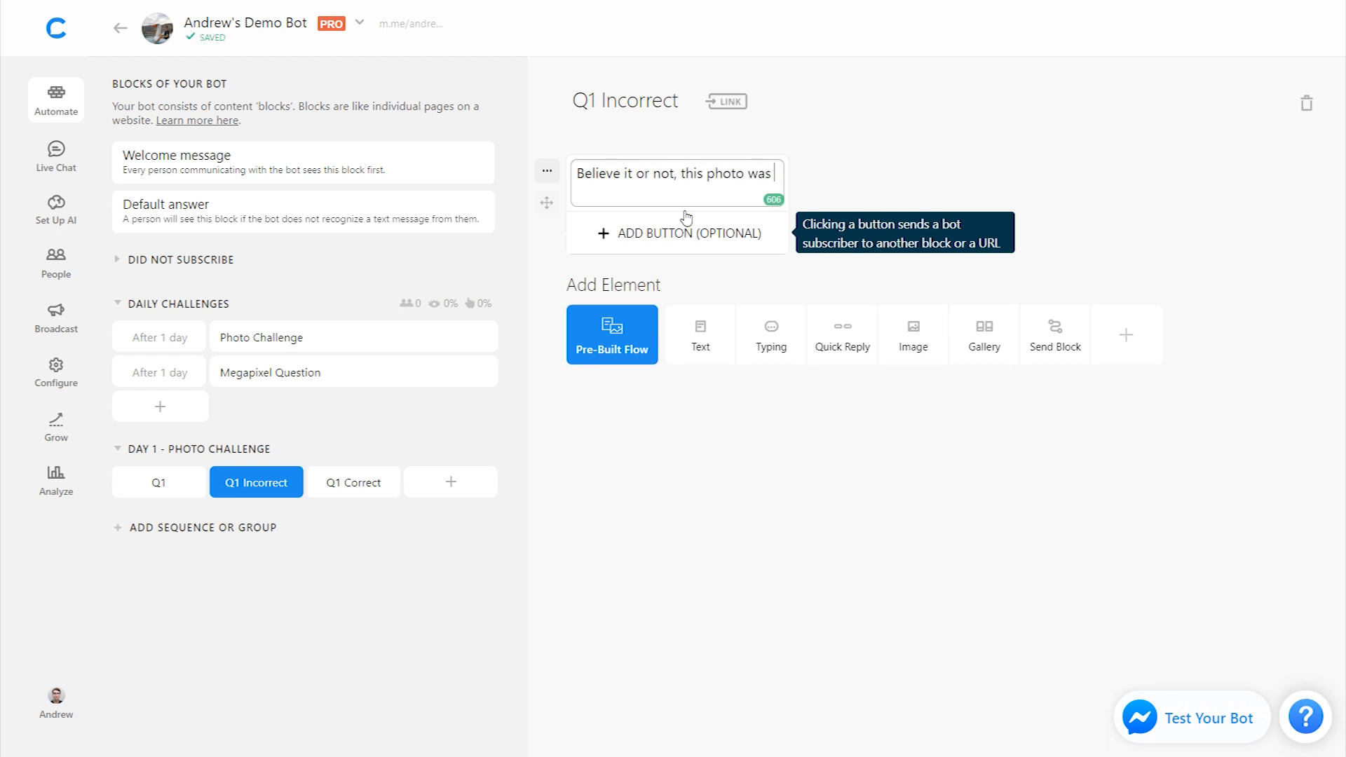
text(taken on the Honor 10!)
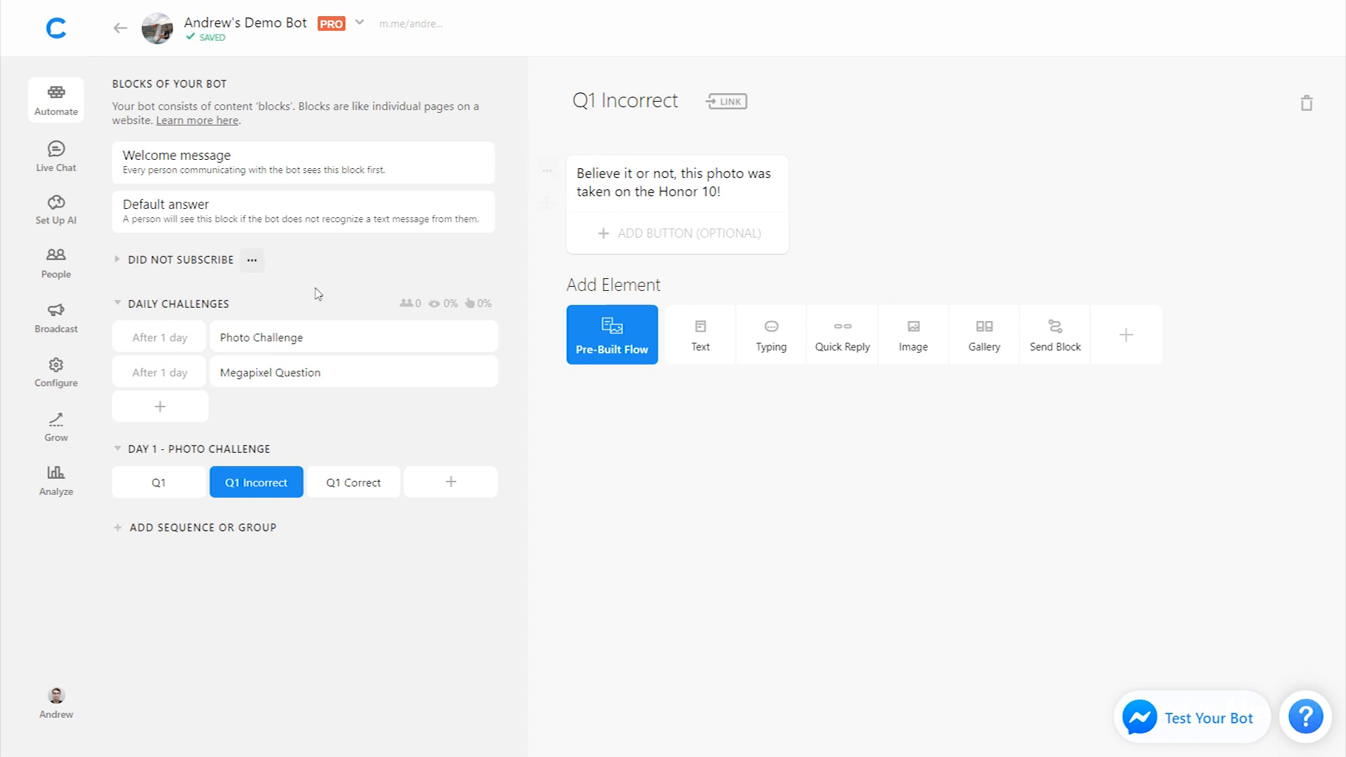
click(159, 481)
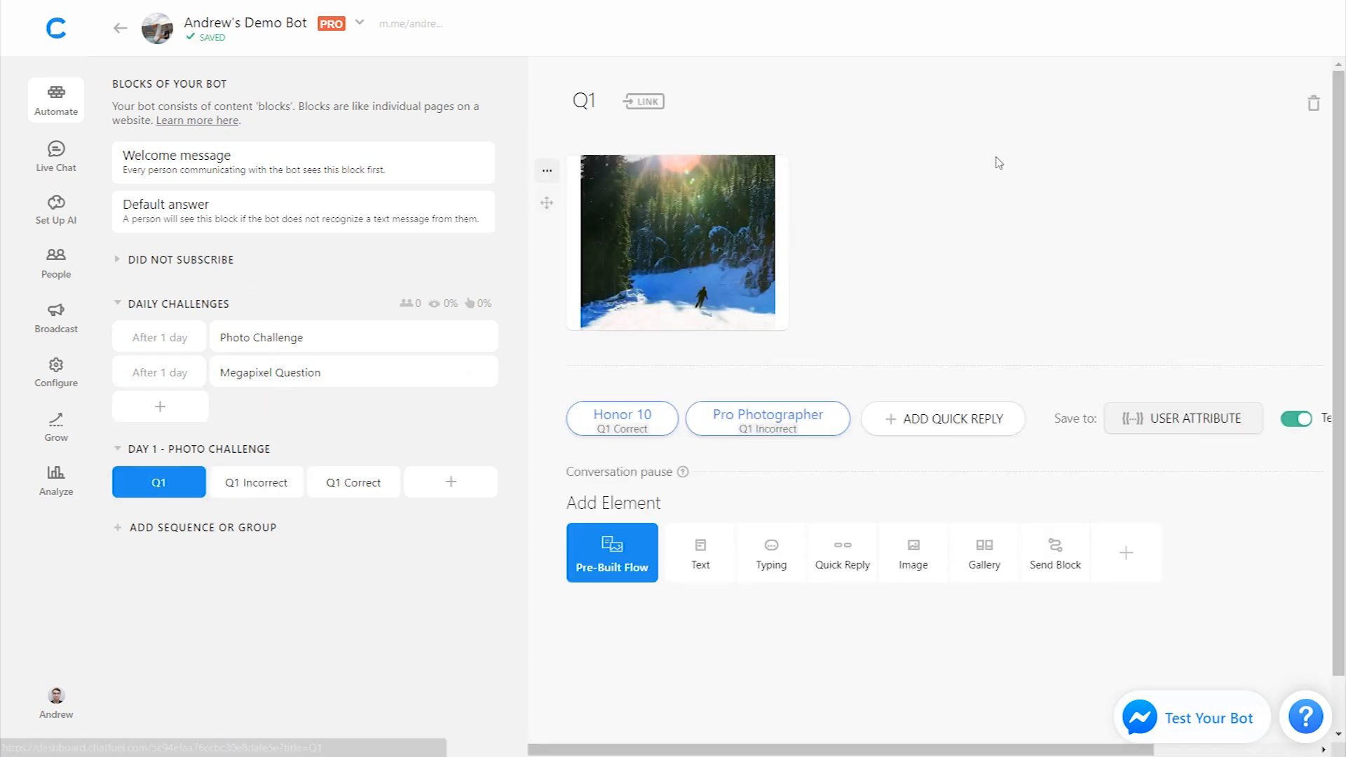
mouse_move(941, 219)
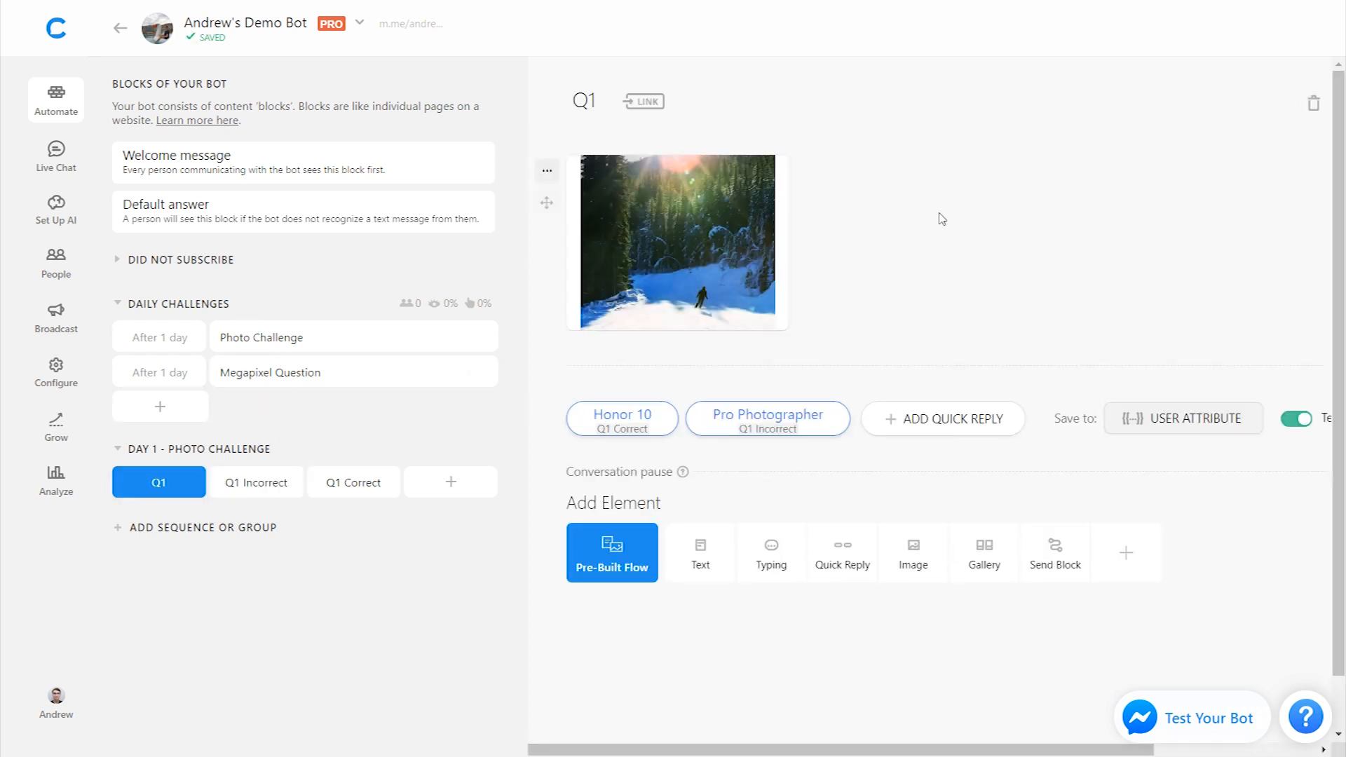
mouse_move(437, 491)
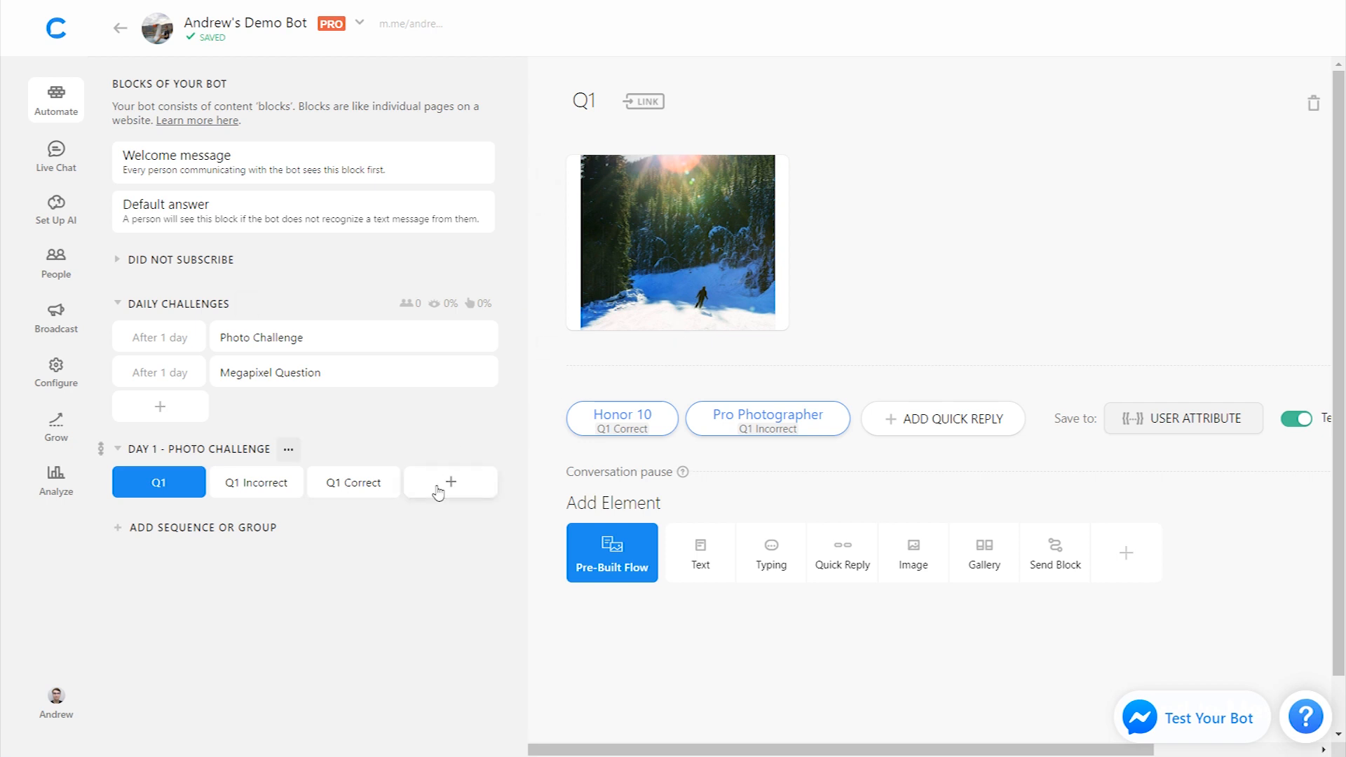
Step: Create block Q2 in the Day 1 group and make Q1 Incorrect send users to Q2
click(450, 480)
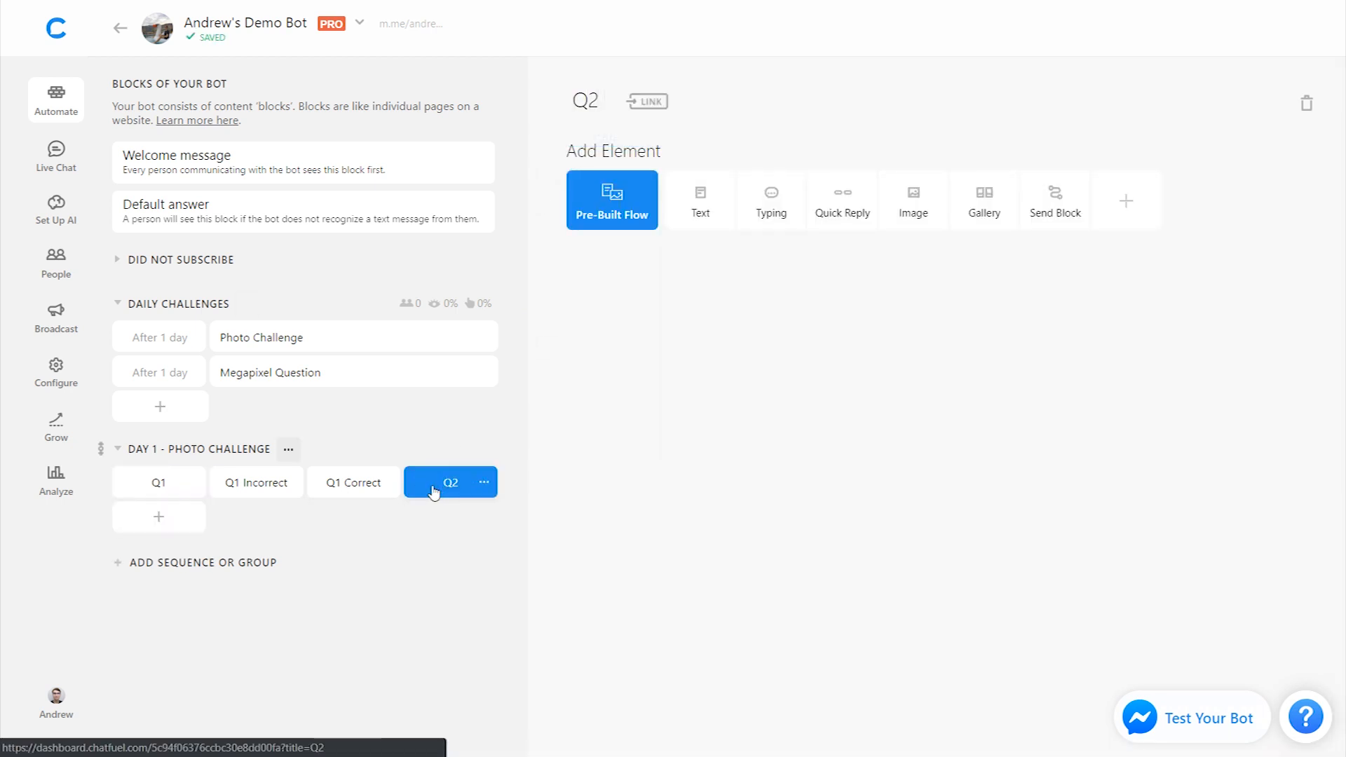
click(255, 481)
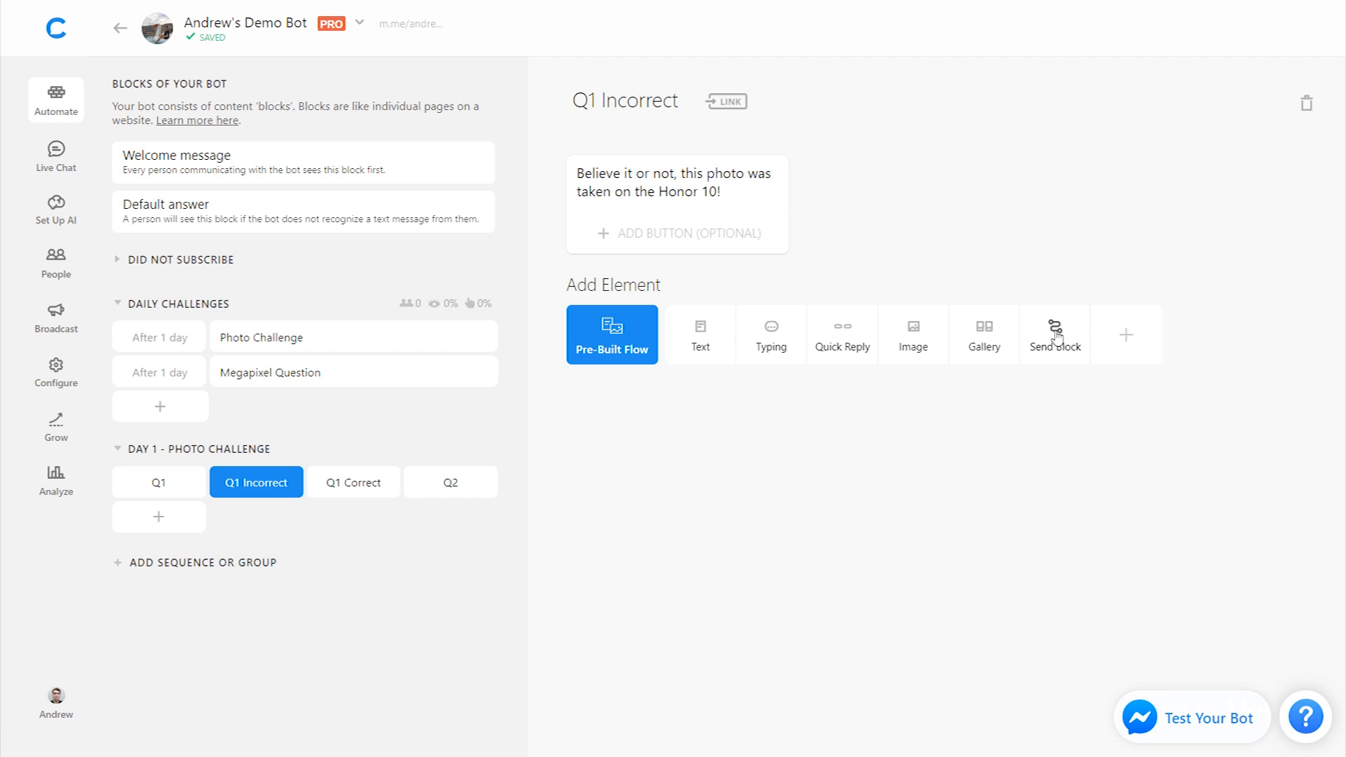
click(1054, 334)
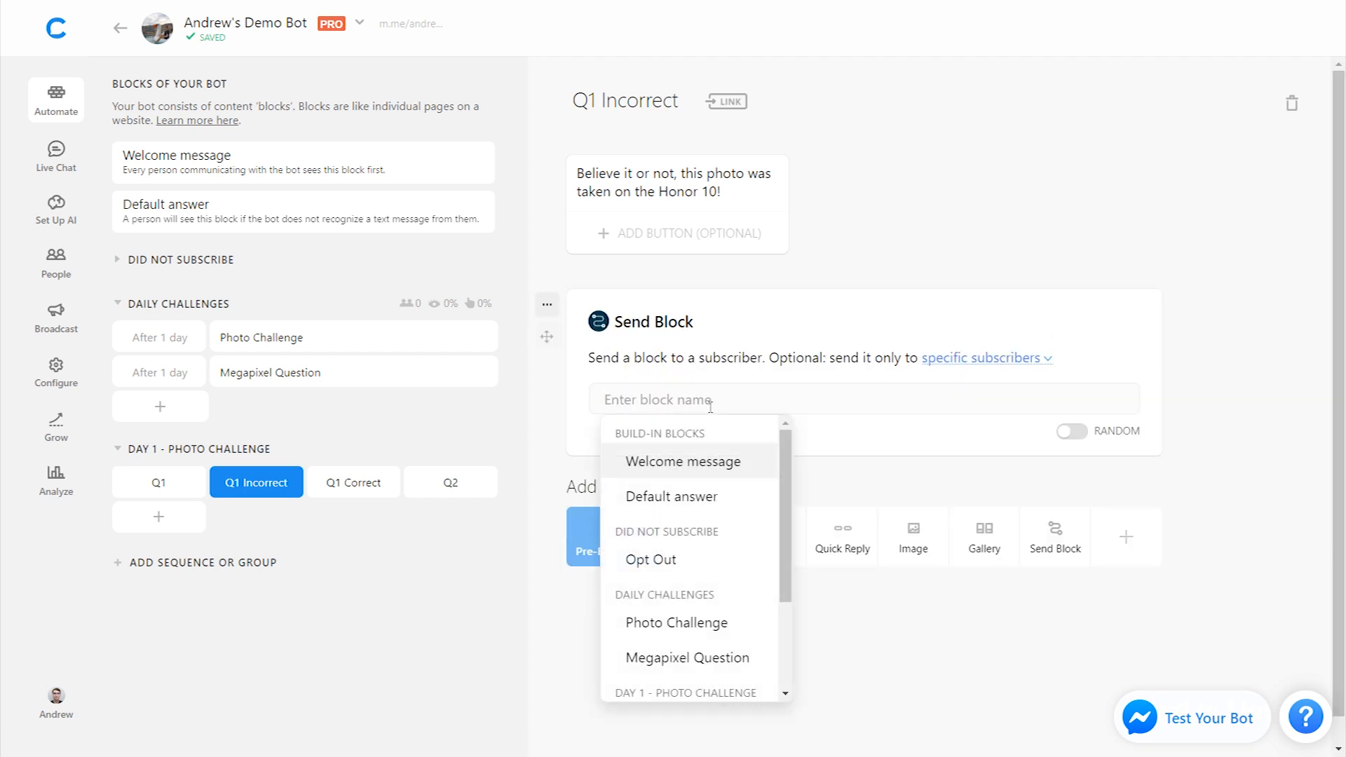
text(q2)
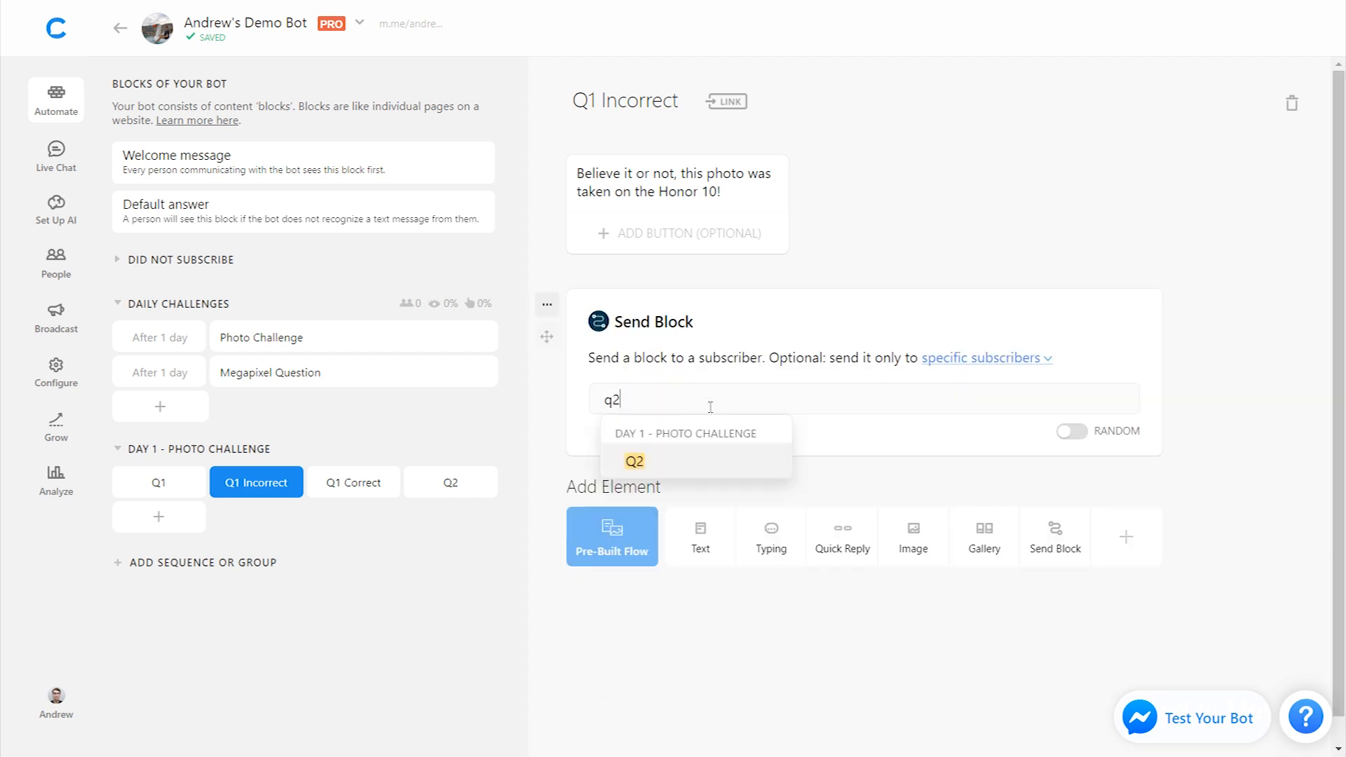
click(634, 461)
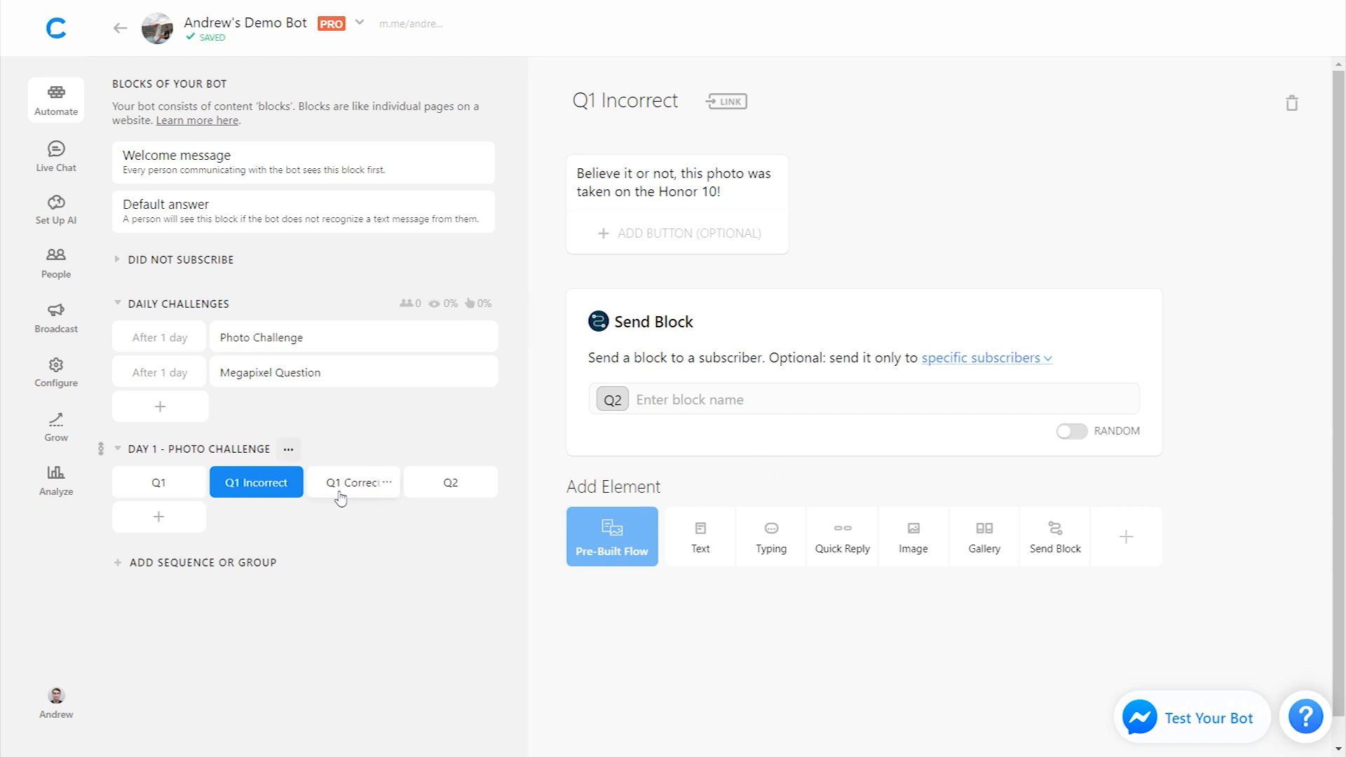
Step: Make Q1 Correct also send users on to Q2, then review the Q1 blocks
click(353, 481)
text(q2)
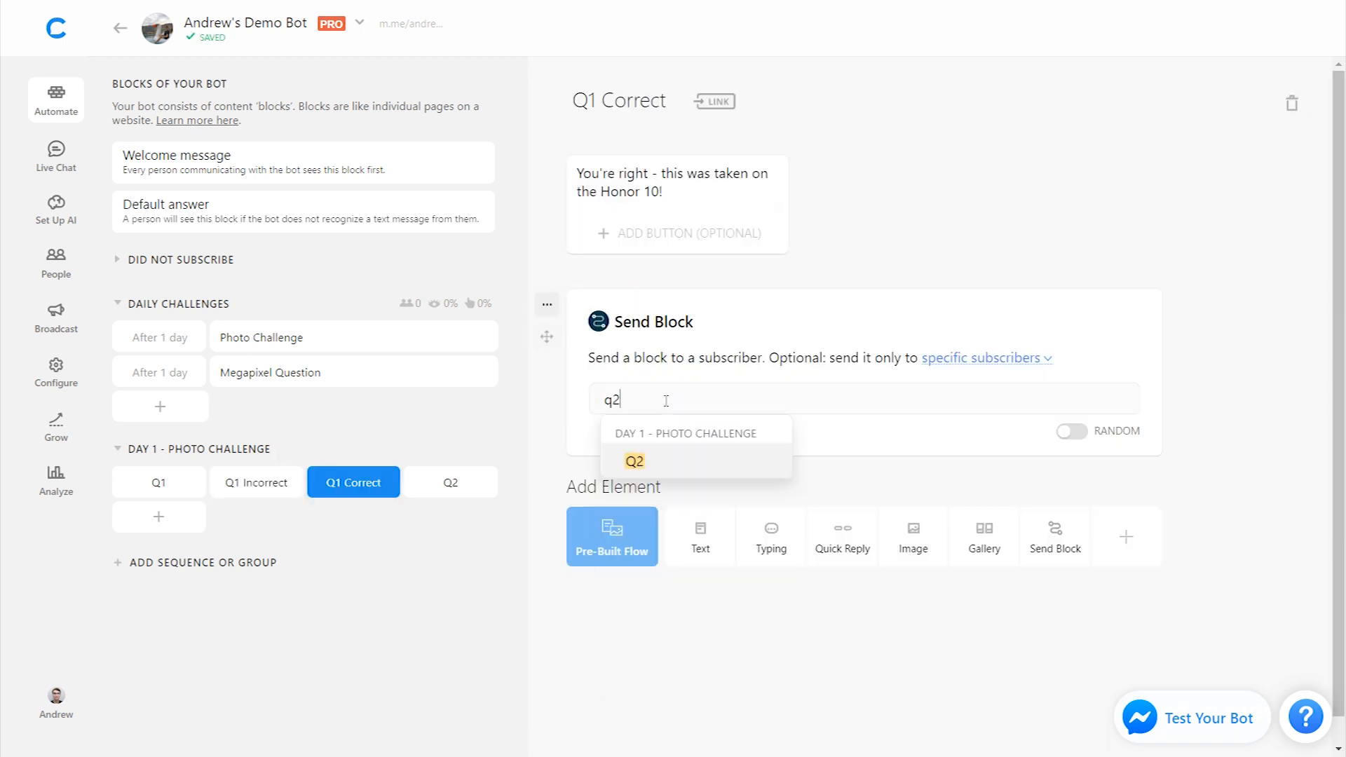
click(633, 461)
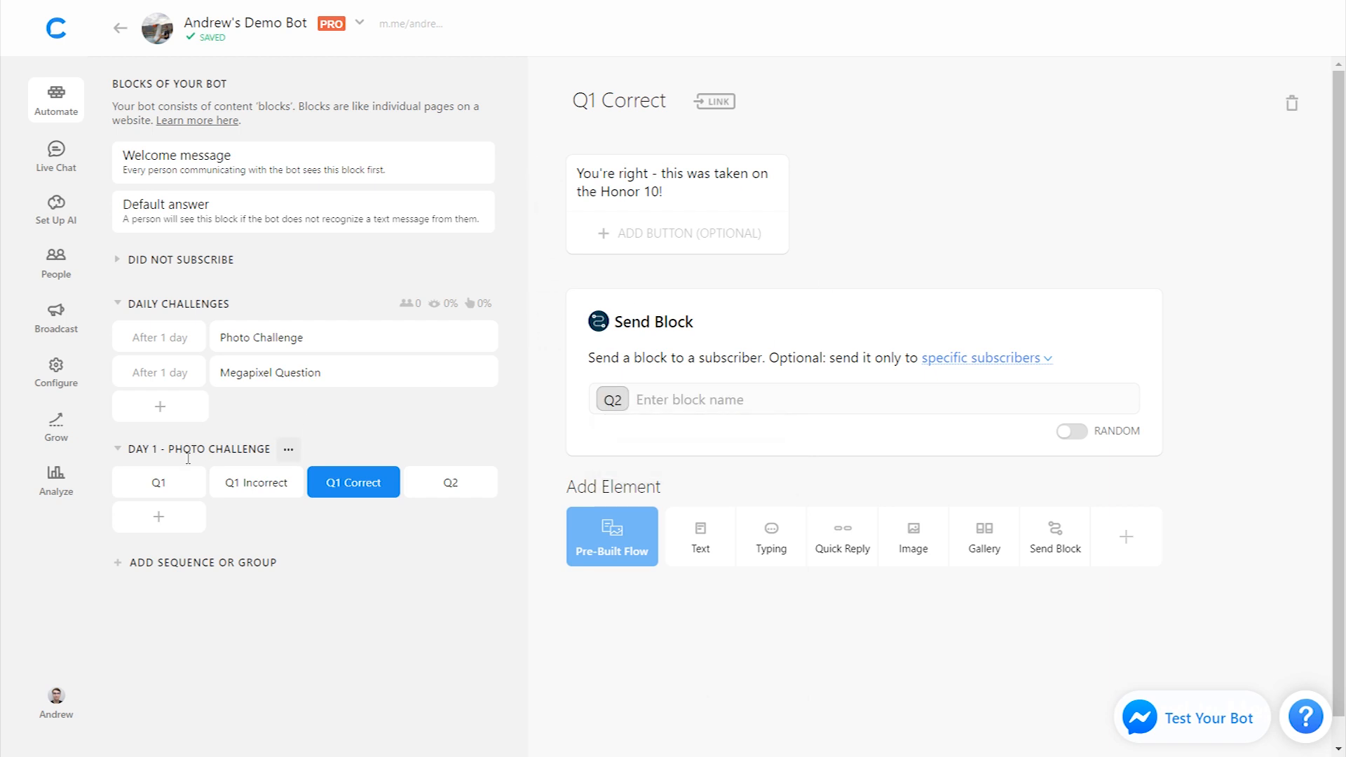
click(158, 481)
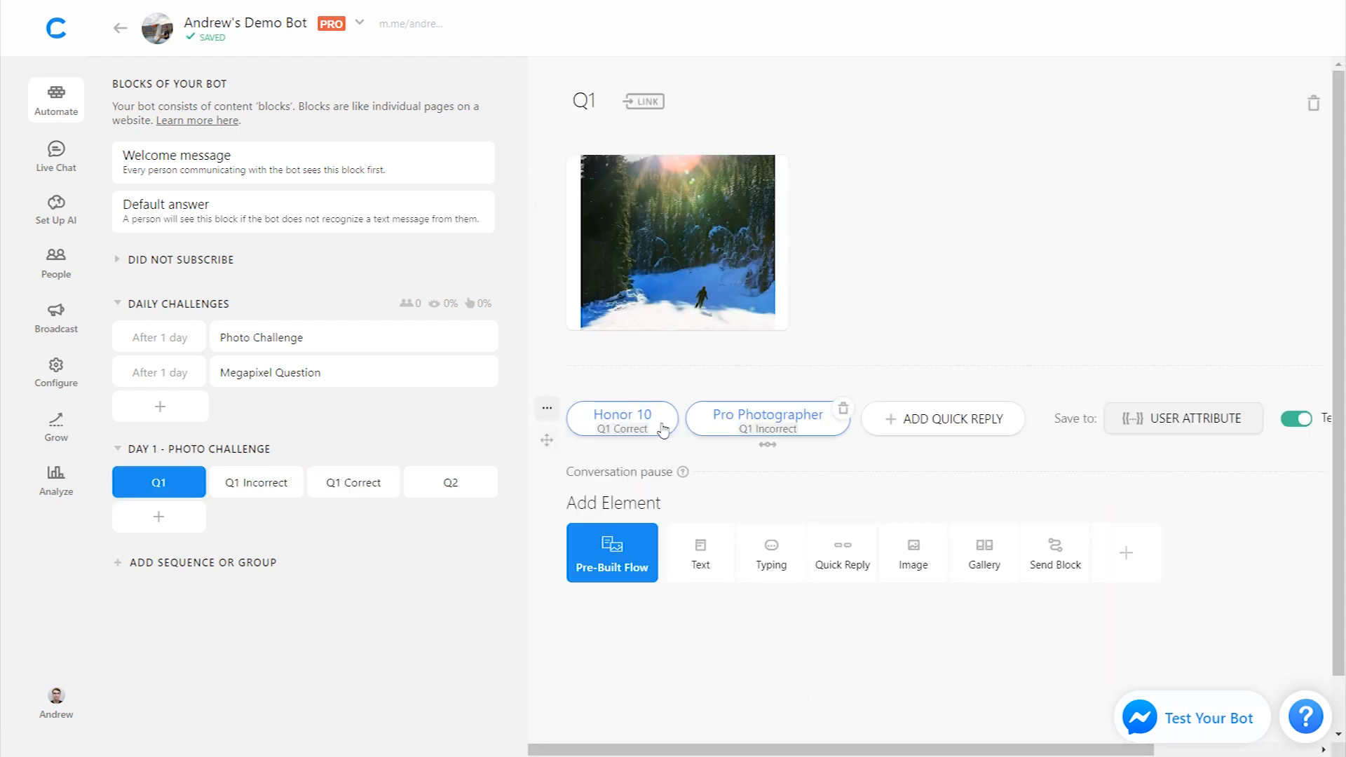
mouse_move(353, 481)
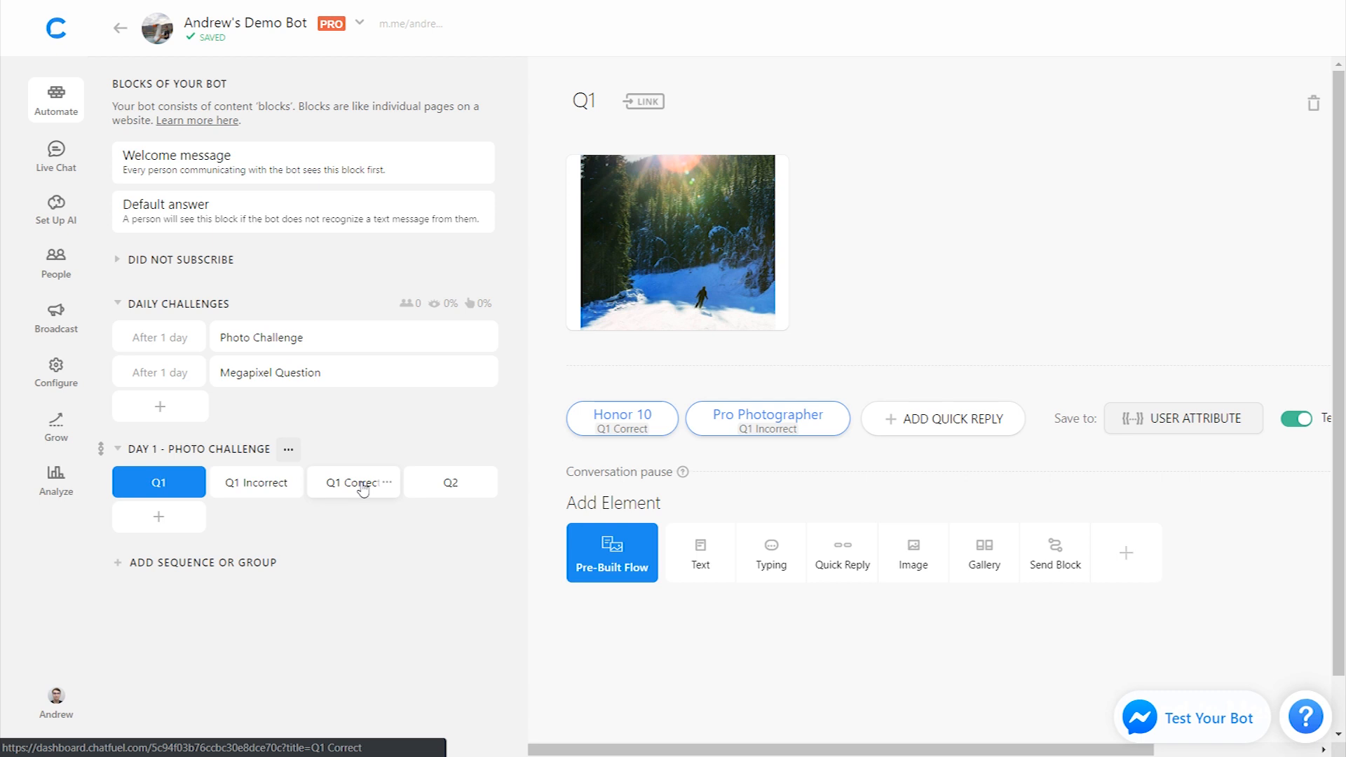
click(354, 481)
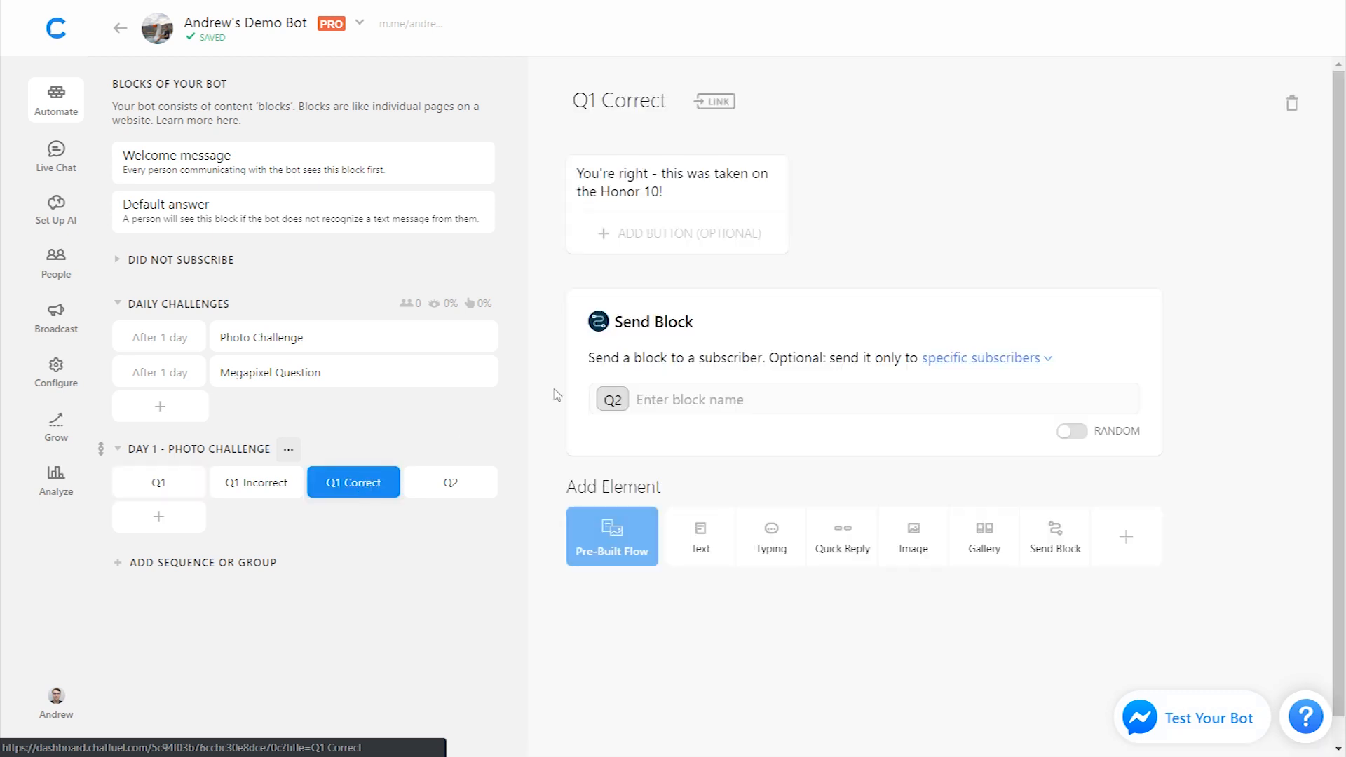
click(450, 481)
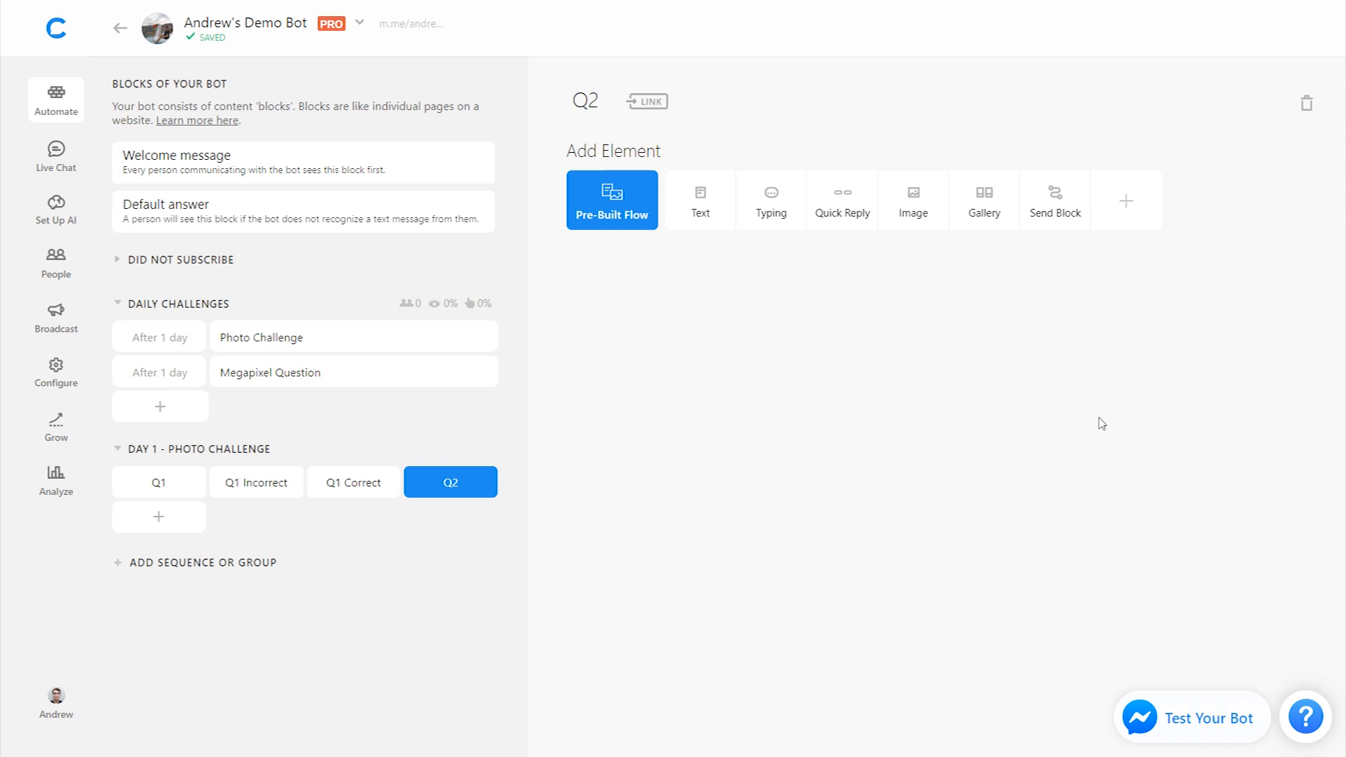
mouse_move(1113, 329)
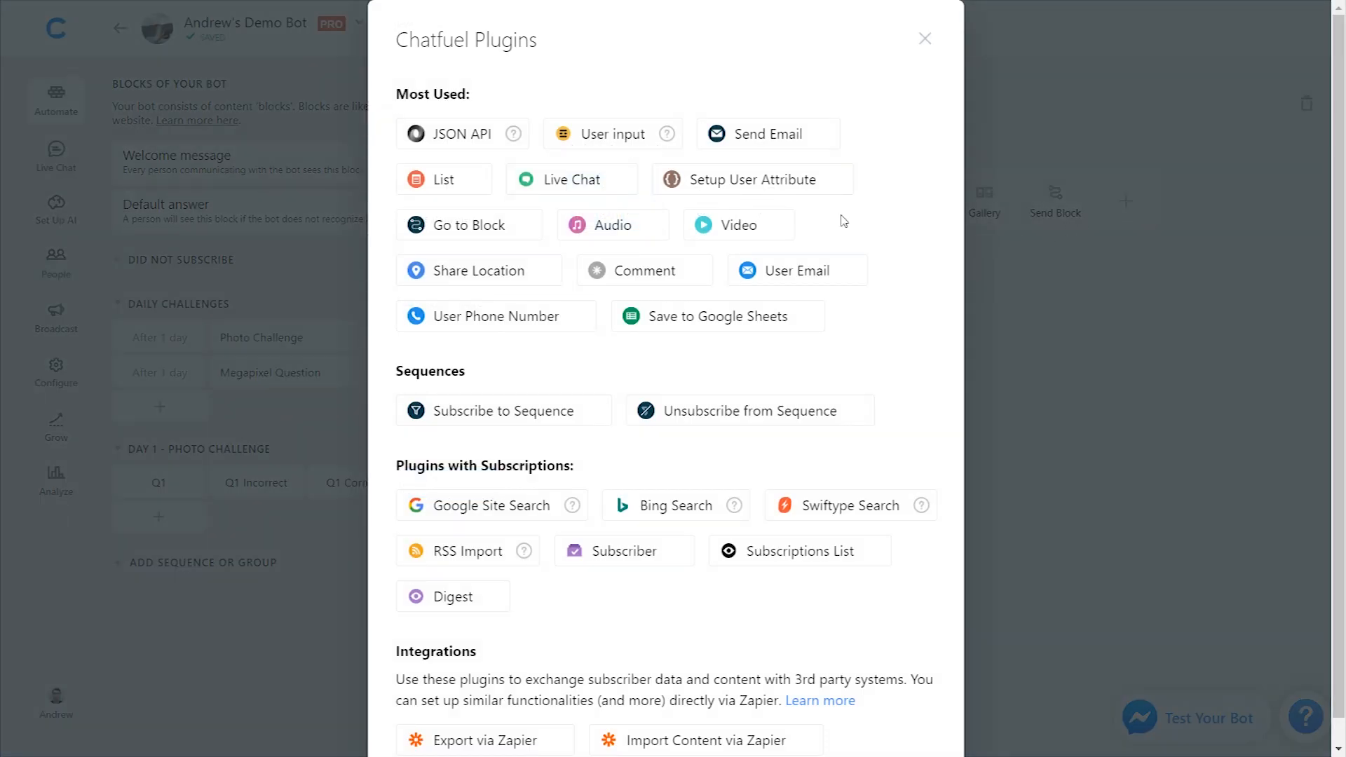
Step: Add a Setup User Attribute element in Q2 setting {{challenge 1}} to 'complete'
click(751, 178)
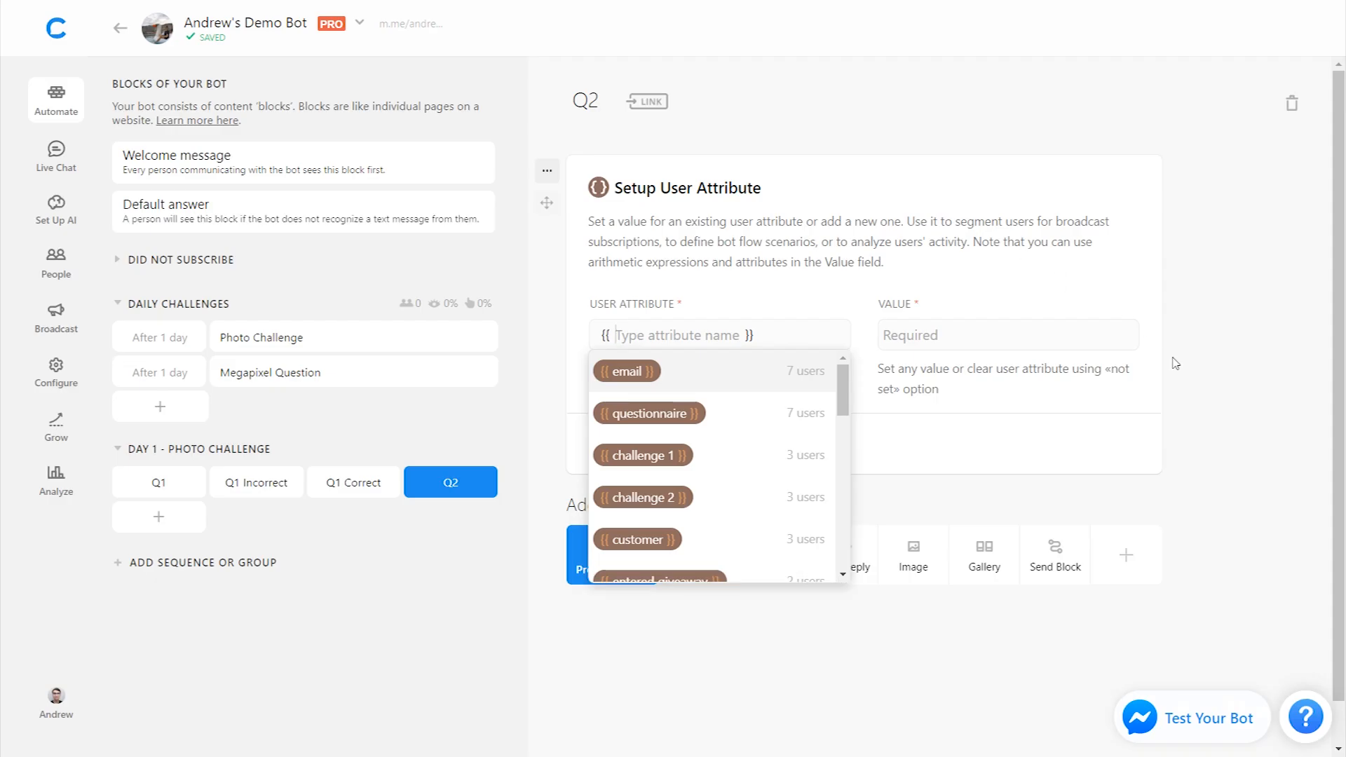
text(chall)
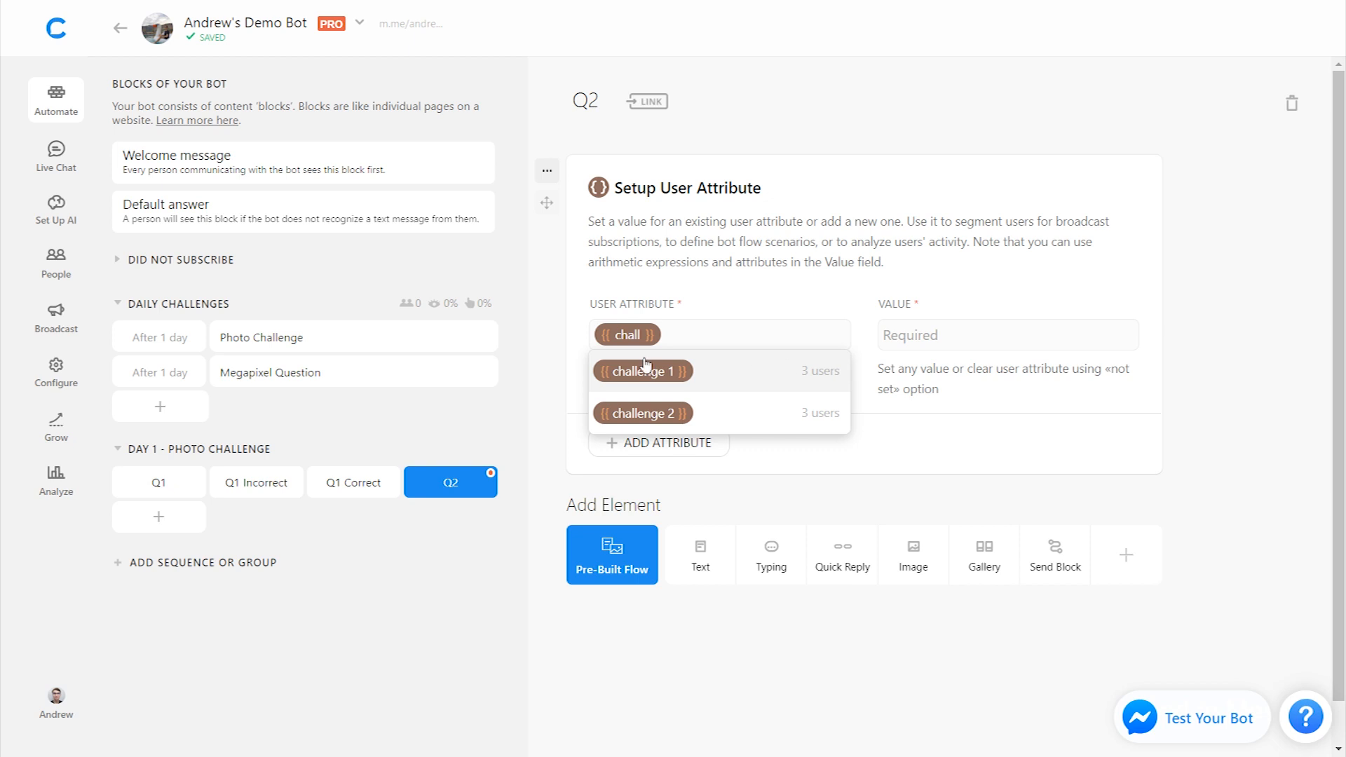
click(643, 371)
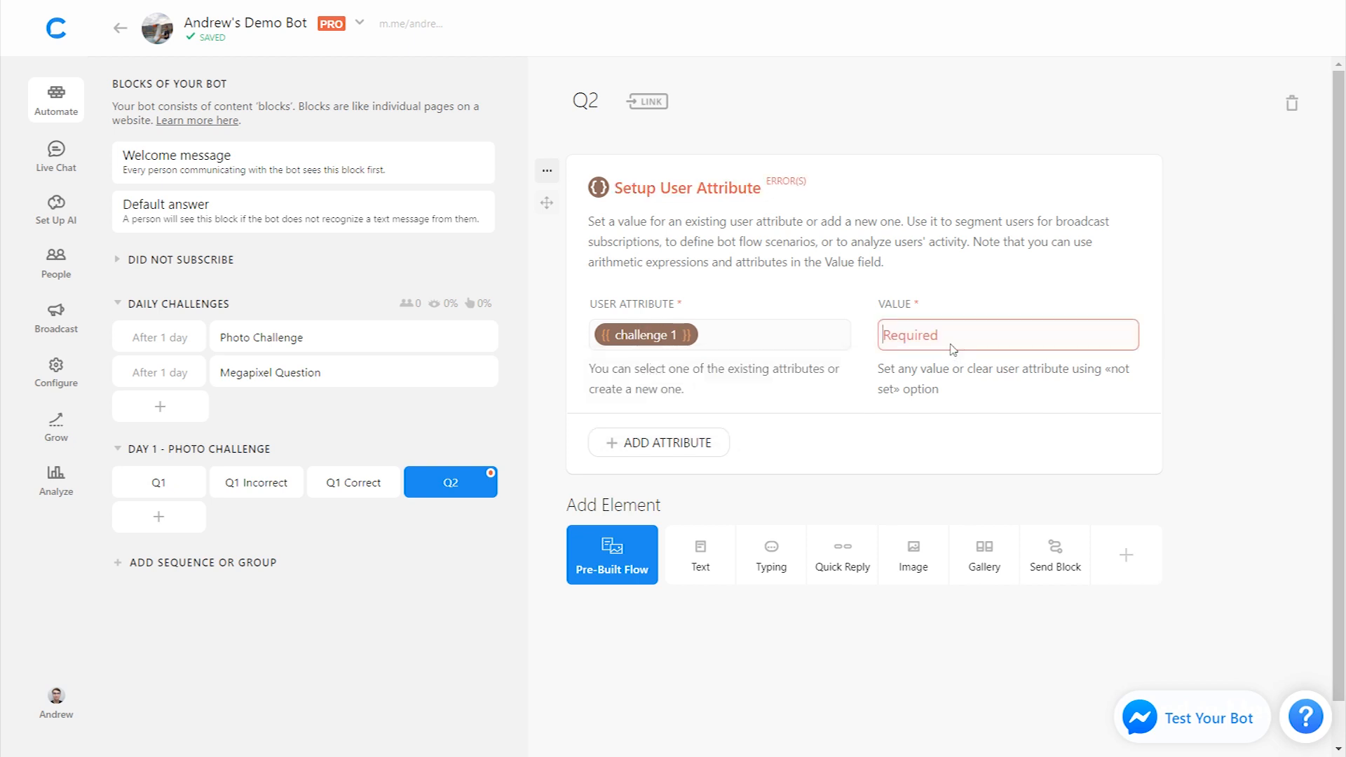
text(complete)
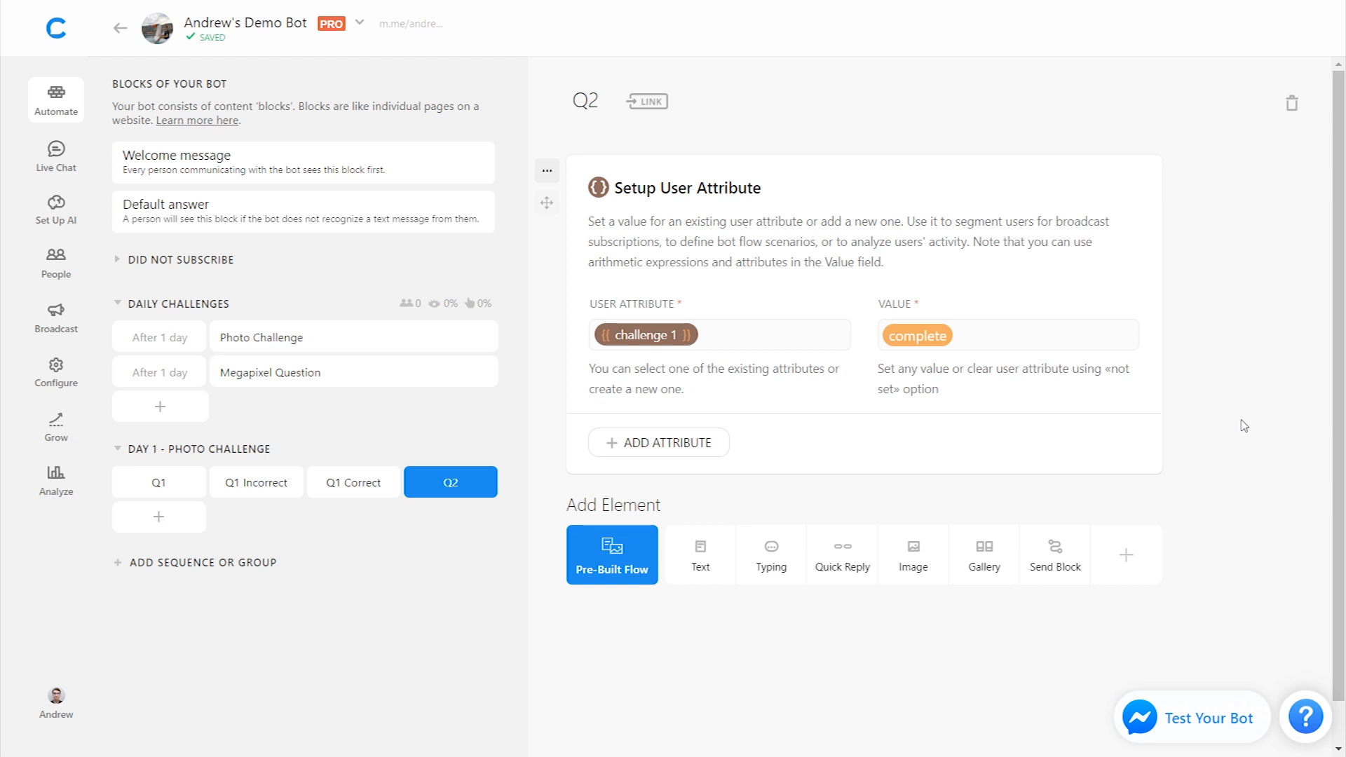
mouse_move(119, 453)
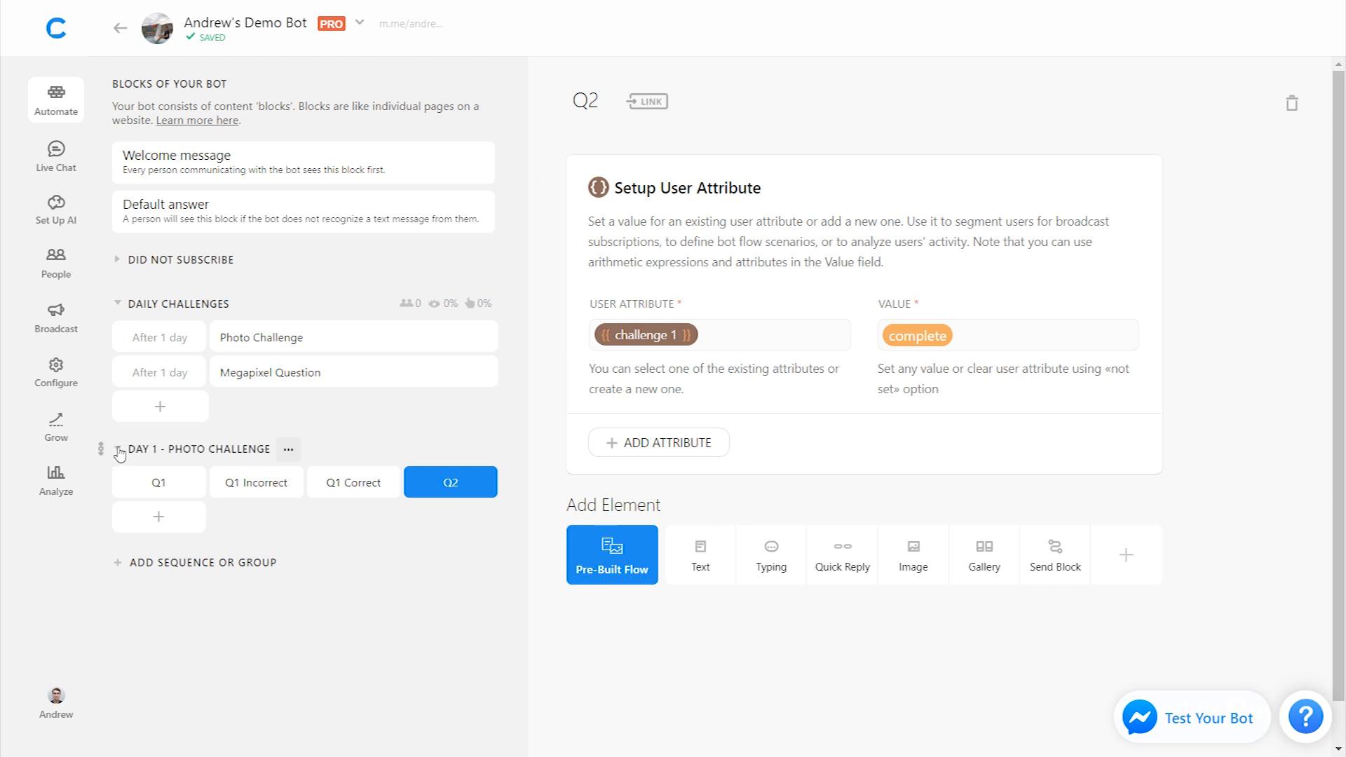
click(118, 449)
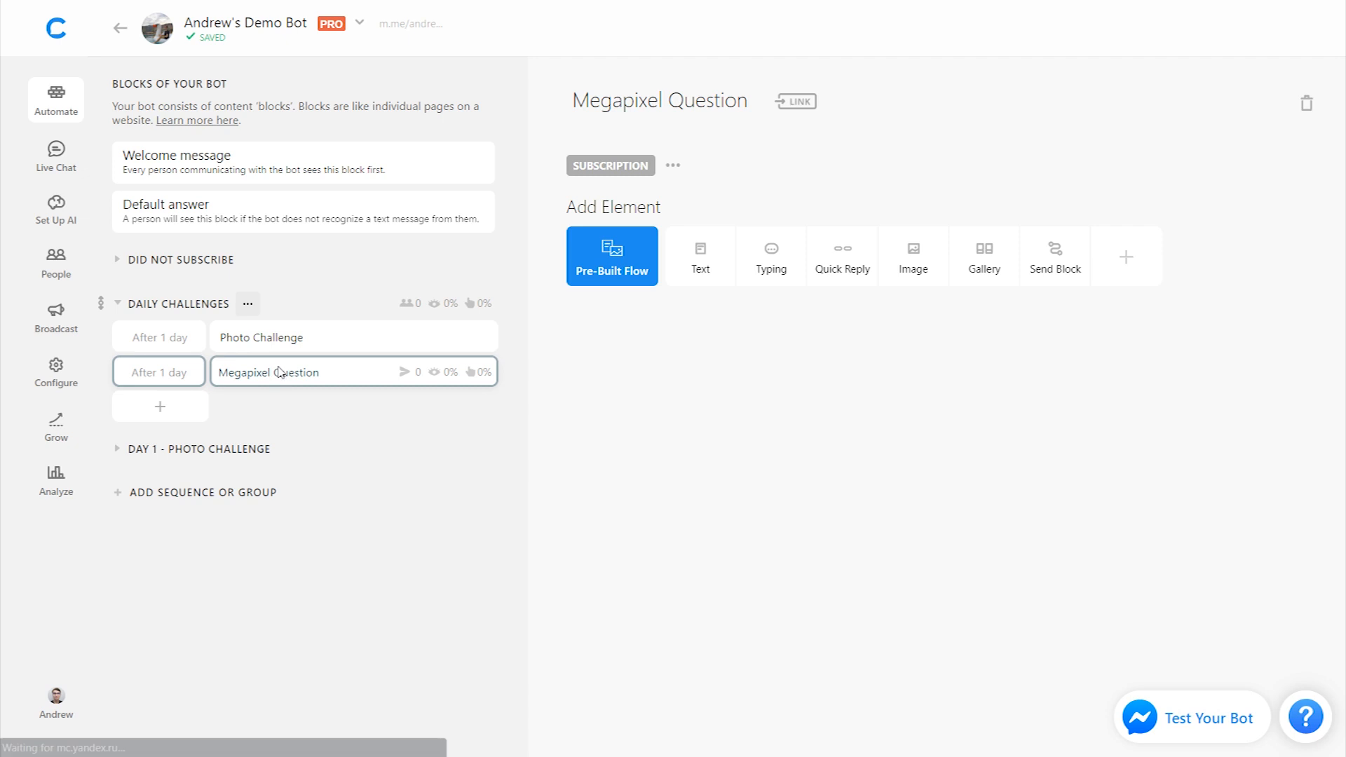
mouse_move(486, 369)
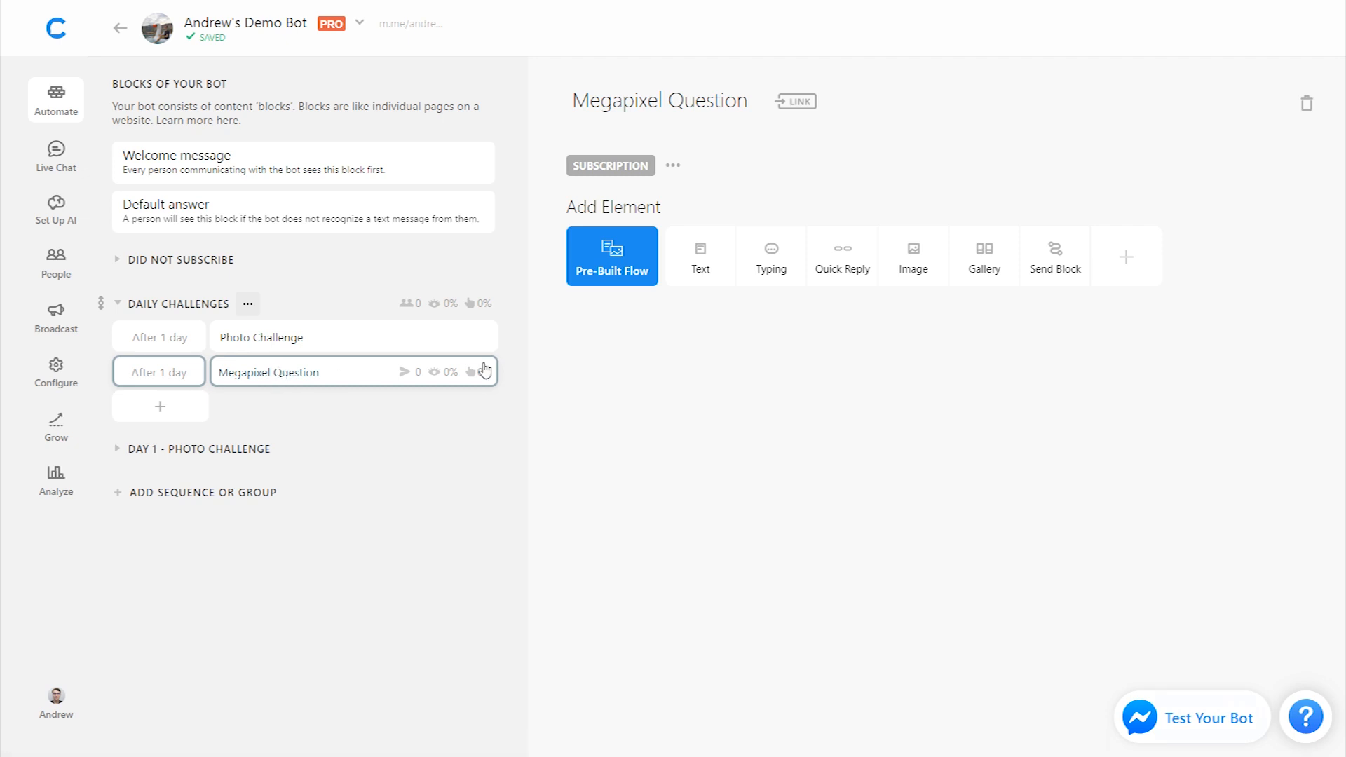
mouse_move(754, 388)
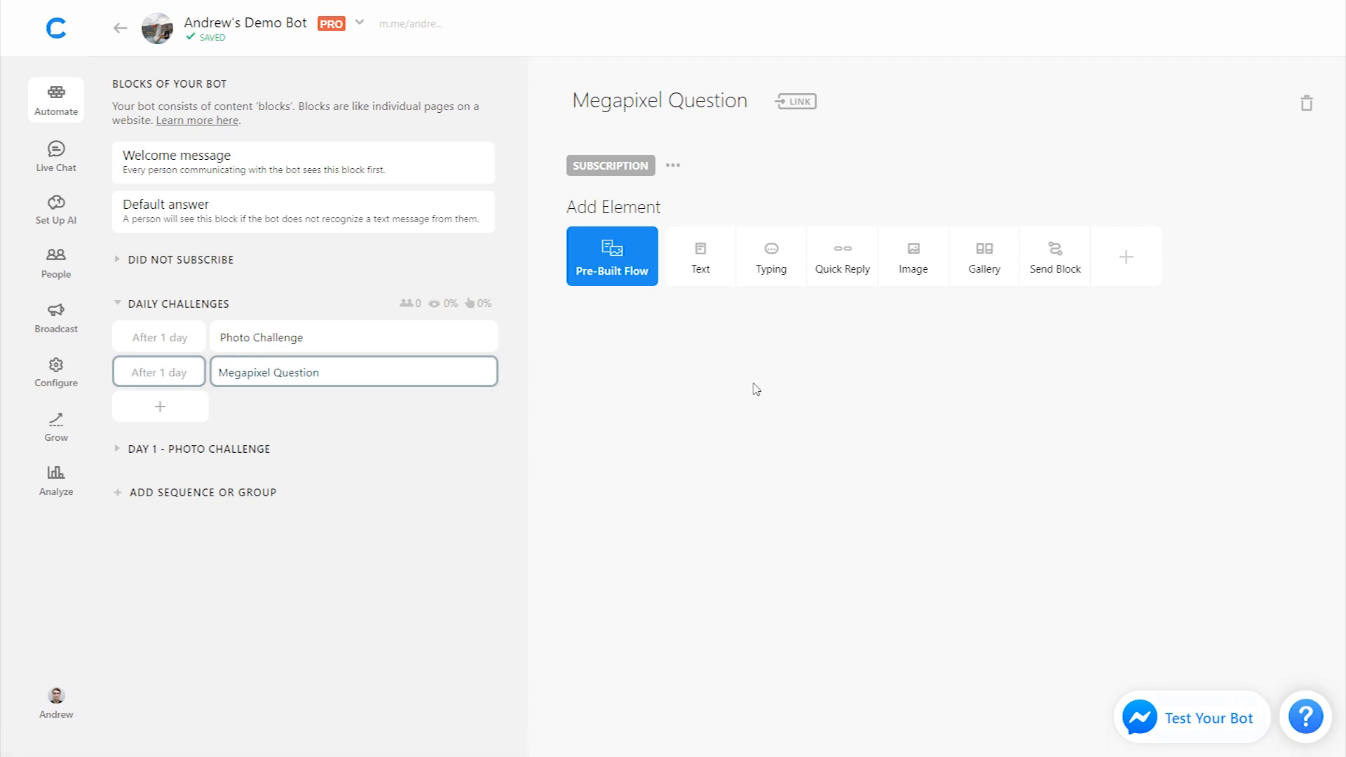
Step: In Megapixel Question, add an element unsubscribing users from the DAILY CHALLENGES sequence
click(263, 336)
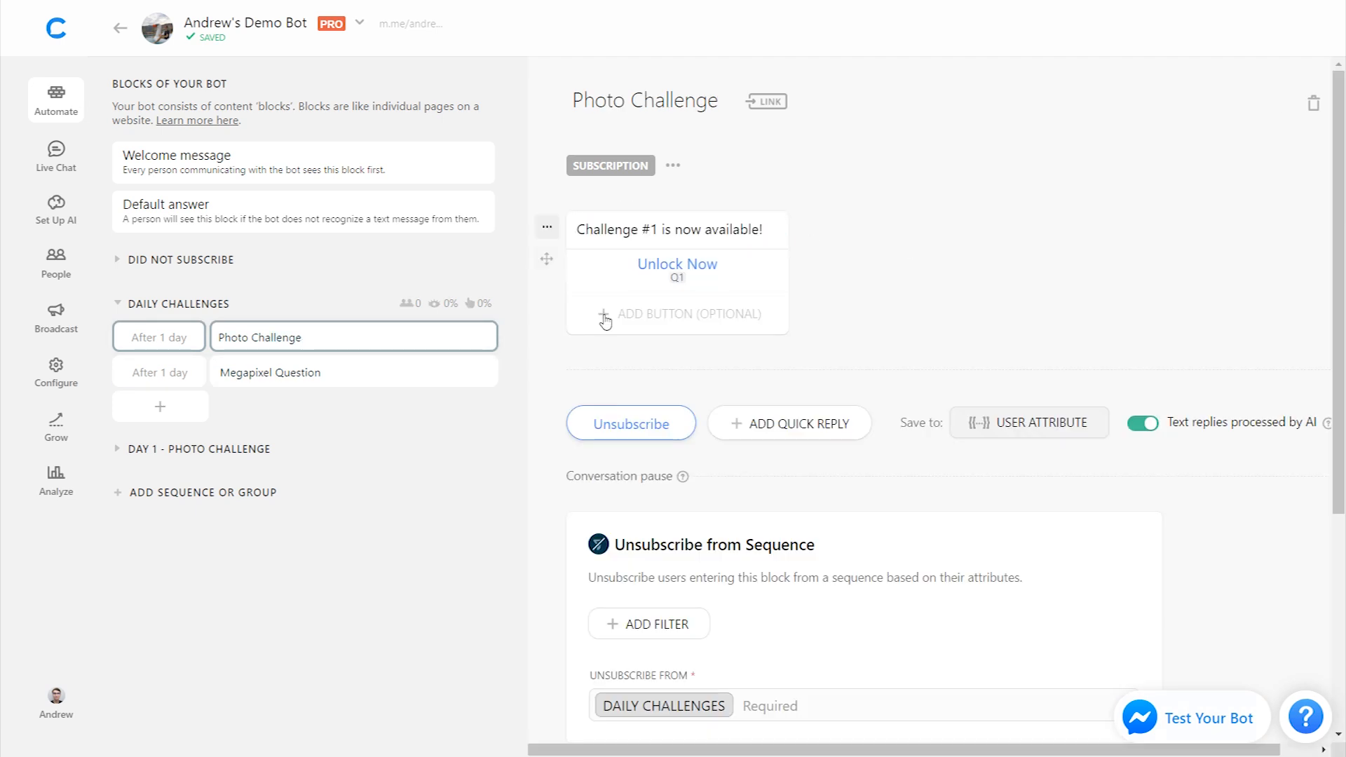
click(270, 371)
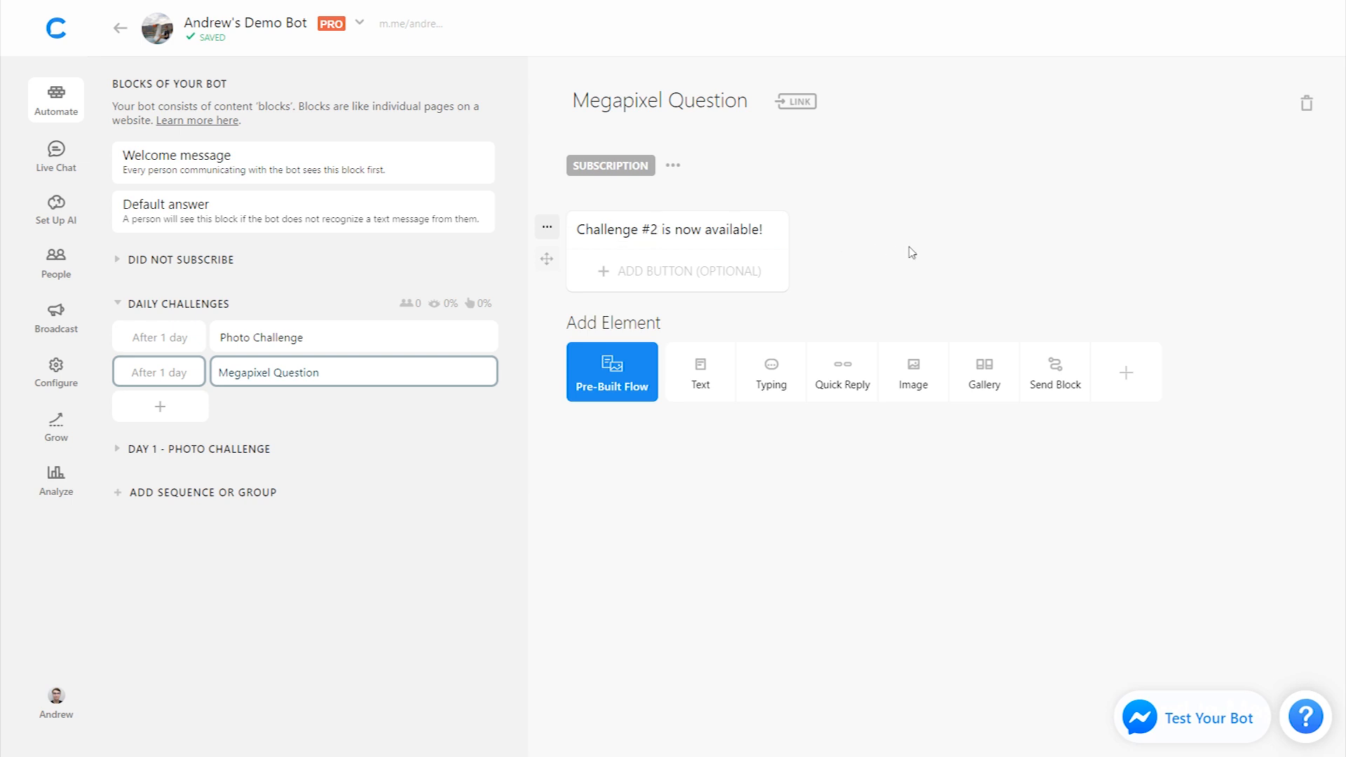
click(843, 371)
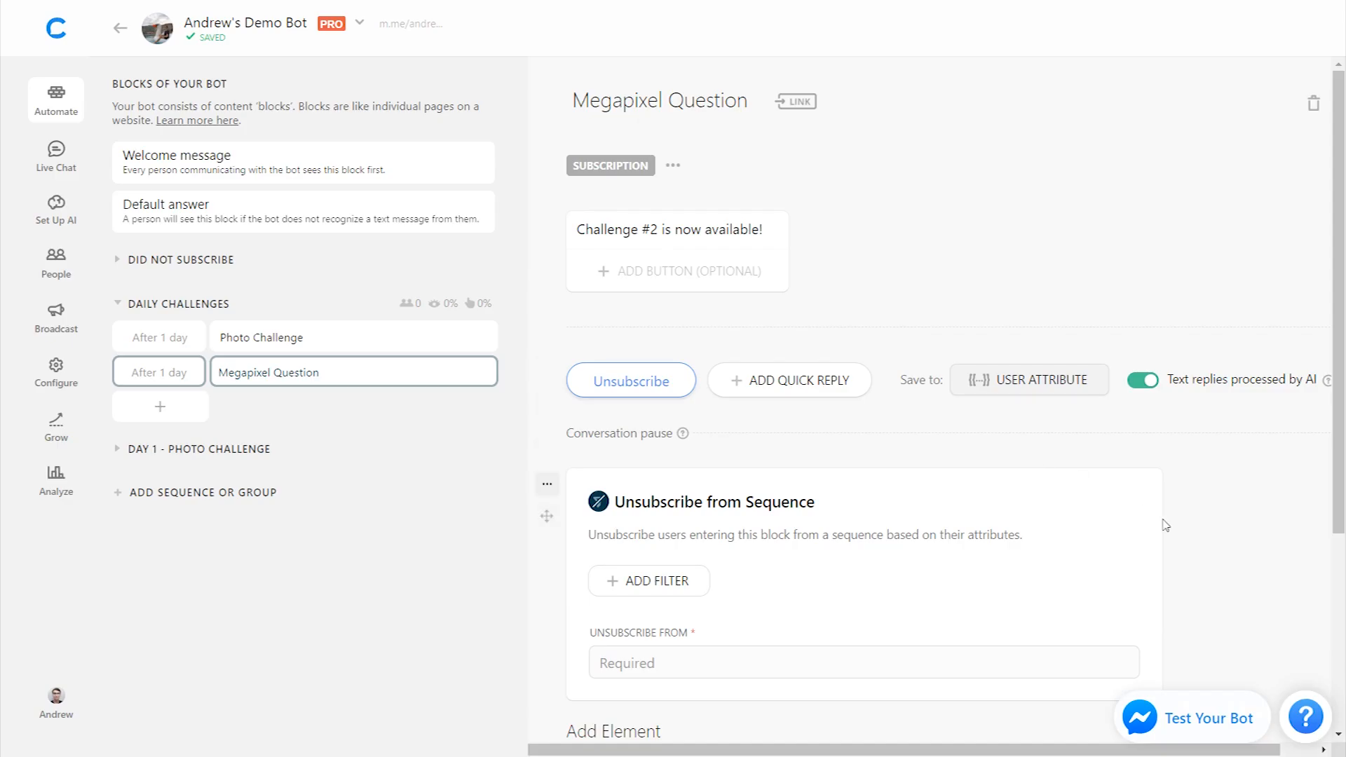
text(me)
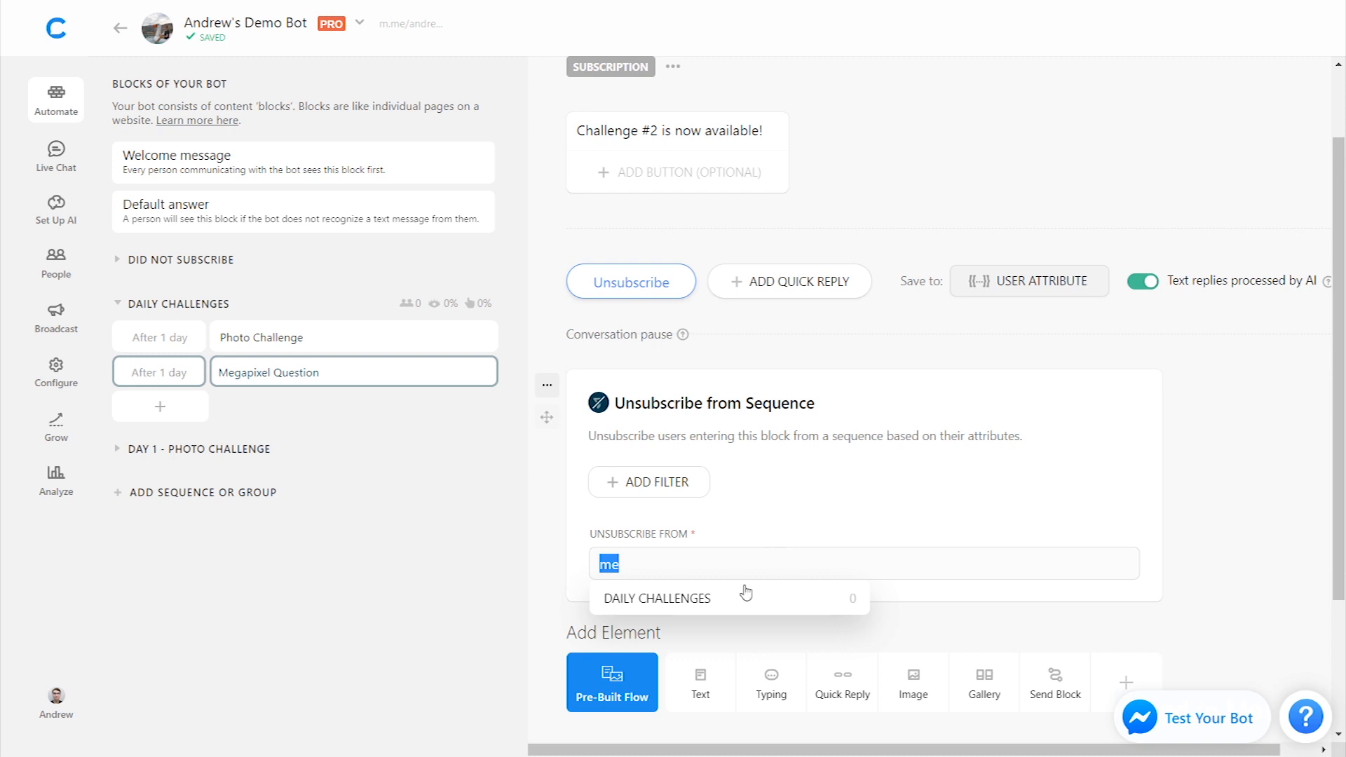
click(657, 597)
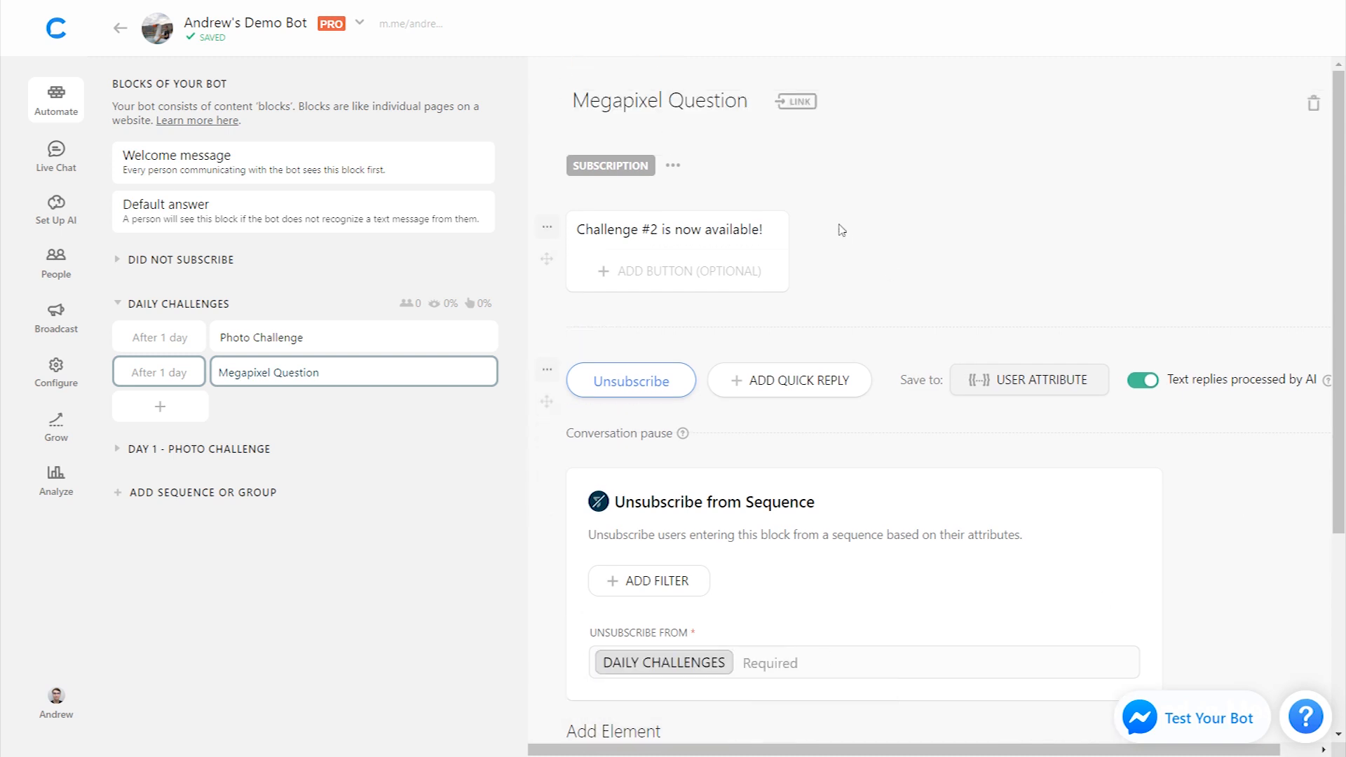
mouse_move(812, 275)
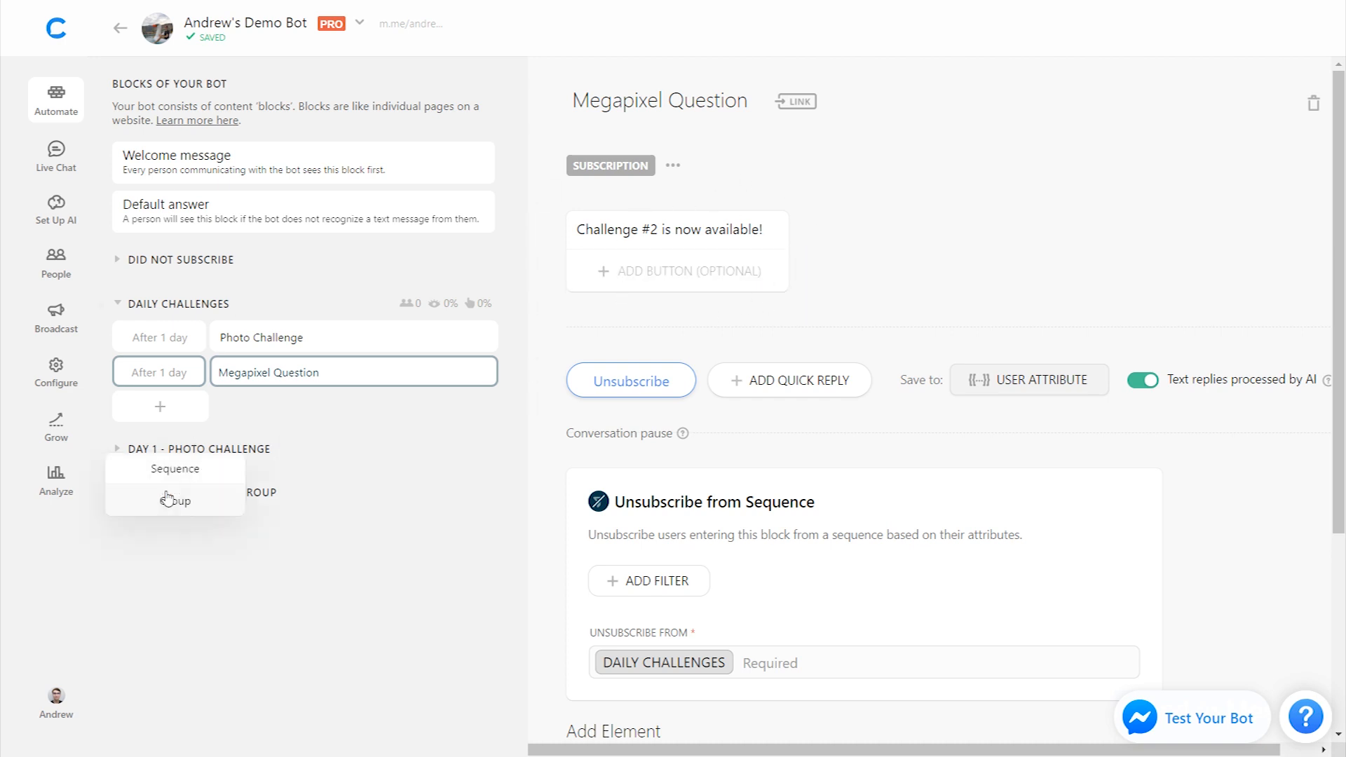
Step: Create a Day 2 group and add an 'Unlock Now' button to the Challenge #2 message
click(175, 468)
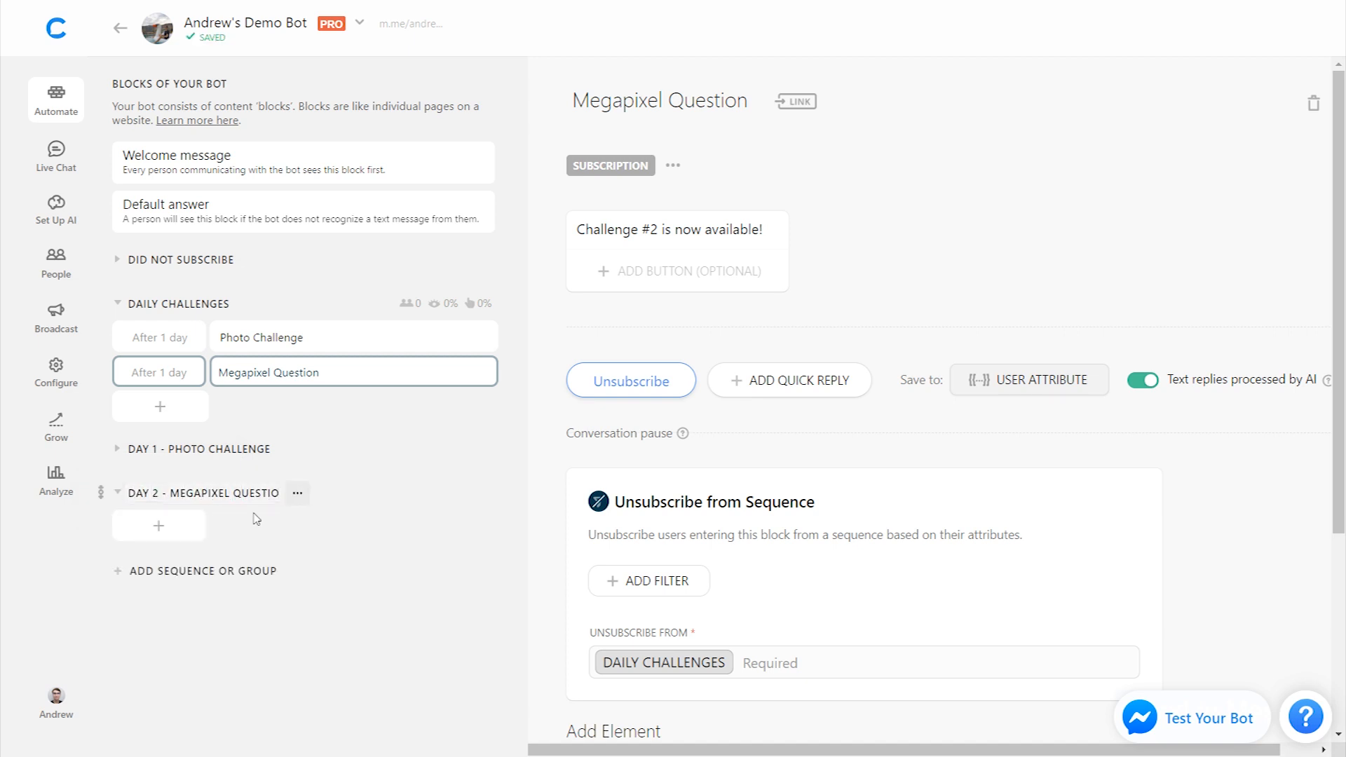
mouse_move(251, 503)
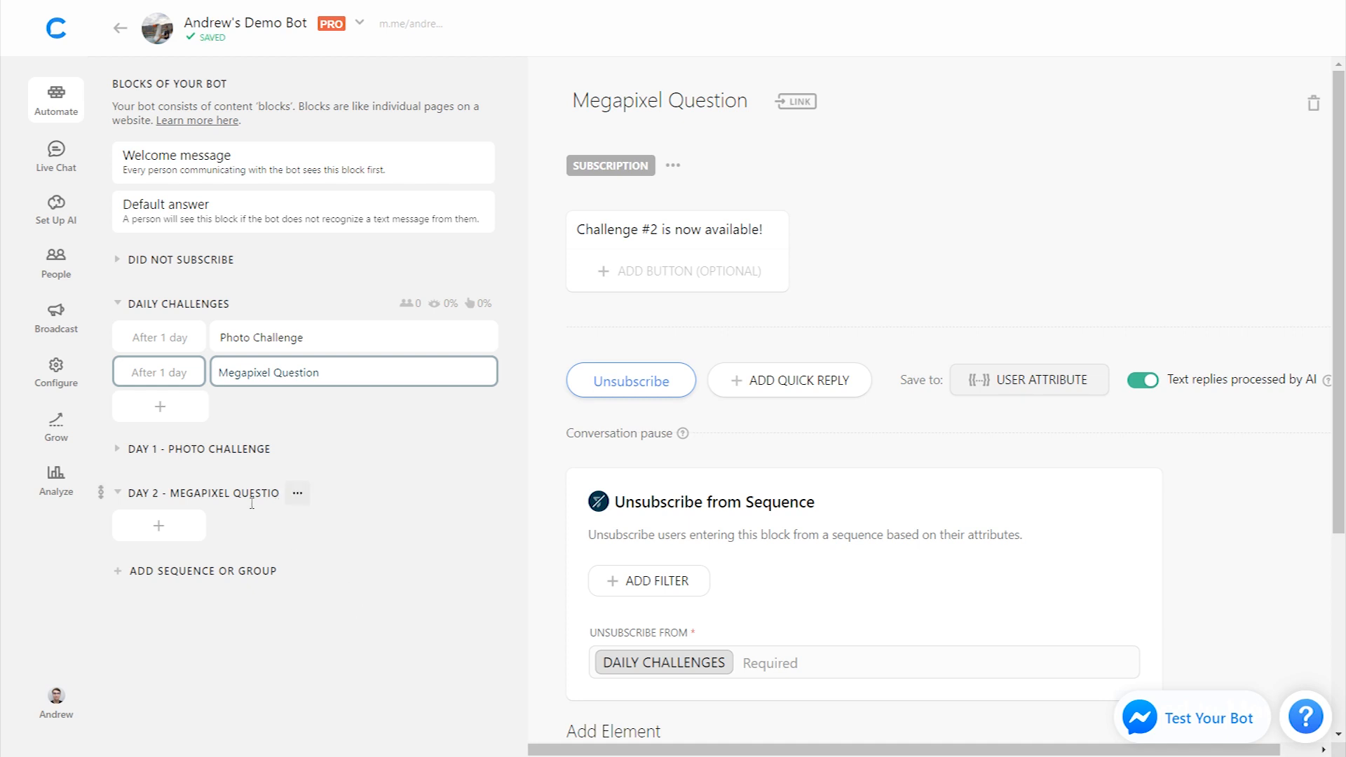
click(676, 270)
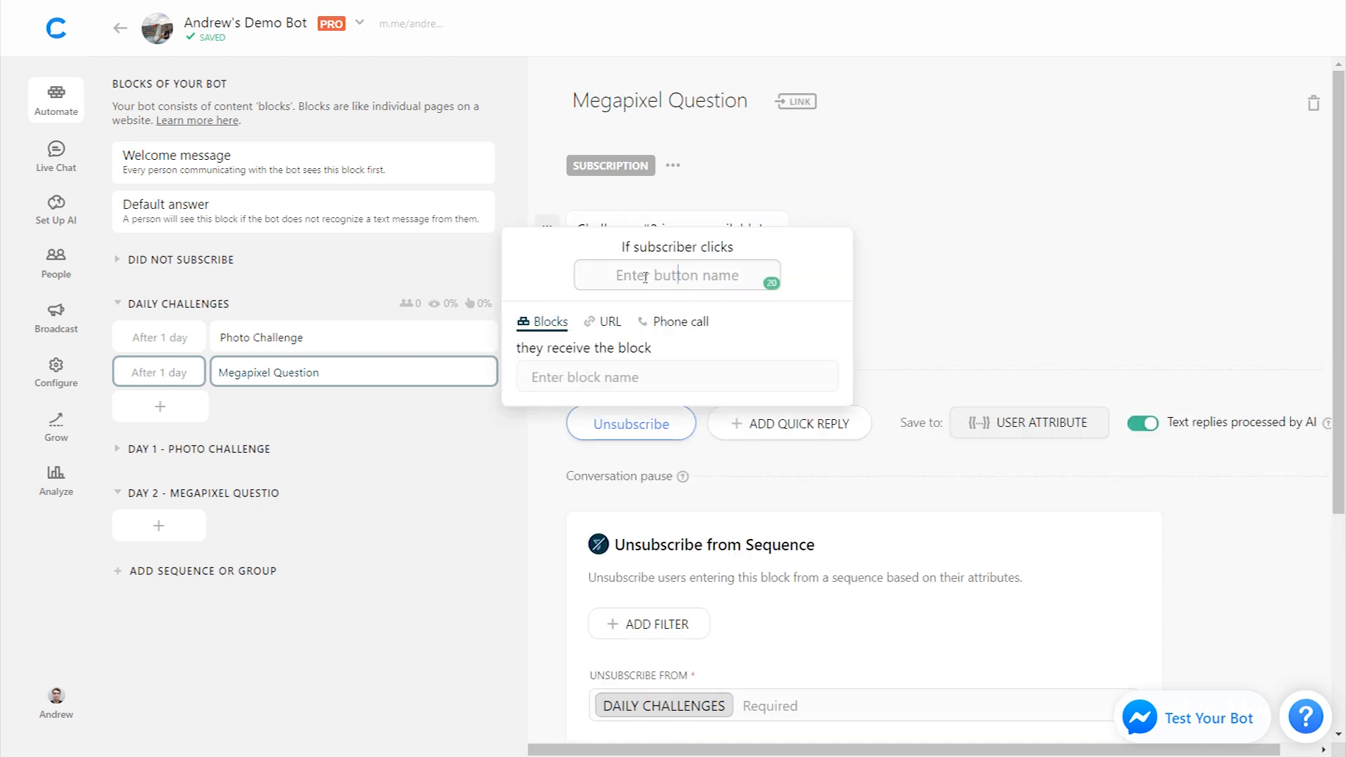
text(Unlock Now)
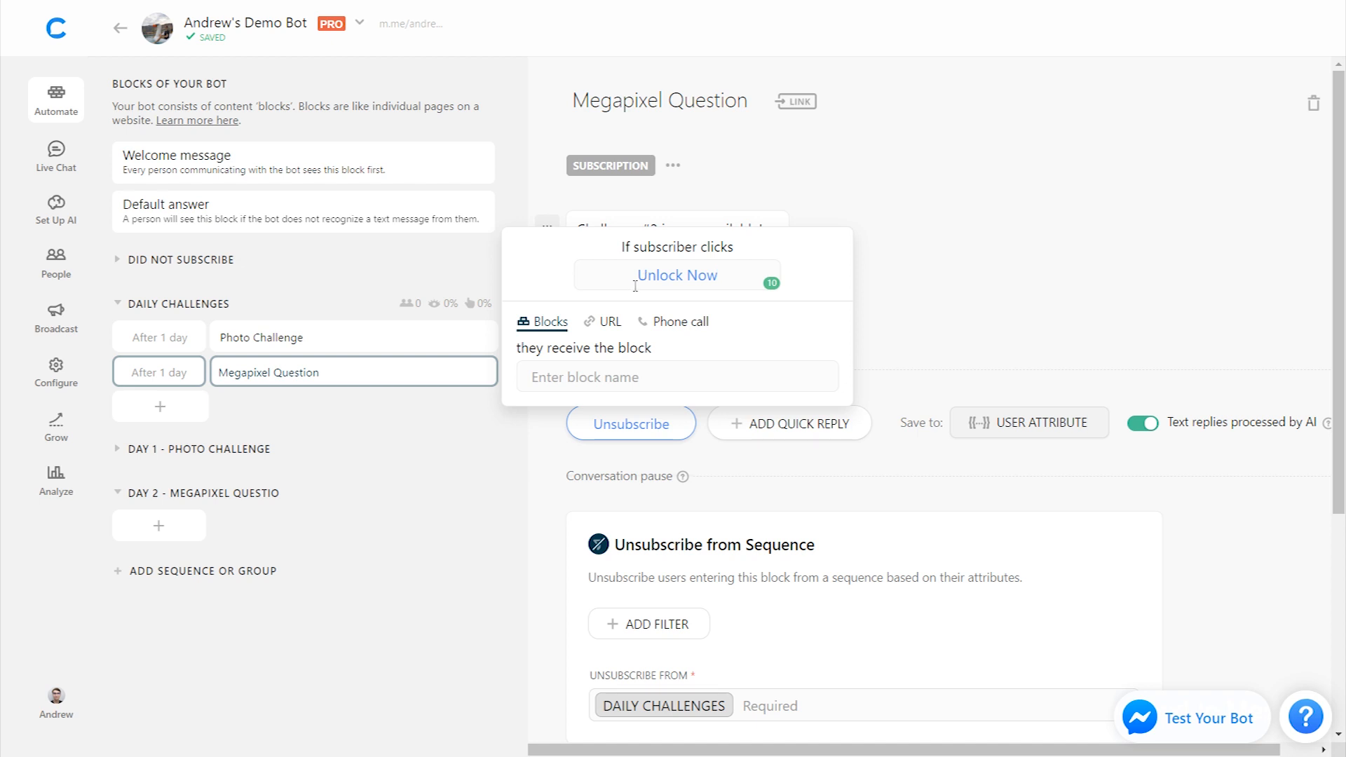
mouse_move(158, 526)
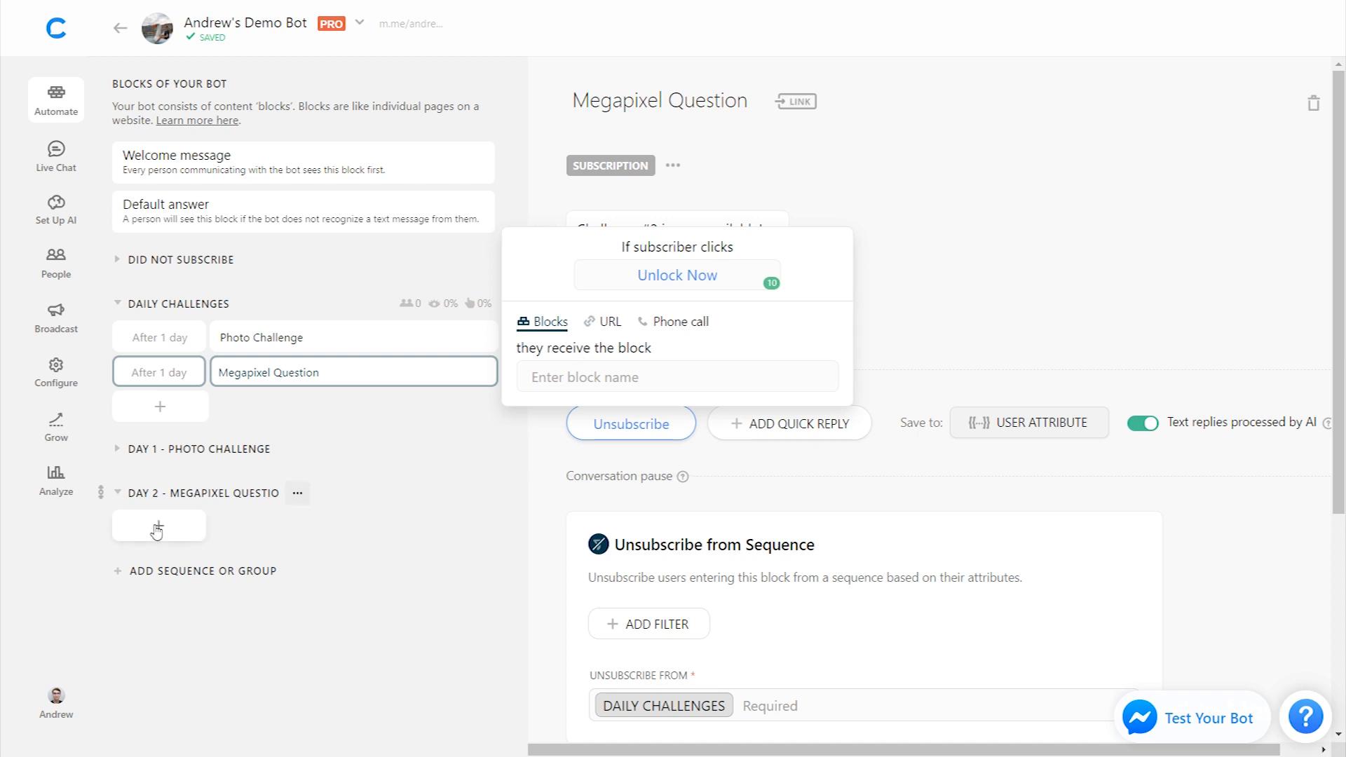
Step: Add a Question block to the Day 2 group and point the Unlock Now button at it
click(158, 526)
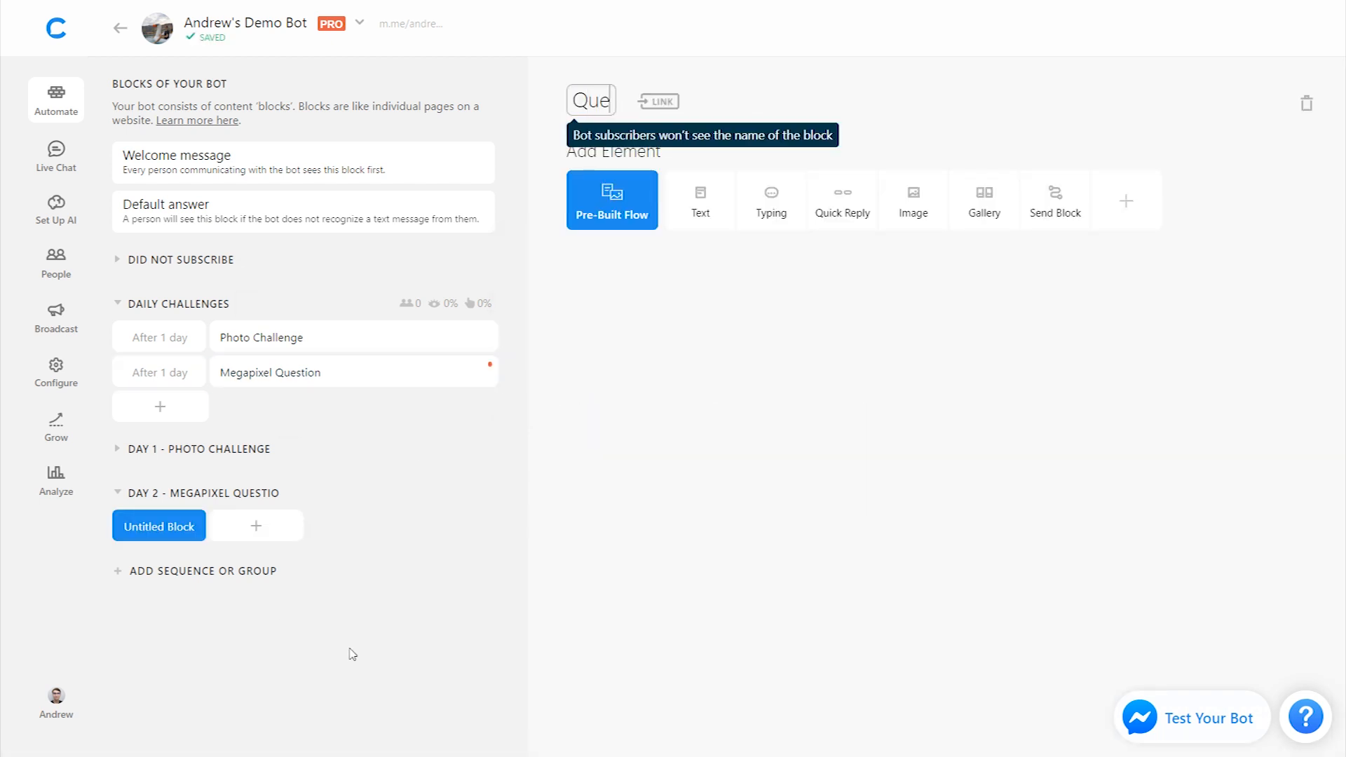
click(270, 371)
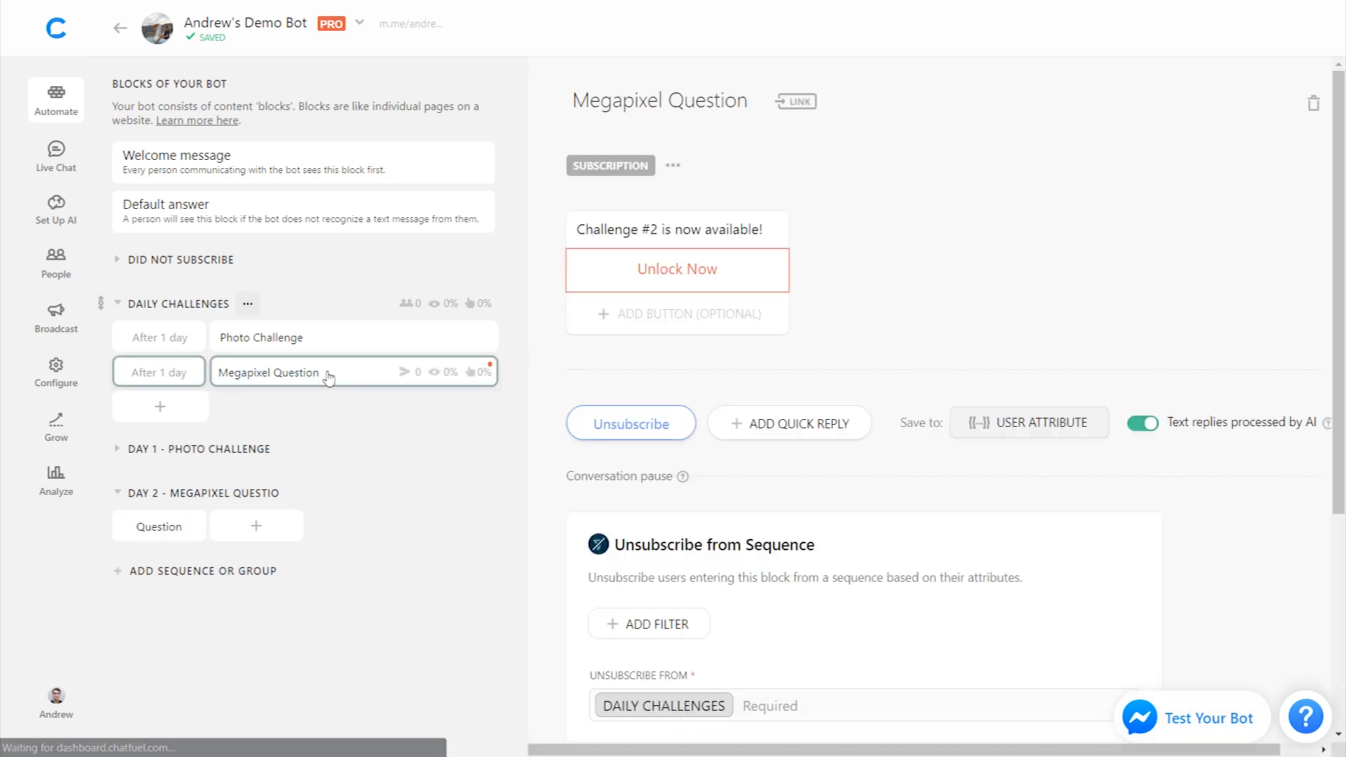
click(675, 270)
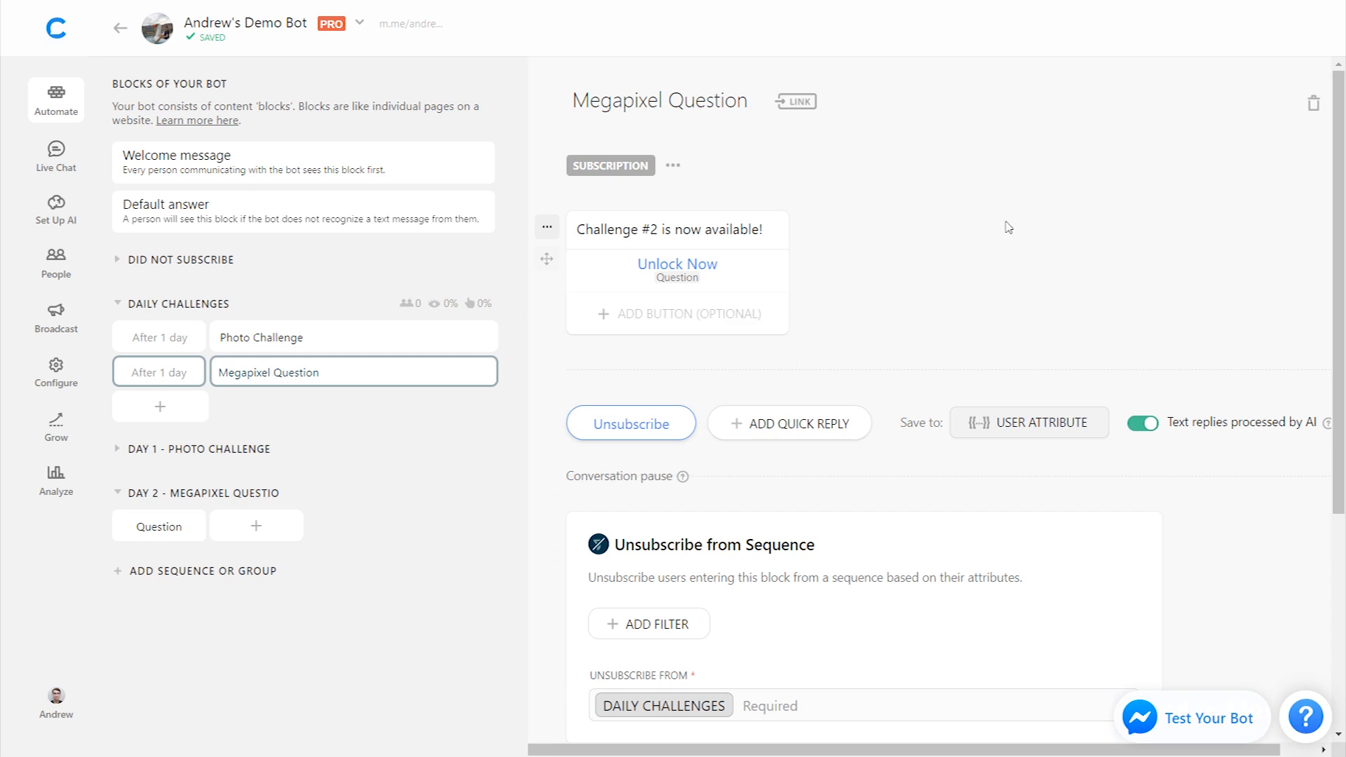
click(159, 526)
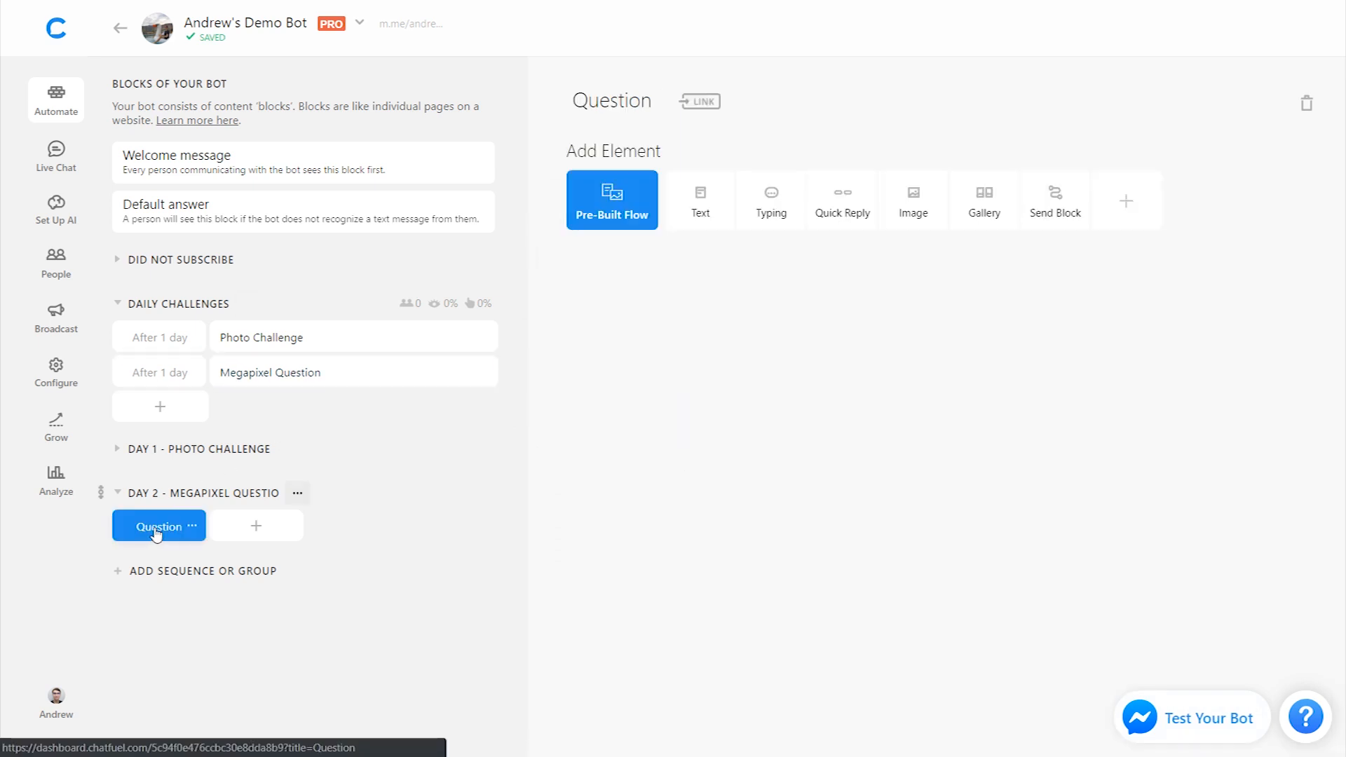
mouse_move(1005, 357)
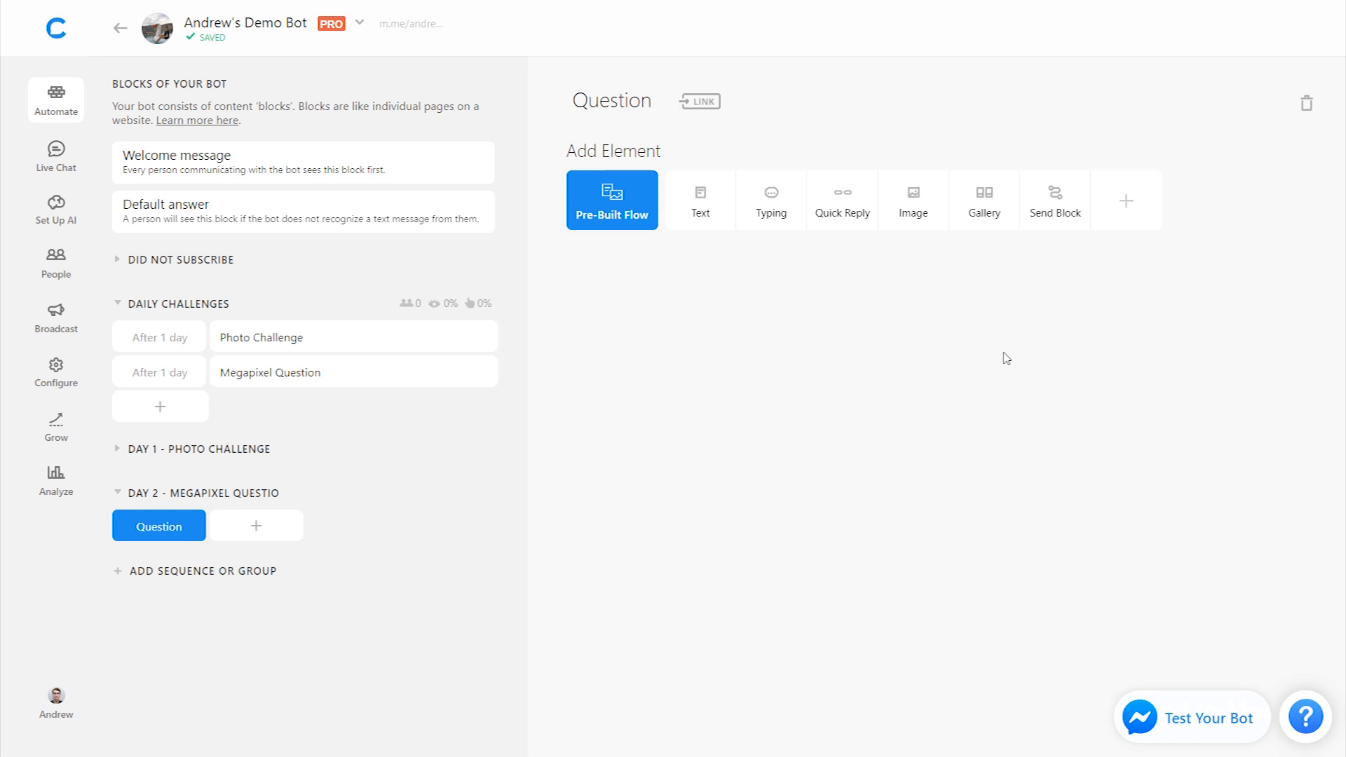
Step: Add text 'How many megapixels does the Honor 10 camera have?' with an Honor 10 image card above it
click(701, 201)
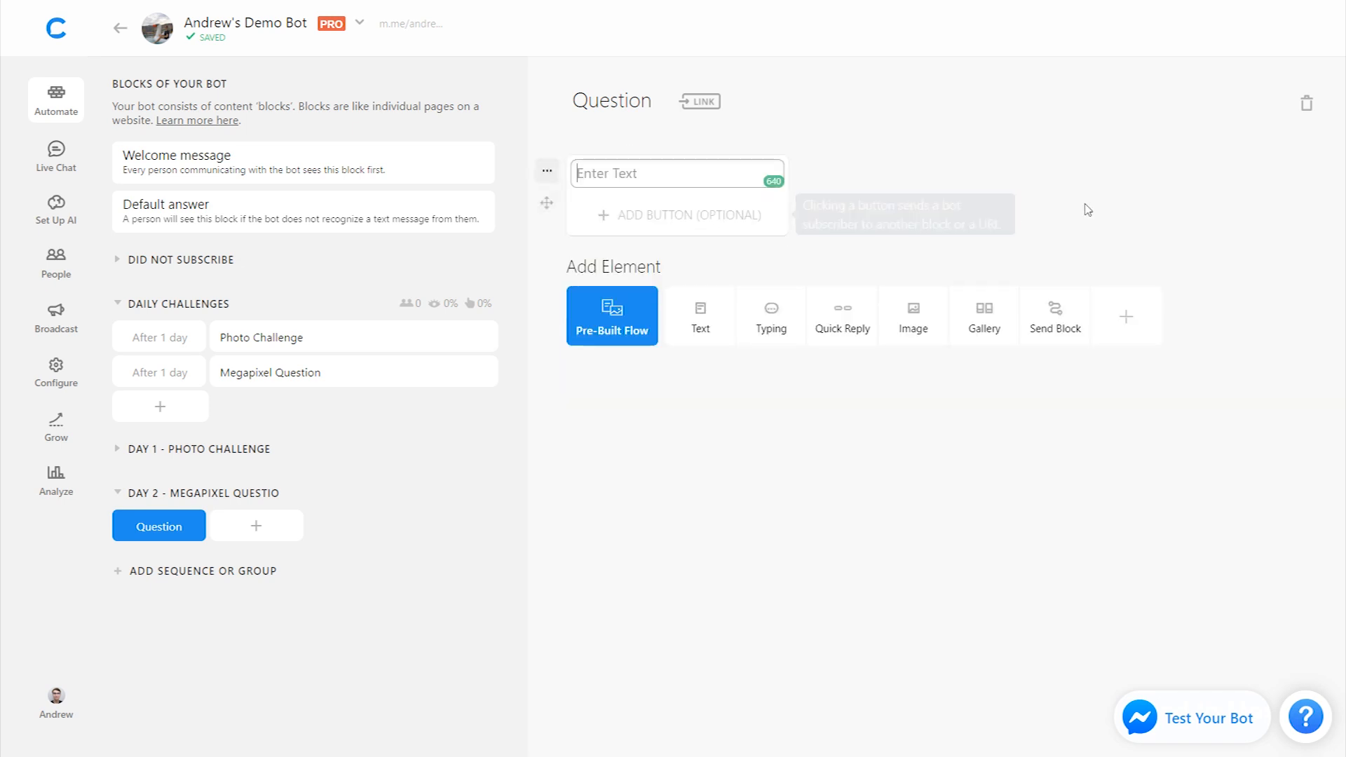
mouse_move(1118, 209)
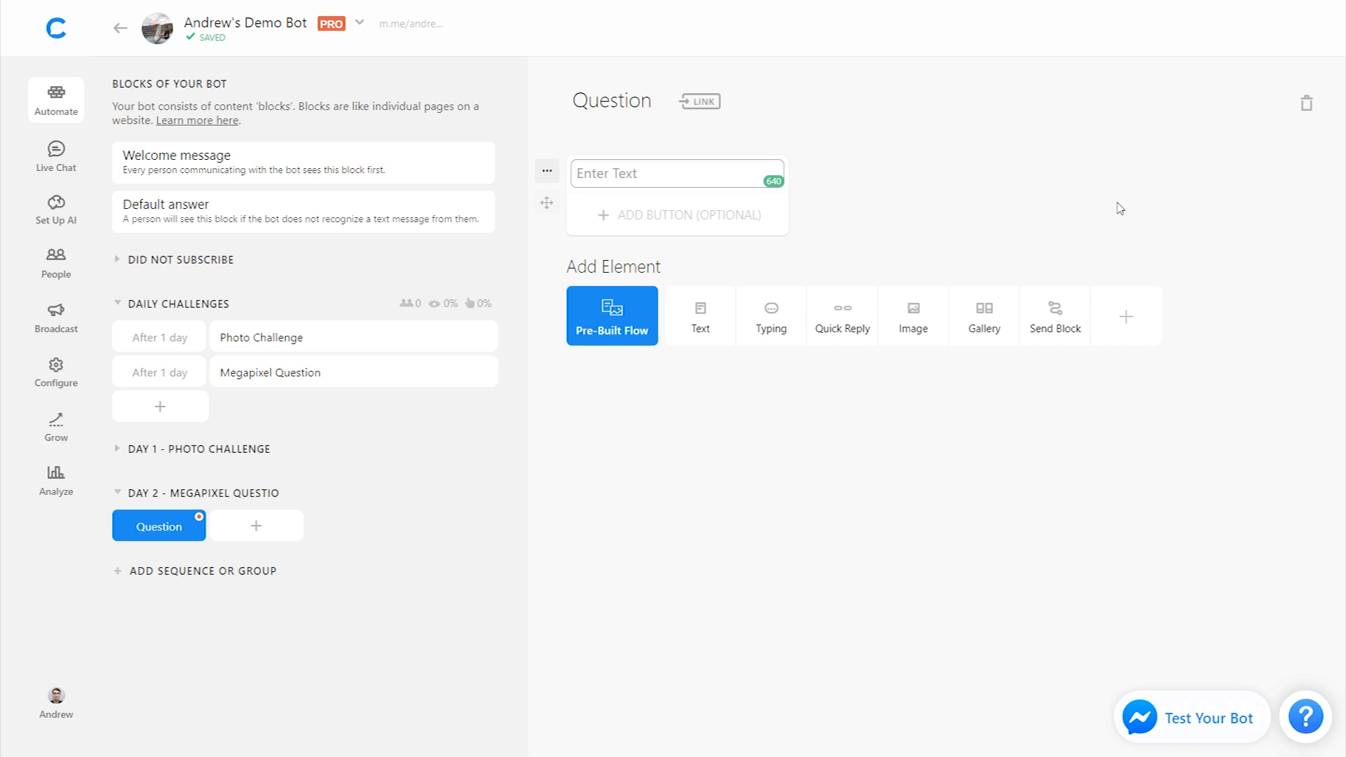
text(How many)
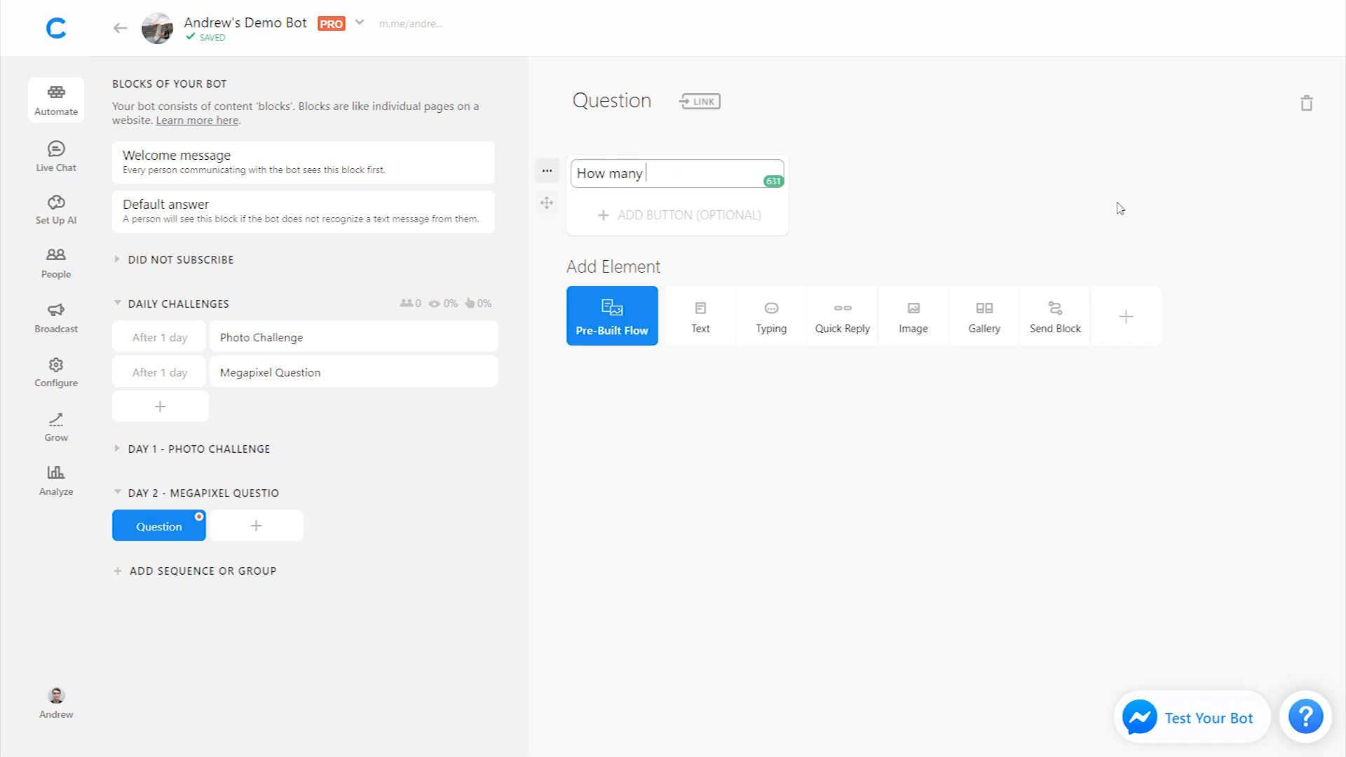
text(megapixels does the Honor 10 camera hav)
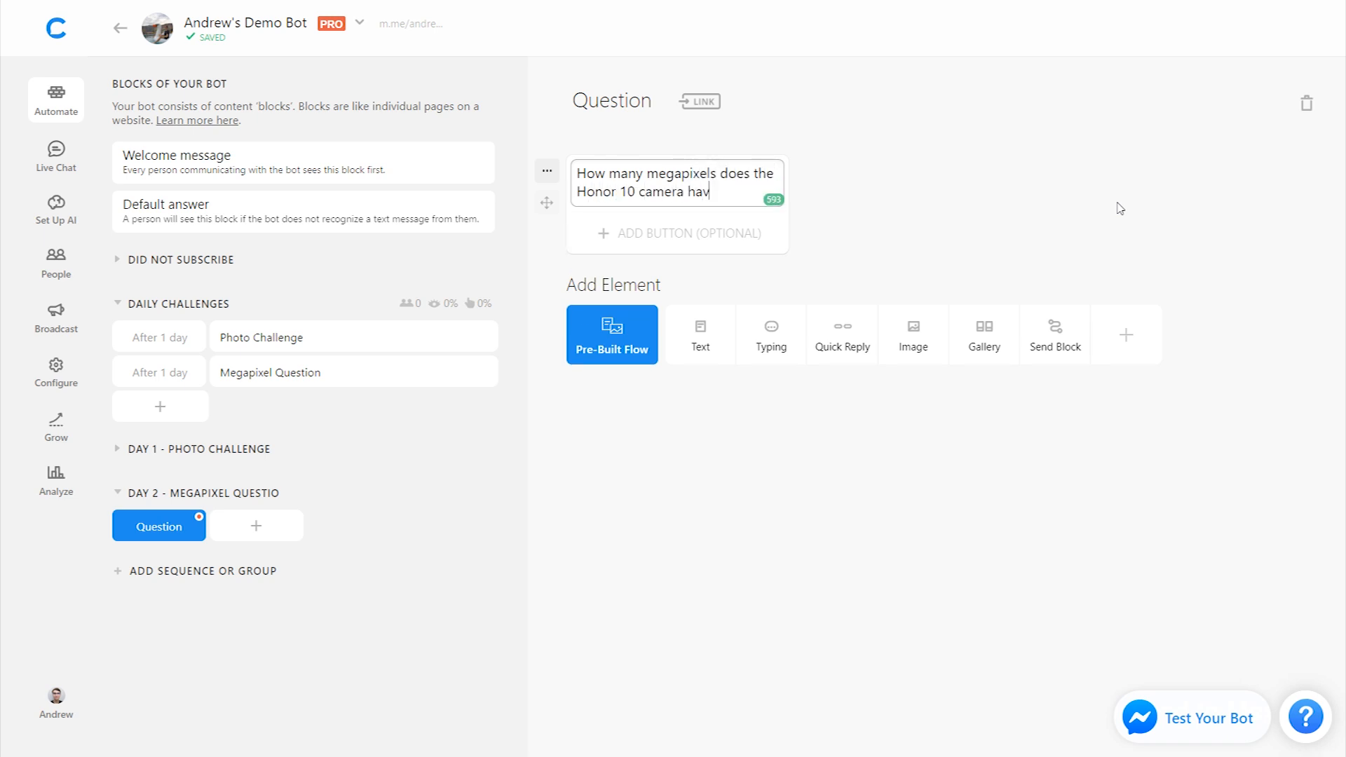
mouse_move(548, 137)
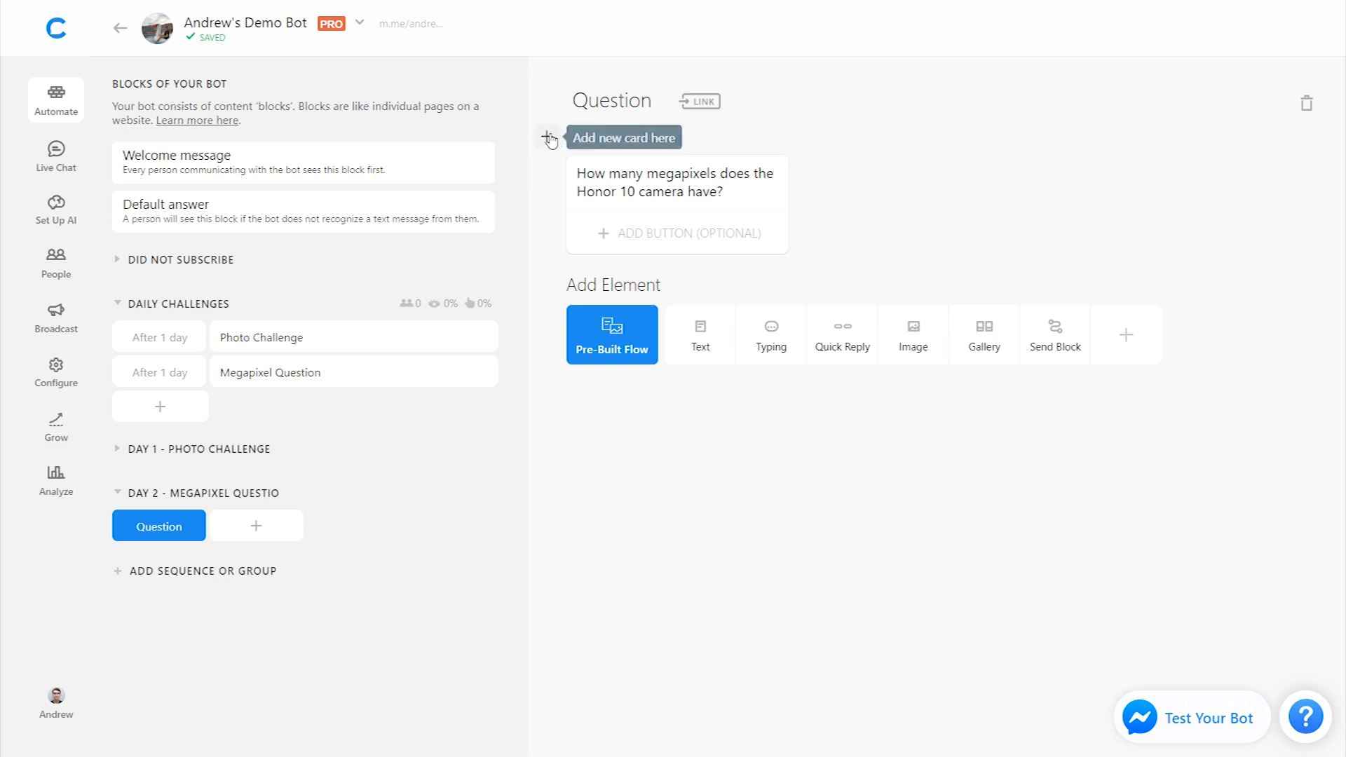
click(913, 334)
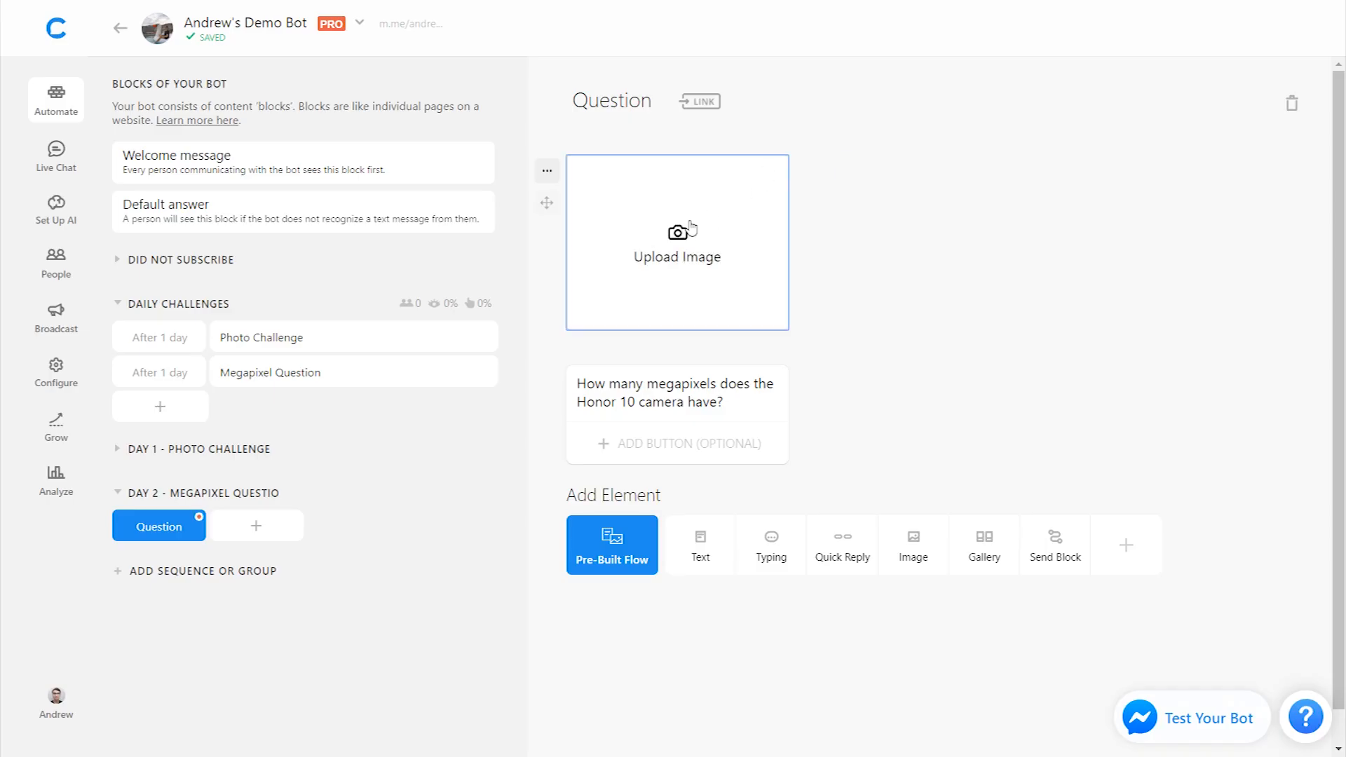
click(675, 241)
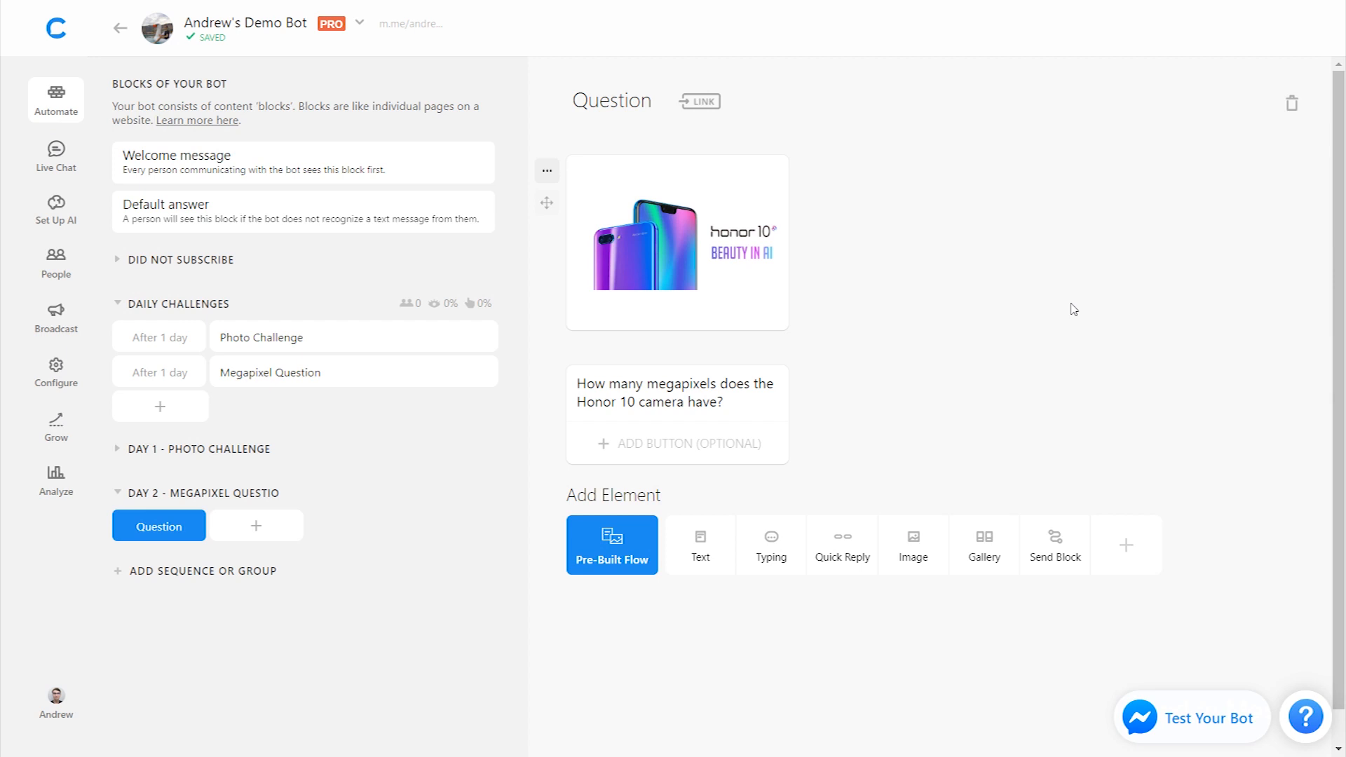
mouse_move(1127, 545)
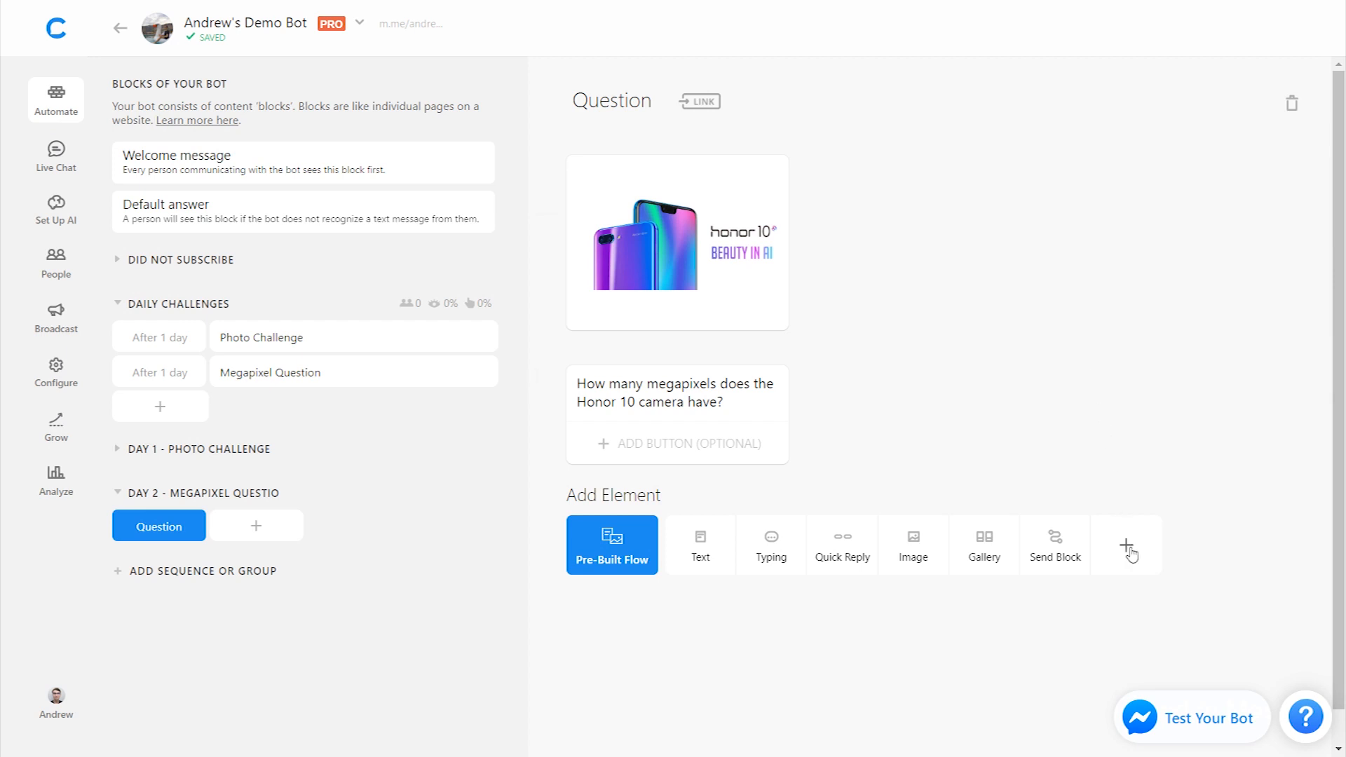
Step: Add a User Input element and a 'Hit the books!' URL button to honor.com/honor10 on the question
click(1127, 544)
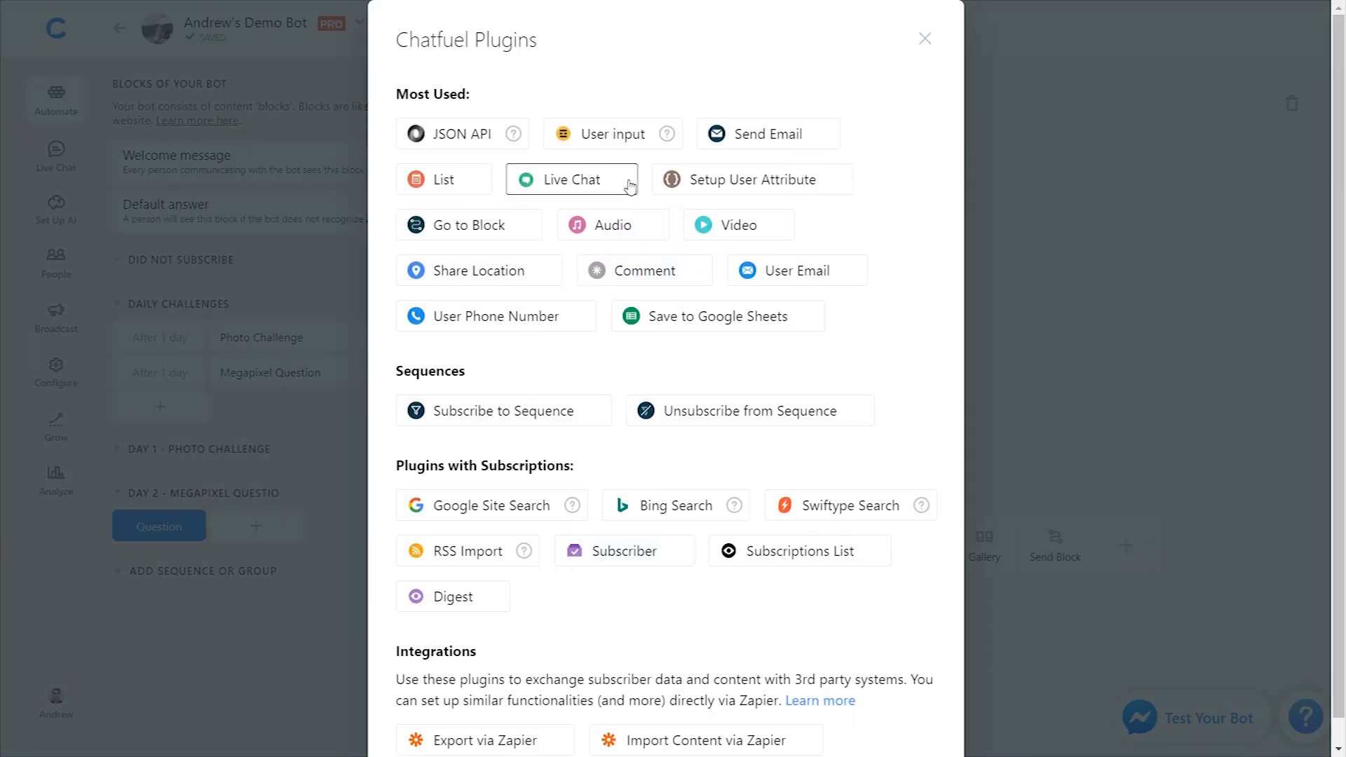
click(610, 135)
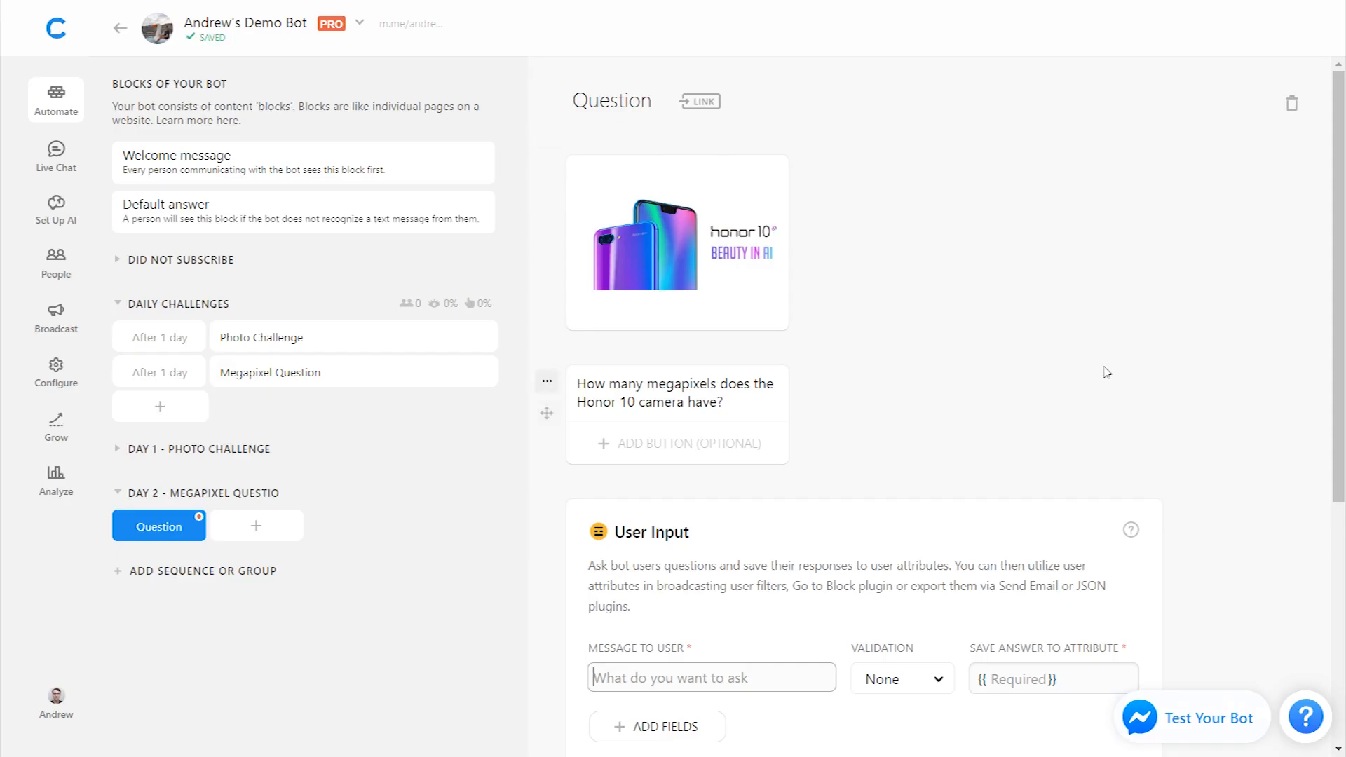
click(677, 443)
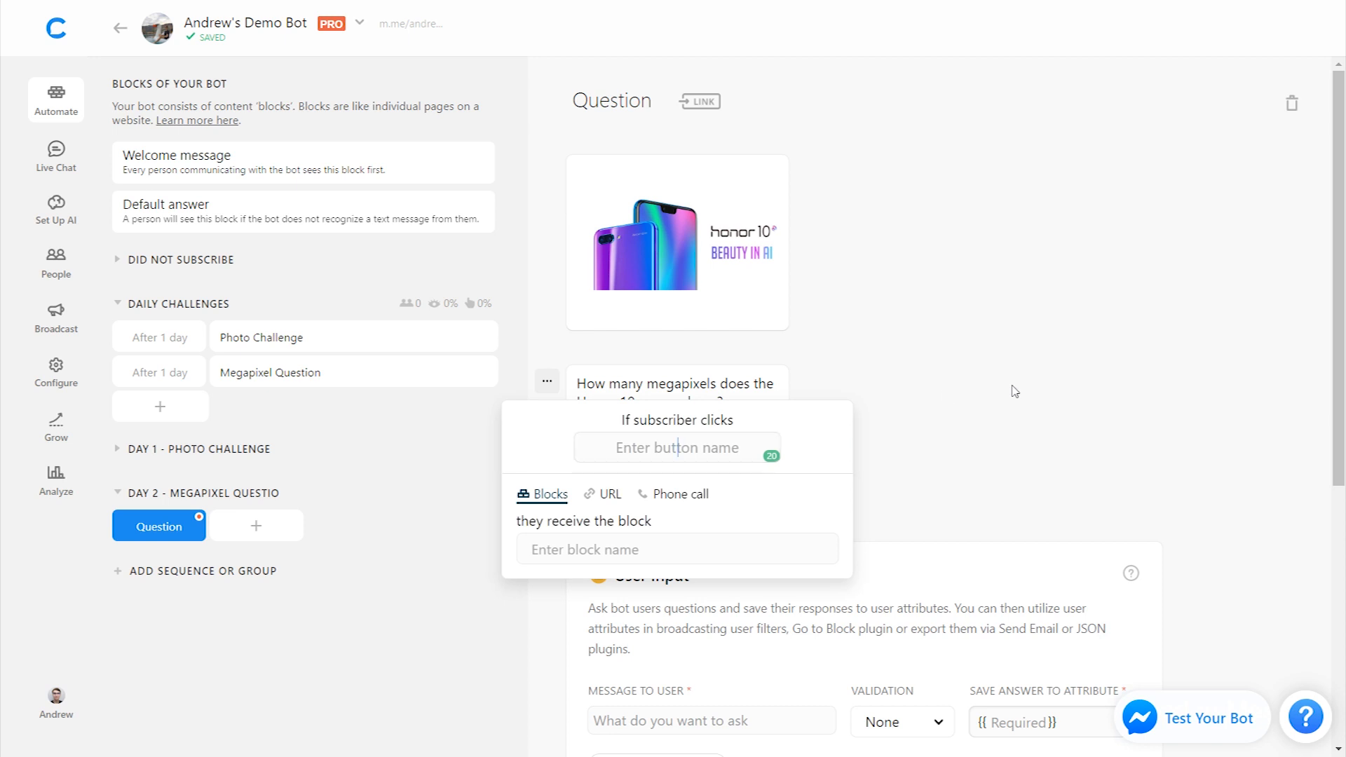
text(Hit the books!)
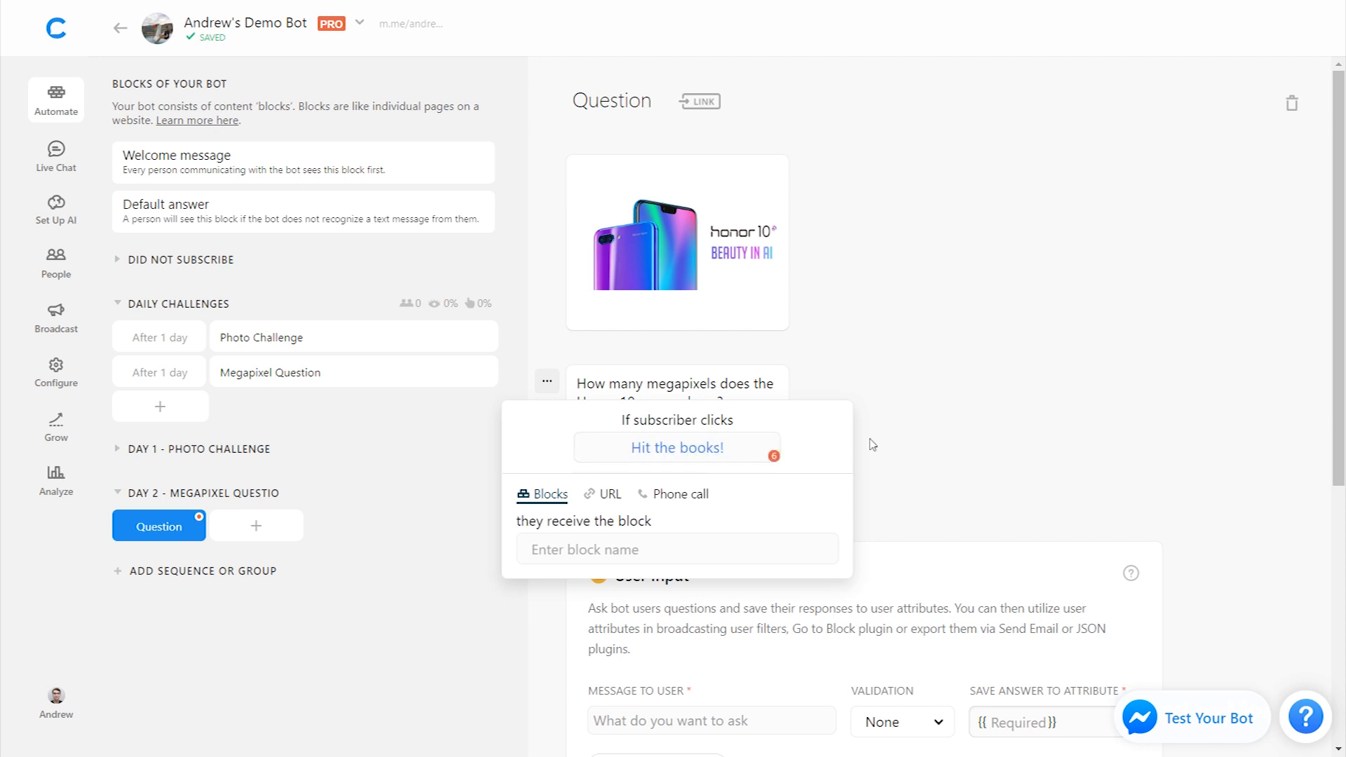
click(610, 493)
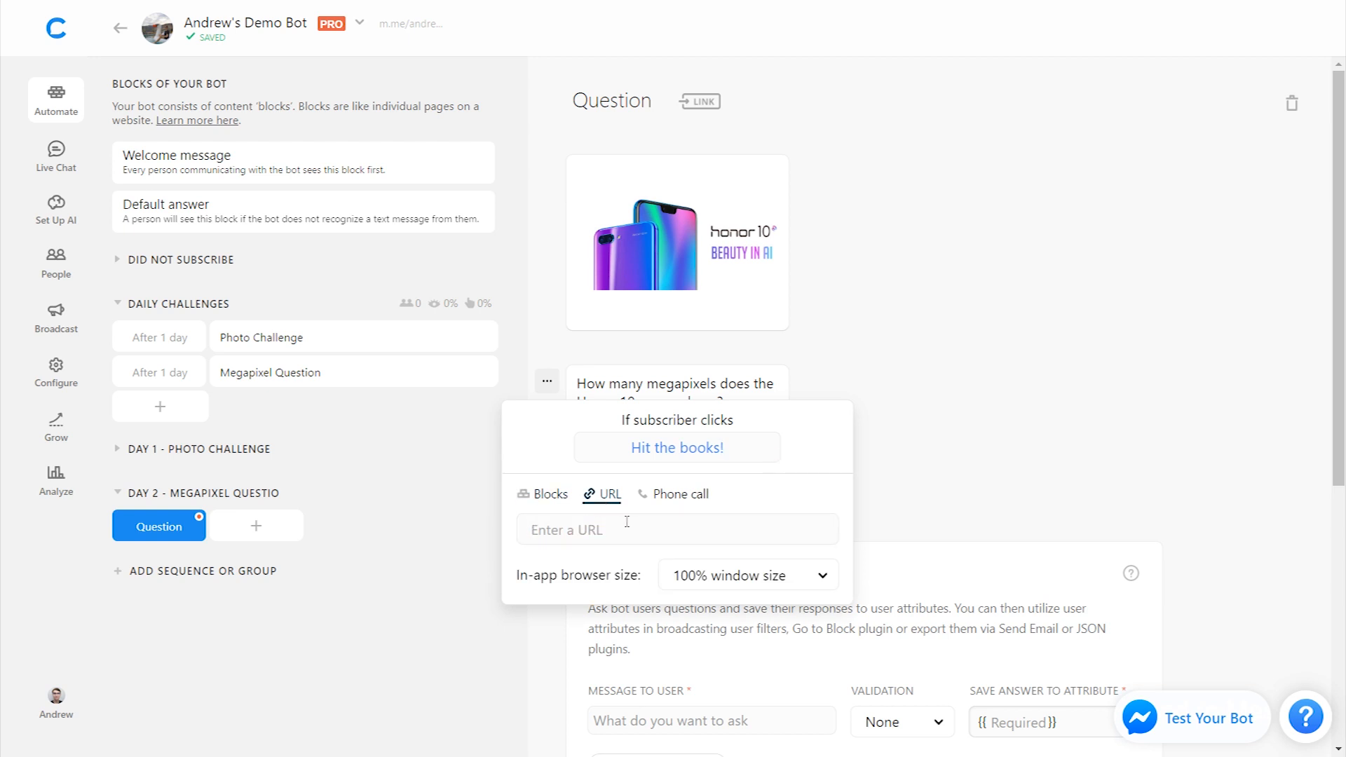
text(honor.)
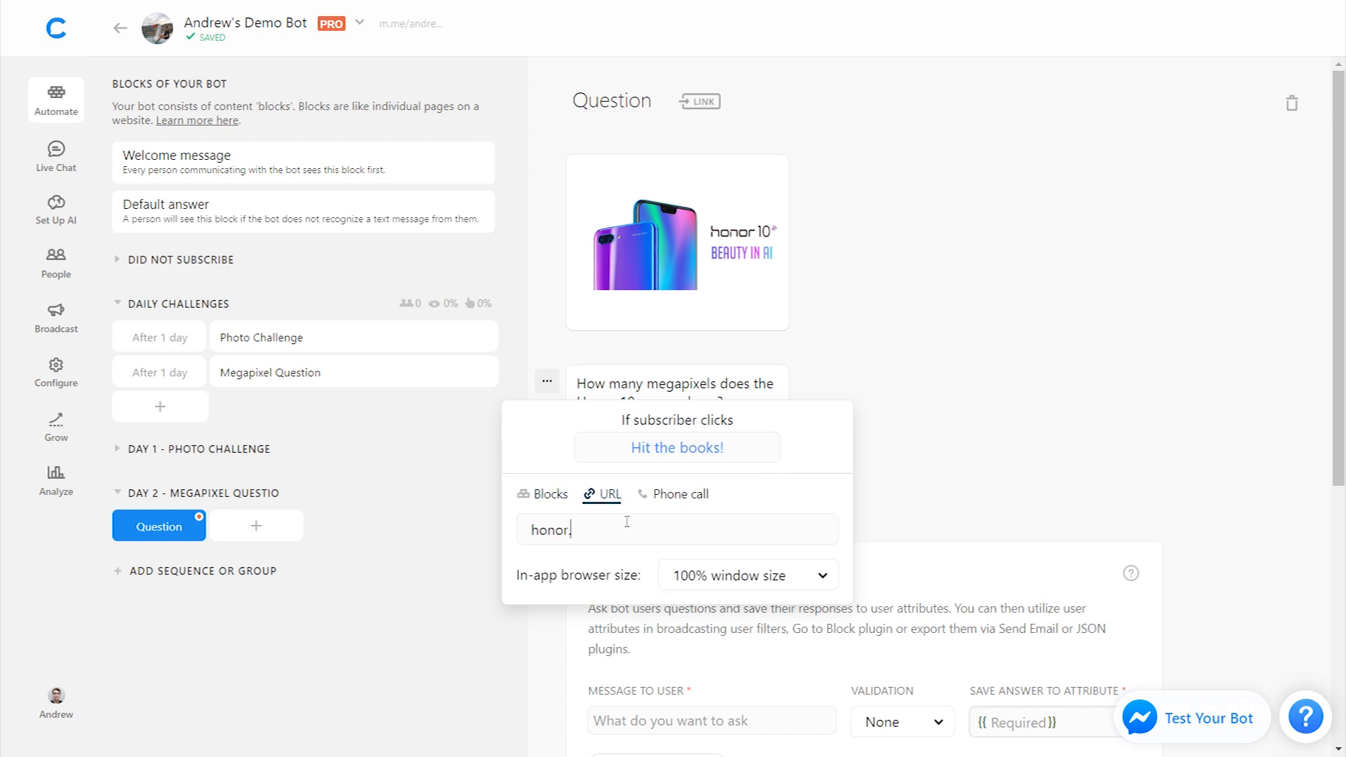
text(com)
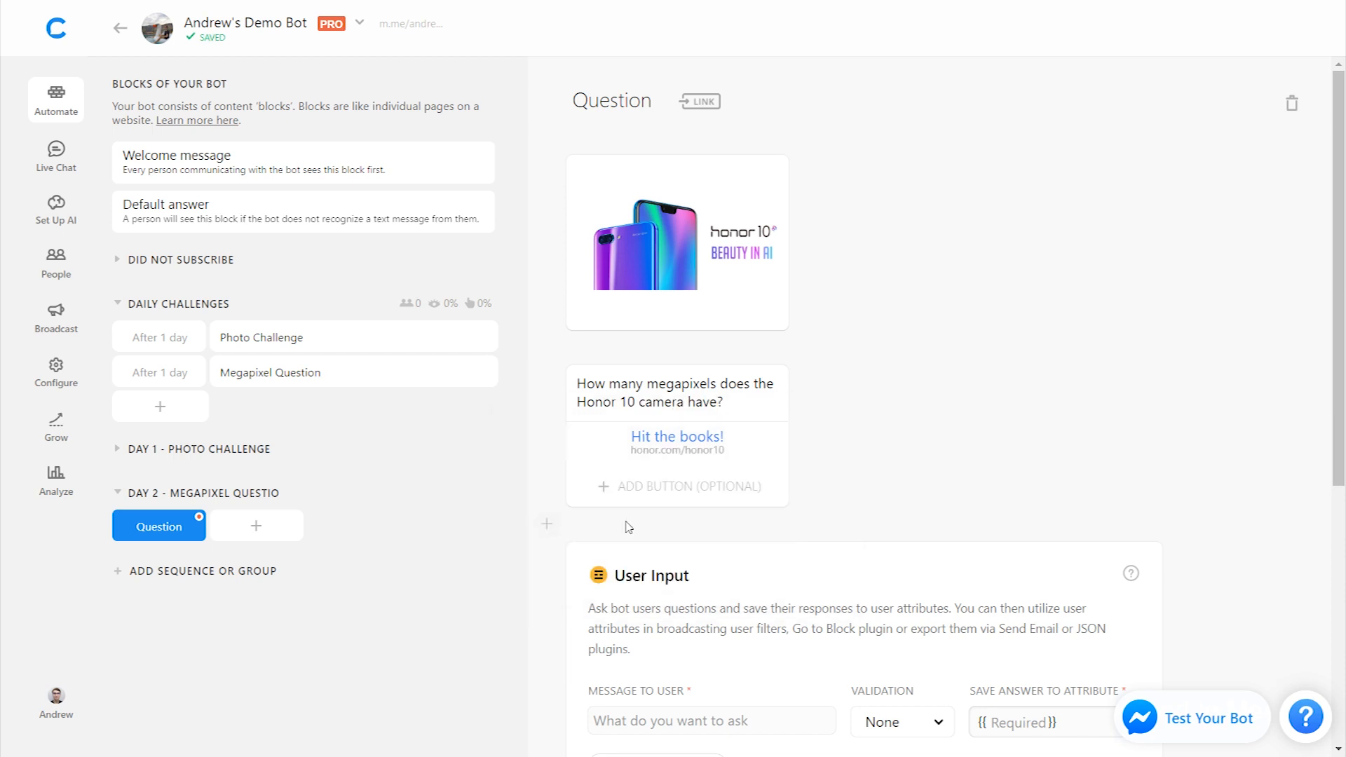
mouse_move(1248, 450)
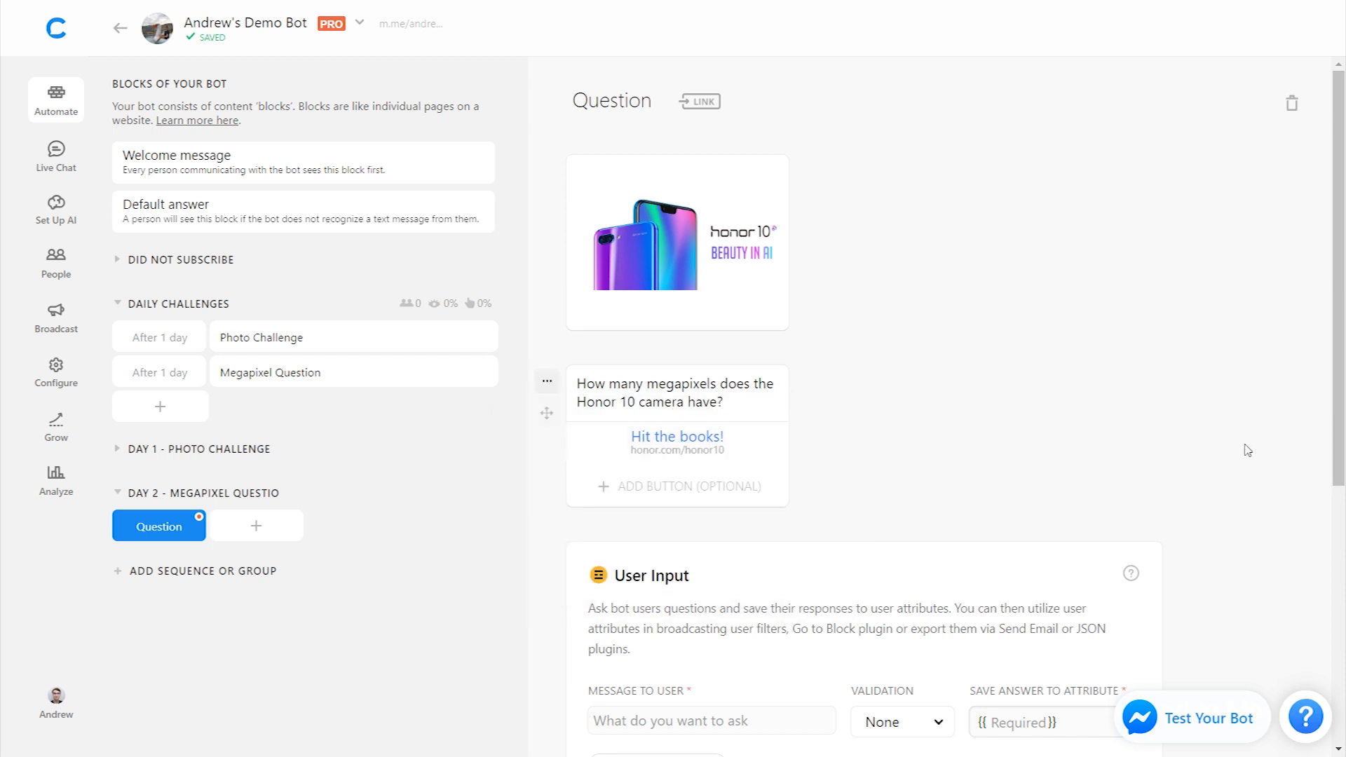
Step: Set the User Input to save answers to the 'megapixels' attribute
scroll(down, 3)
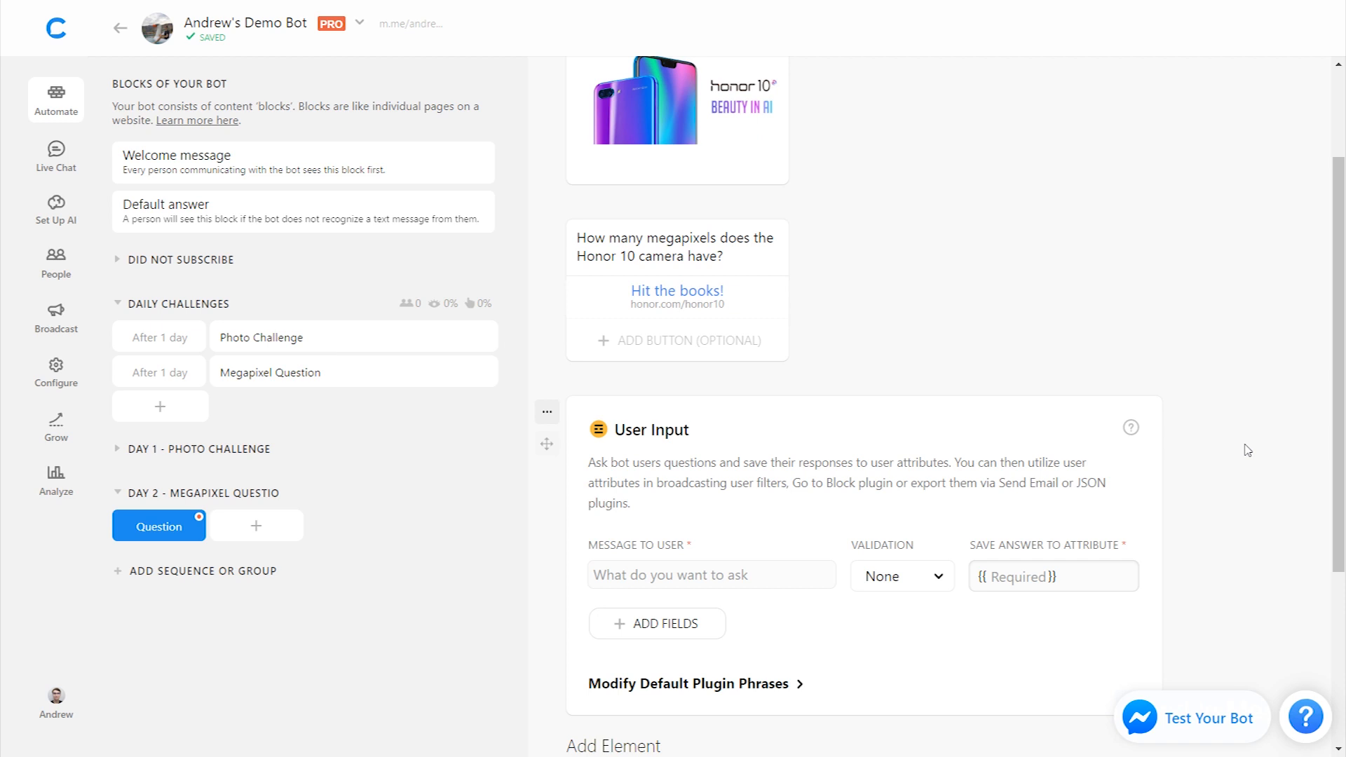
scroll(down, 3)
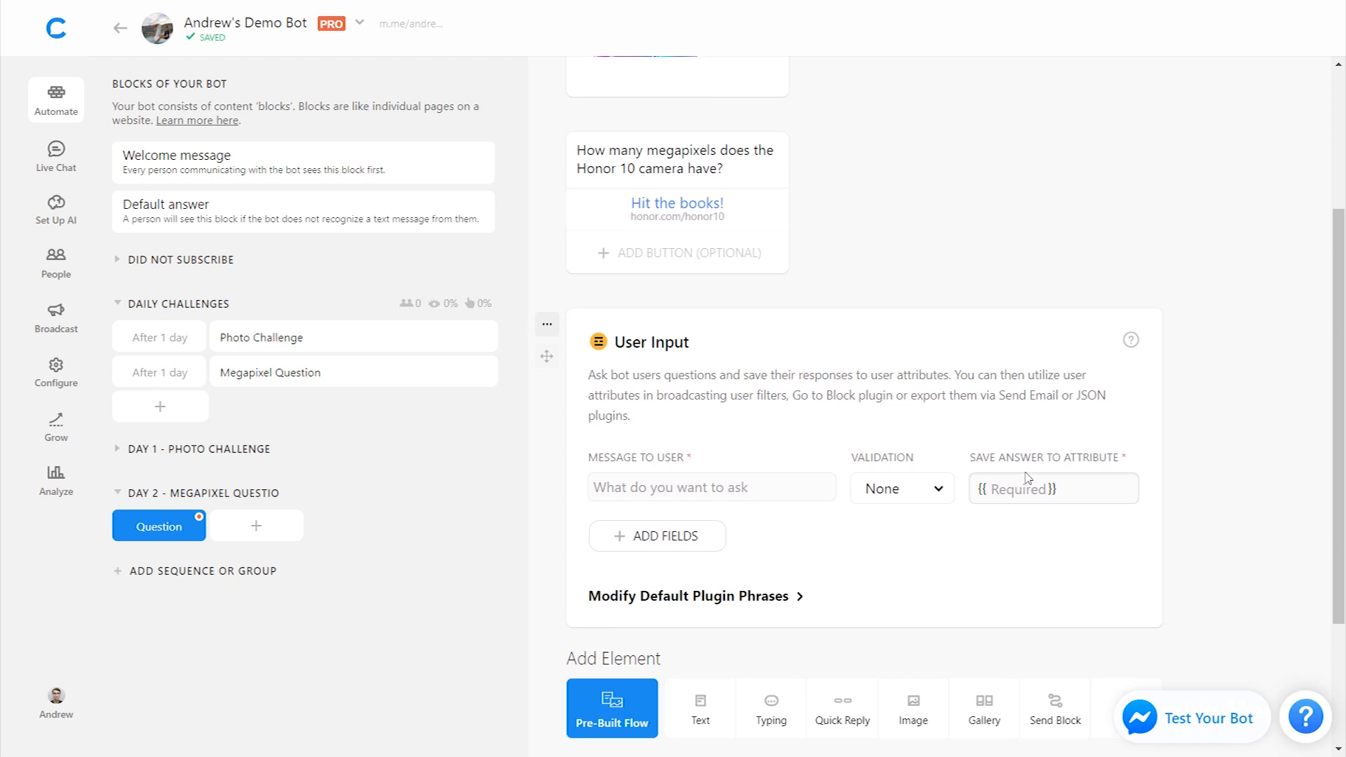
mouse_move(804, 444)
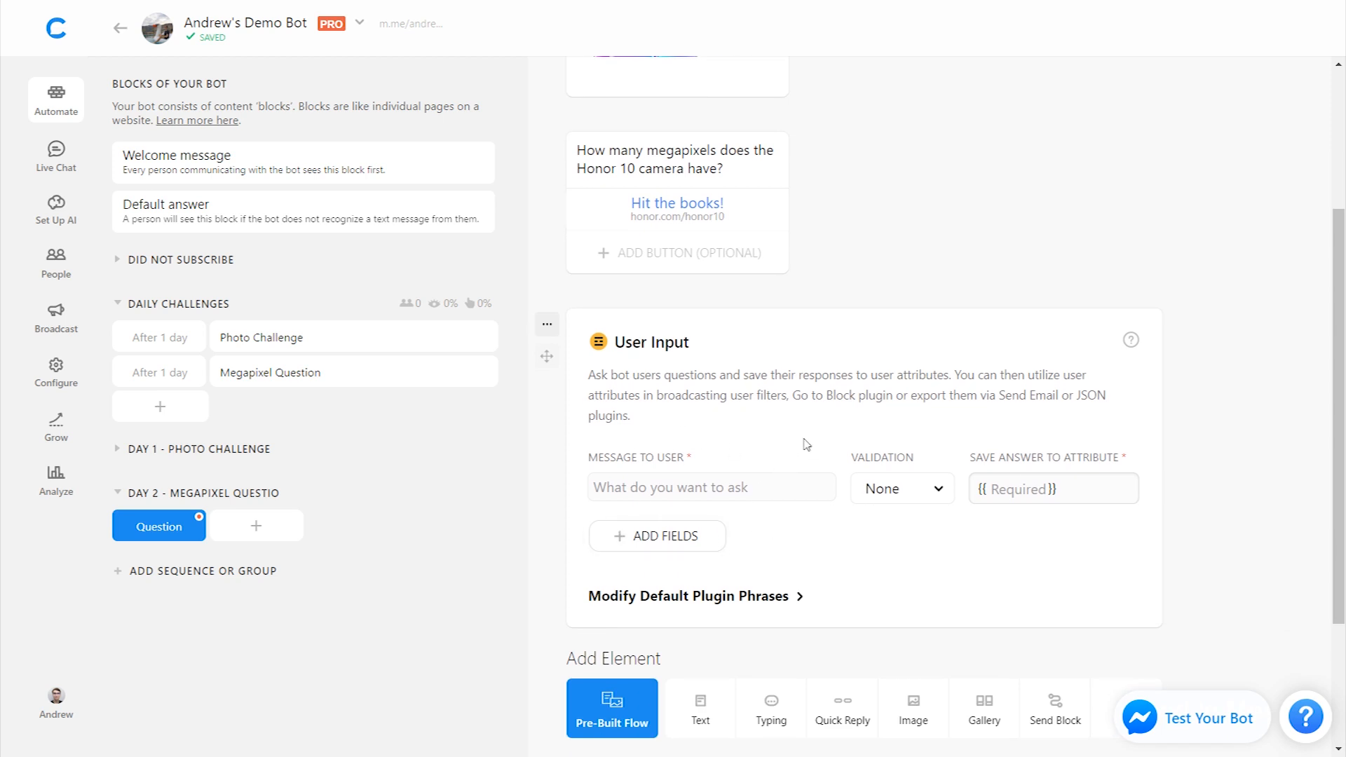
mouse_move(1015, 480)
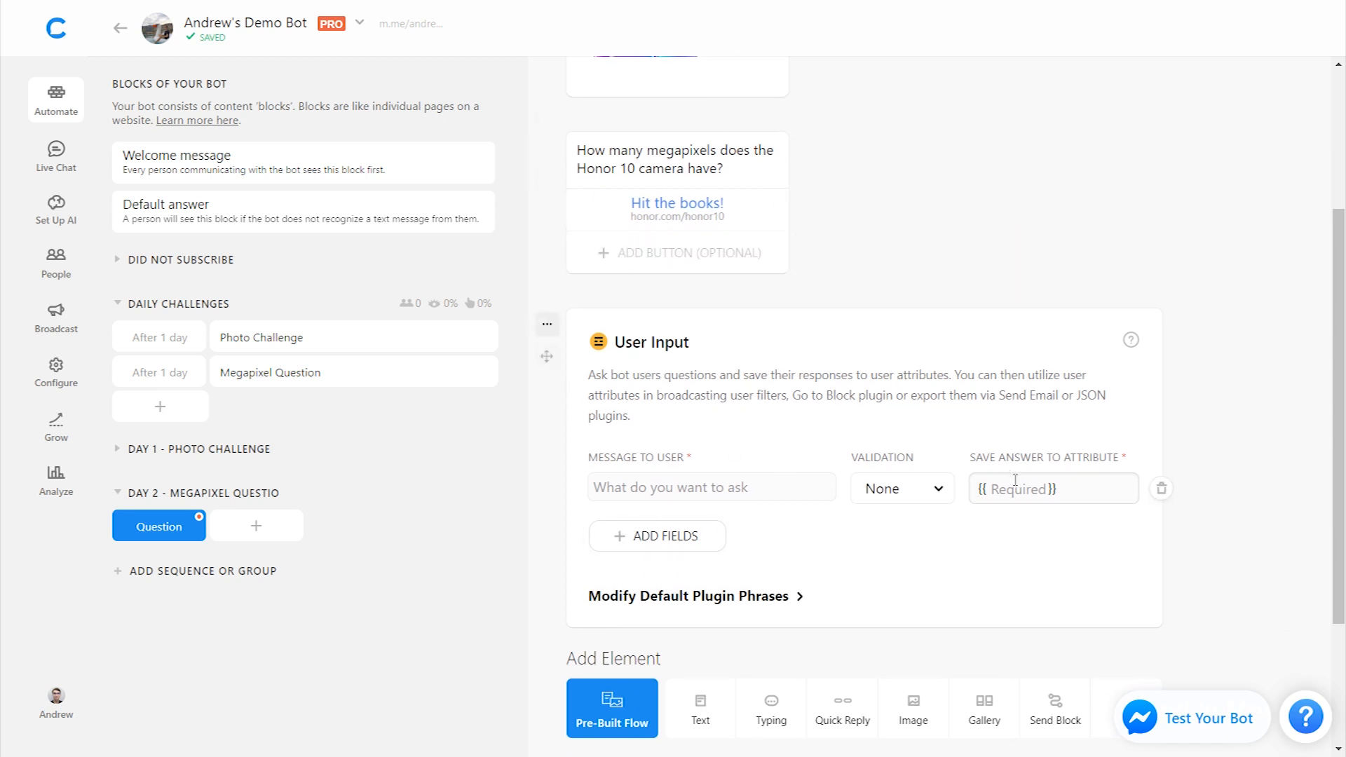
text(megapixels}})
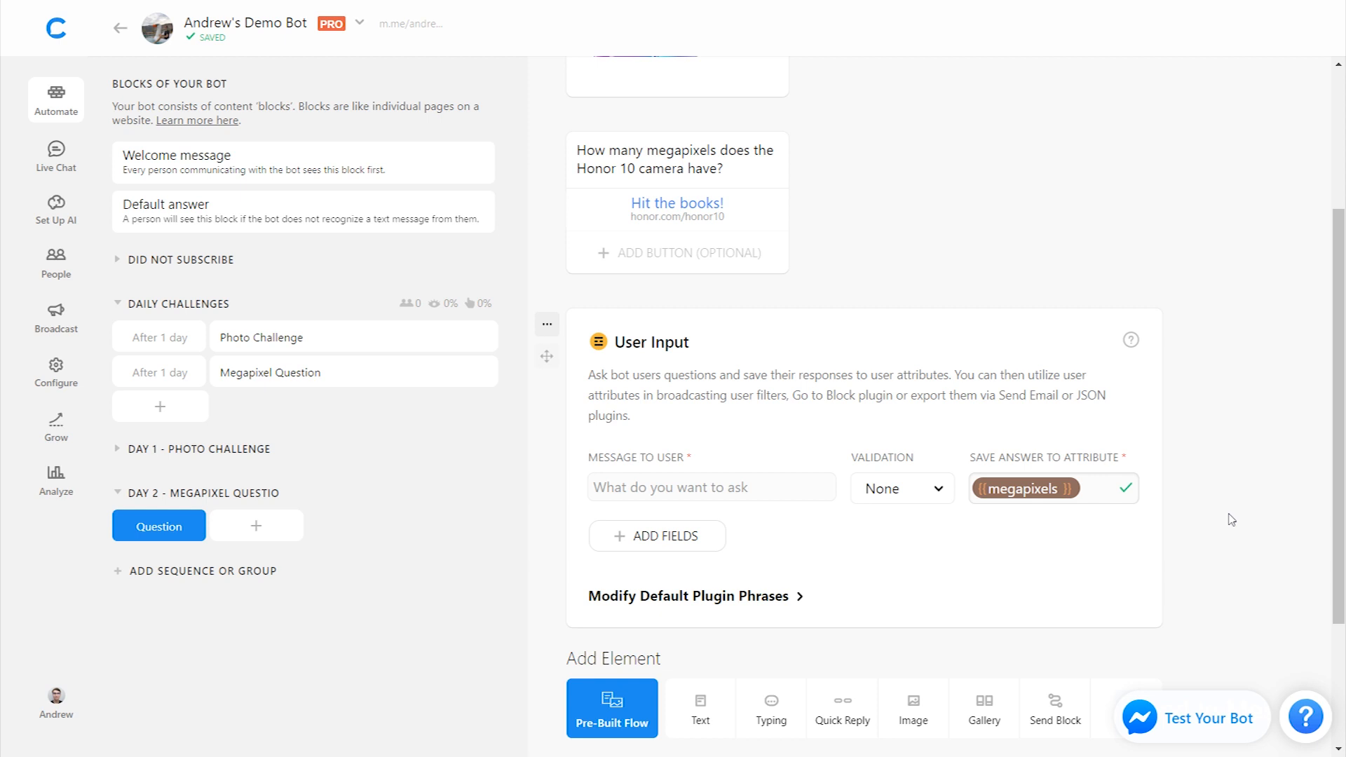
scroll(down, 3)
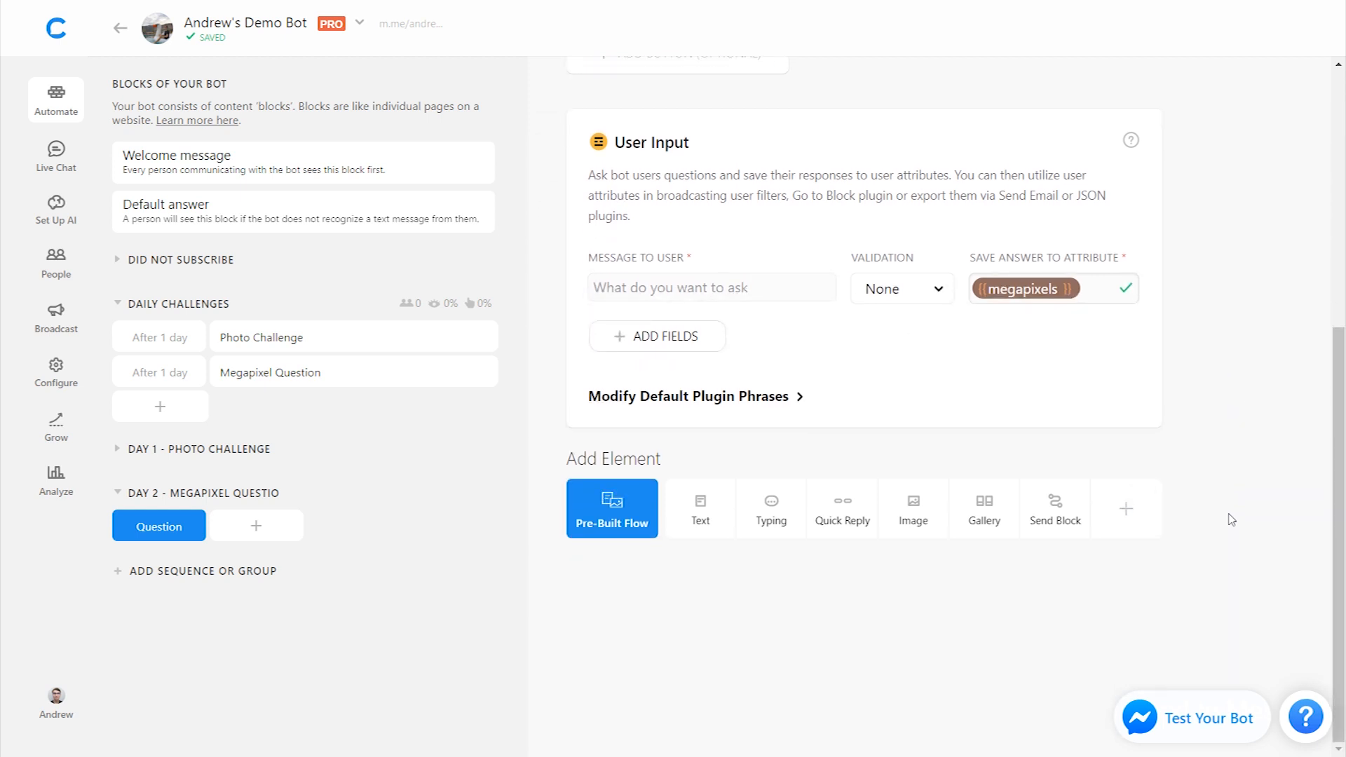
mouse_move(1219, 522)
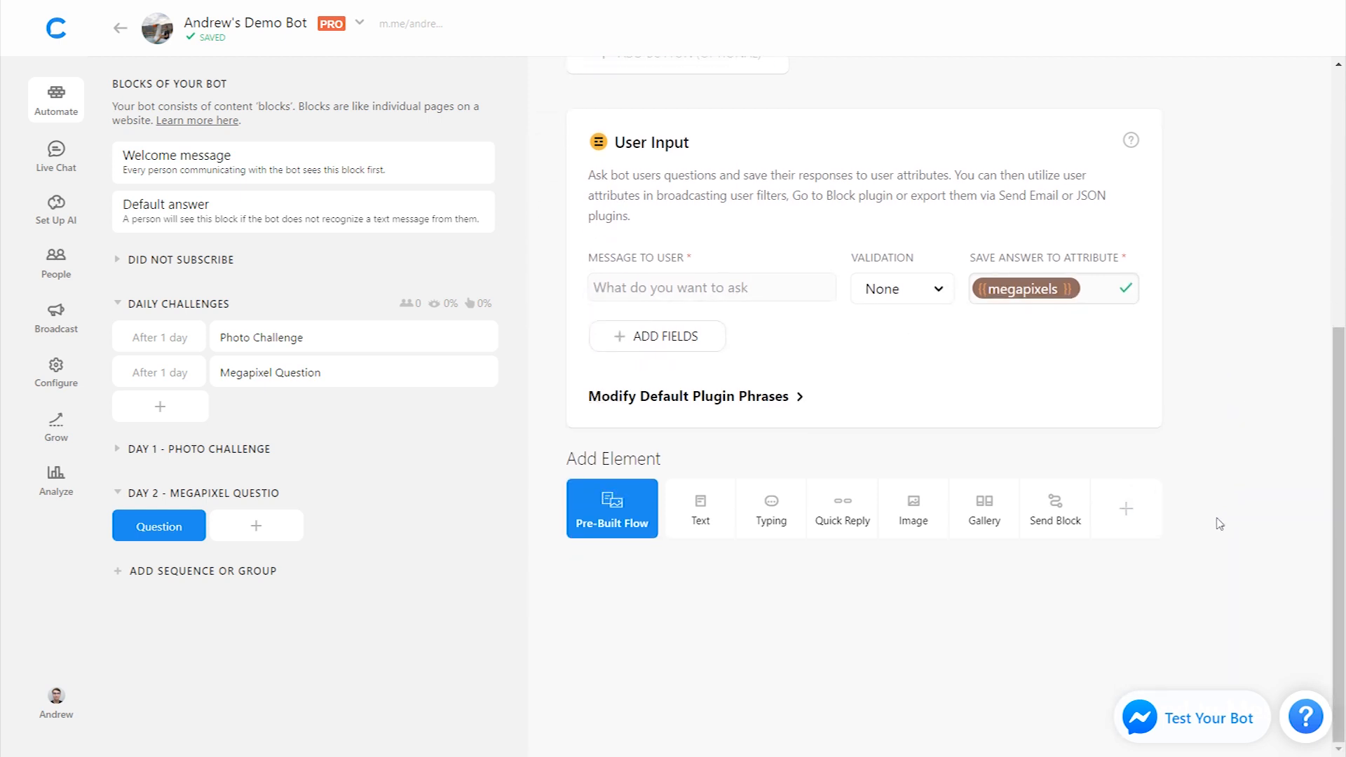
mouse_move(1126, 507)
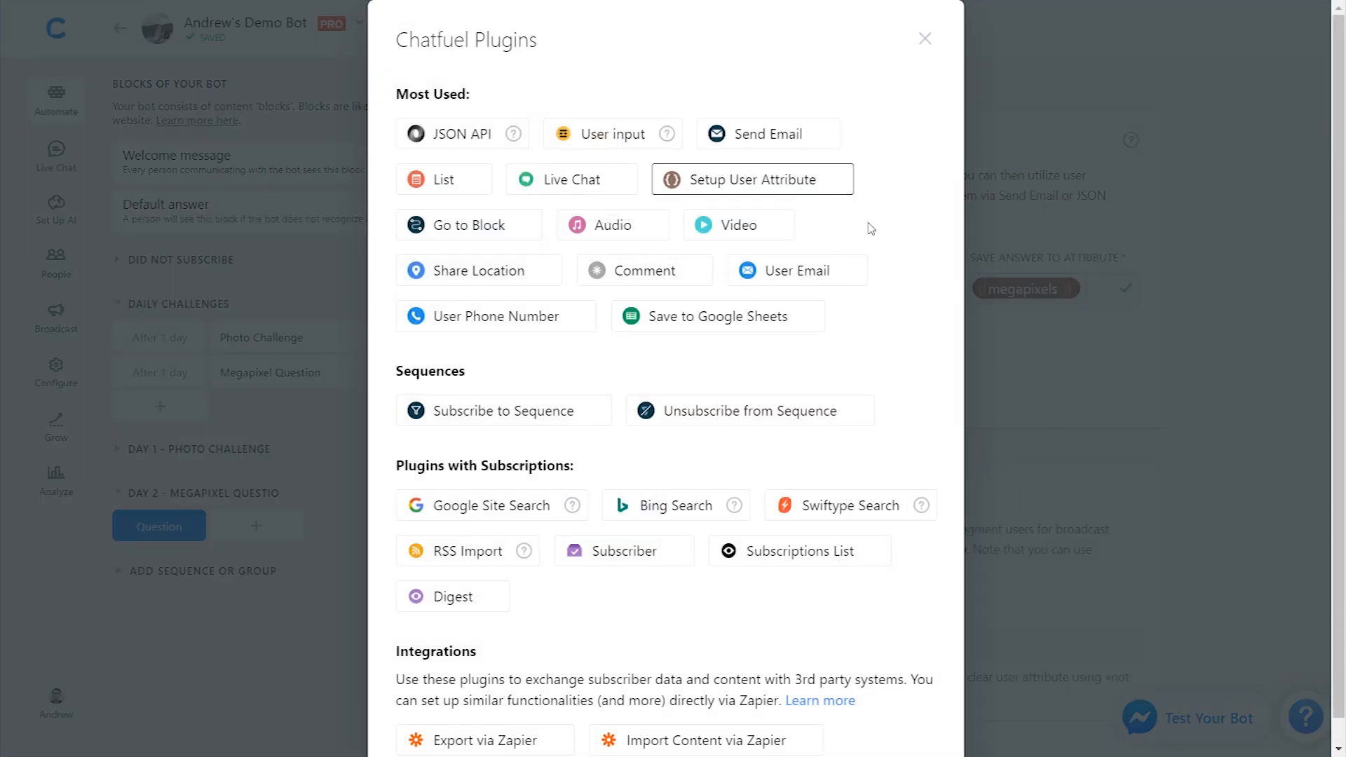
Step: Add a Setup User Attribute element setting challenge 2 to 'complete'
click(752, 178)
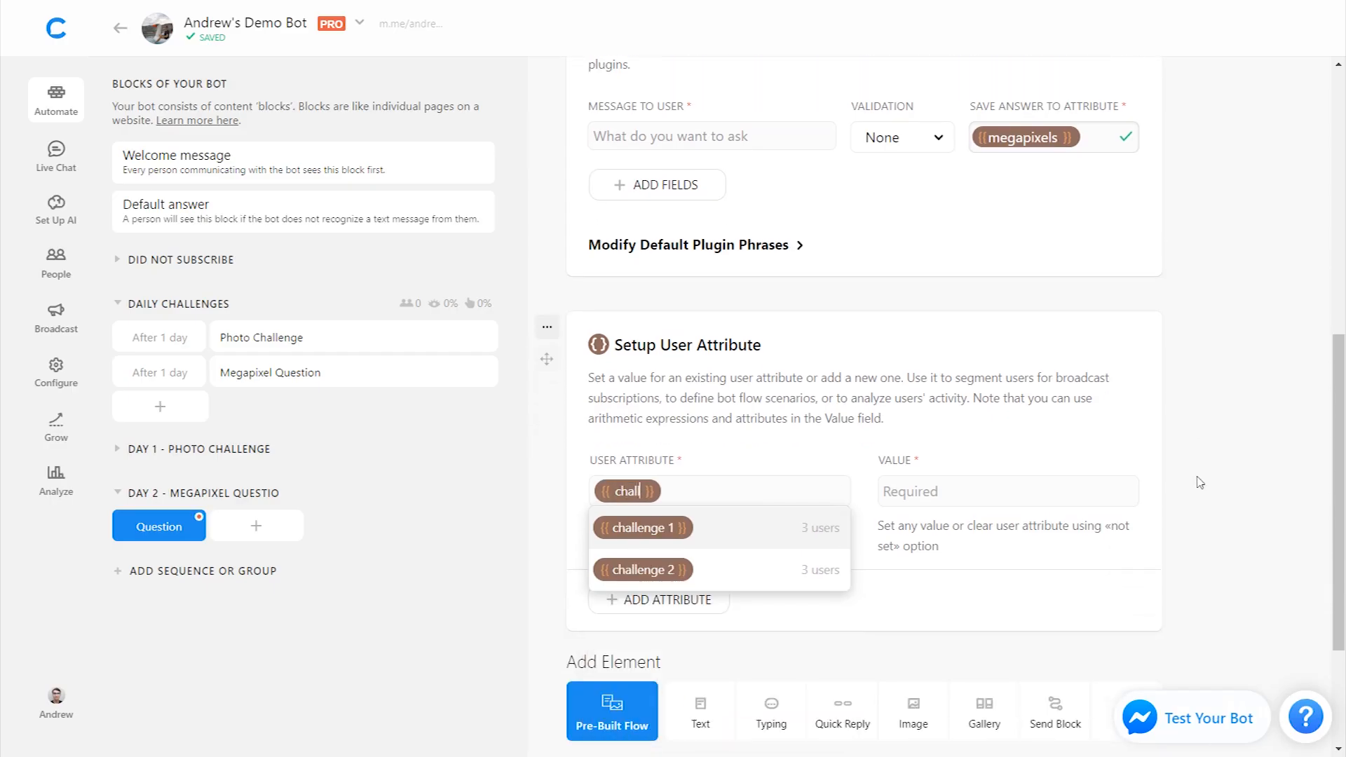
click(644, 569)
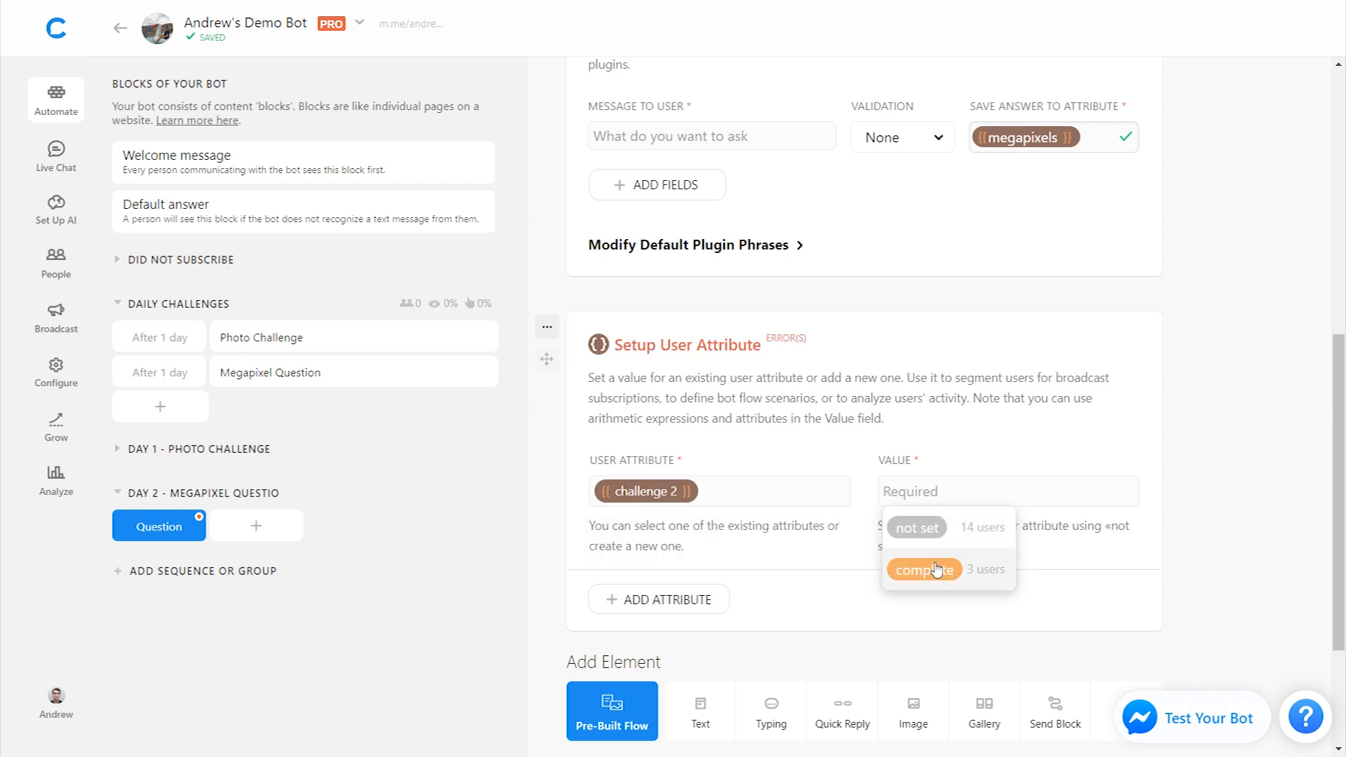
click(924, 569)
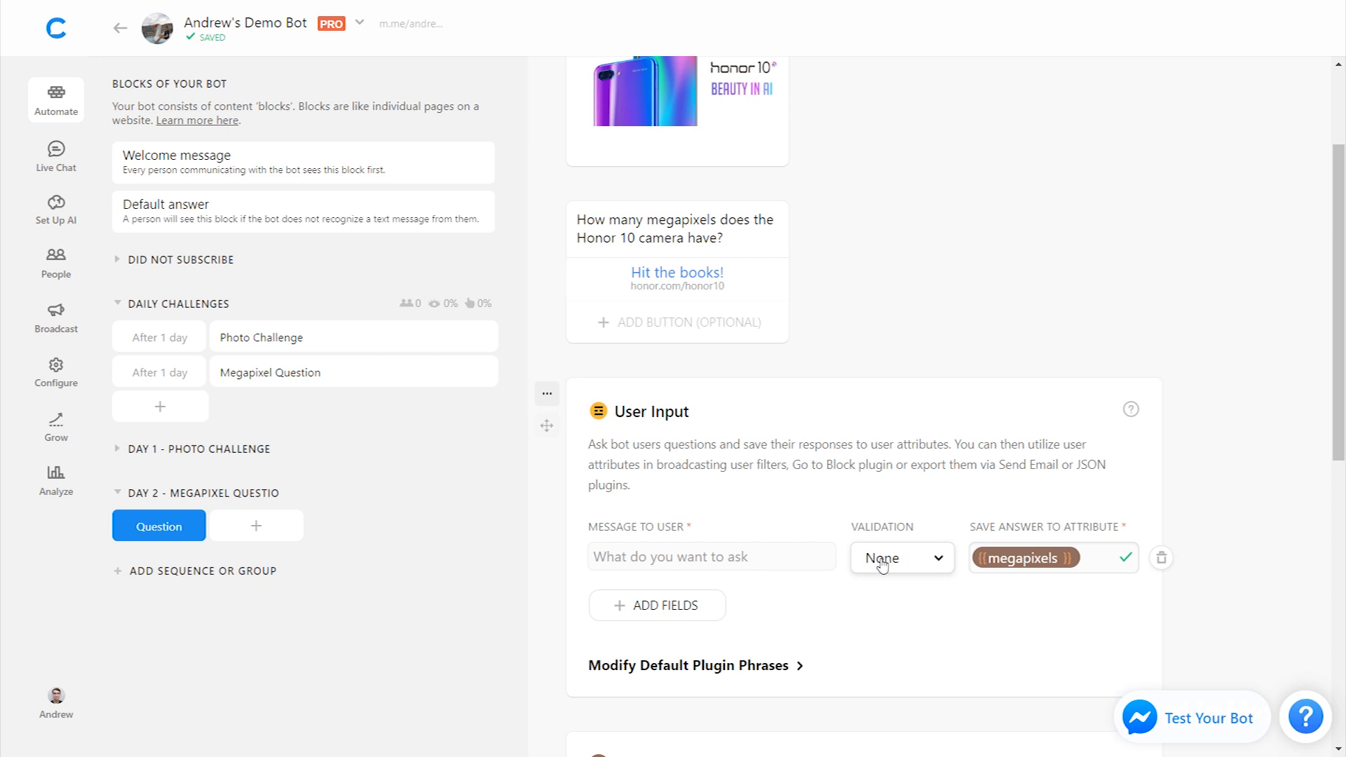
Step: Set the Day 2 Question's User Input validation to Number for the megapixels answer
click(900, 558)
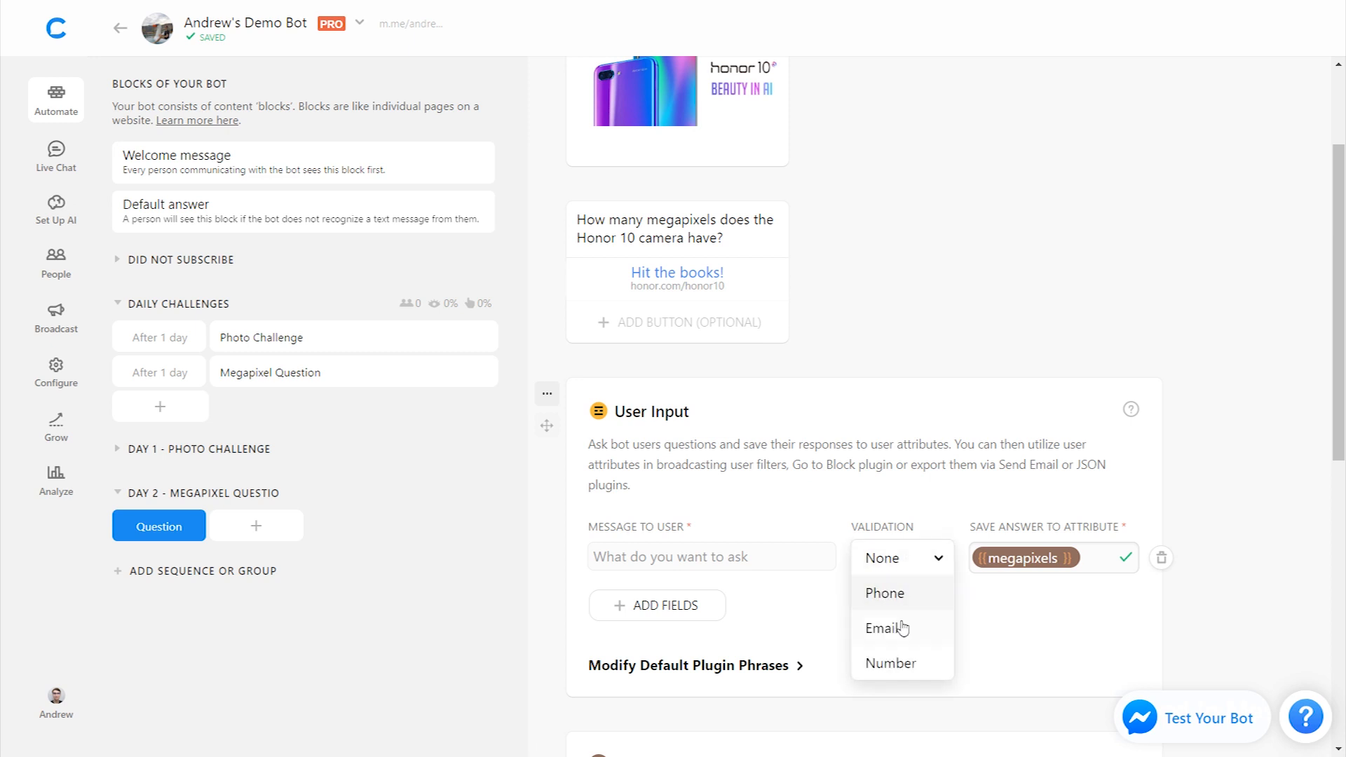
click(890, 663)
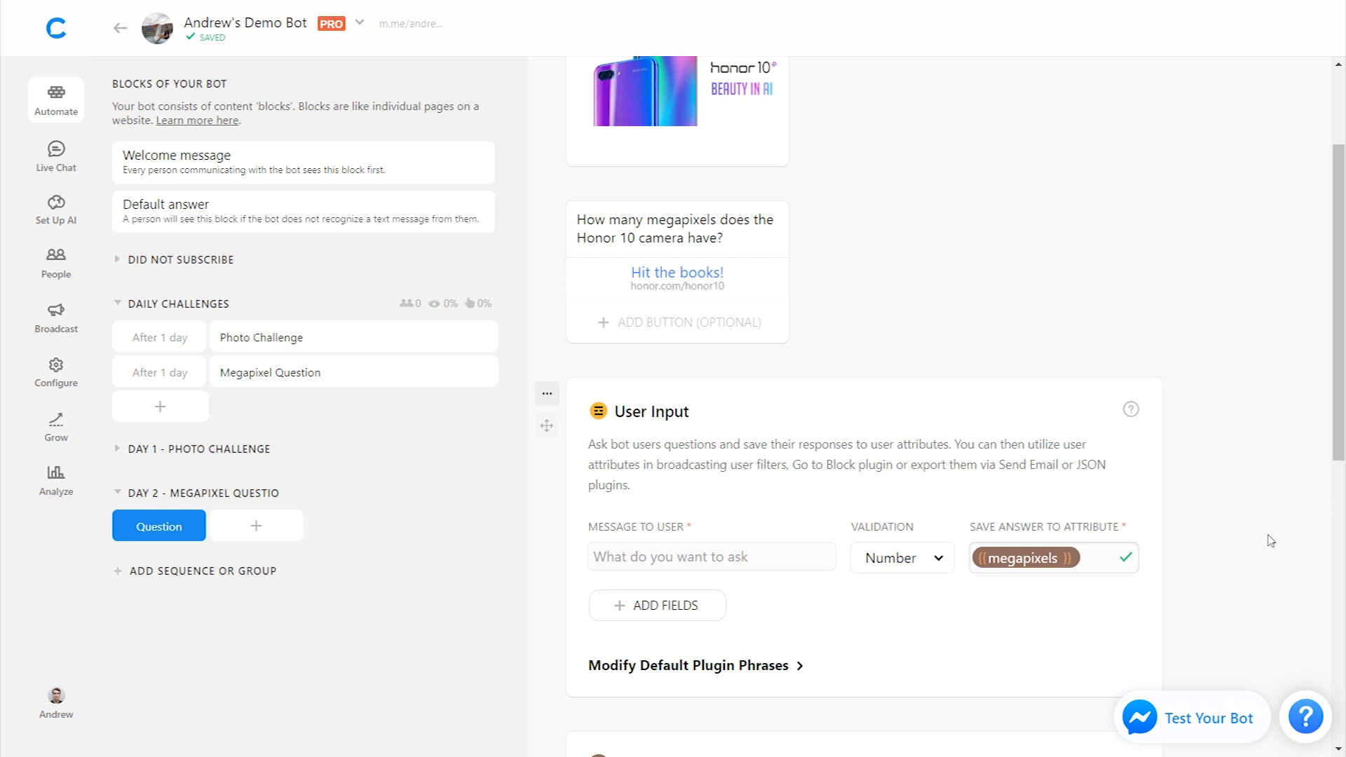
scroll(up, 3)
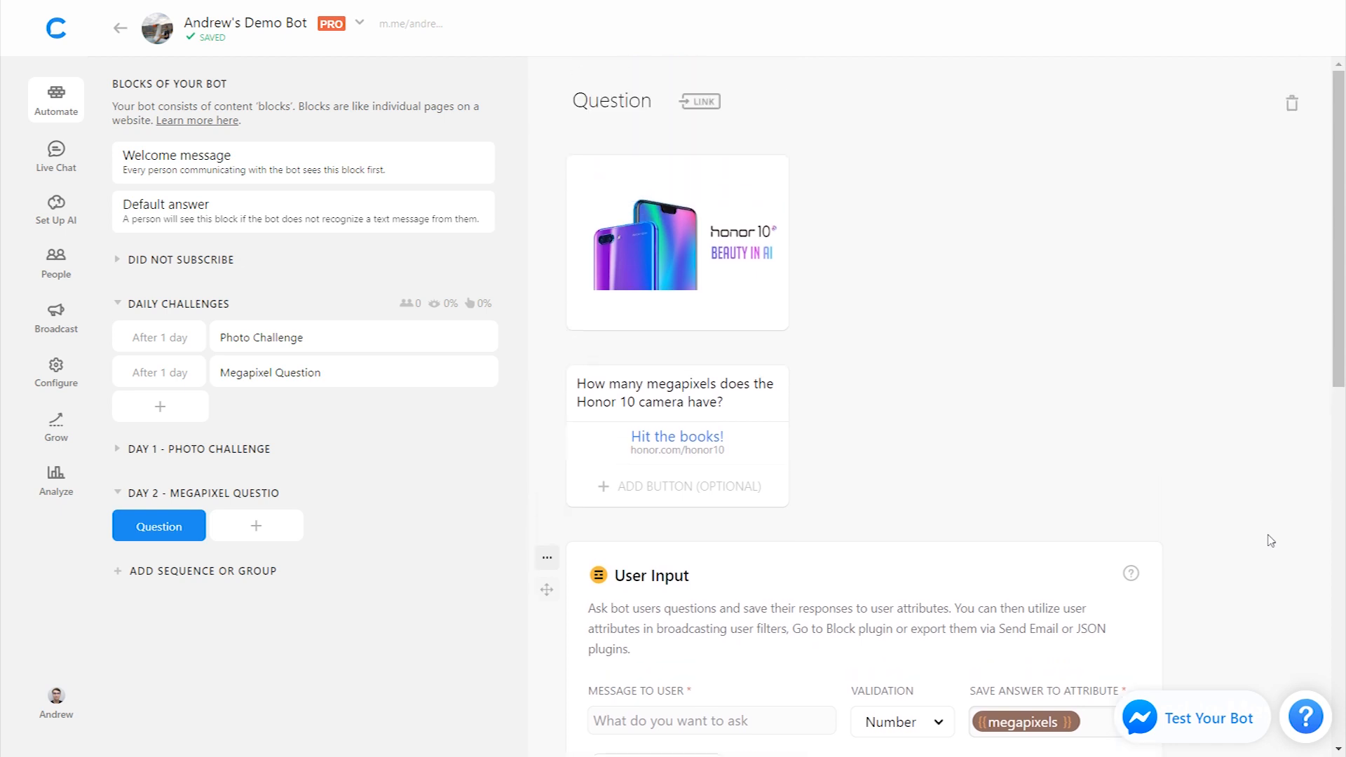
scroll(down, 3)
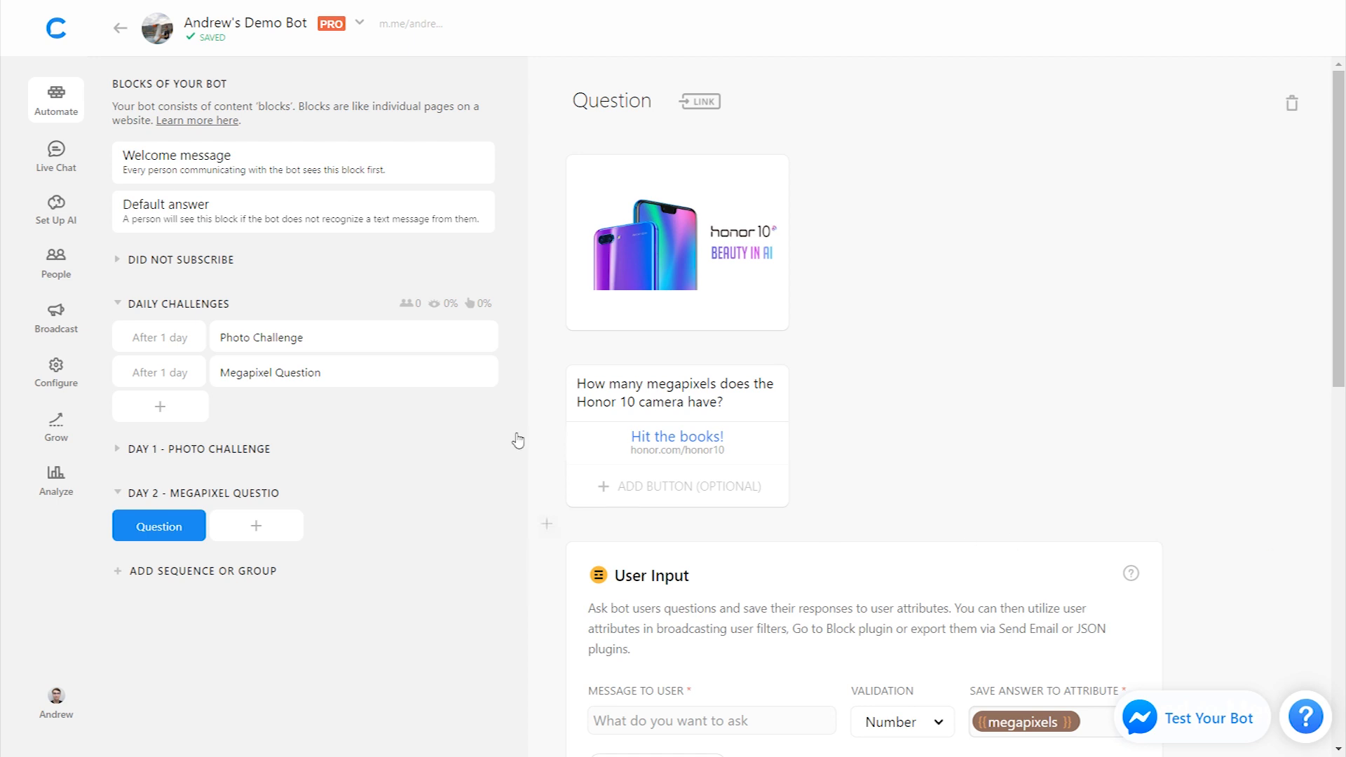
Step: In the People tab, filter users where the challenge 1 attribute is complete
click(55, 262)
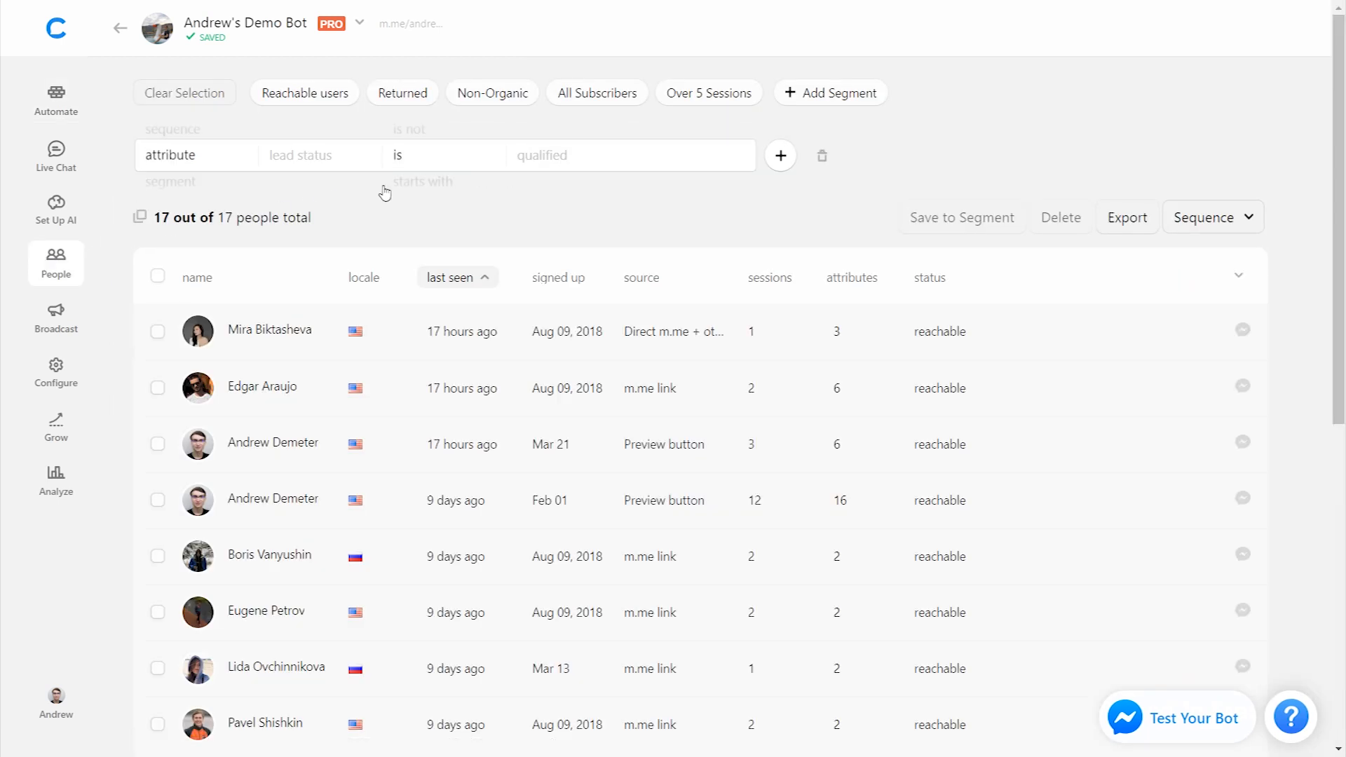
mouse_move(332, 163)
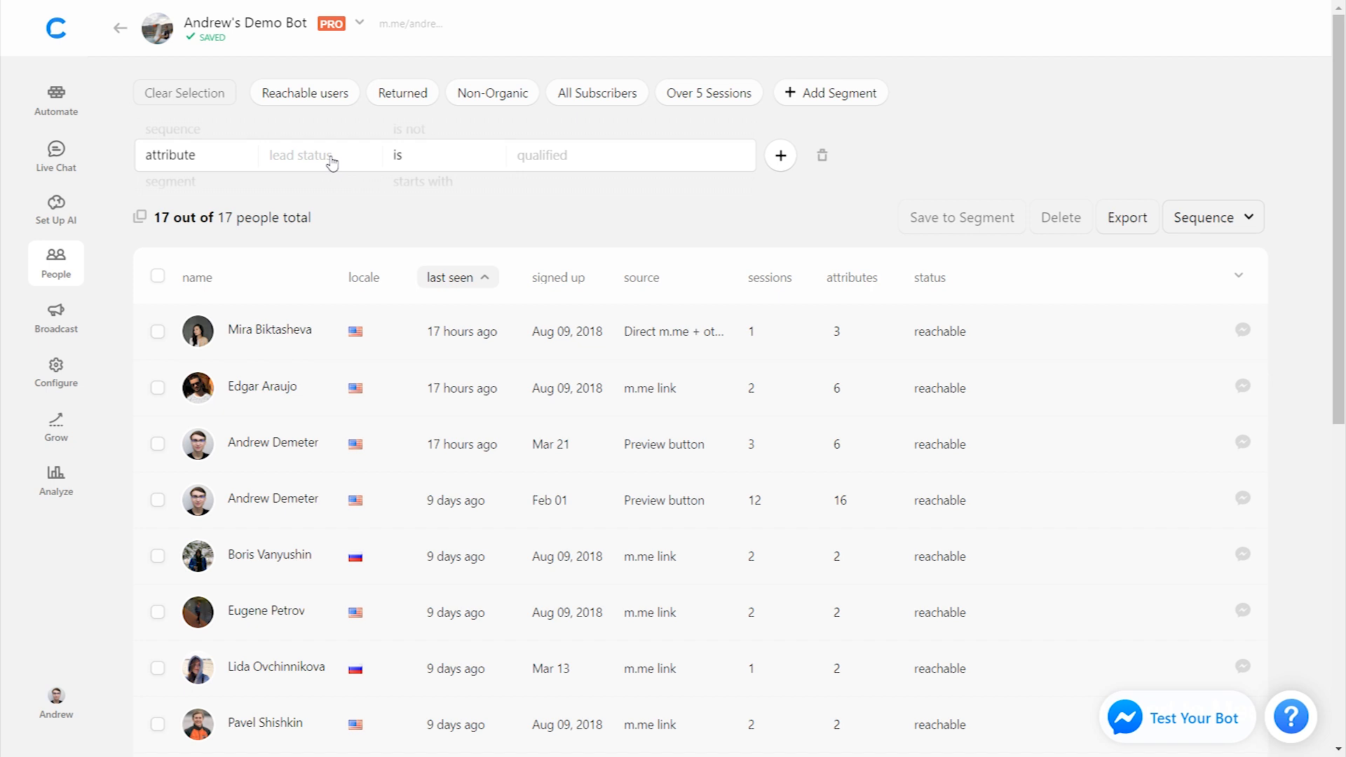
click(323, 156)
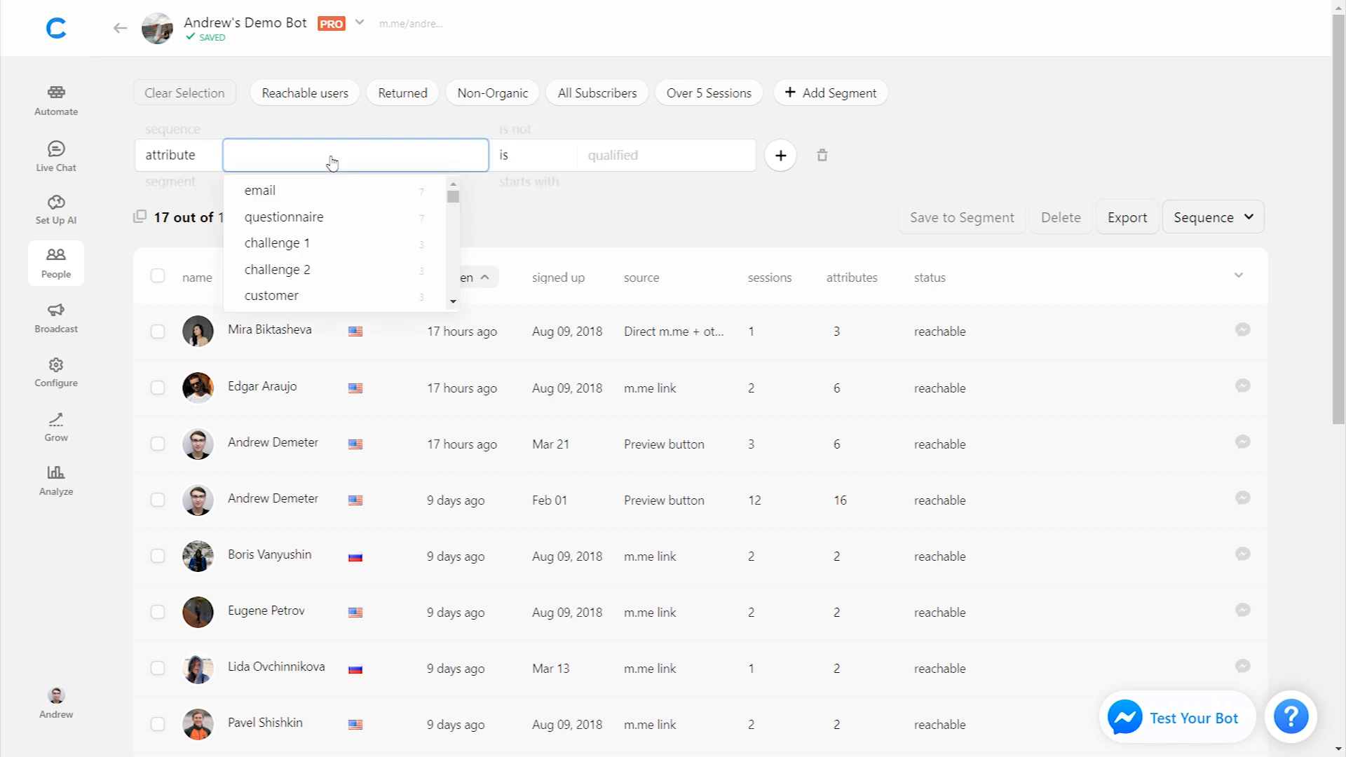
click(278, 242)
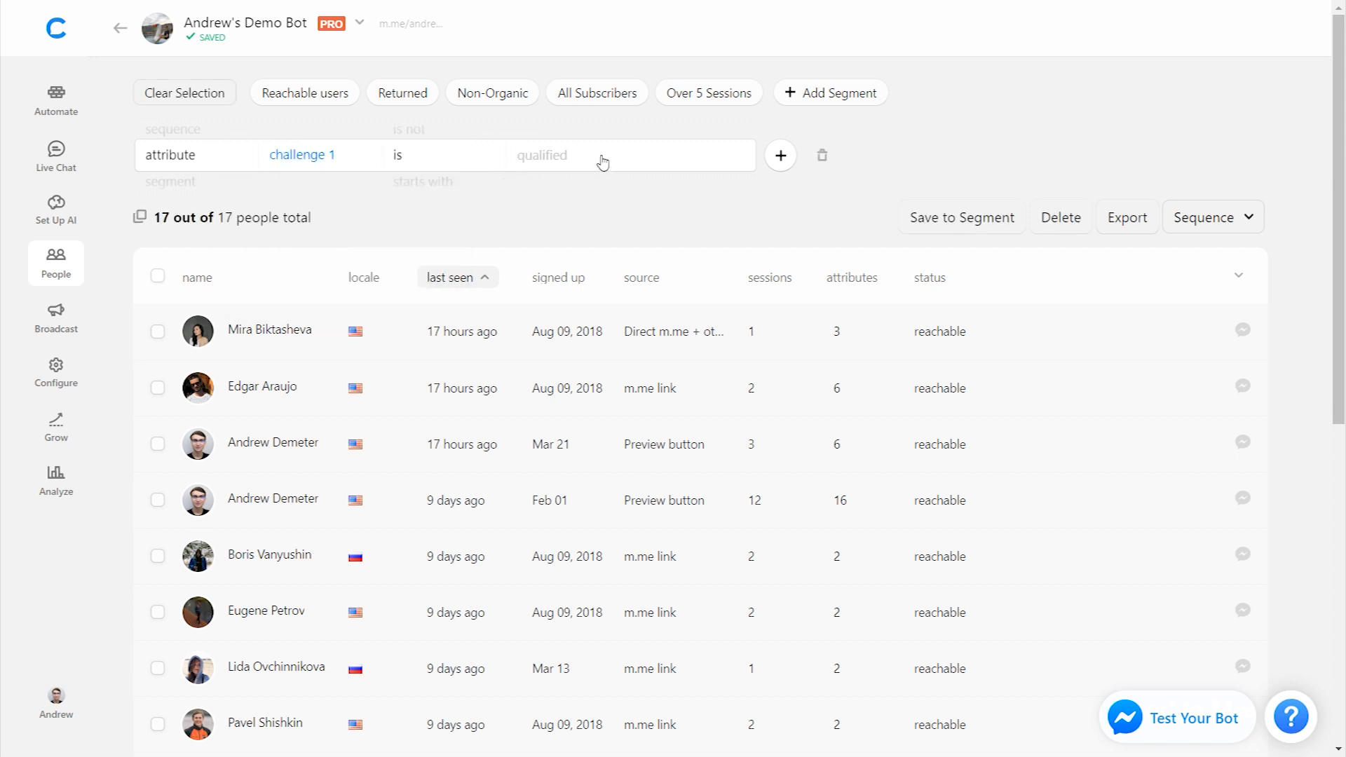
click(541, 154)
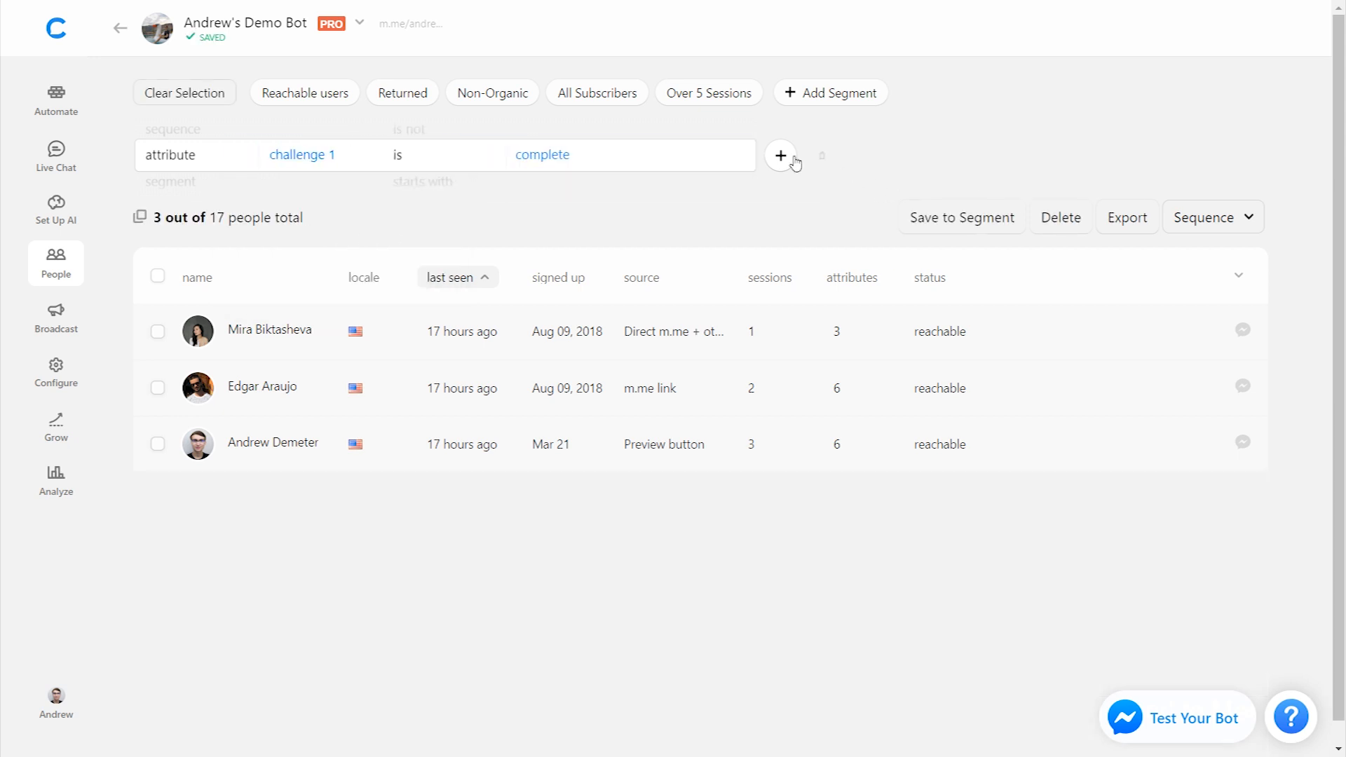
Step: Add a second condition requiring challenge 2 to be complete, leaving 3 of 17 people
click(780, 156)
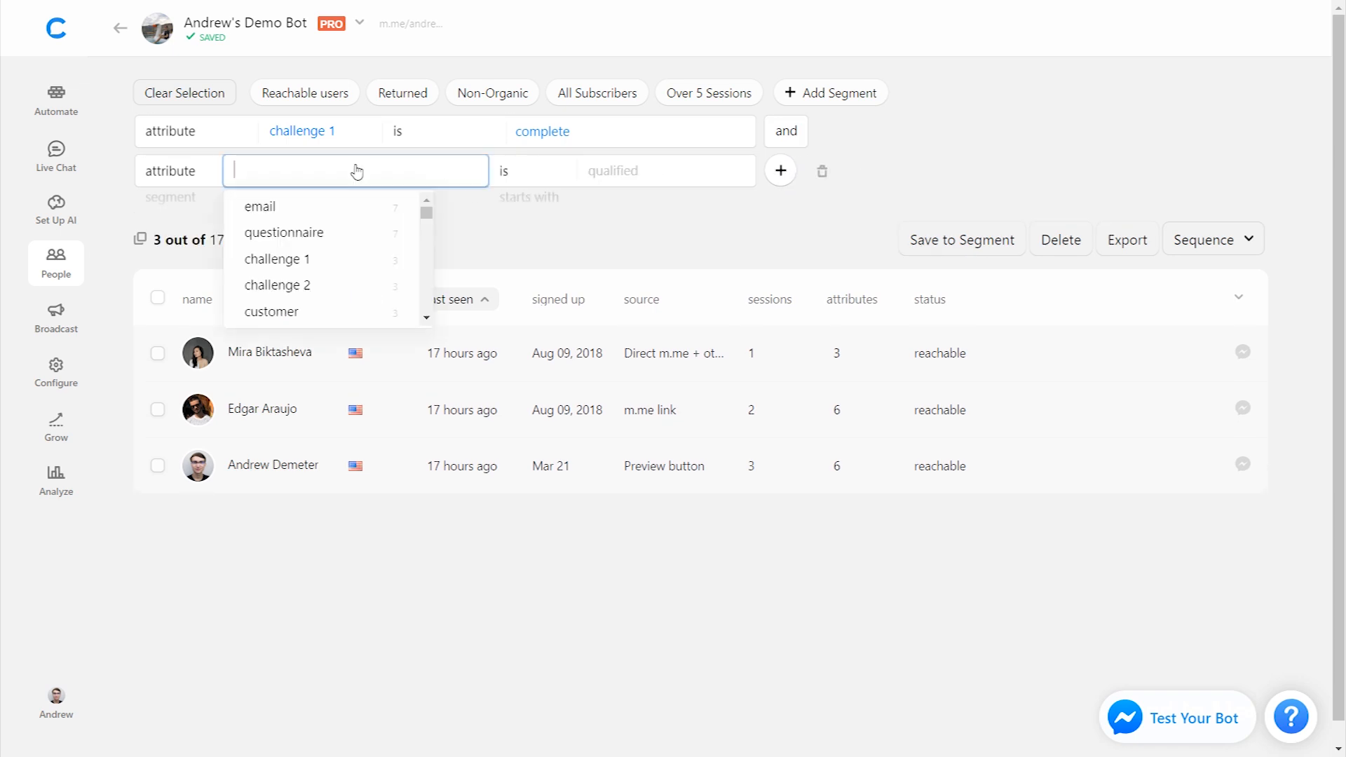
click(277, 285)
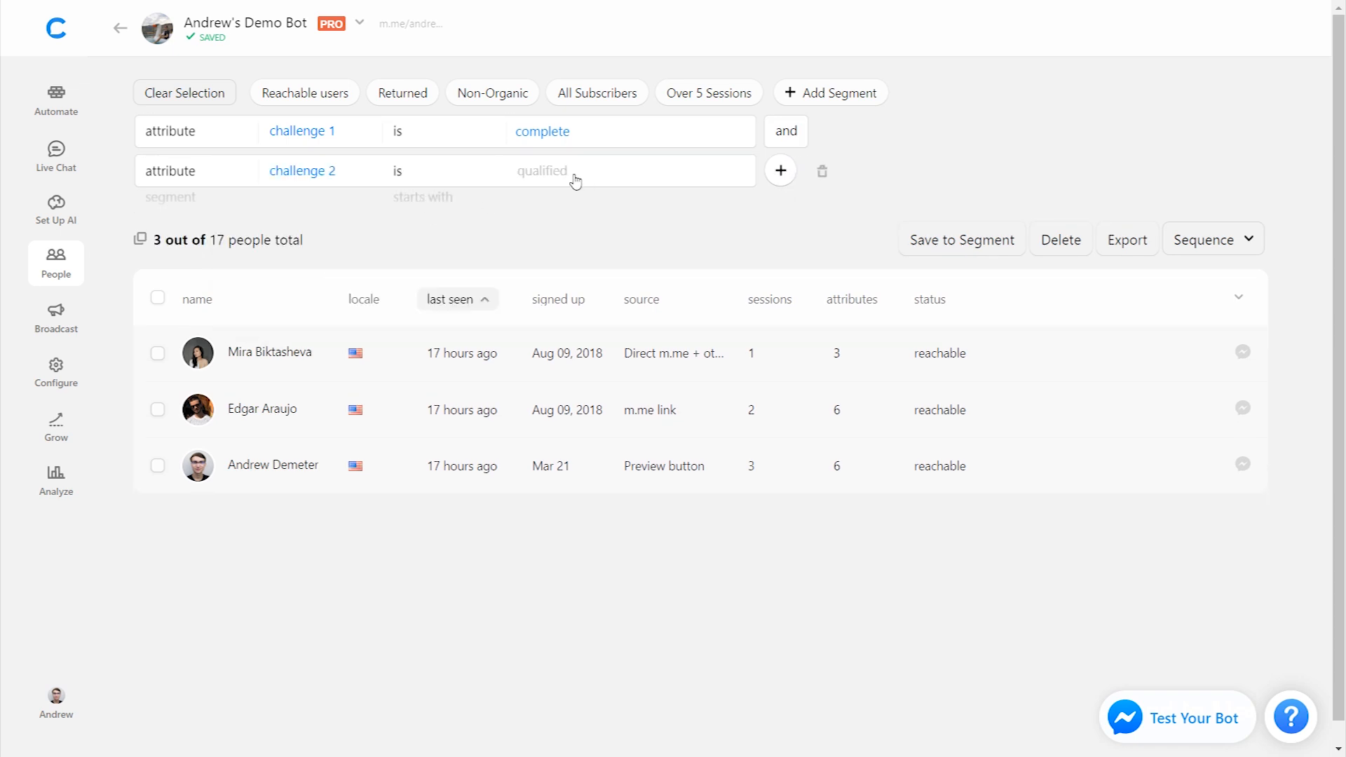
click(541, 169)
text(complete)
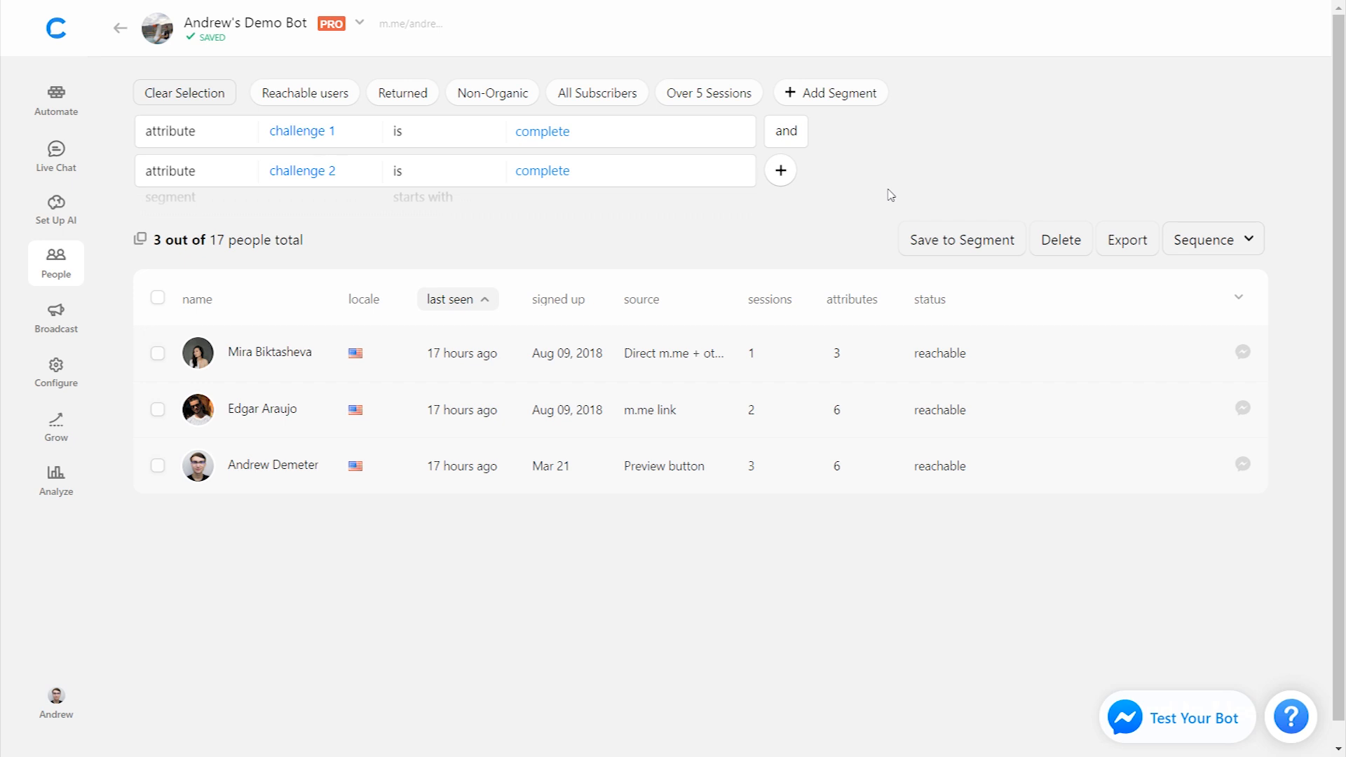
mouse_move(1145, 223)
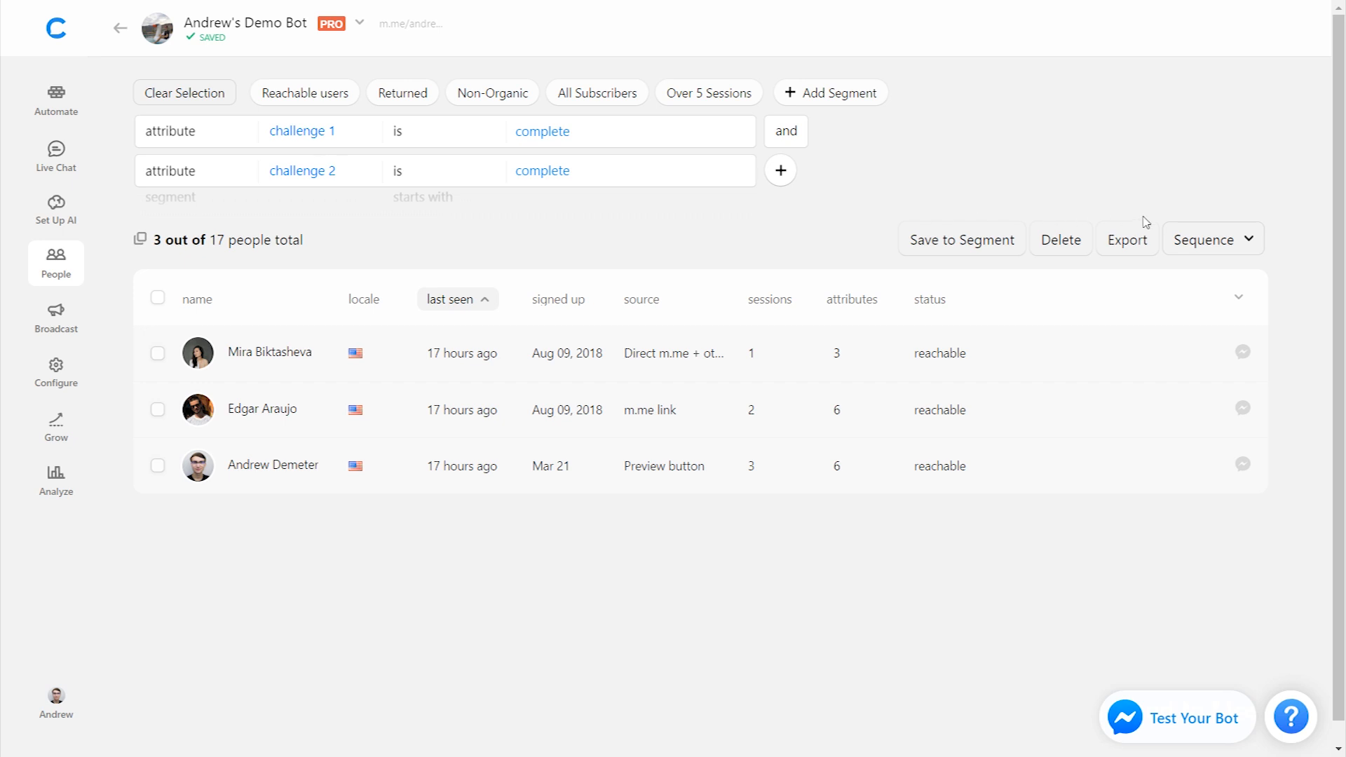
mouse_move(798, 231)
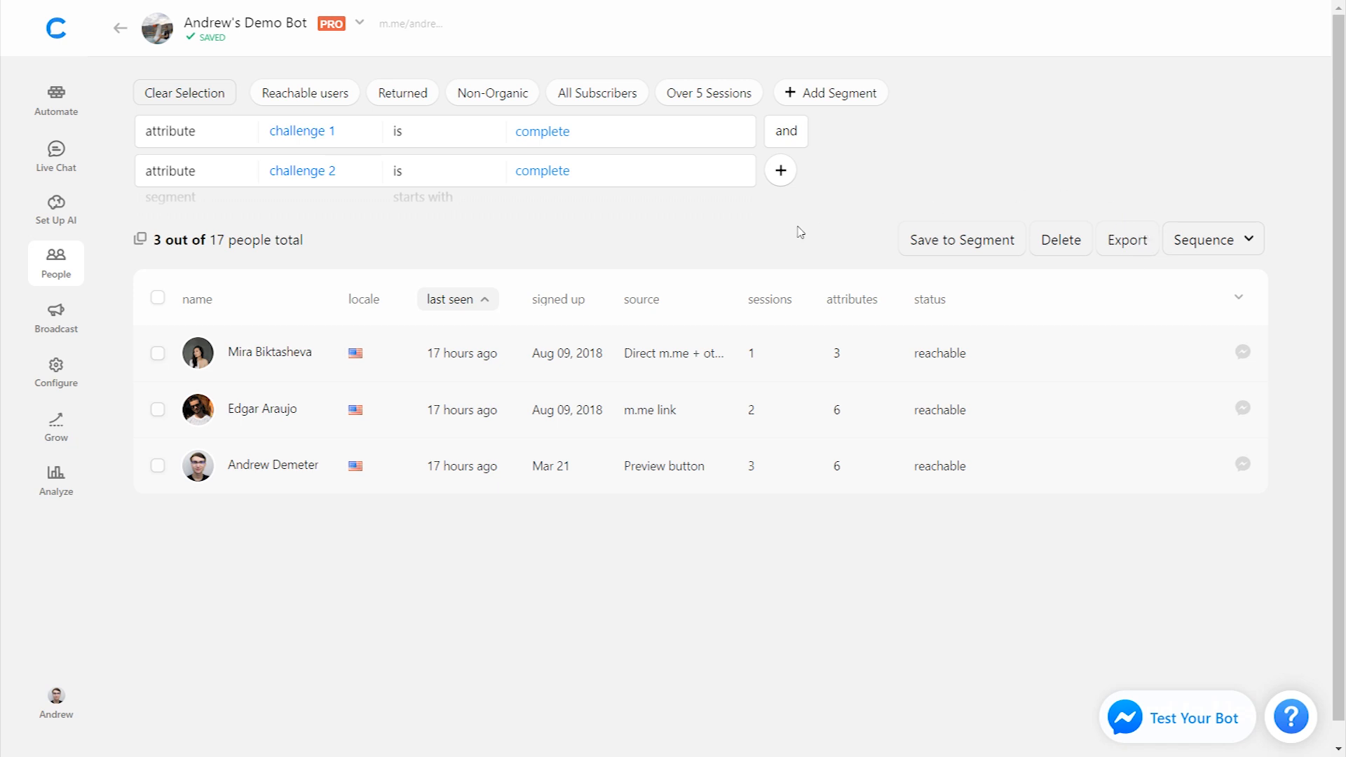